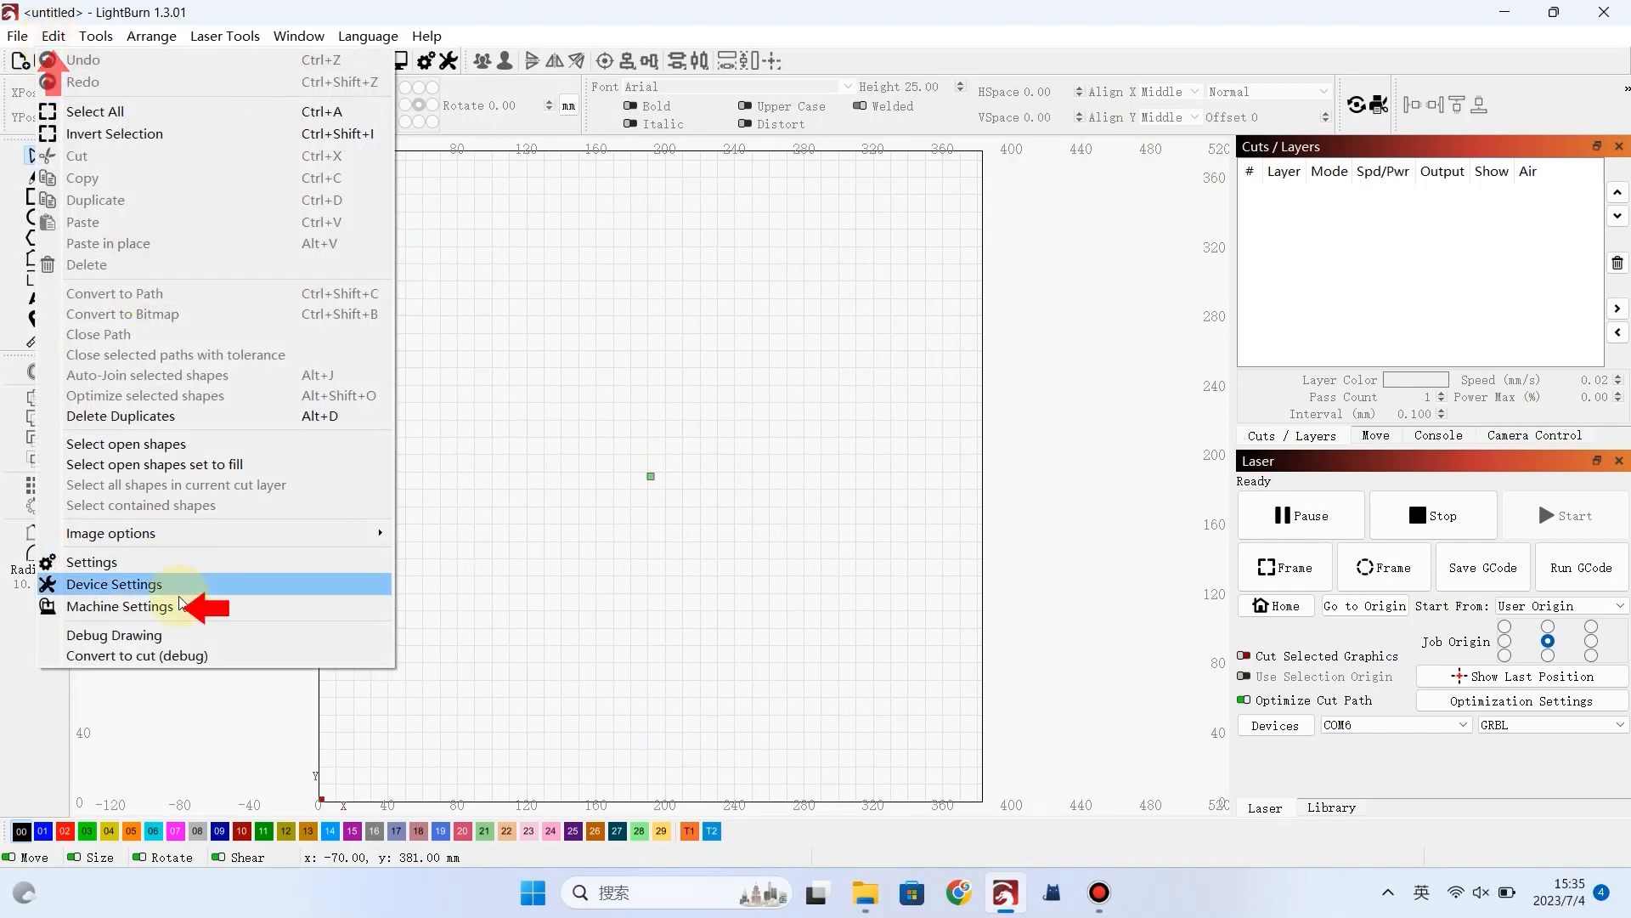
- Enable hard limits and homing in Machine Settings and write them to the controller
{"action": "left_click", "coordinate": [119, 607]}
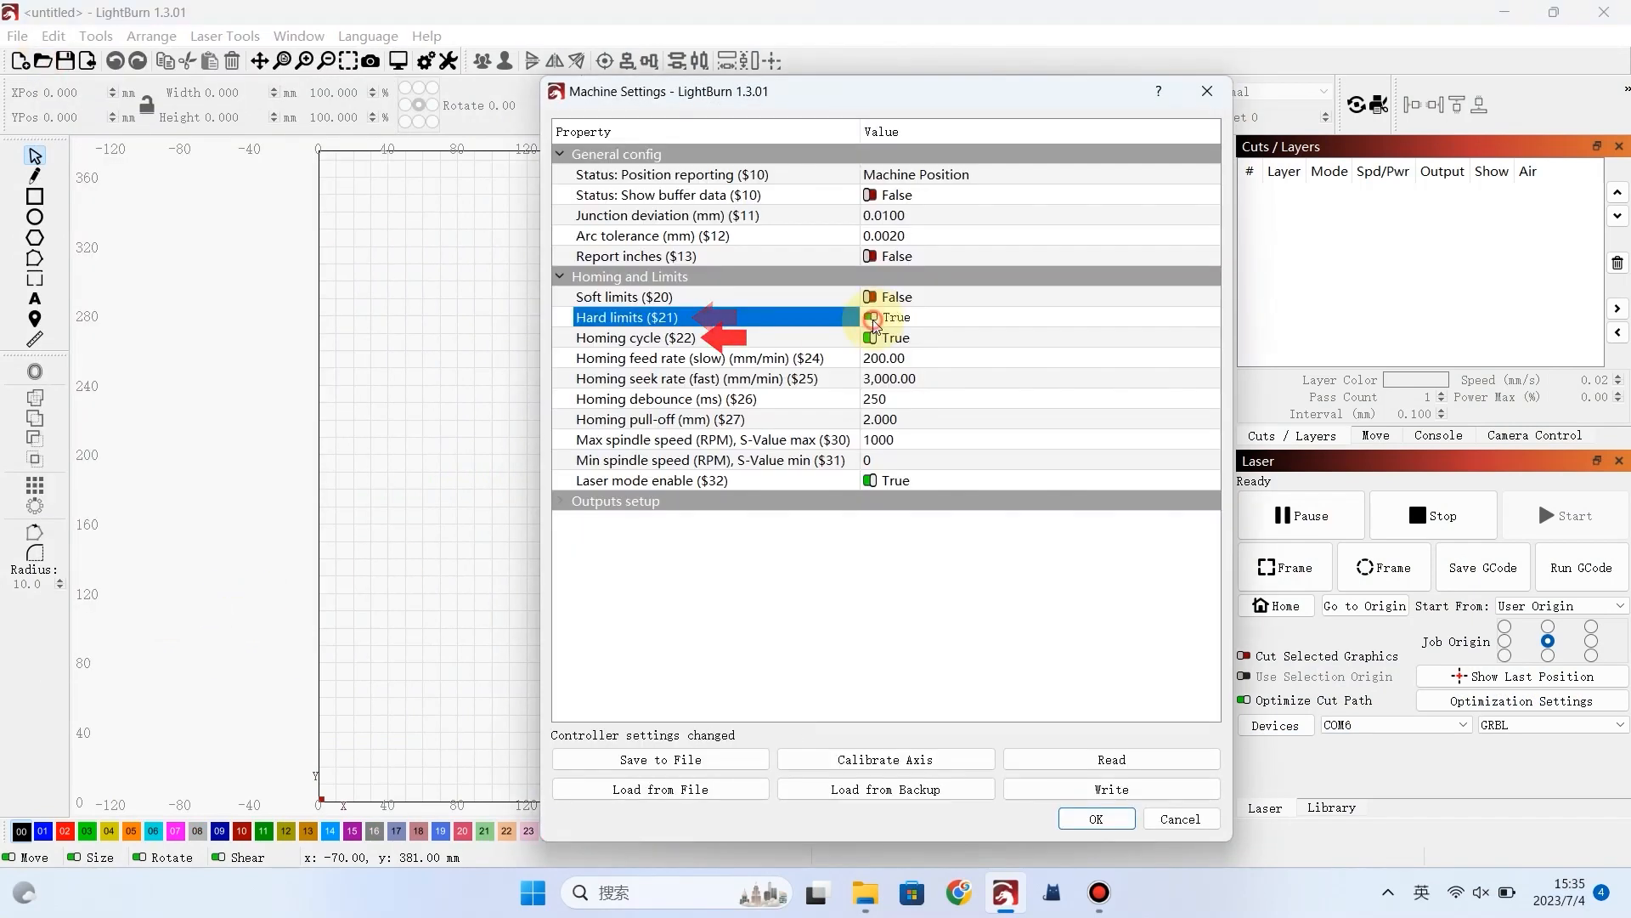
{"action": "left_click", "coordinate": [1110, 787]}
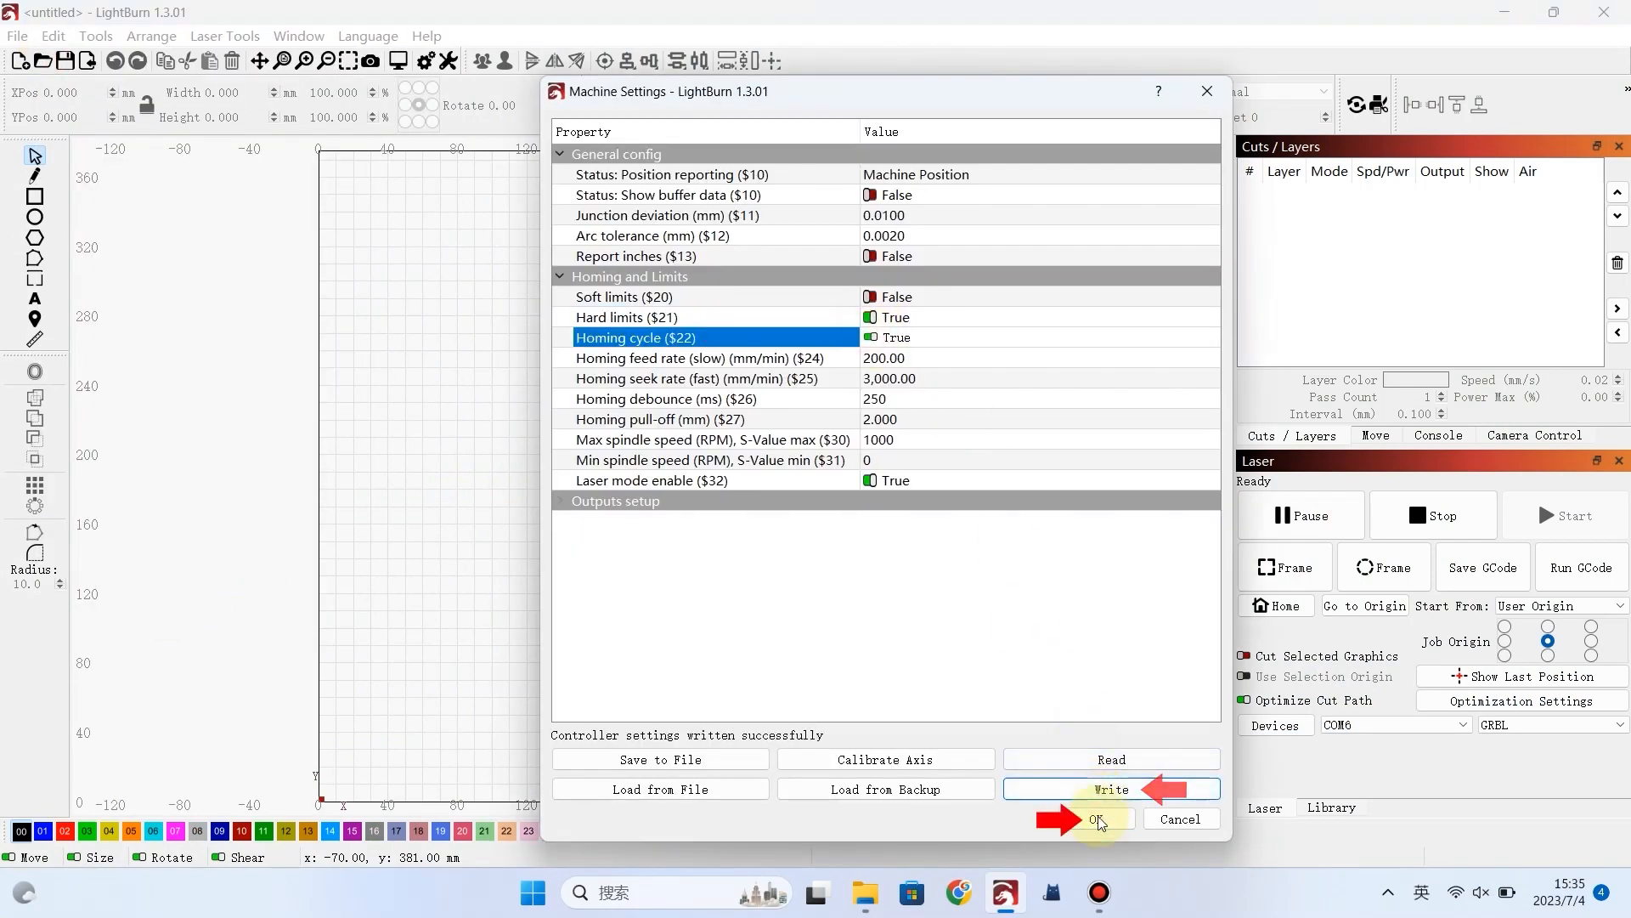
{"action": "left_click", "coordinate": [1077, 819]}
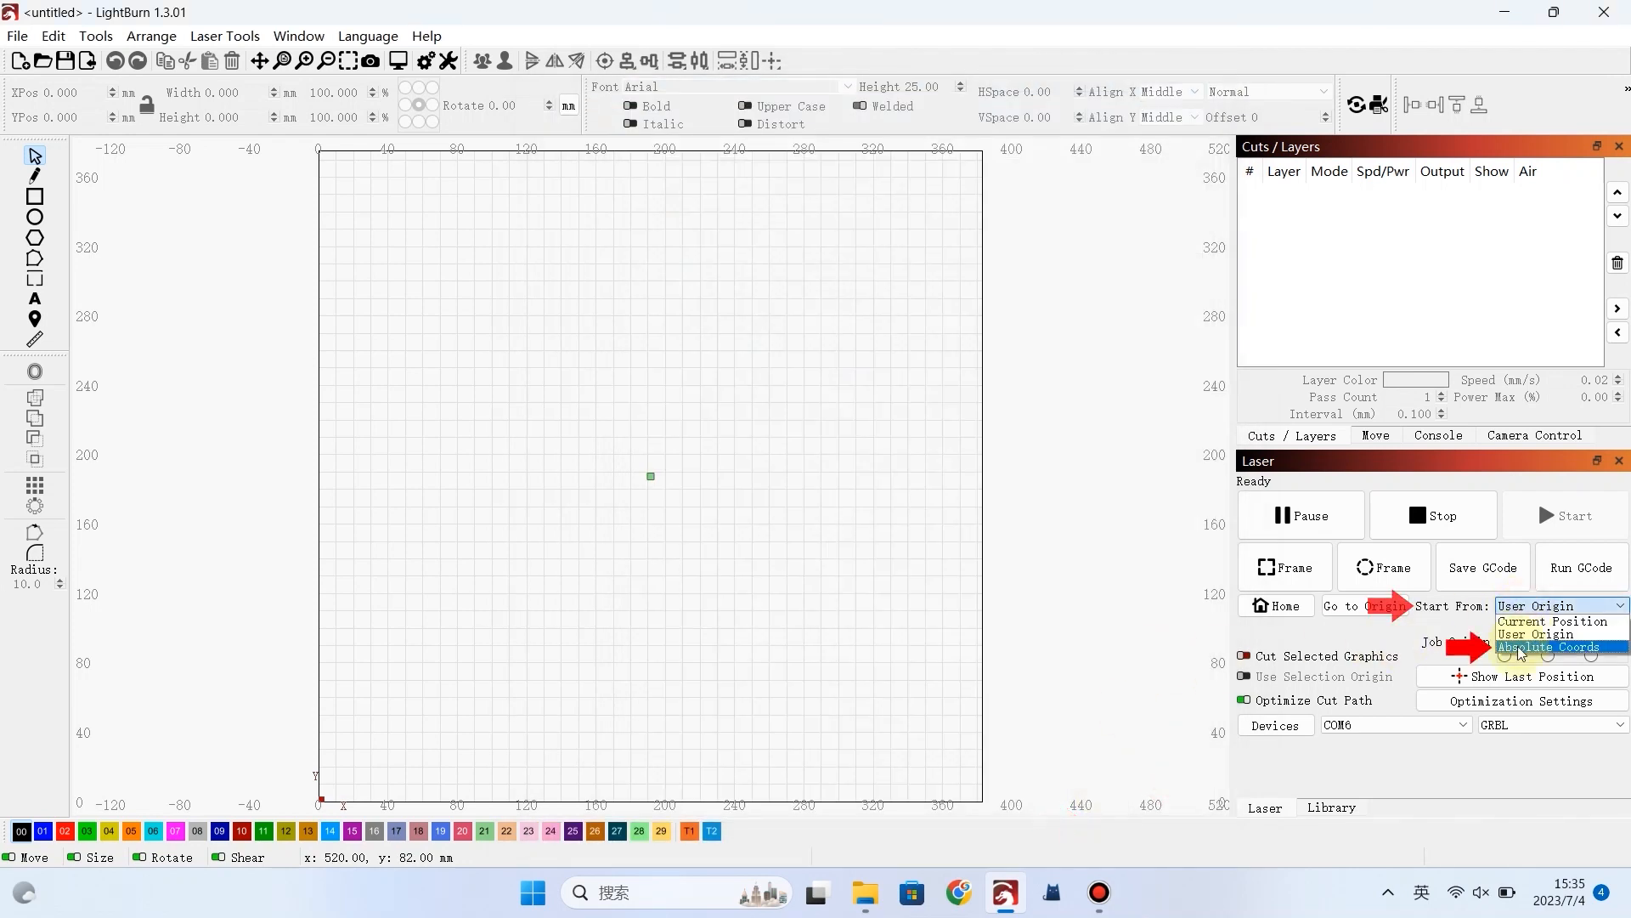
- Start jobs from absolute coordinates and set a 383 × 375 mm work area
{"action": "left_click", "coordinate": [447, 61]}
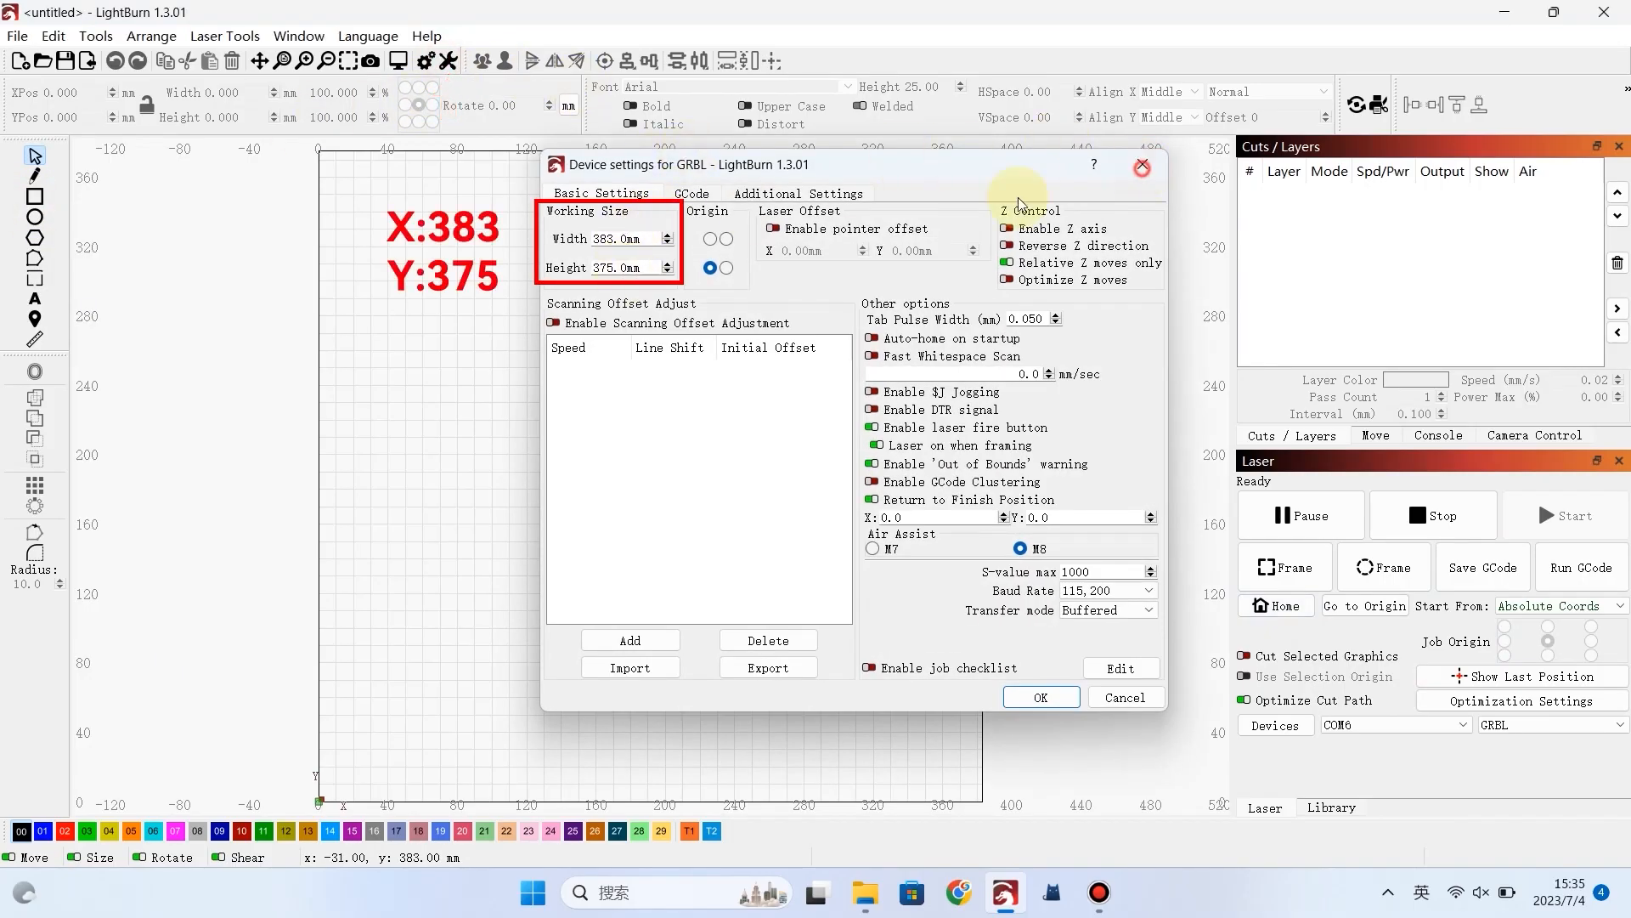
{"action": "left_click", "coordinate": [1040, 697]}
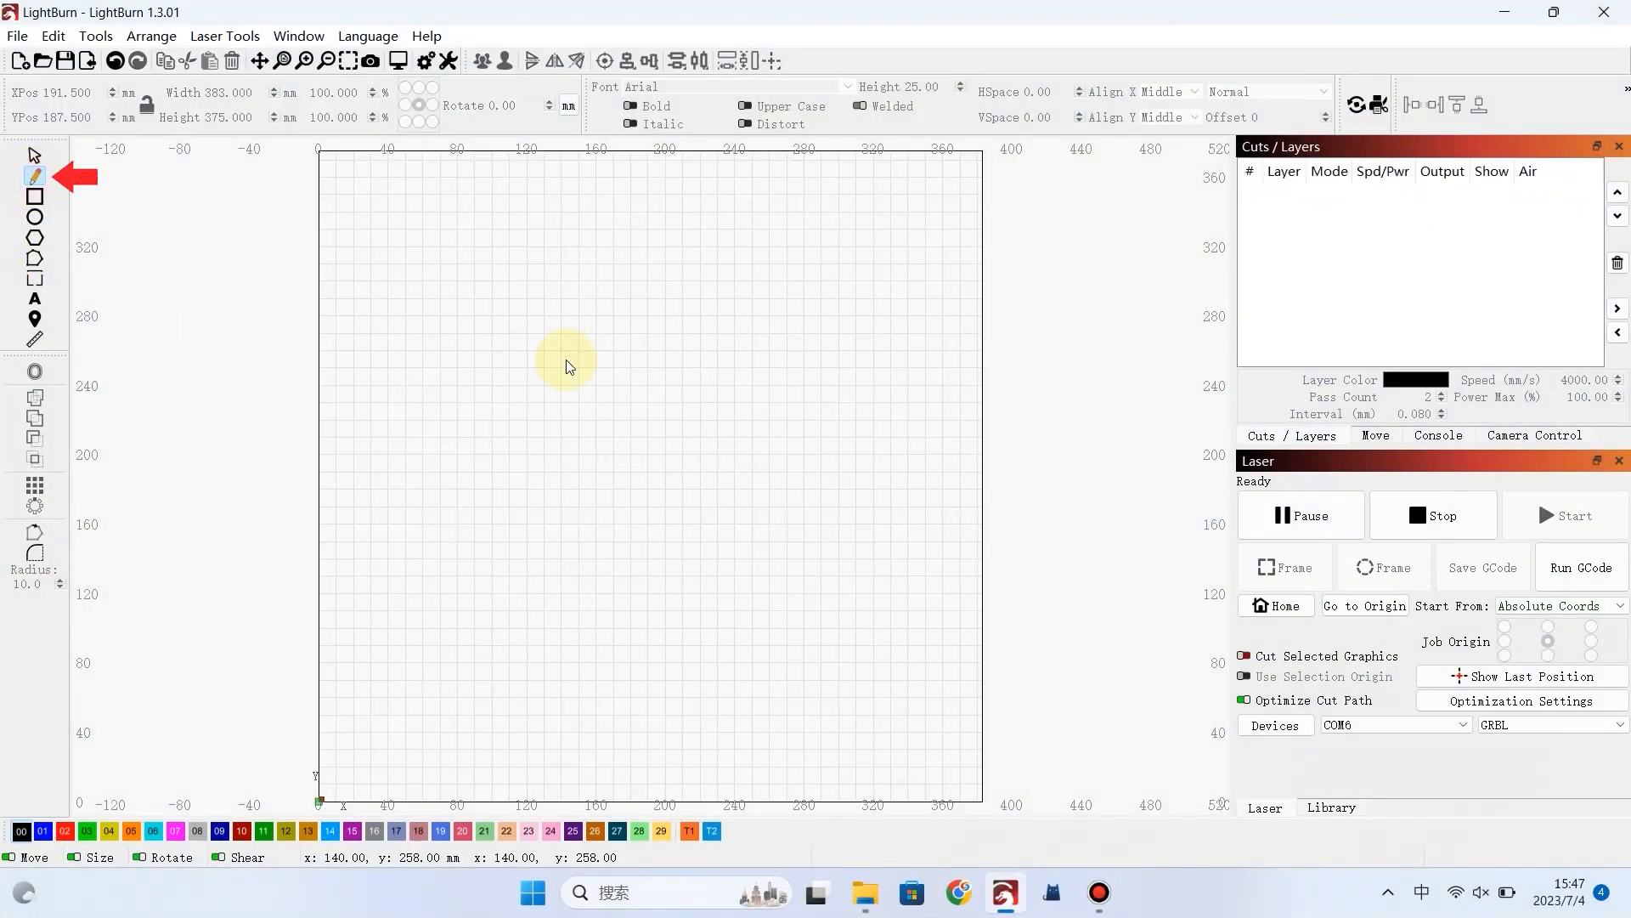
- Draw a centre crosshair line and set layer C00 to Line at 1200 speed, 60% power
{"action": "left_click_drag", "start_coordinate": [548, 366], "coordinate": [651, 365]}
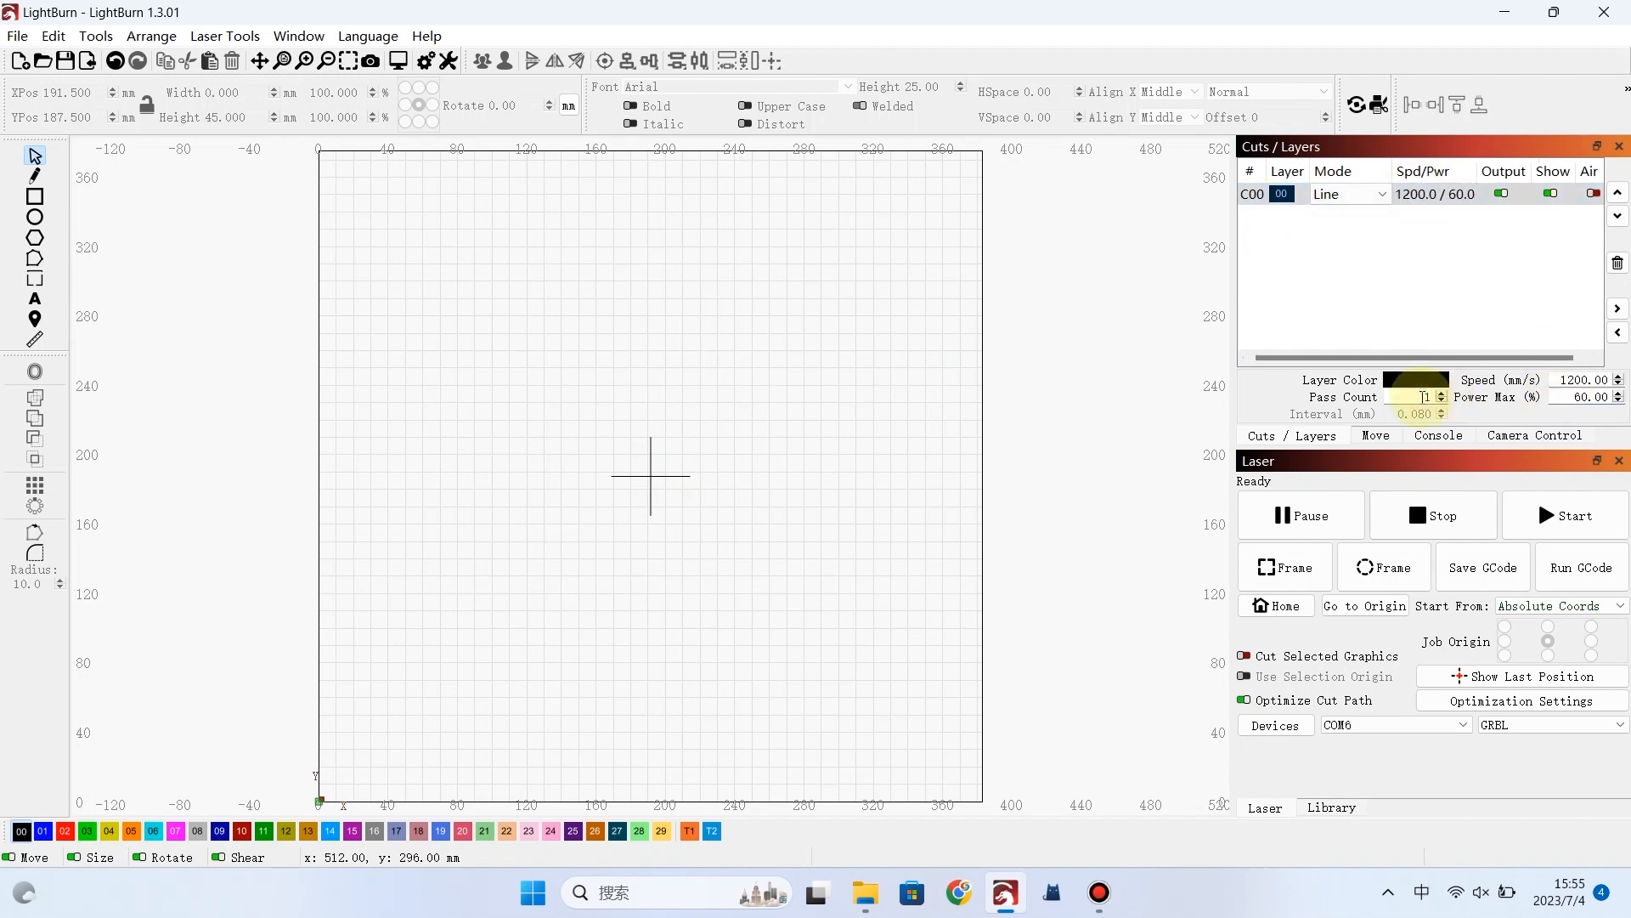
{"action": "left_click", "coordinate": [1571, 515]}
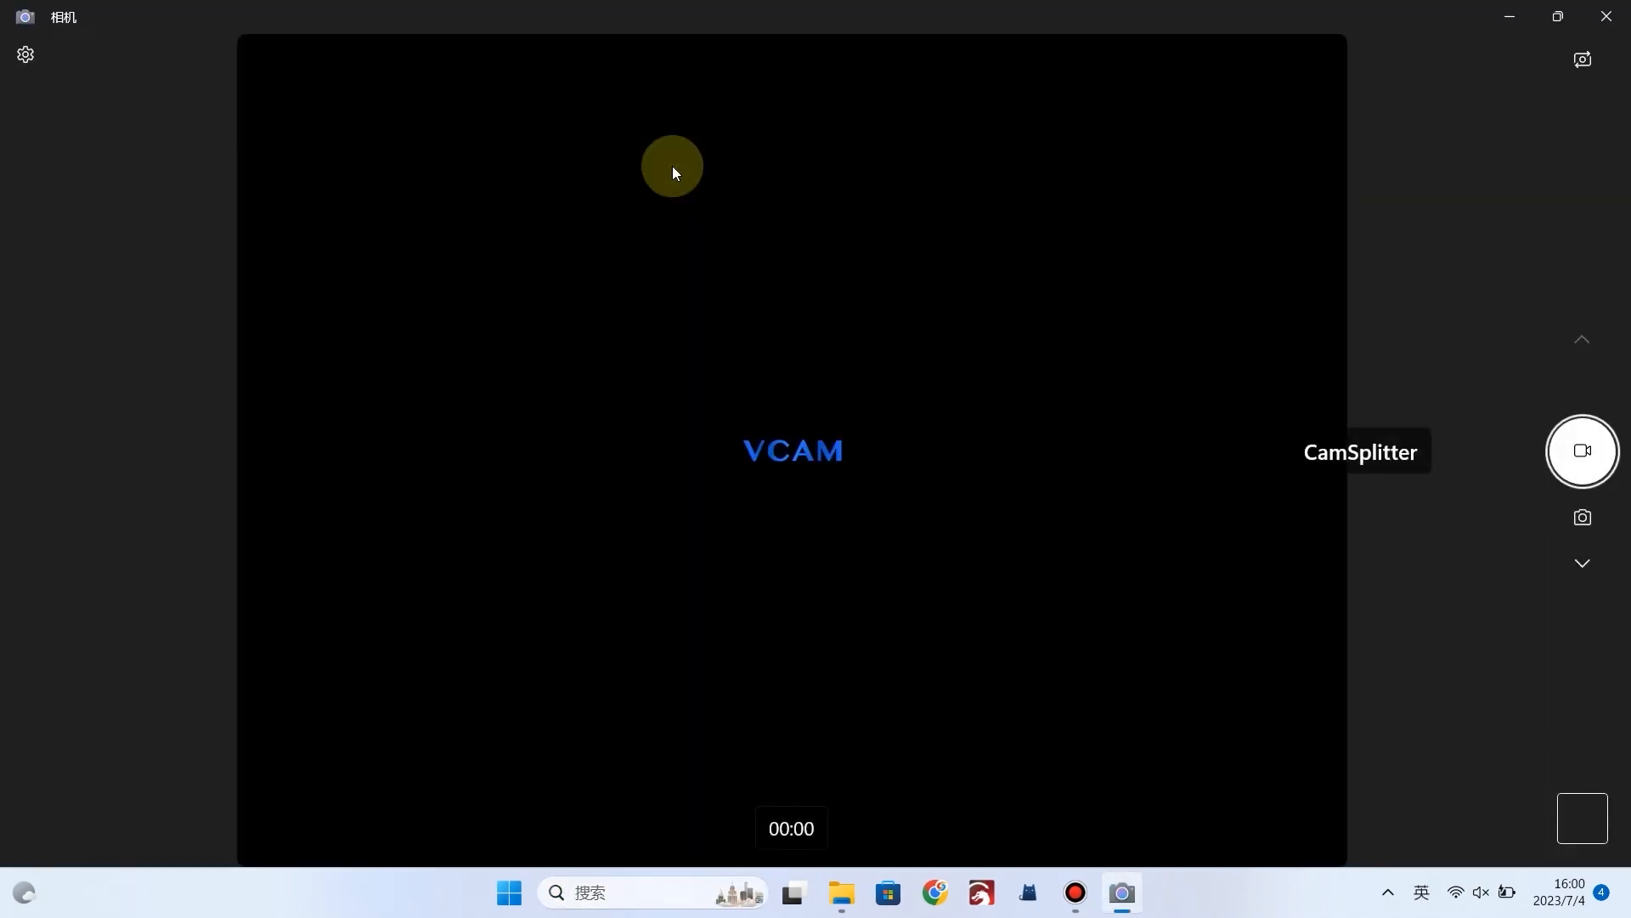
- Switch Windows Camera to the Sculpfun CAM500 view of the bed
{"action": "left_click", "coordinate": [1581, 60]}
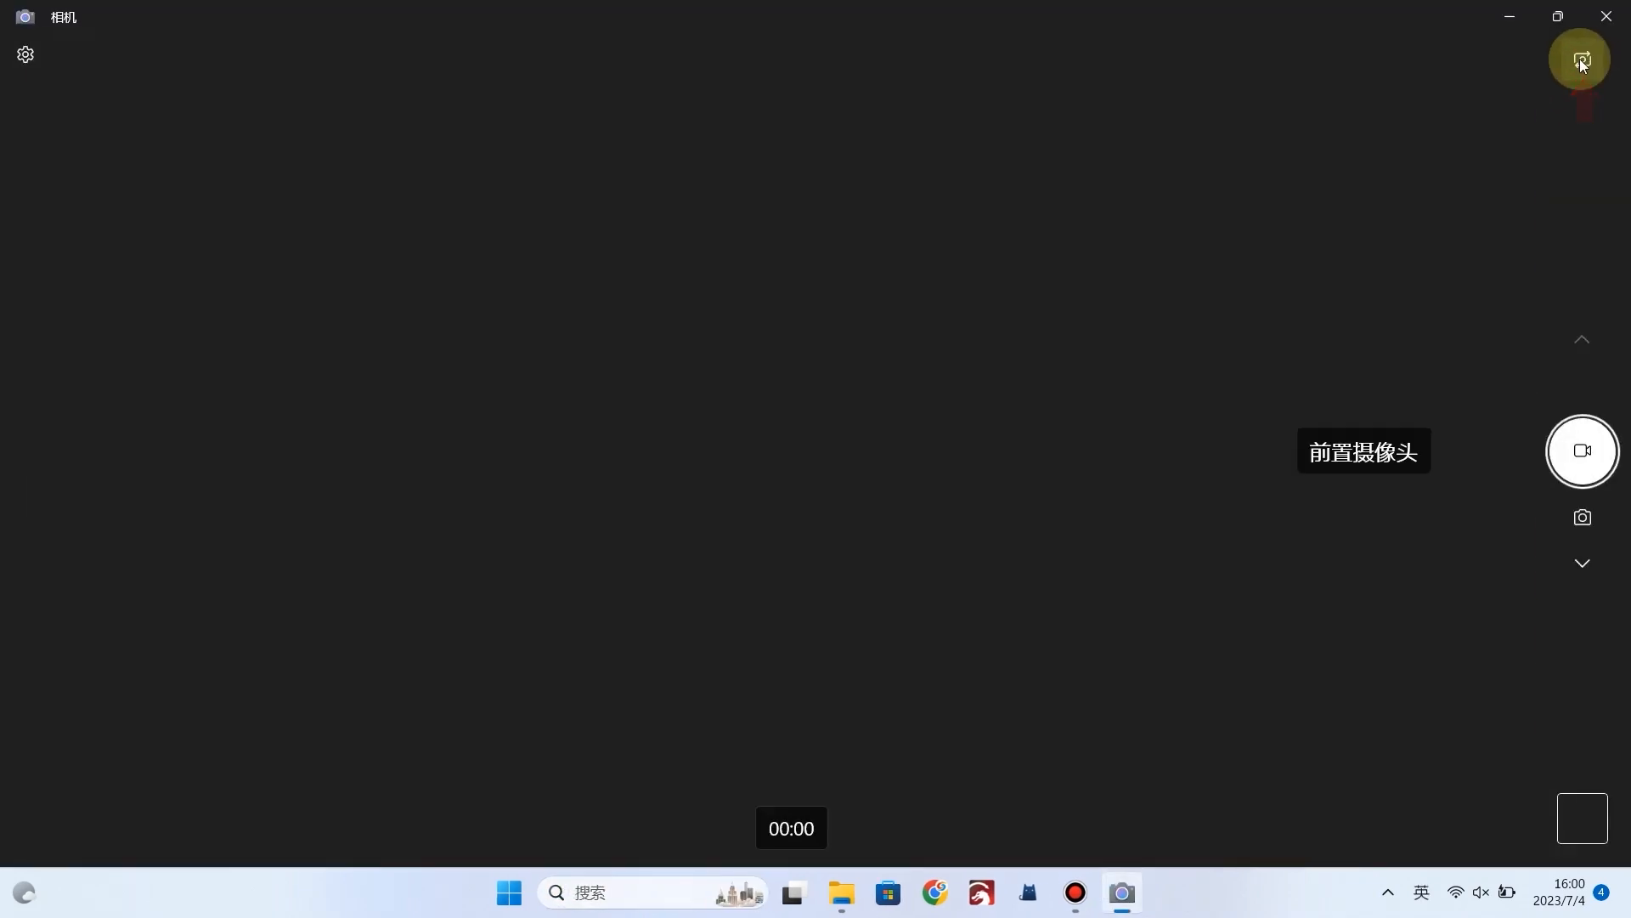
{"action": "left_click", "coordinate": [1580, 60]}
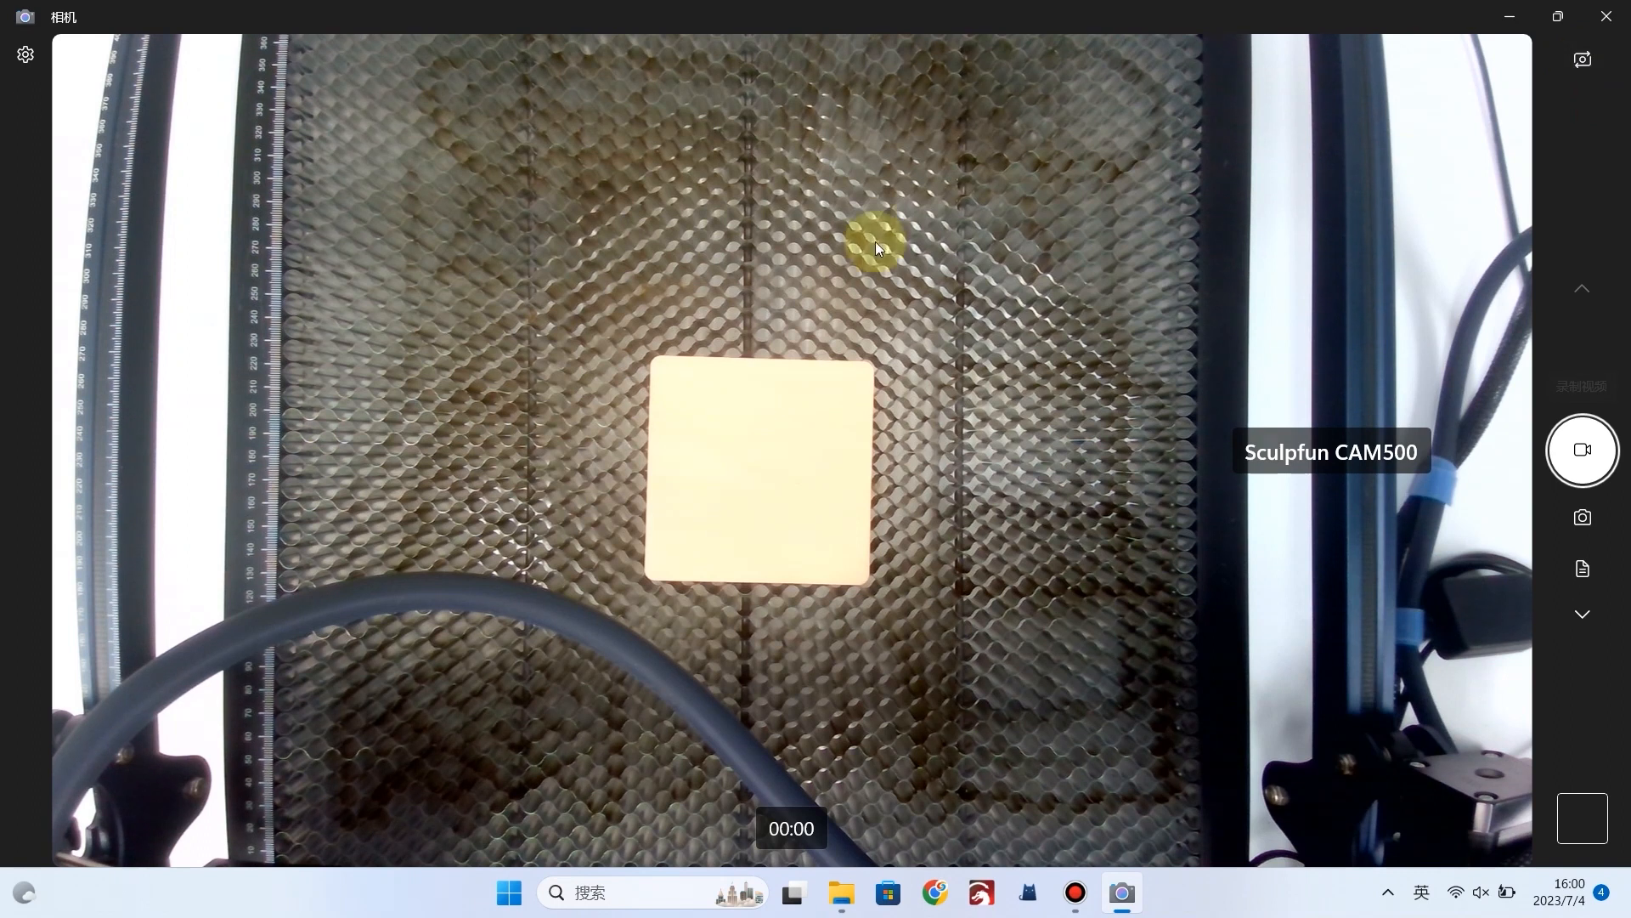
- Turn on the centring framing grid and adjust the camera brightness slider
{"action": "left_click", "coordinate": [26, 55]}
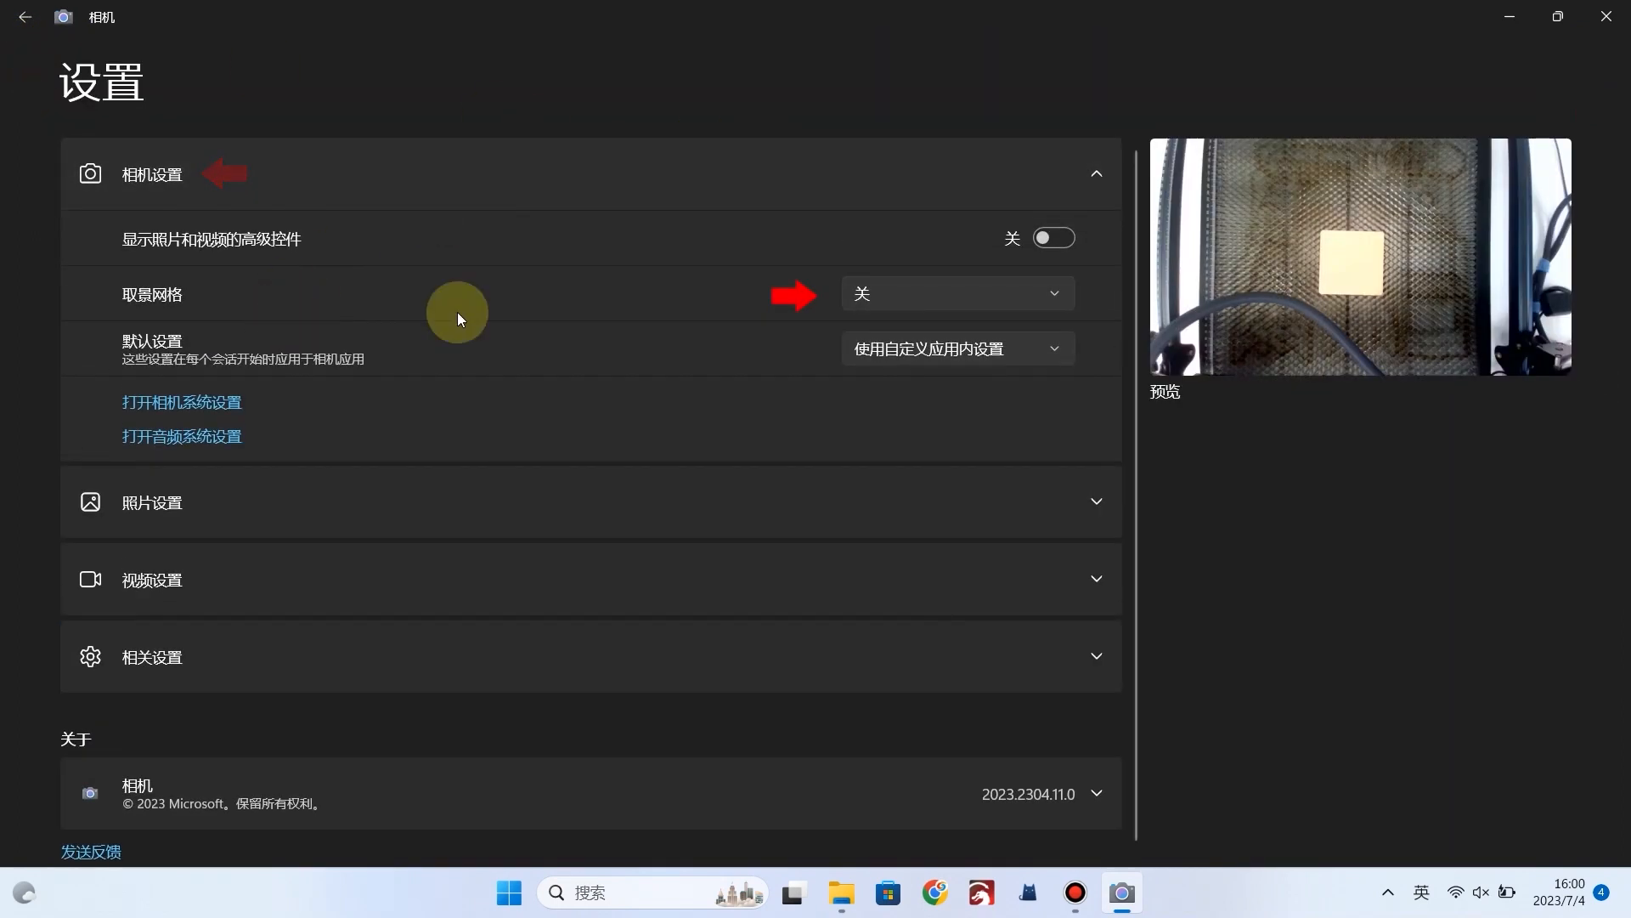
{"action": "left_click", "coordinate": [954, 294]}
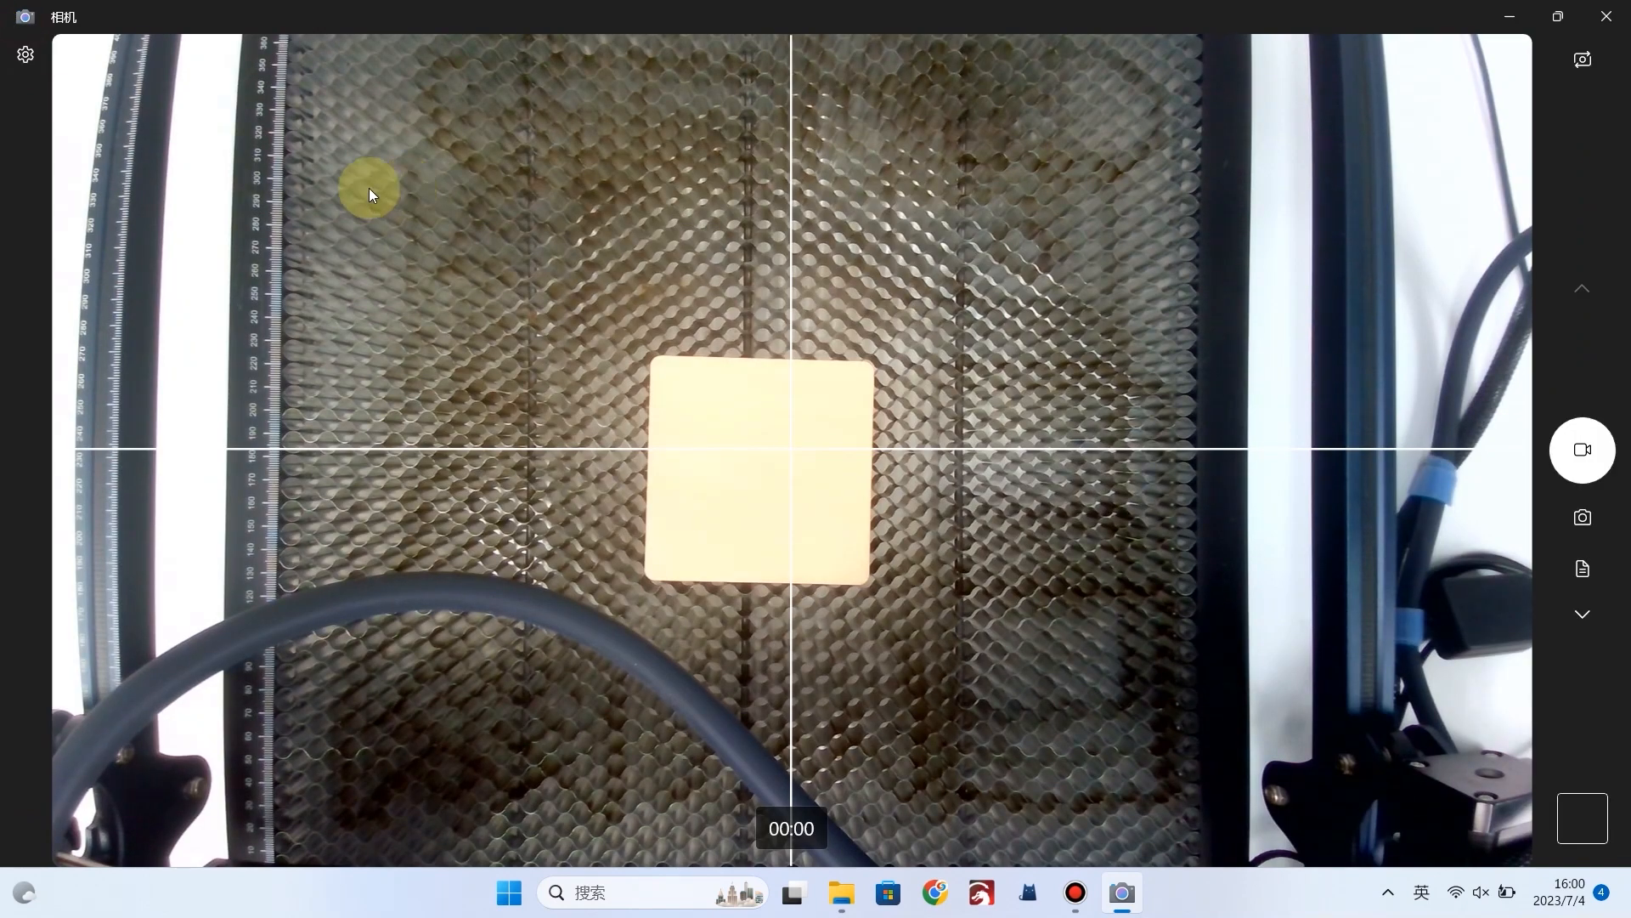
{"action": "left_click", "coordinate": [26, 54]}
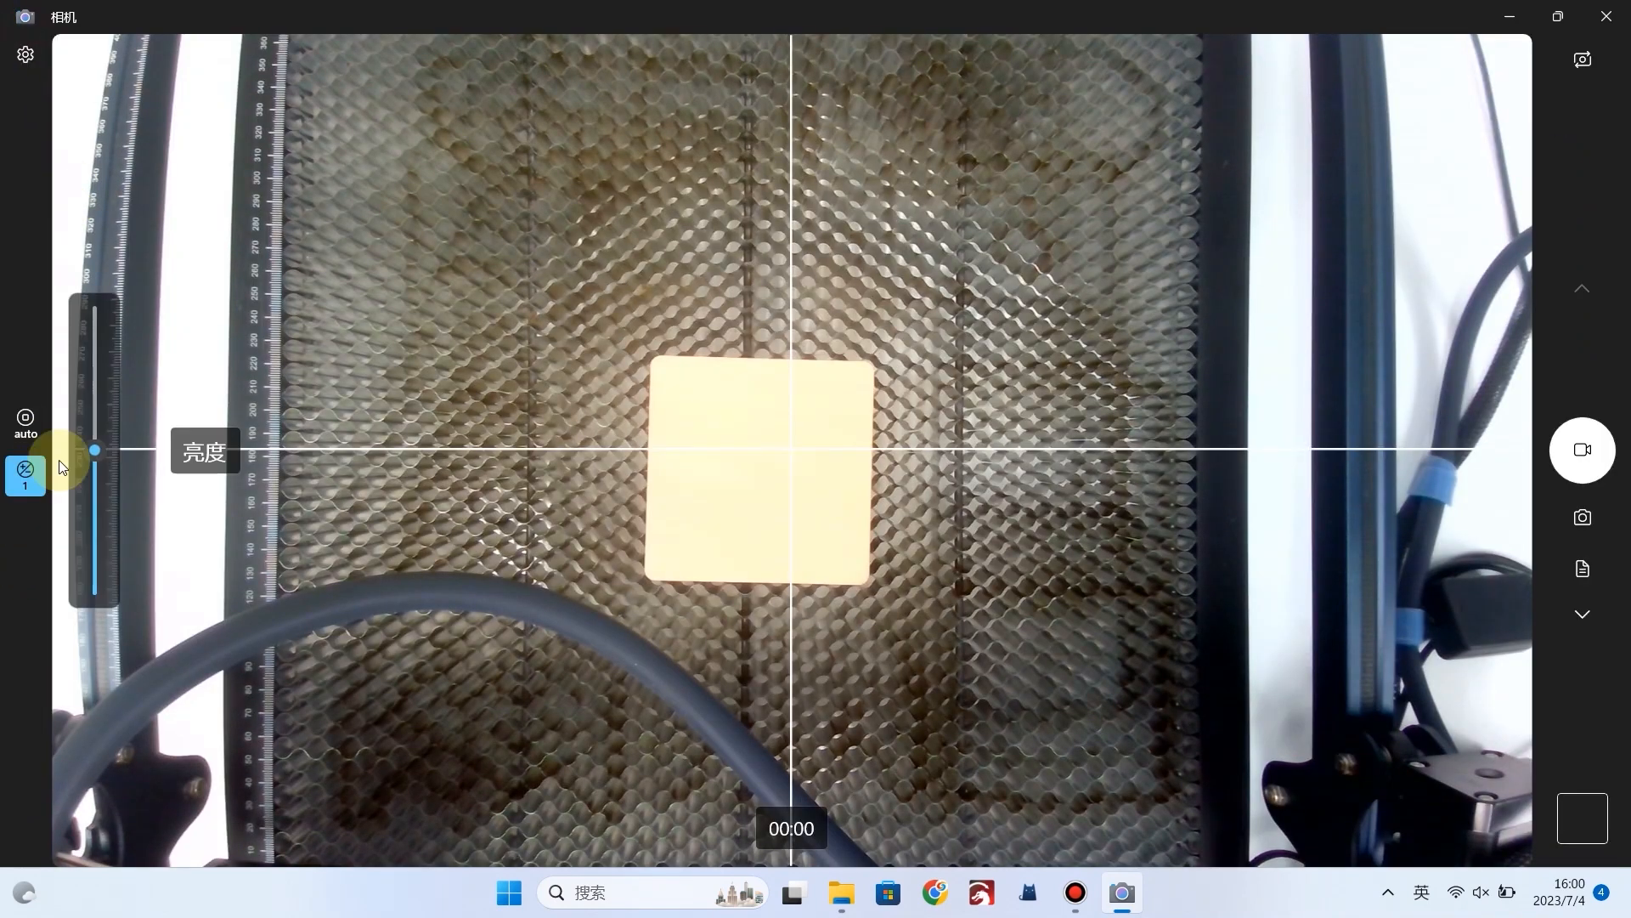
{"action": "left_click_drag", "start_coordinate": [93, 448], "coordinate": [93, 585]}
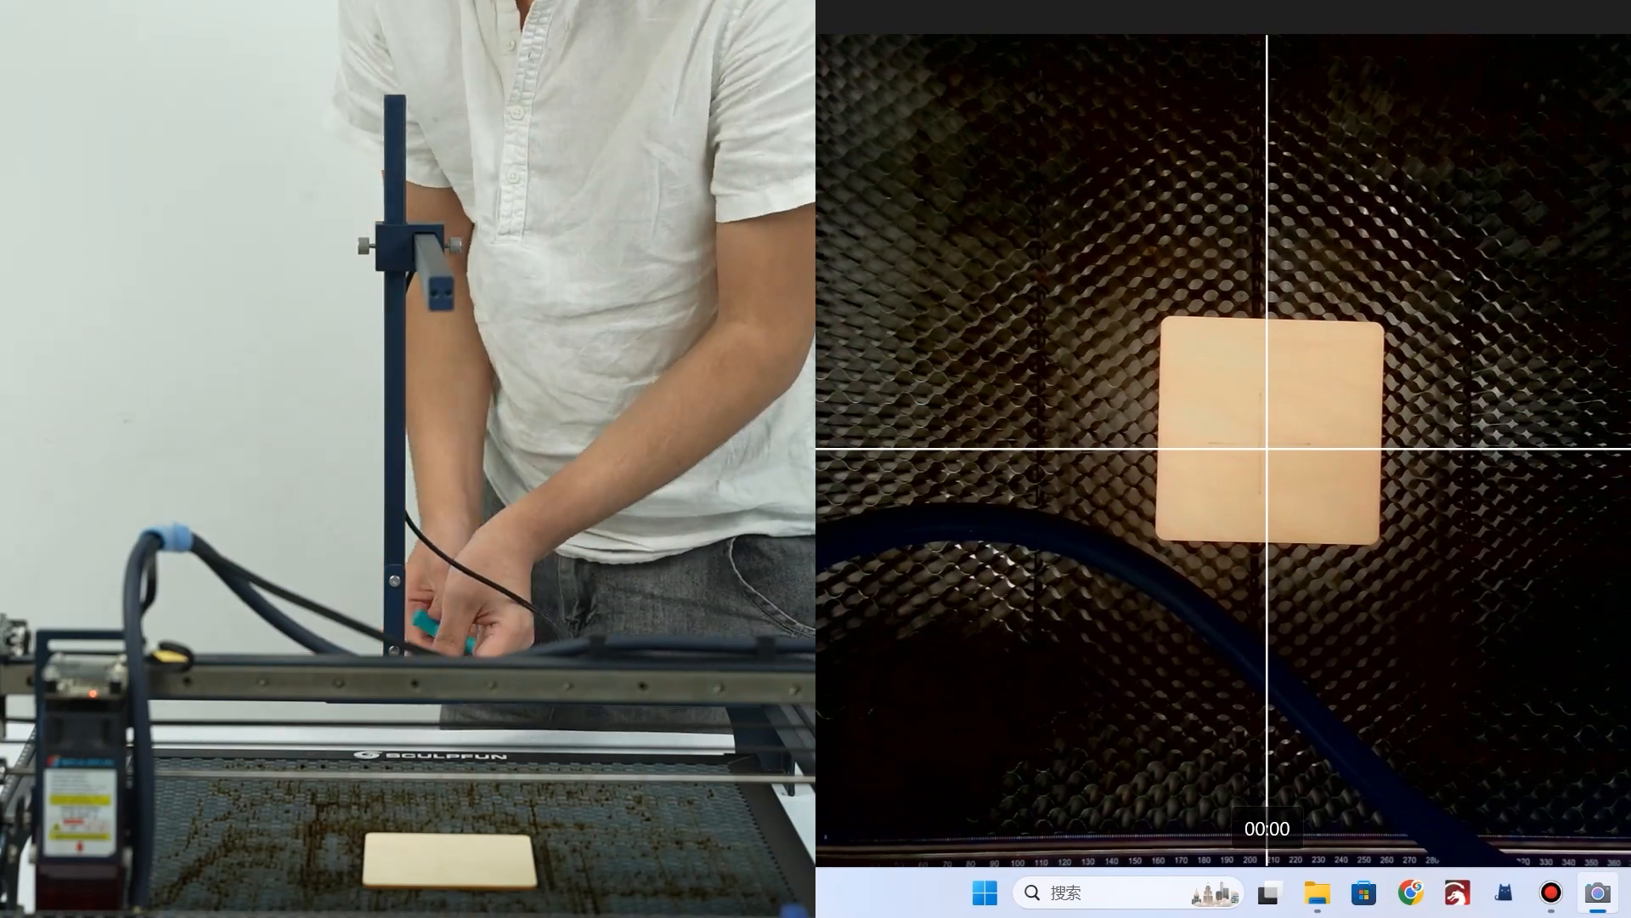
- Line the board up under the crosshair and head back toward LightBurn's Laser Tools
{"action": "left_click", "coordinate": [1119, 892]}
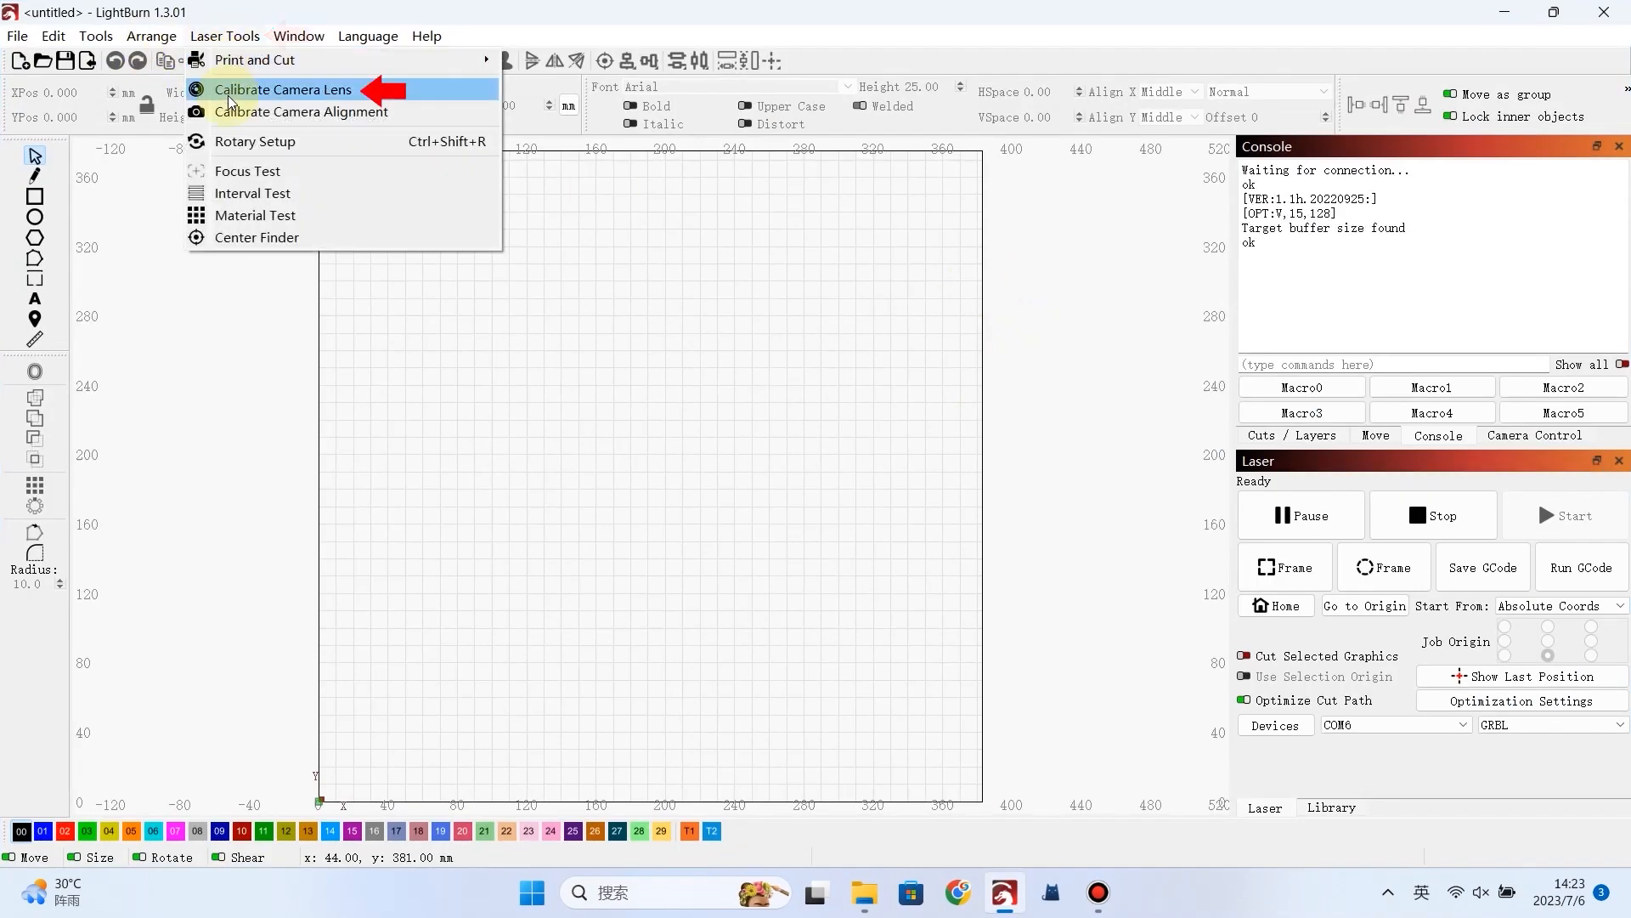
- Launch Calibrate Camera Lens, step forward, then return to pick the fisheye lens type
{"action": "left_click", "coordinate": [277, 90]}
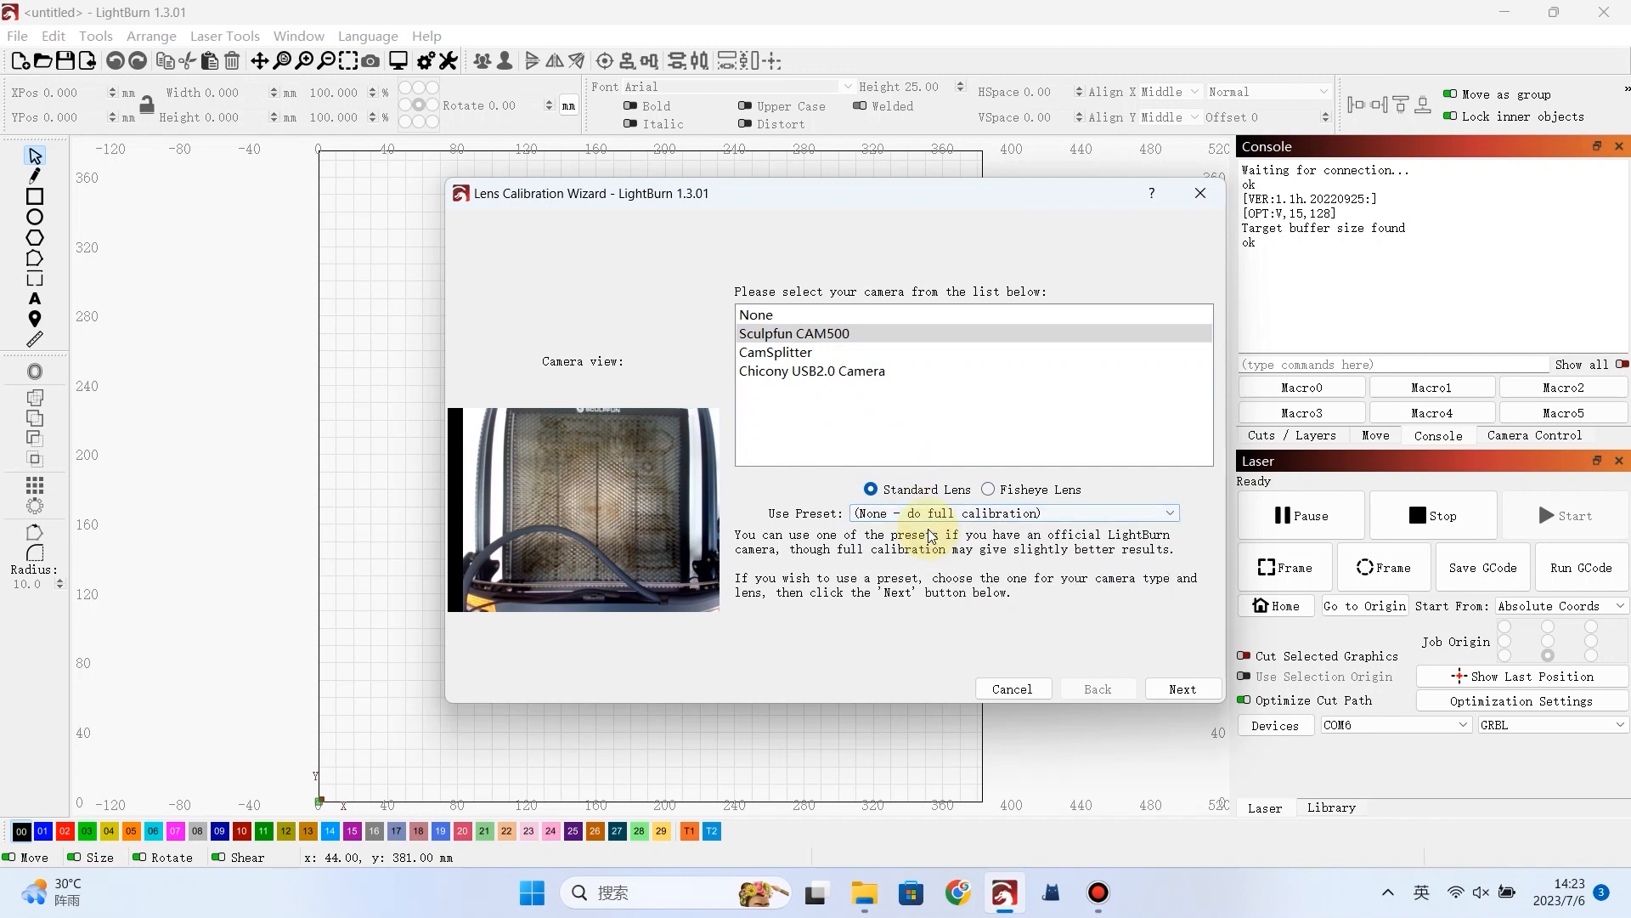
{"action": "left_click", "coordinate": [1183, 688]}
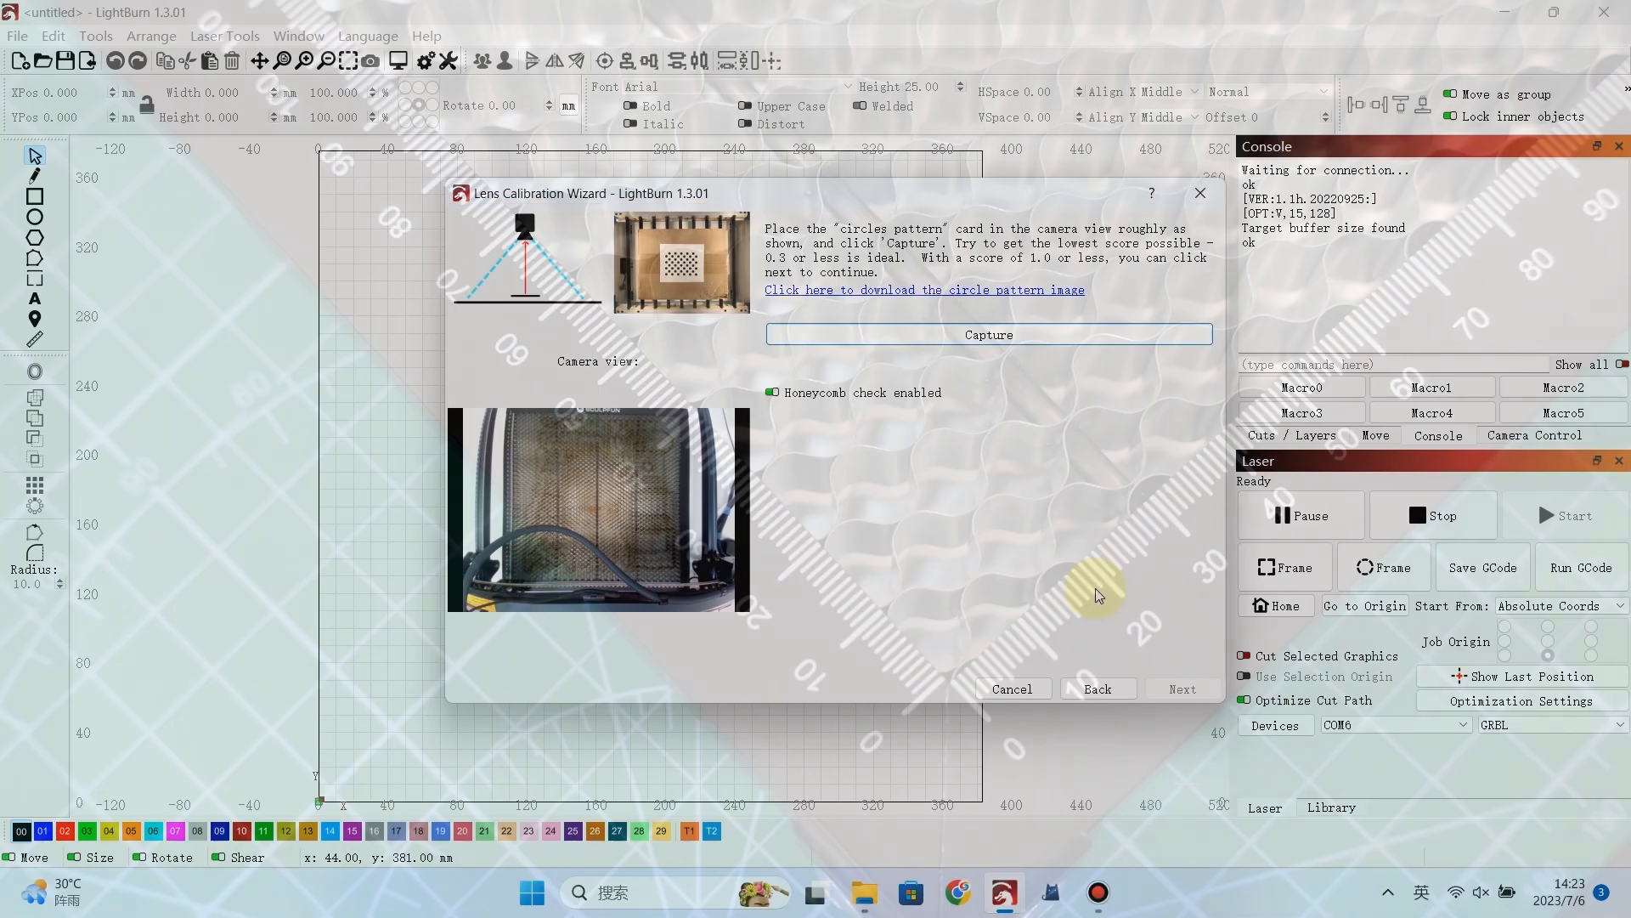
{"action": "left_click", "coordinate": [1096, 688]}
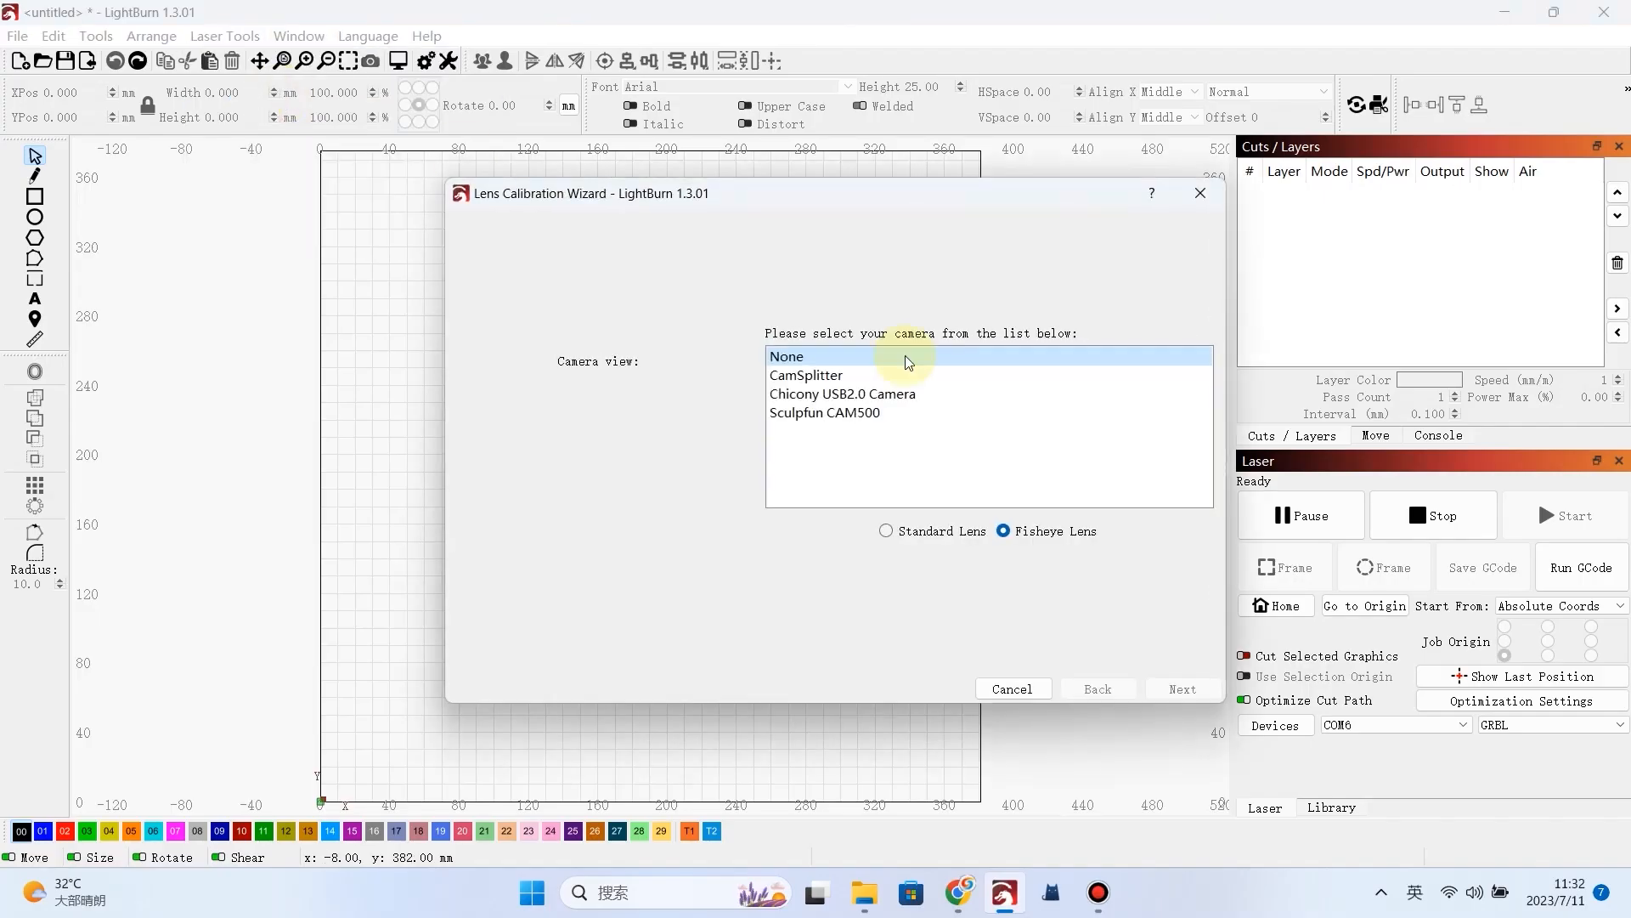
- Select the camera, capture the circles pattern without honeycomb check at score 0.13, and advance
{"action": "left_click", "coordinate": [1183, 689]}
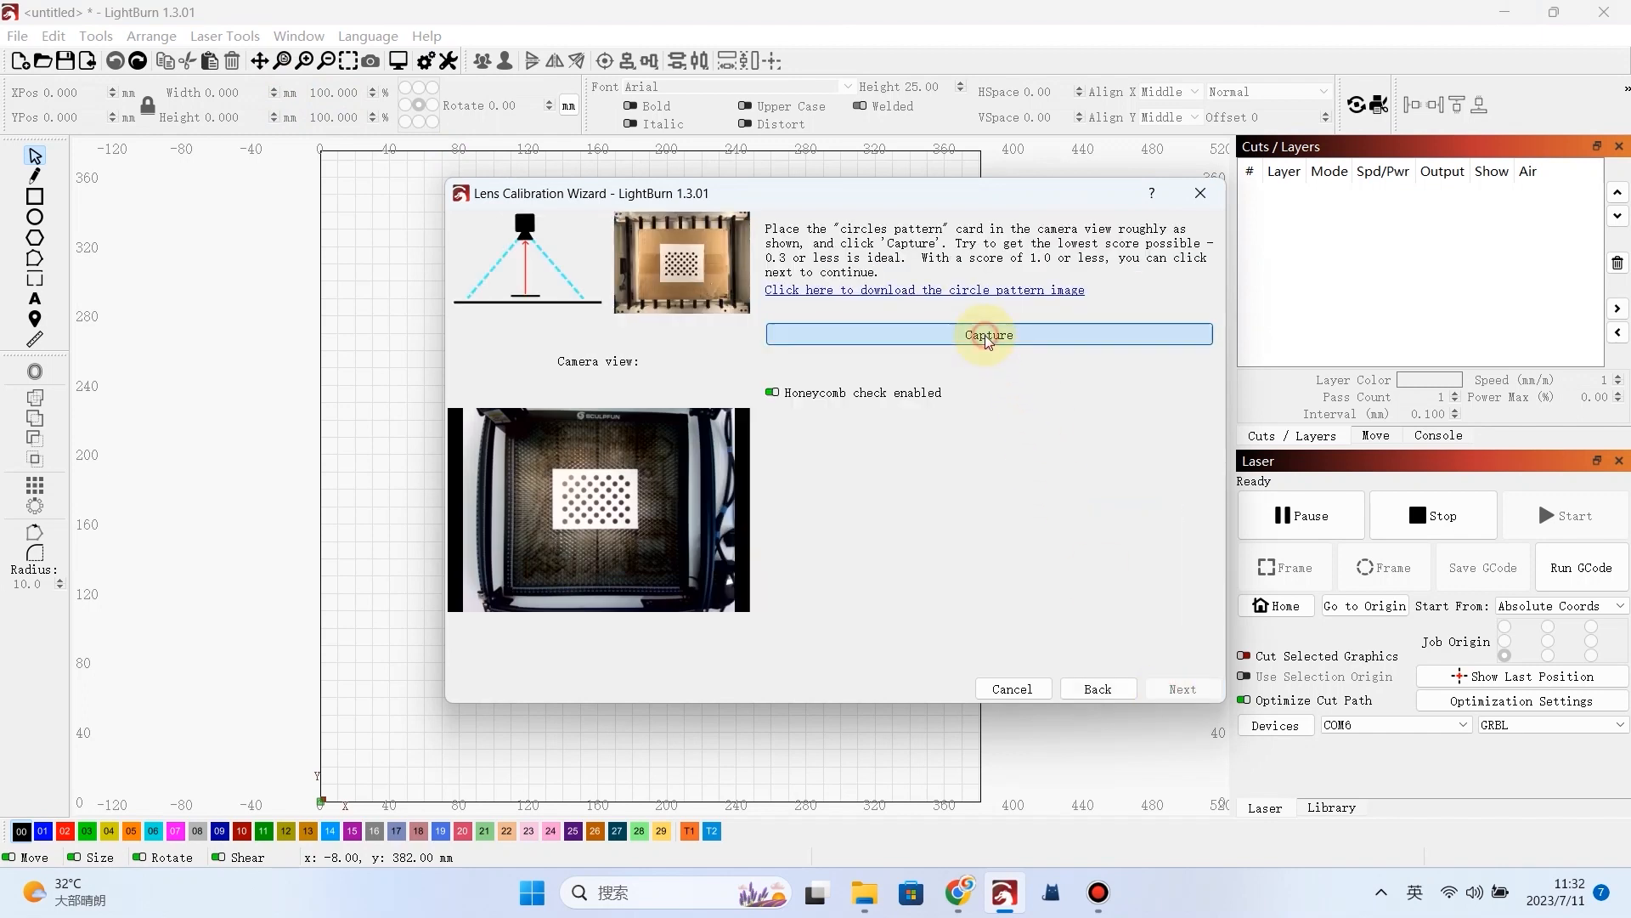
{"action": "left_click", "coordinate": [987, 335]}
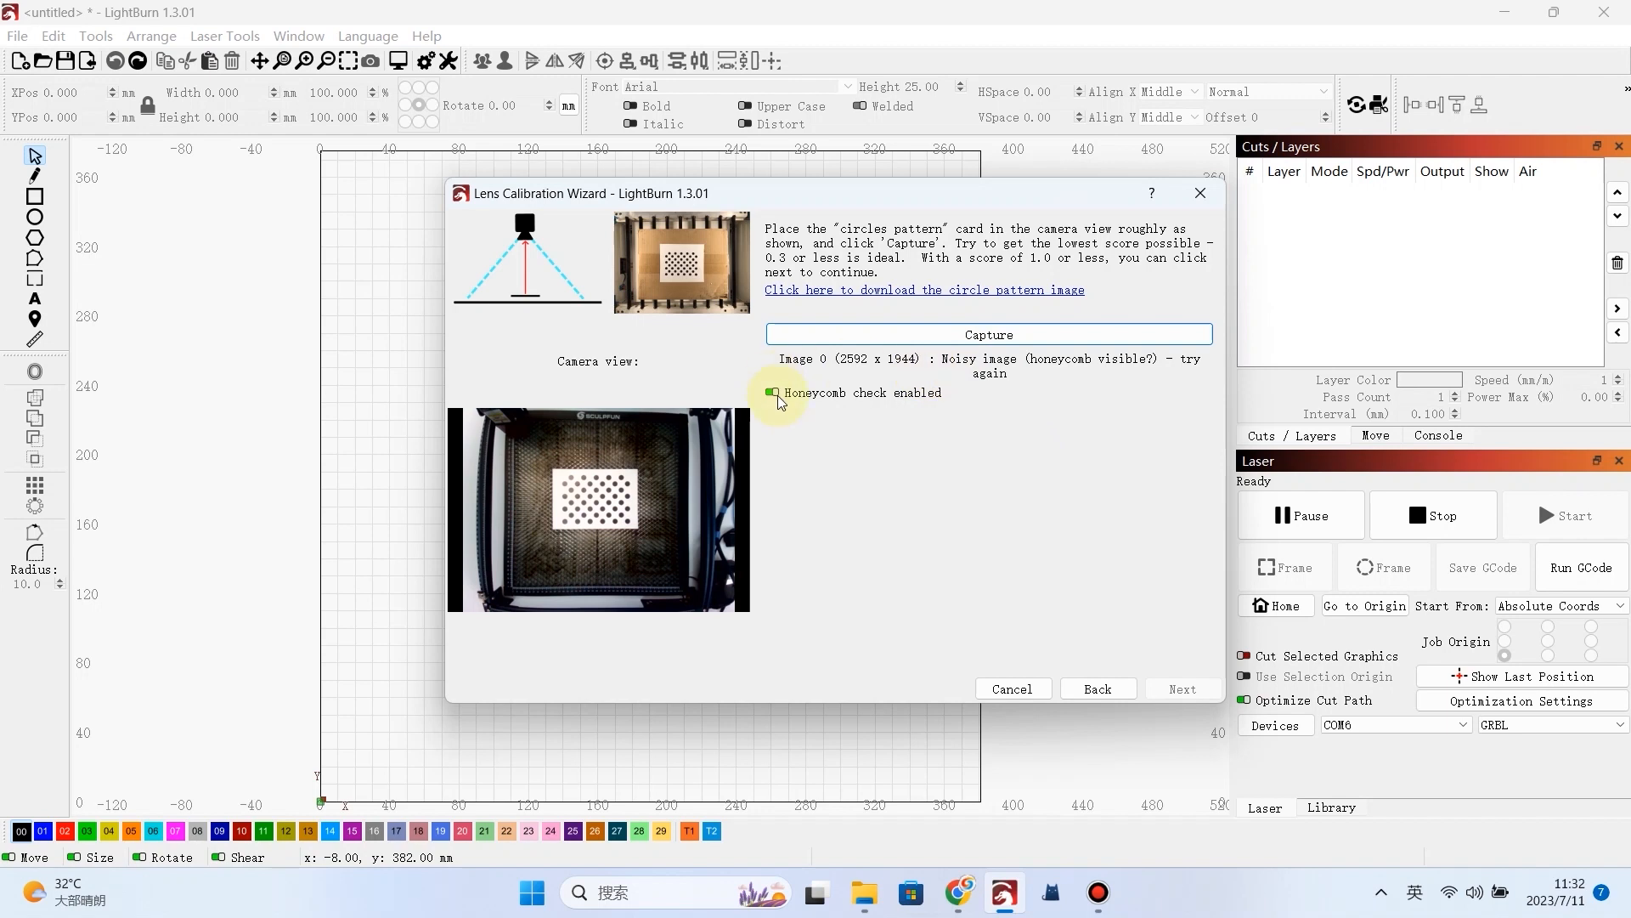
{"action": "left_click", "coordinate": [988, 335]}
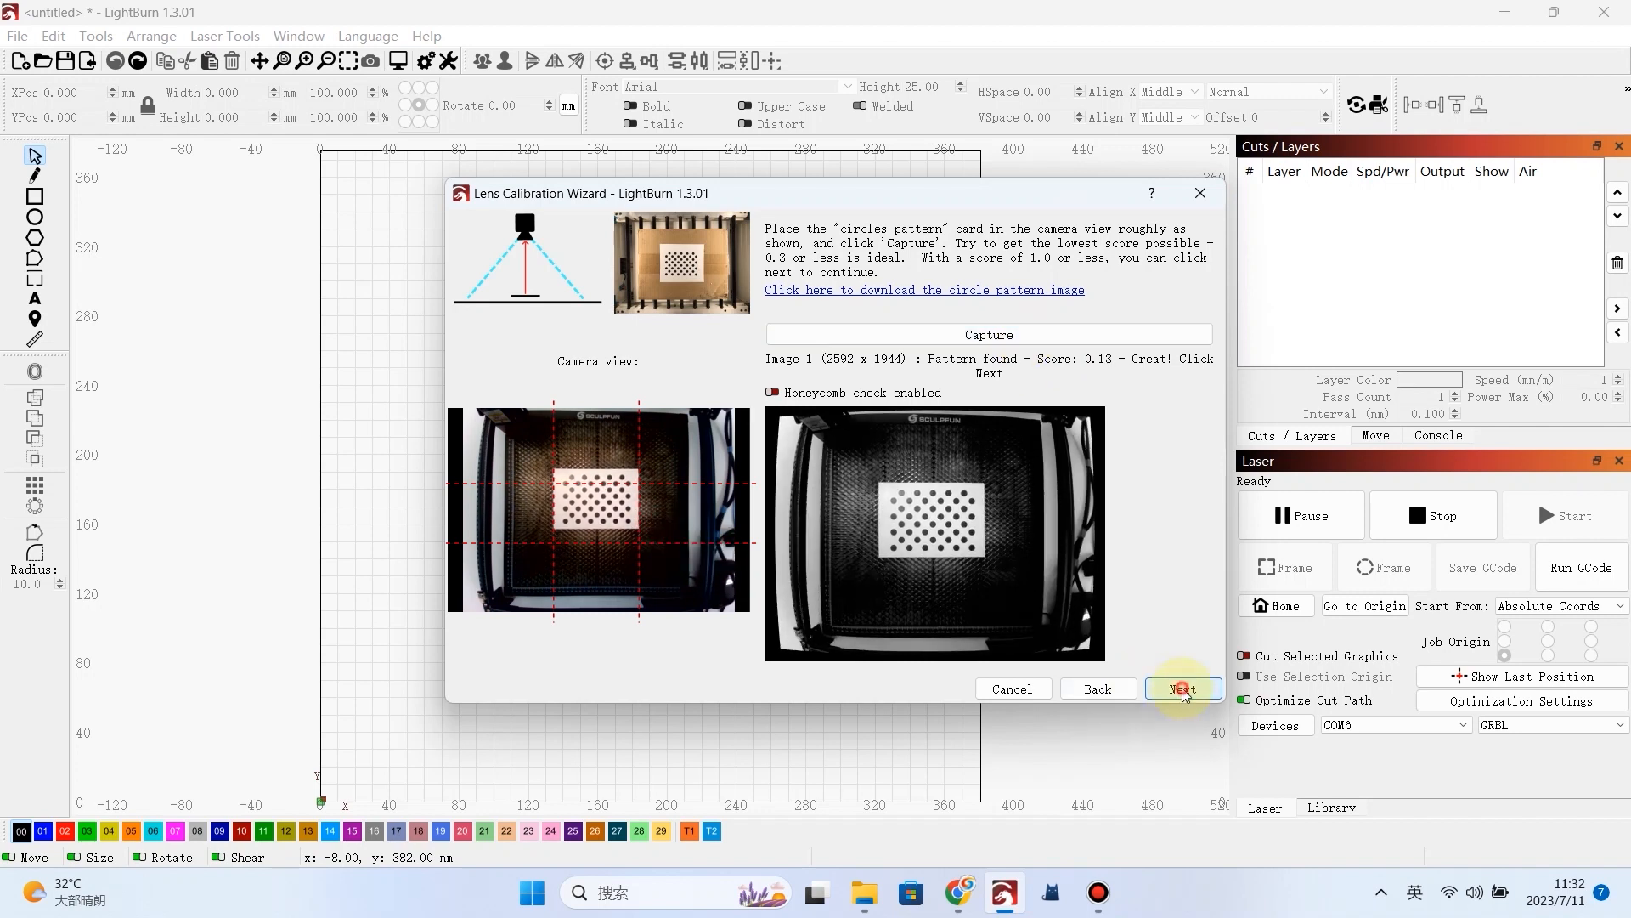
{"action": "left_click", "coordinate": [1183, 688]}
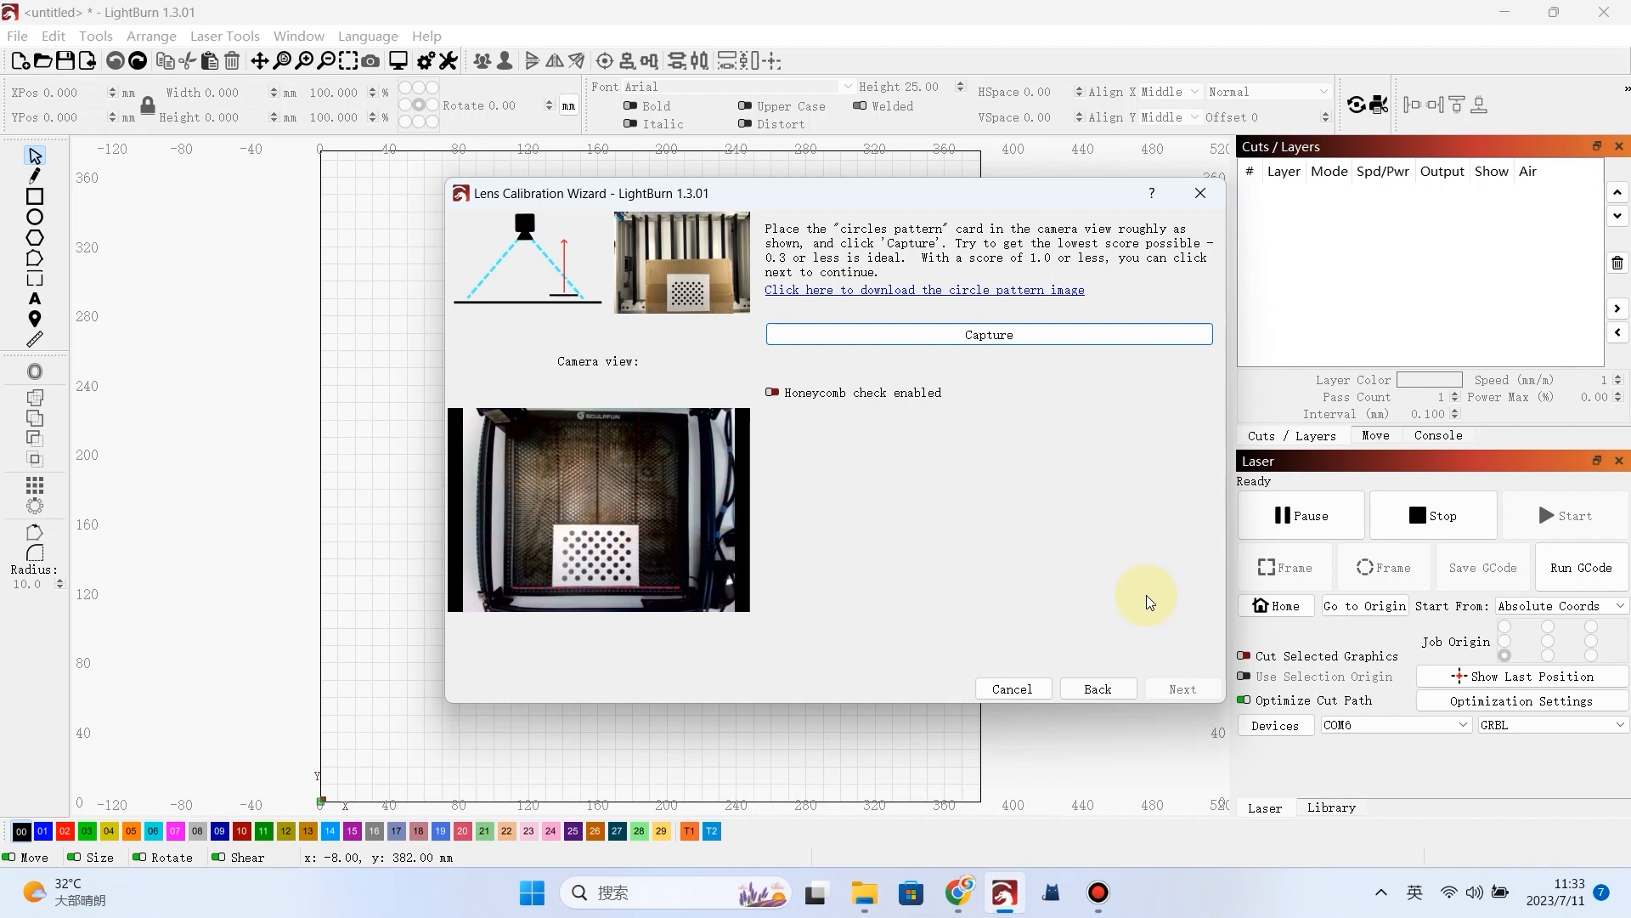
- Capture the repositioned card repeatedly, accepting low scores around 0.21, and advance positions
{"action": "left_click", "coordinate": [986, 334]}
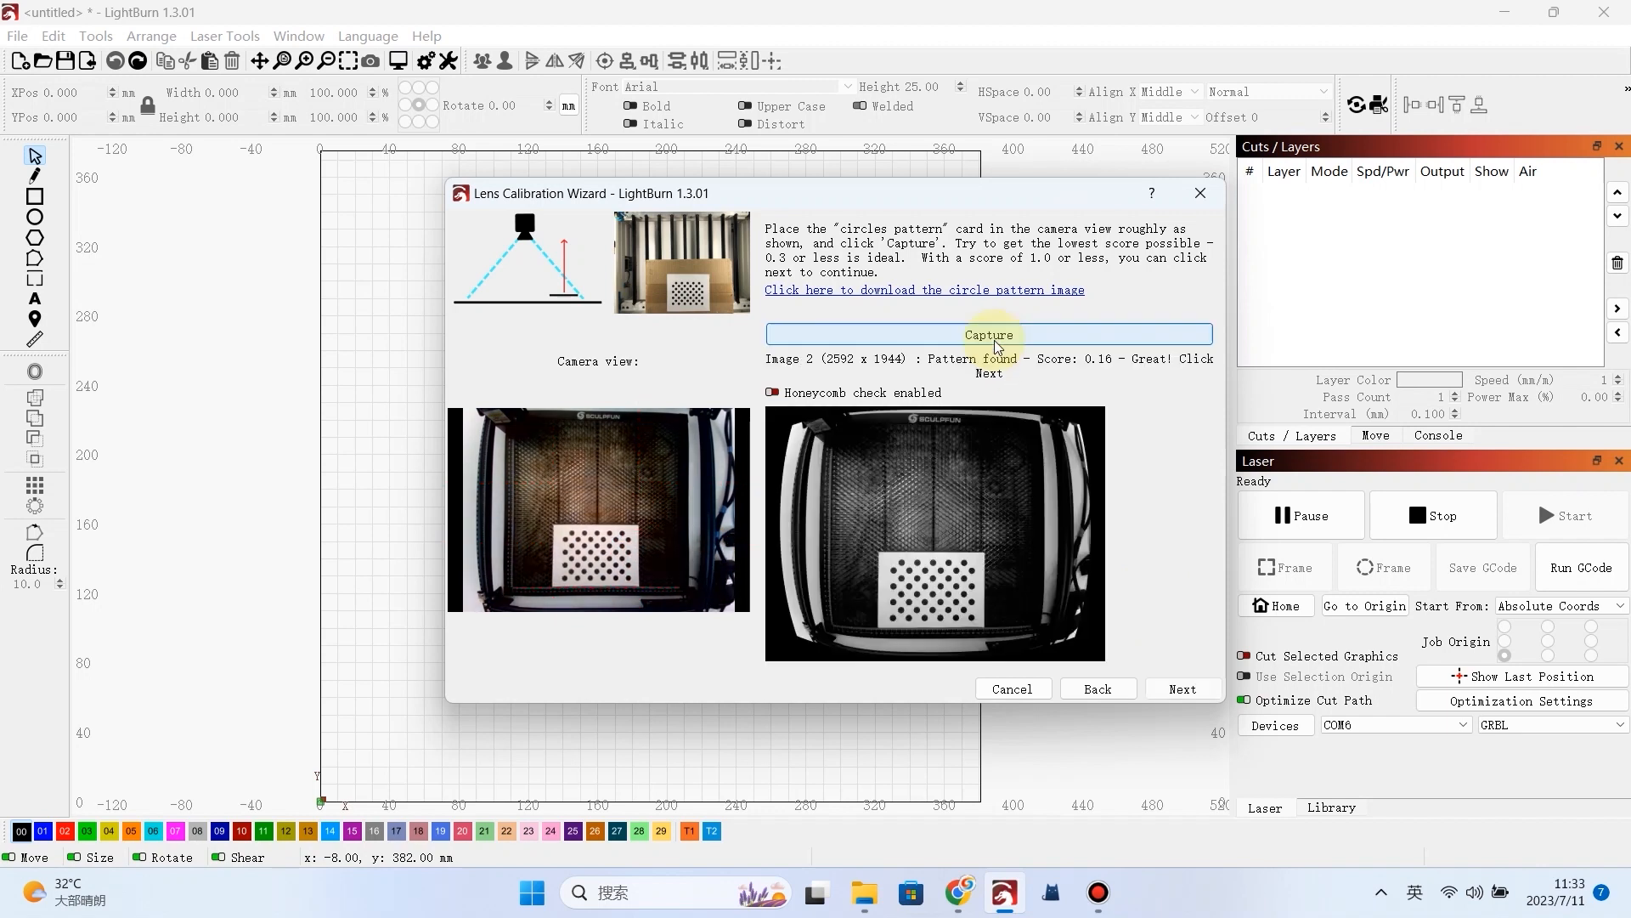
{"action": "left_click", "coordinate": [987, 334]}
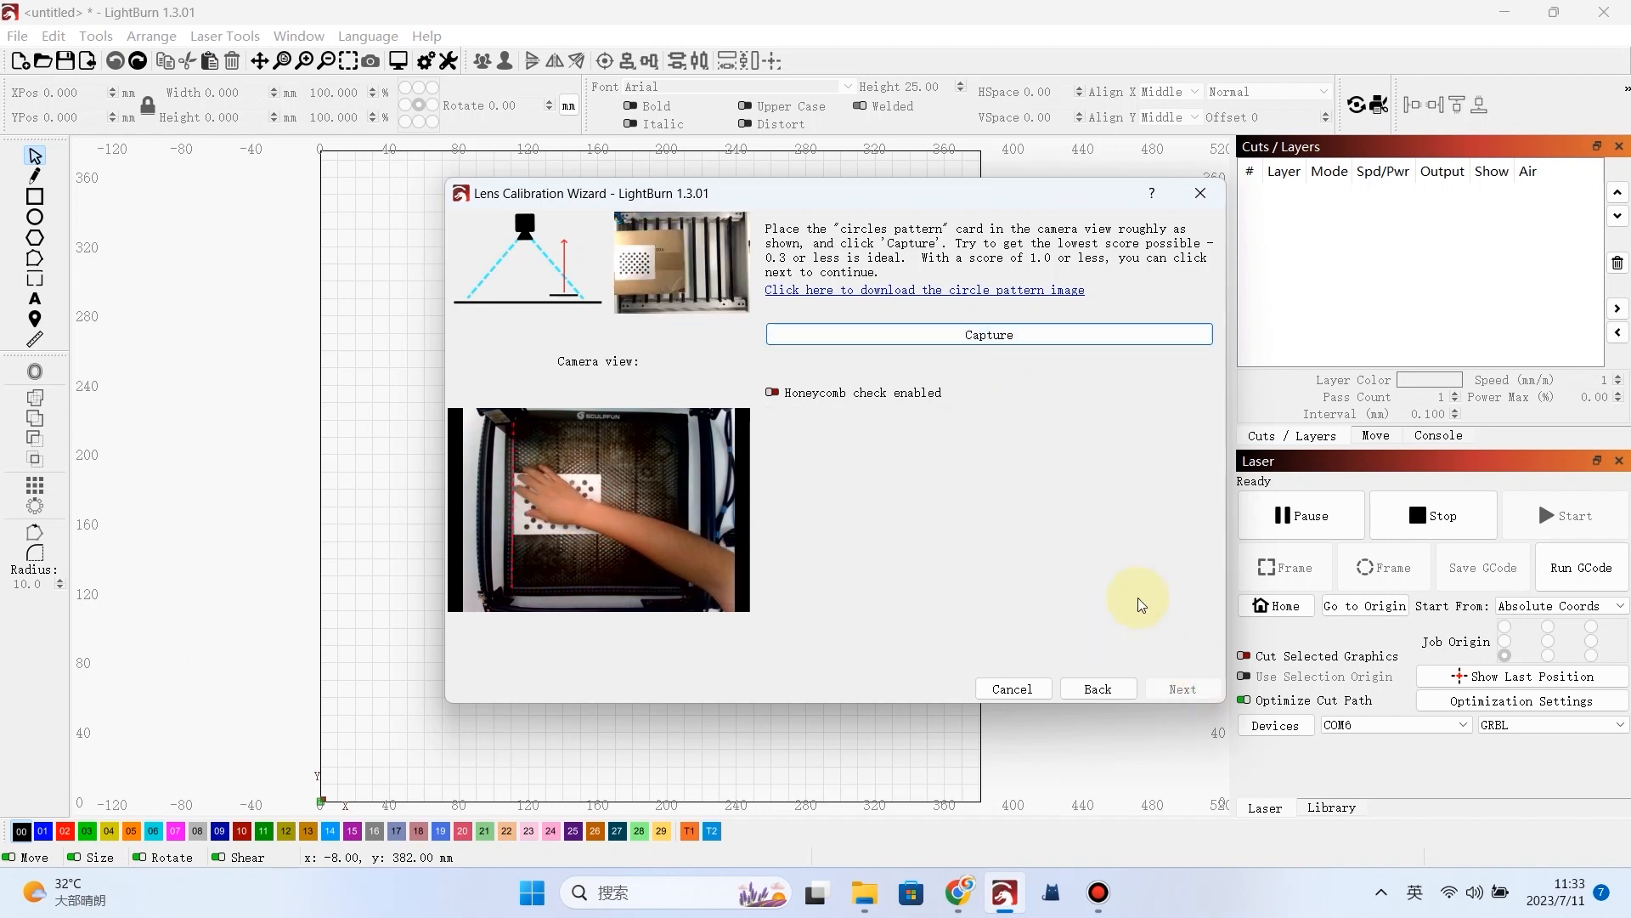
{"action": "left_click", "coordinate": [987, 334]}
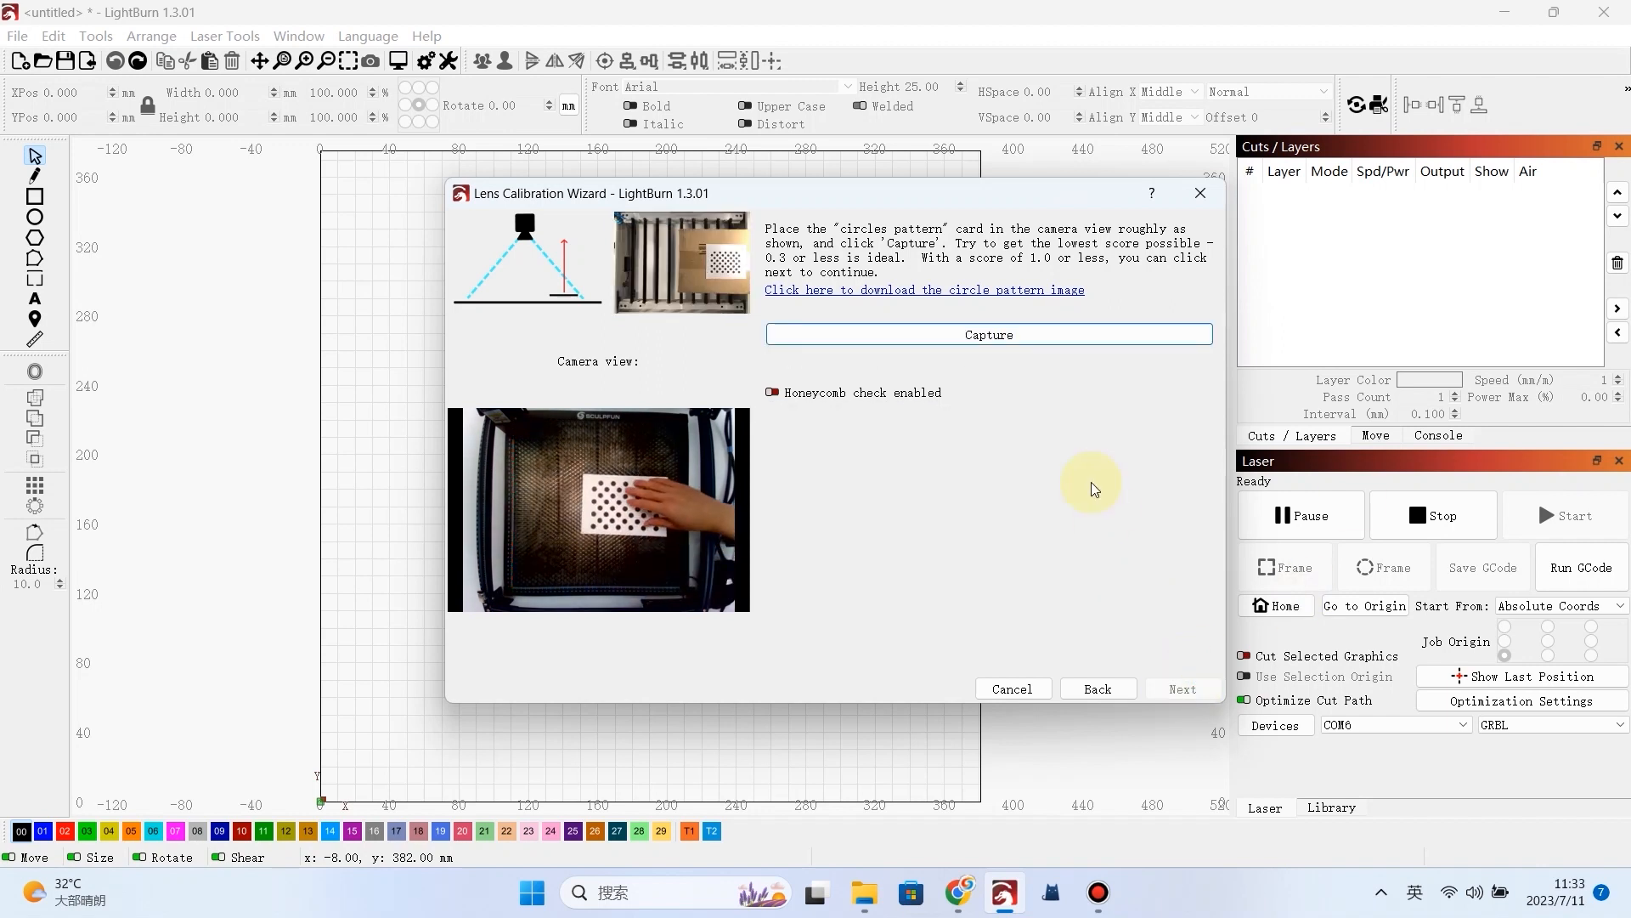
{"action": "left_click", "coordinate": [987, 335]}
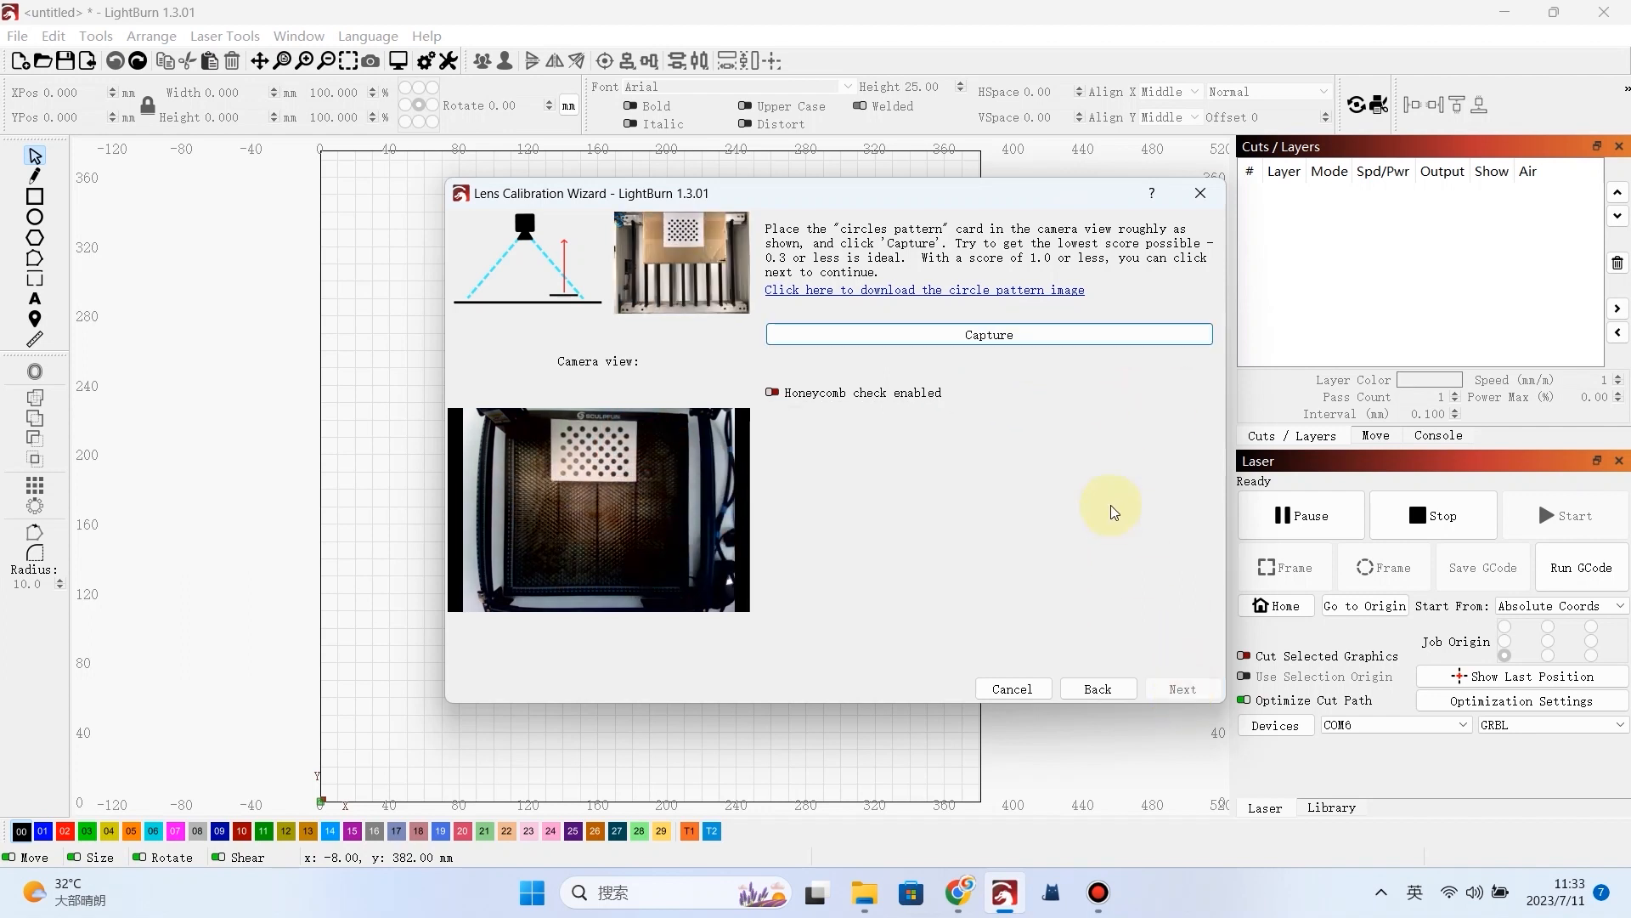
{"action": "left_click", "coordinate": [985, 334]}
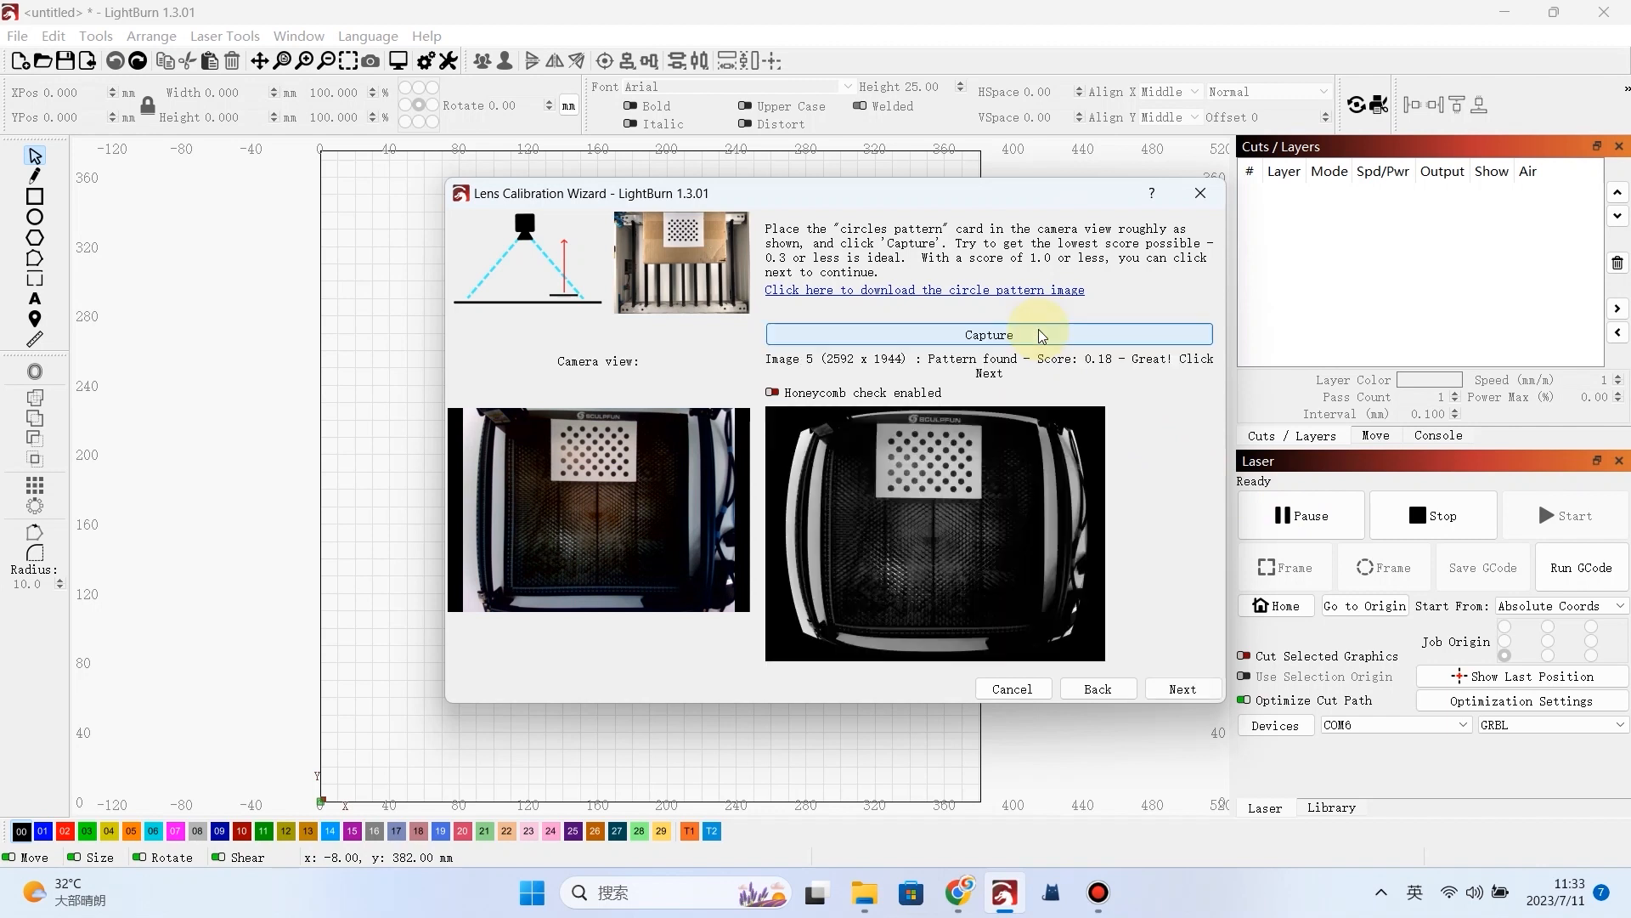
{"action": "left_click", "coordinate": [986, 335]}
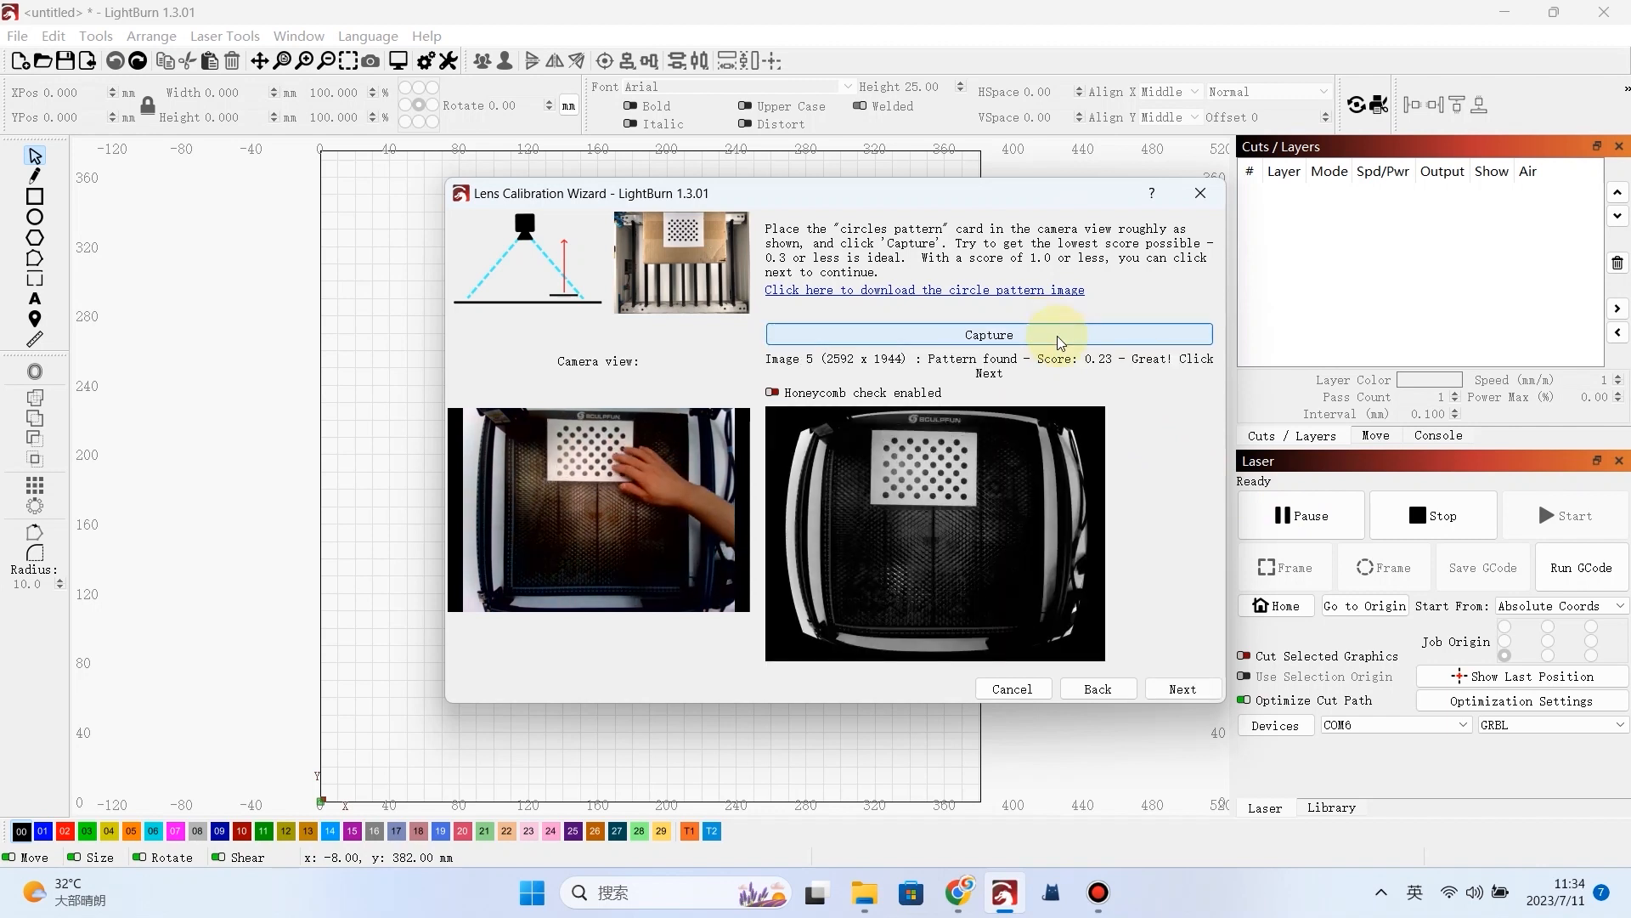
{"action": "left_click", "coordinate": [986, 335]}
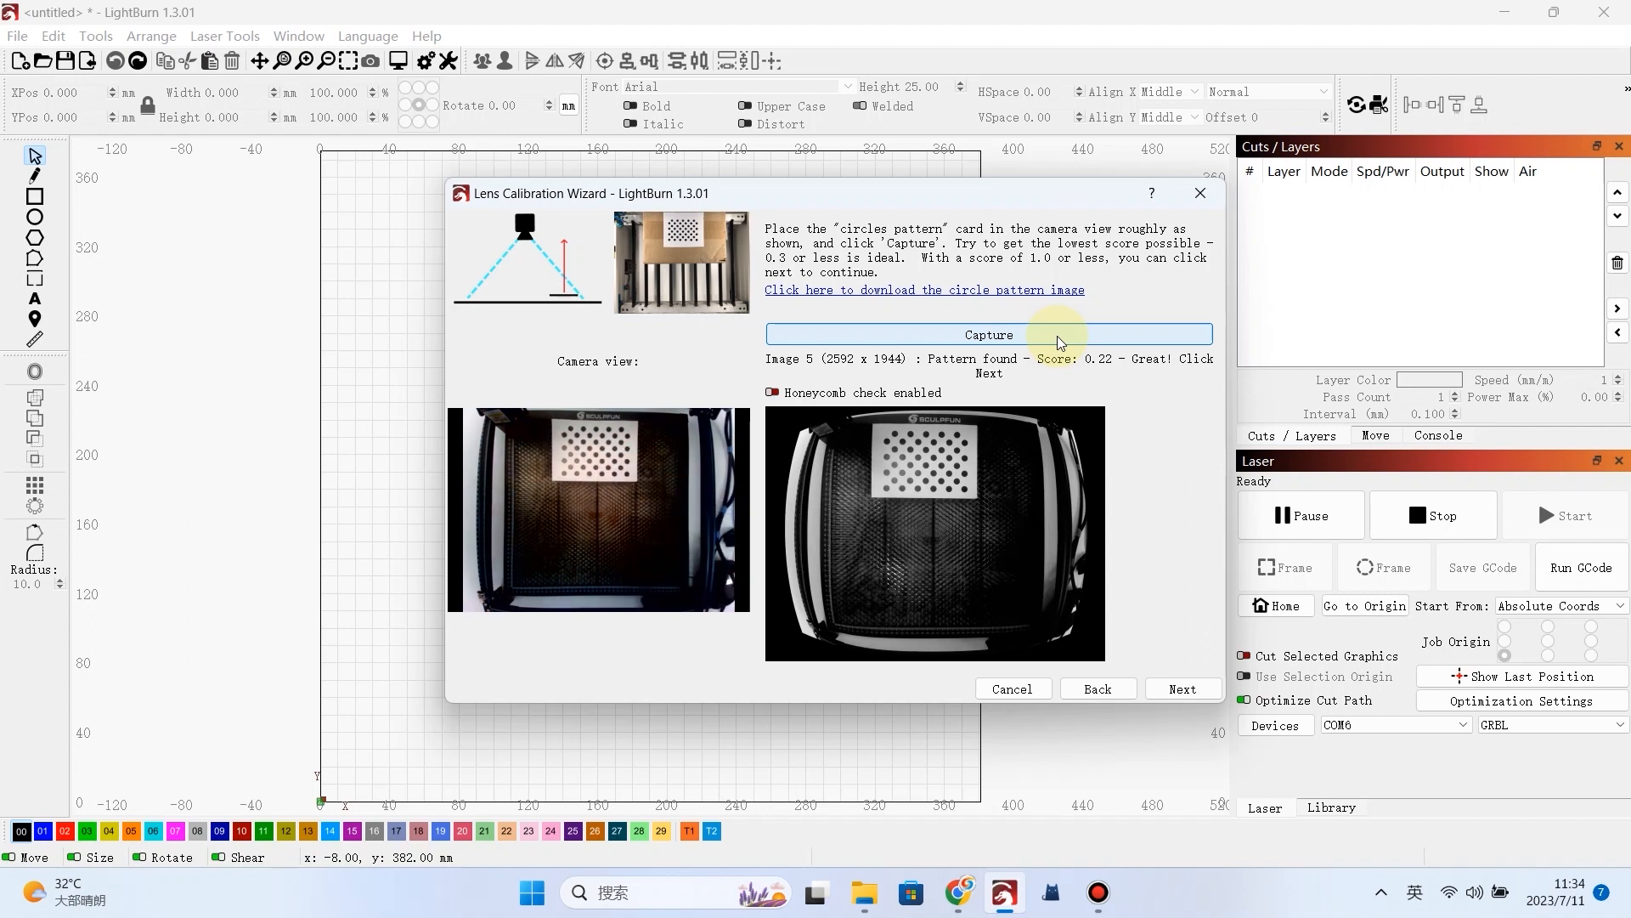
{"action": "left_click", "coordinate": [986, 335]}
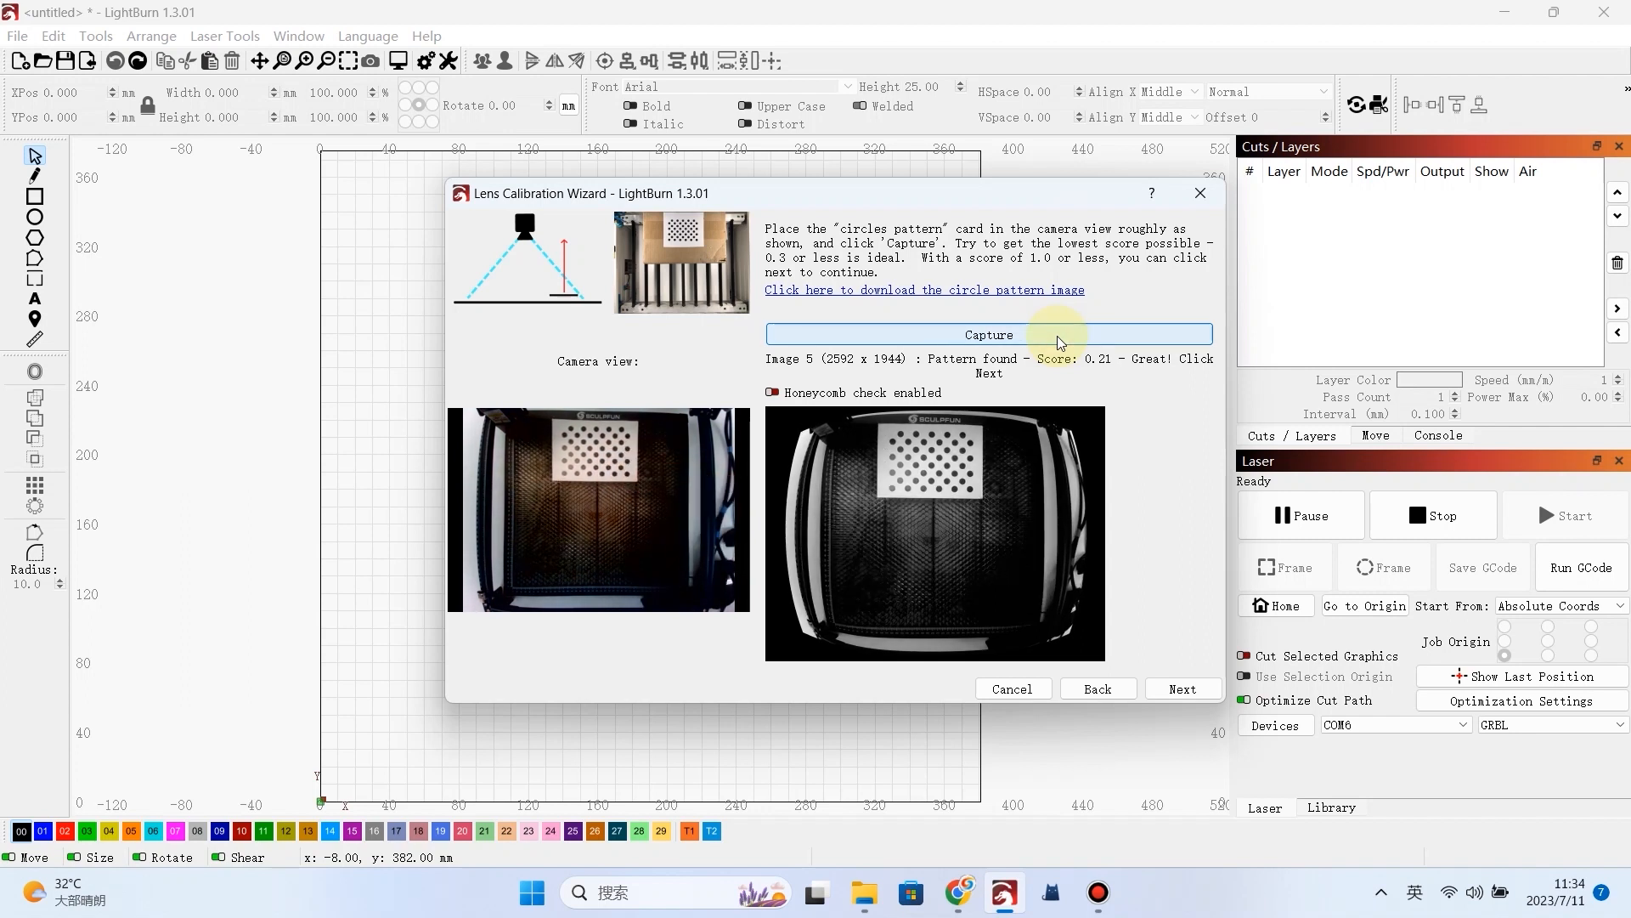
{"action": "left_click", "coordinate": [987, 335]}
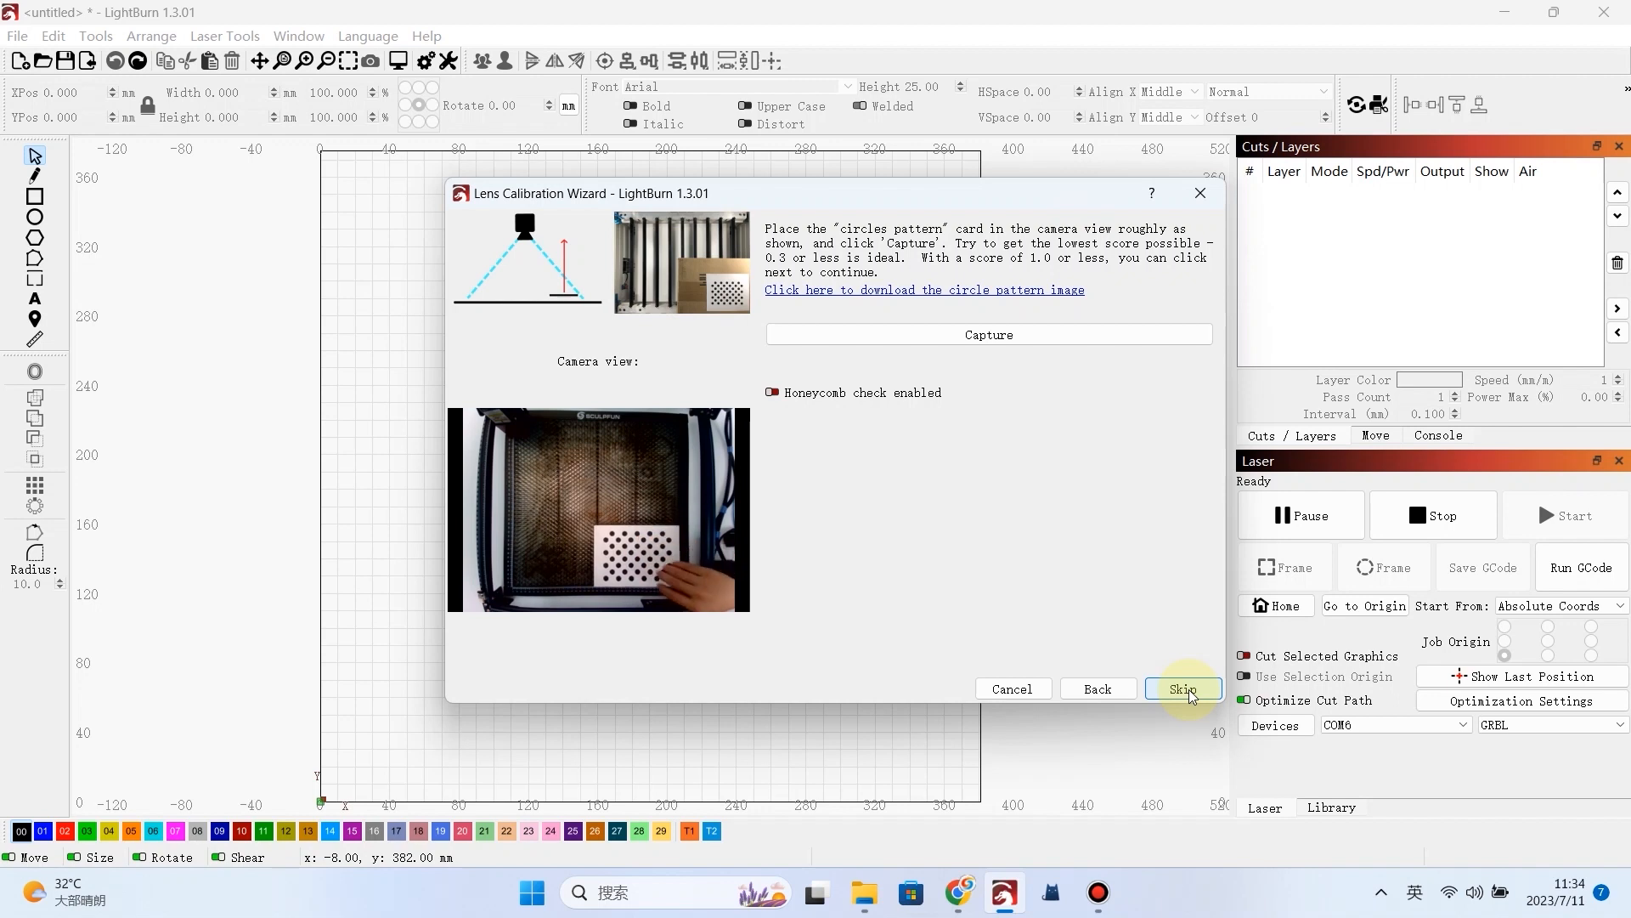
- Capture the final bottom-left position at 0.31, then finish to store the lens calibration
{"action": "left_click", "coordinate": [987, 334]}
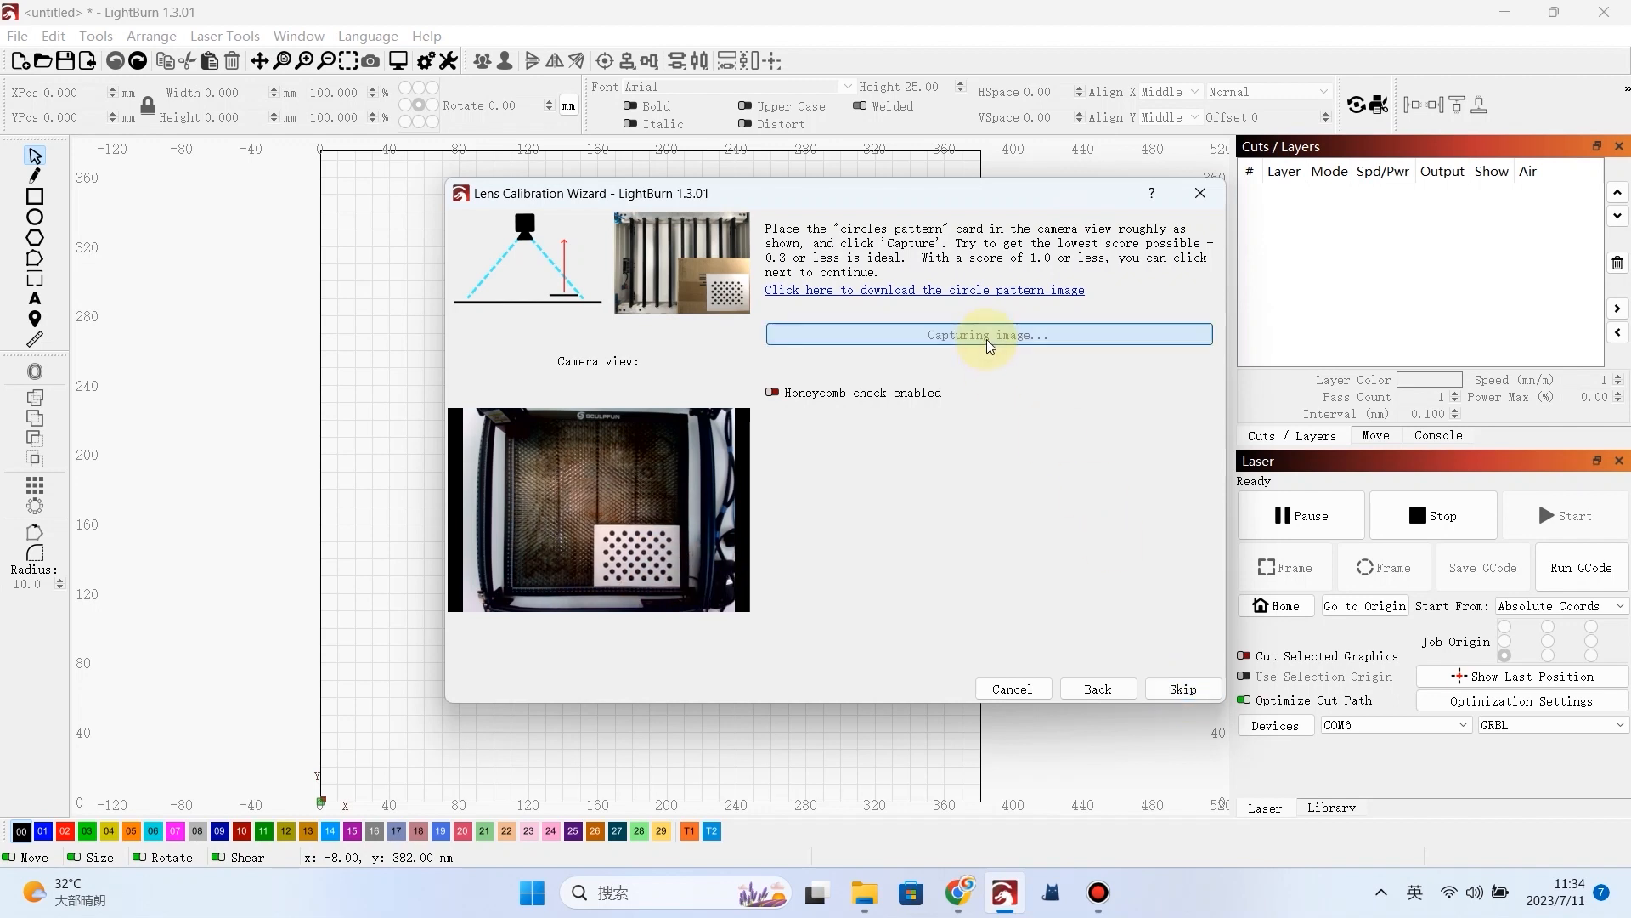
{"action": "left_click", "coordinate": [986, 335]}
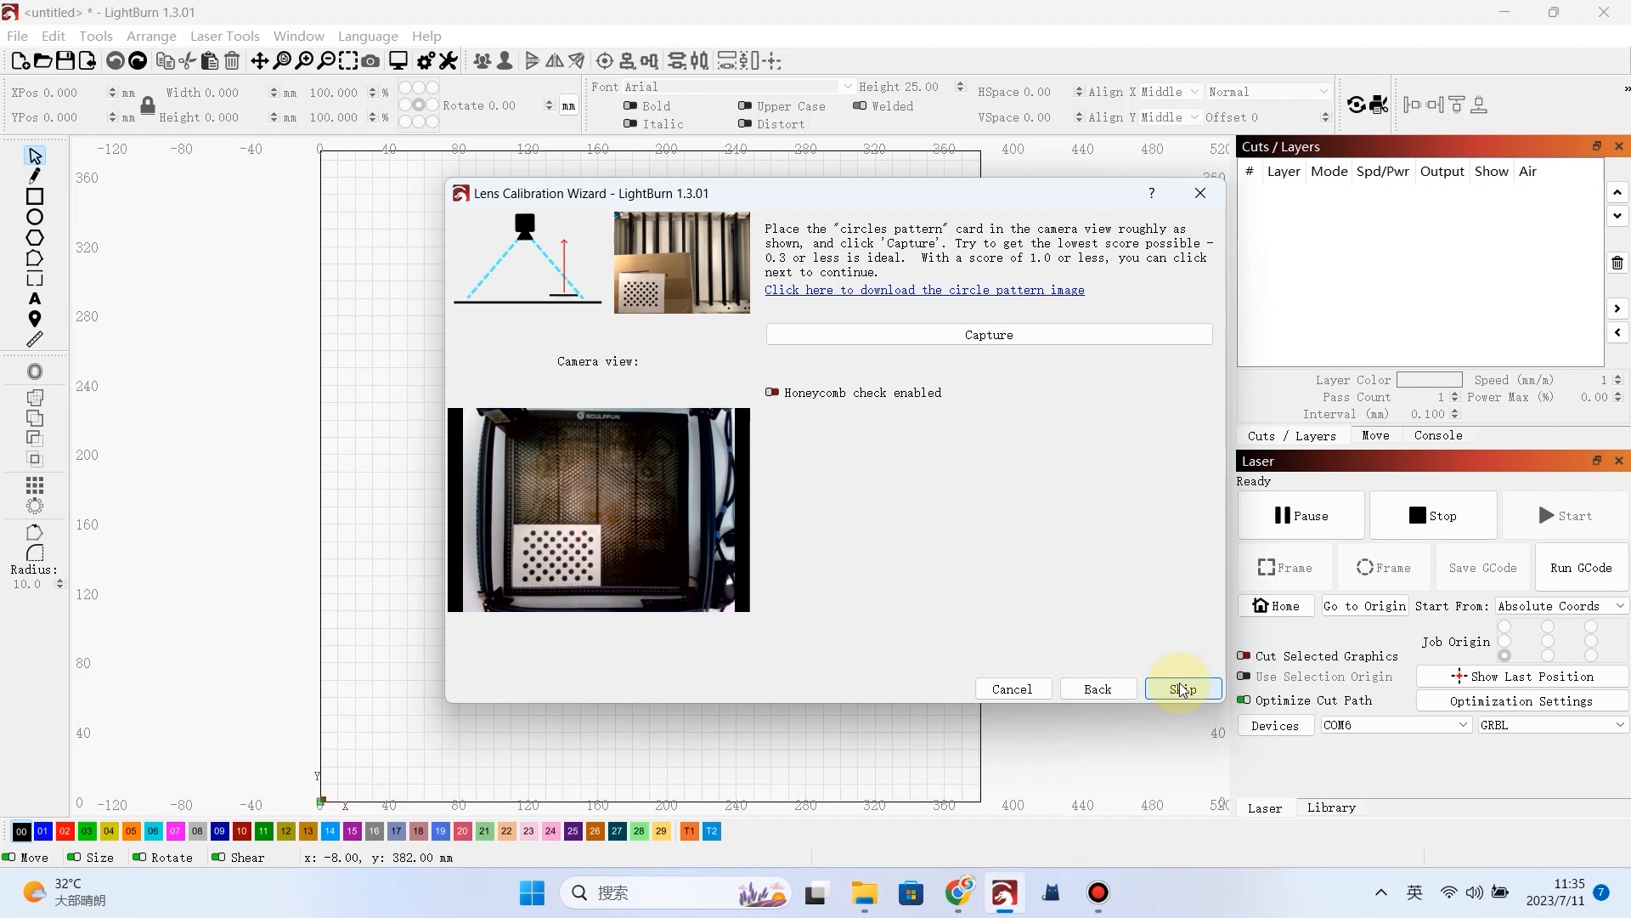
{"action": "left_click", "coordinate": [987, 335]}
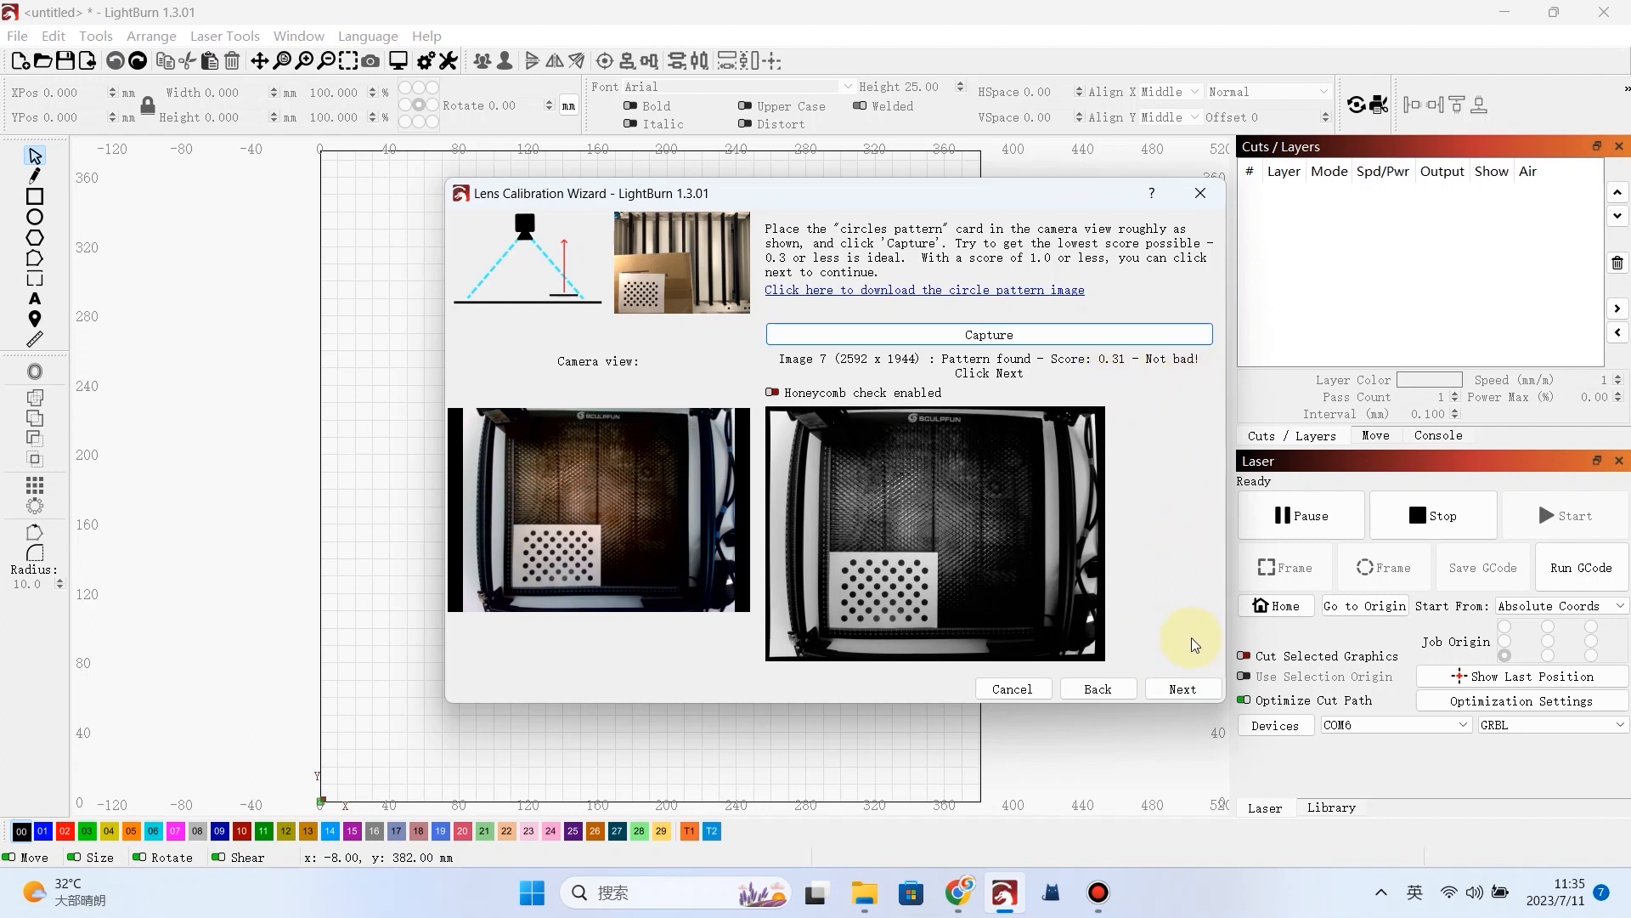
{"action": "left_click", "coordinate": [1182, 688]}
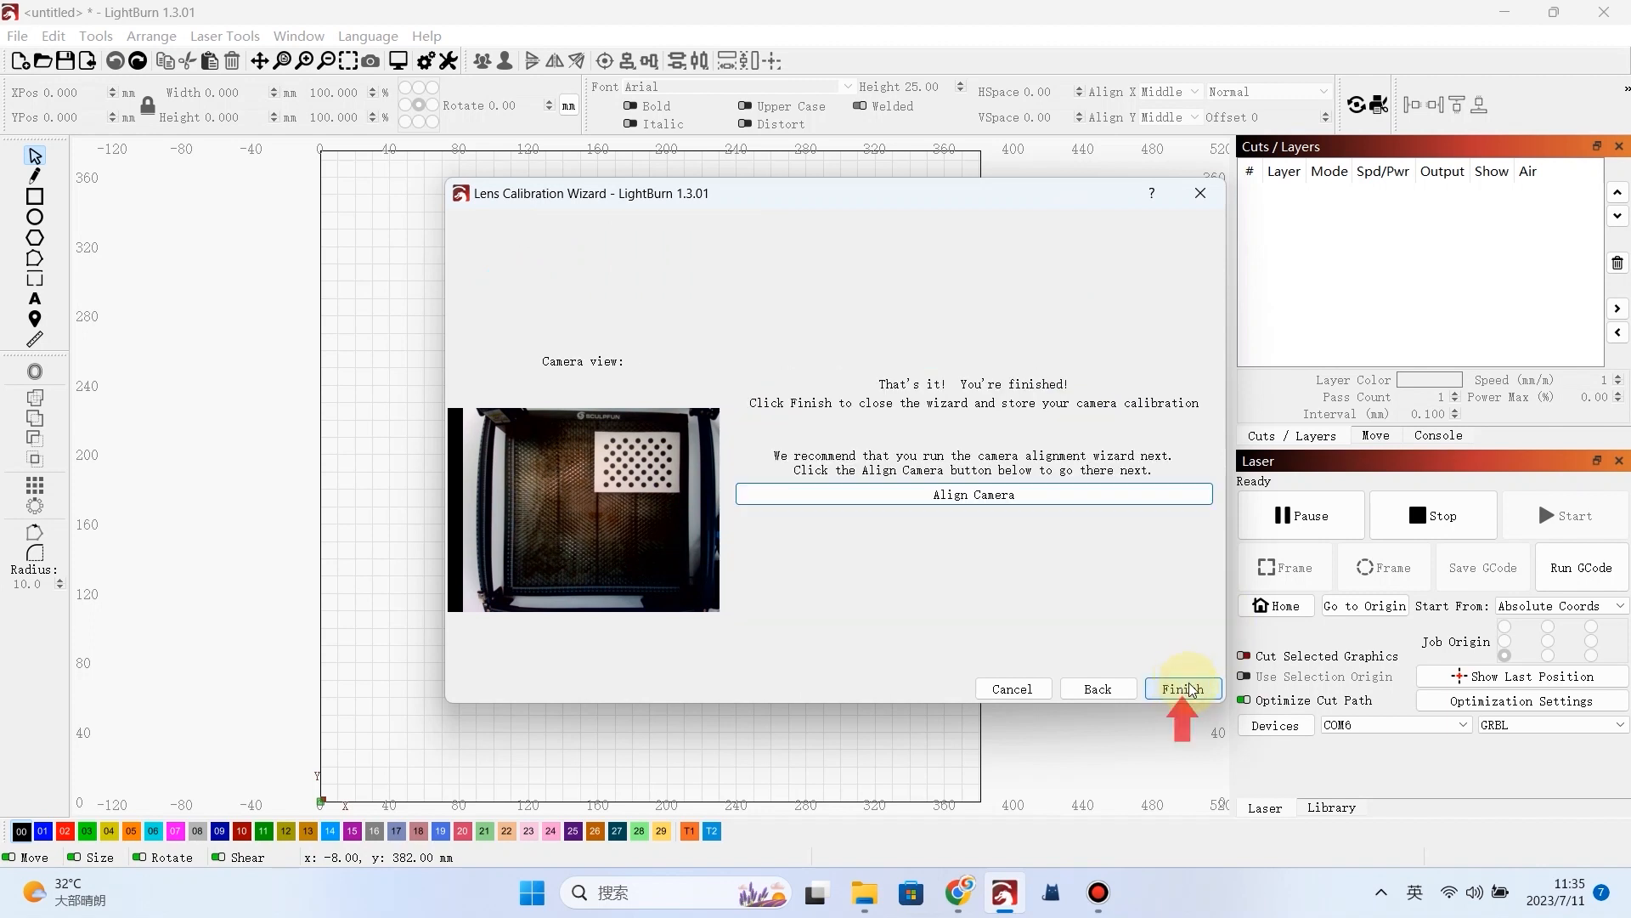
{"action": "left_click", "coordinate": [1183, 688]}
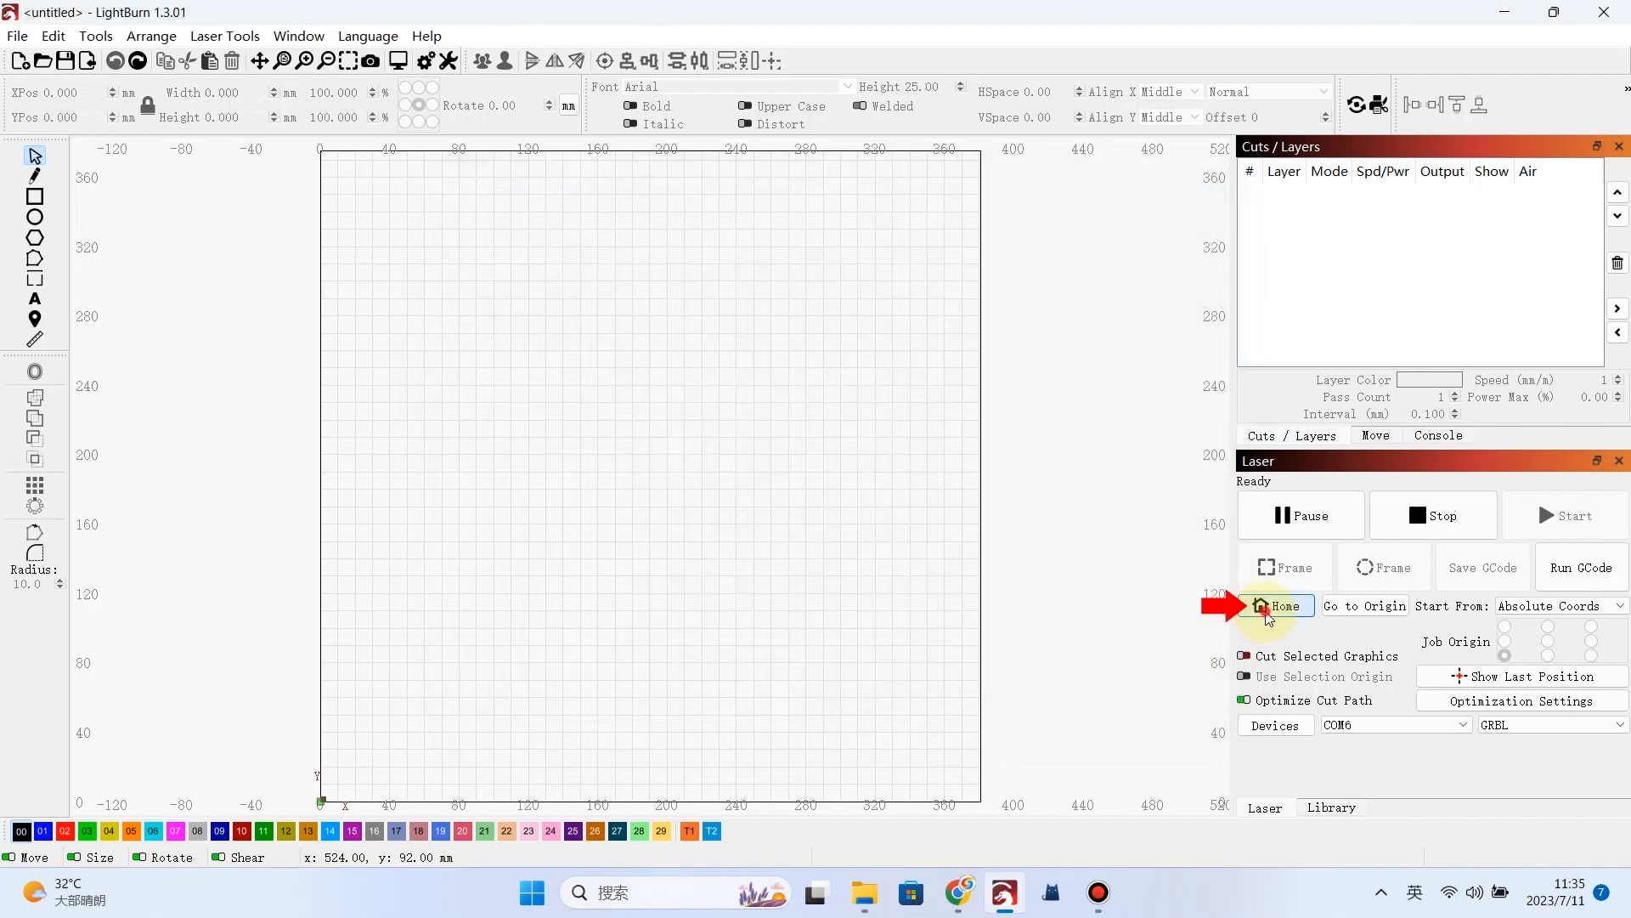
- Home the laser, start Calibrate Camera Alignment, and frame the target-marker cut on the material
{"action": "left_click", "coordinate": [224, 35]}
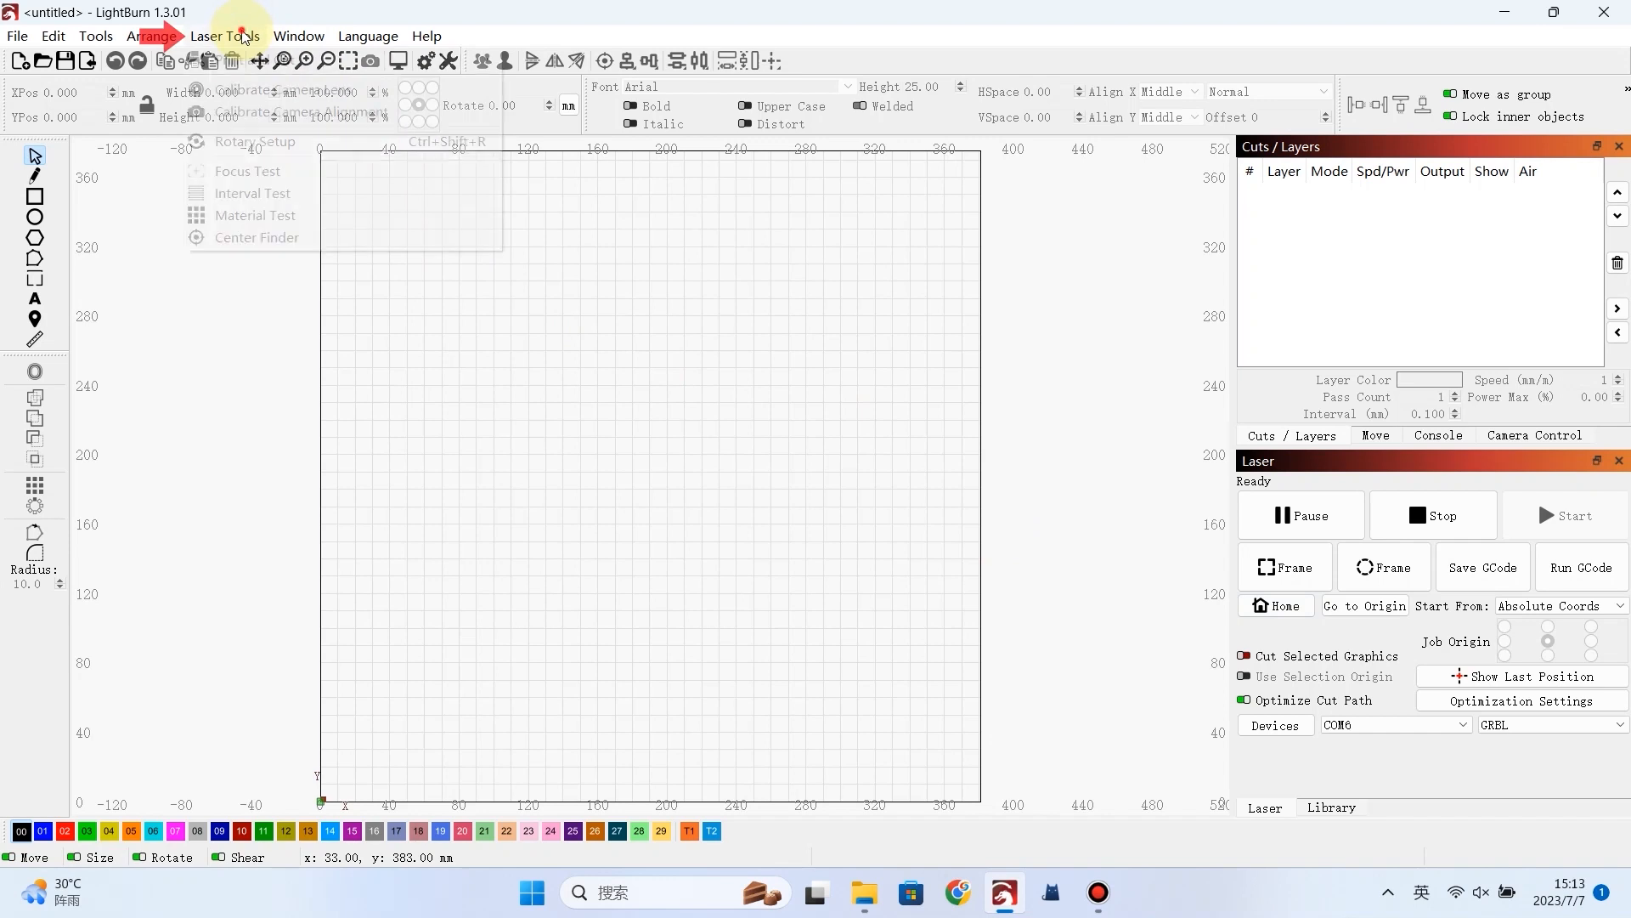
{"action": "left_click", "coordinate": [302, 112]}
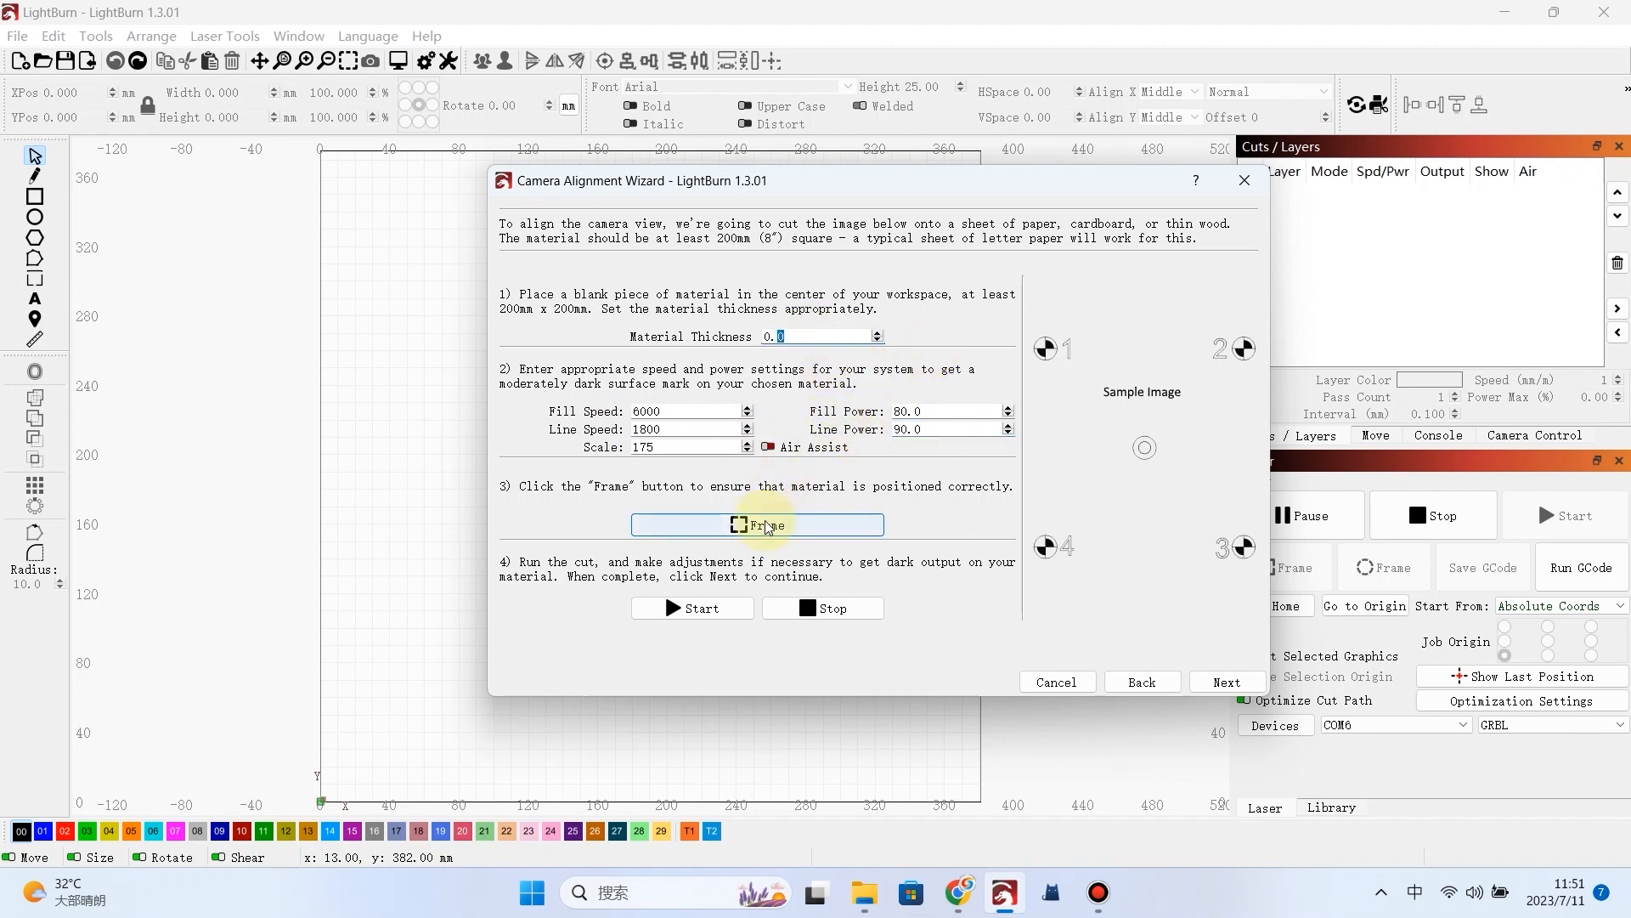
{"action": "left_click", "coordinate": [691, 608]}
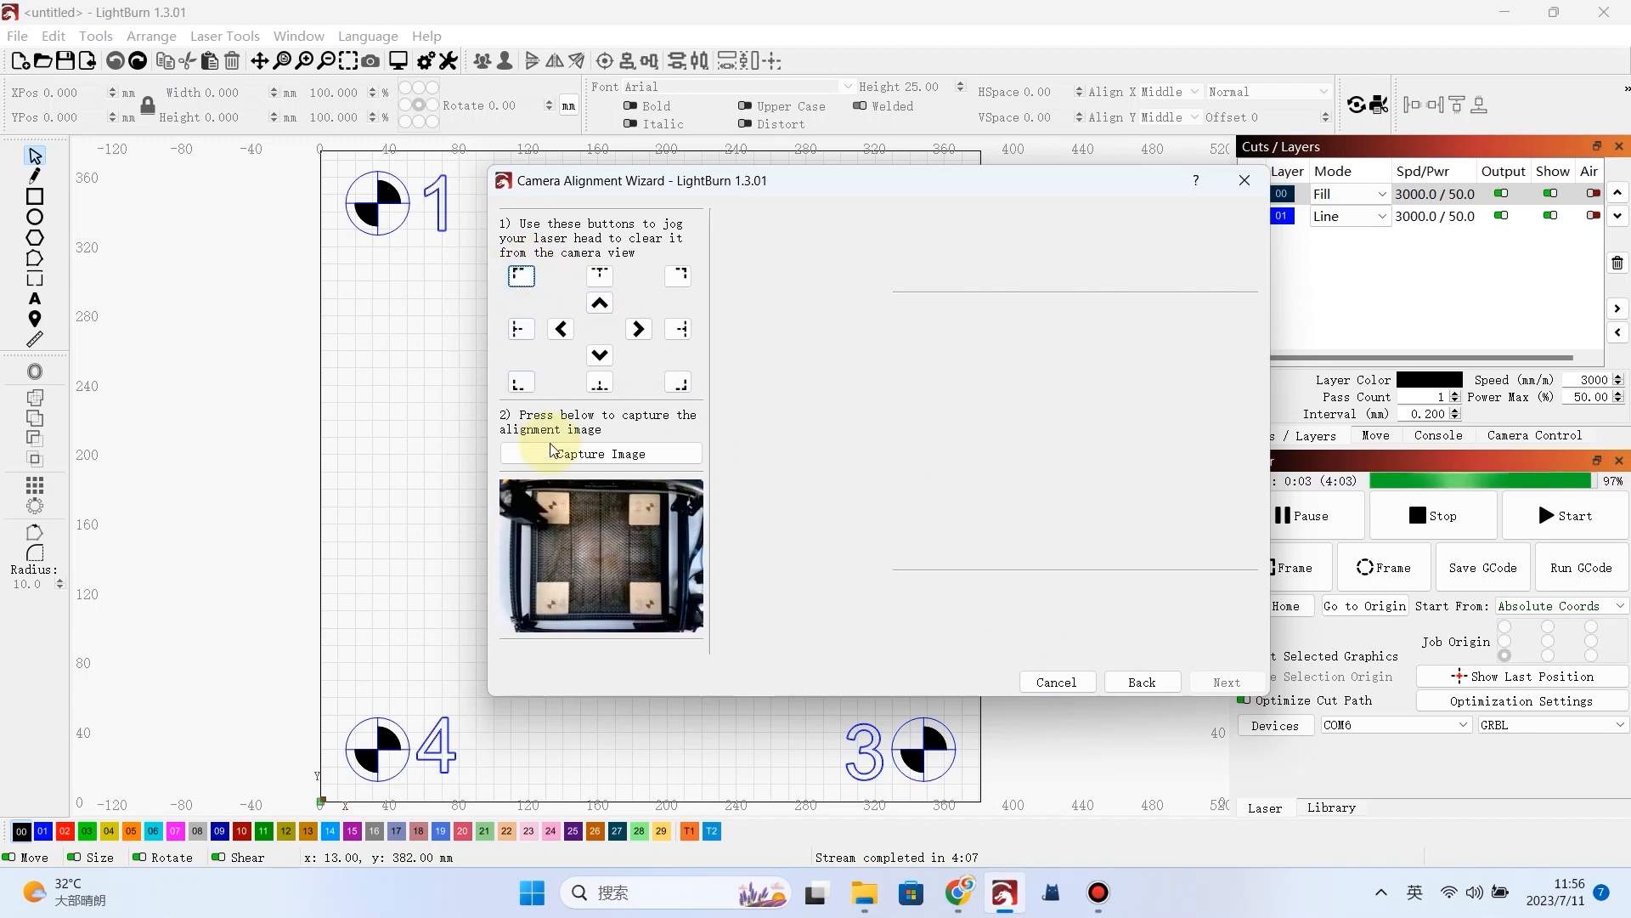
- Capture an image of all four cut markers and continue to marking their centres
{"action": "left_click", "coordinate": [599, 451]}
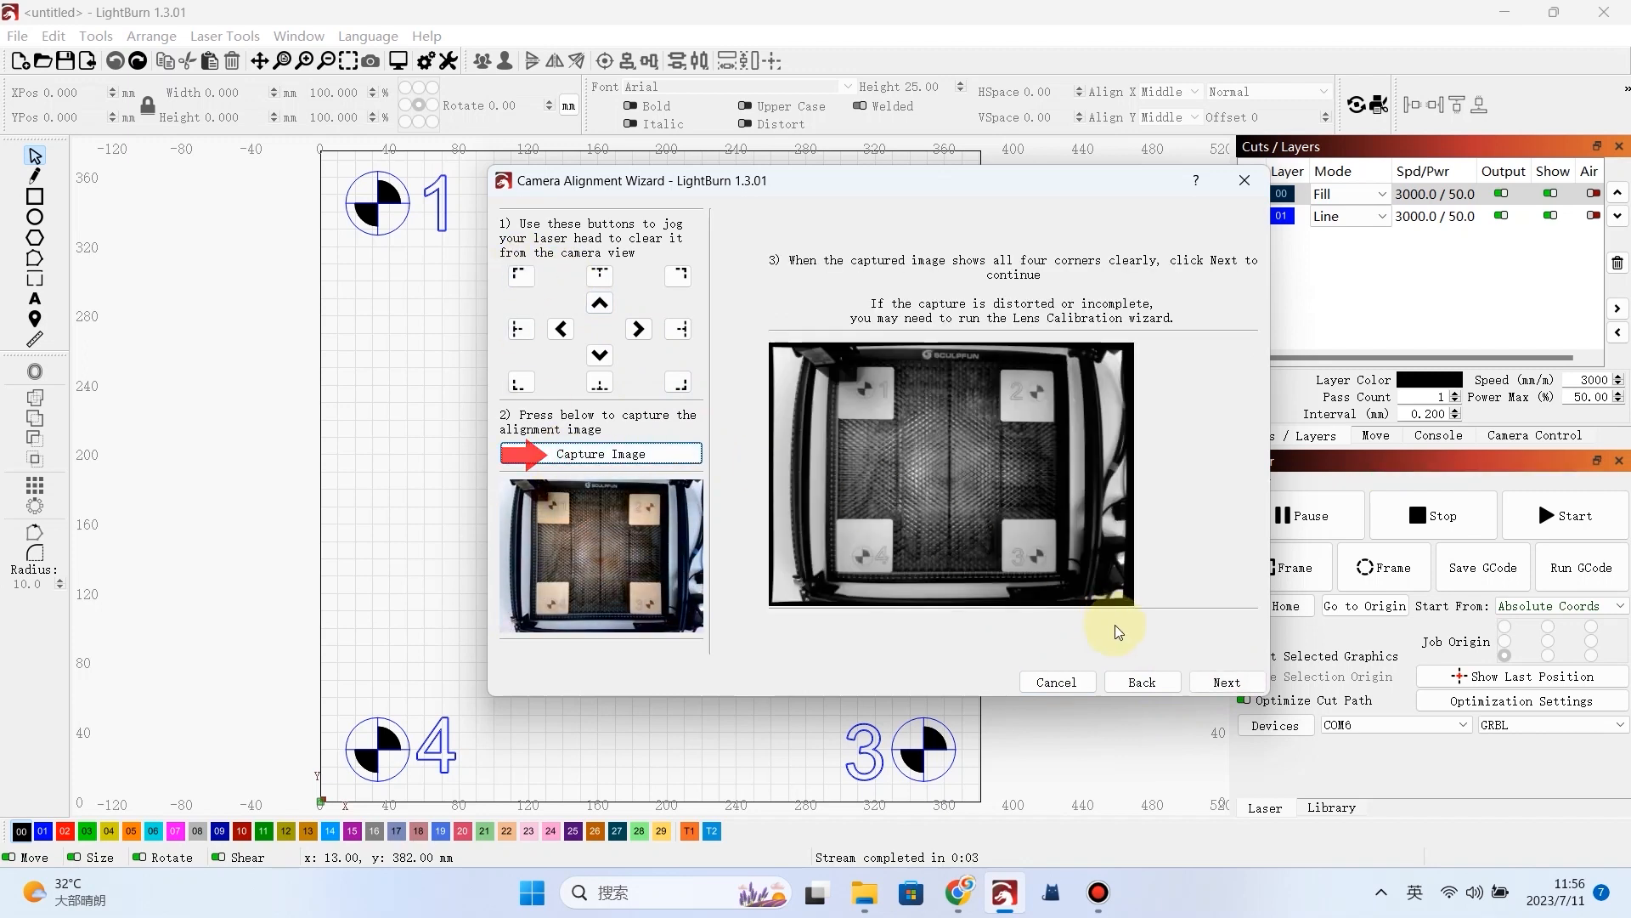
{"action": "left_click", "coordinate": [1225, 681]}
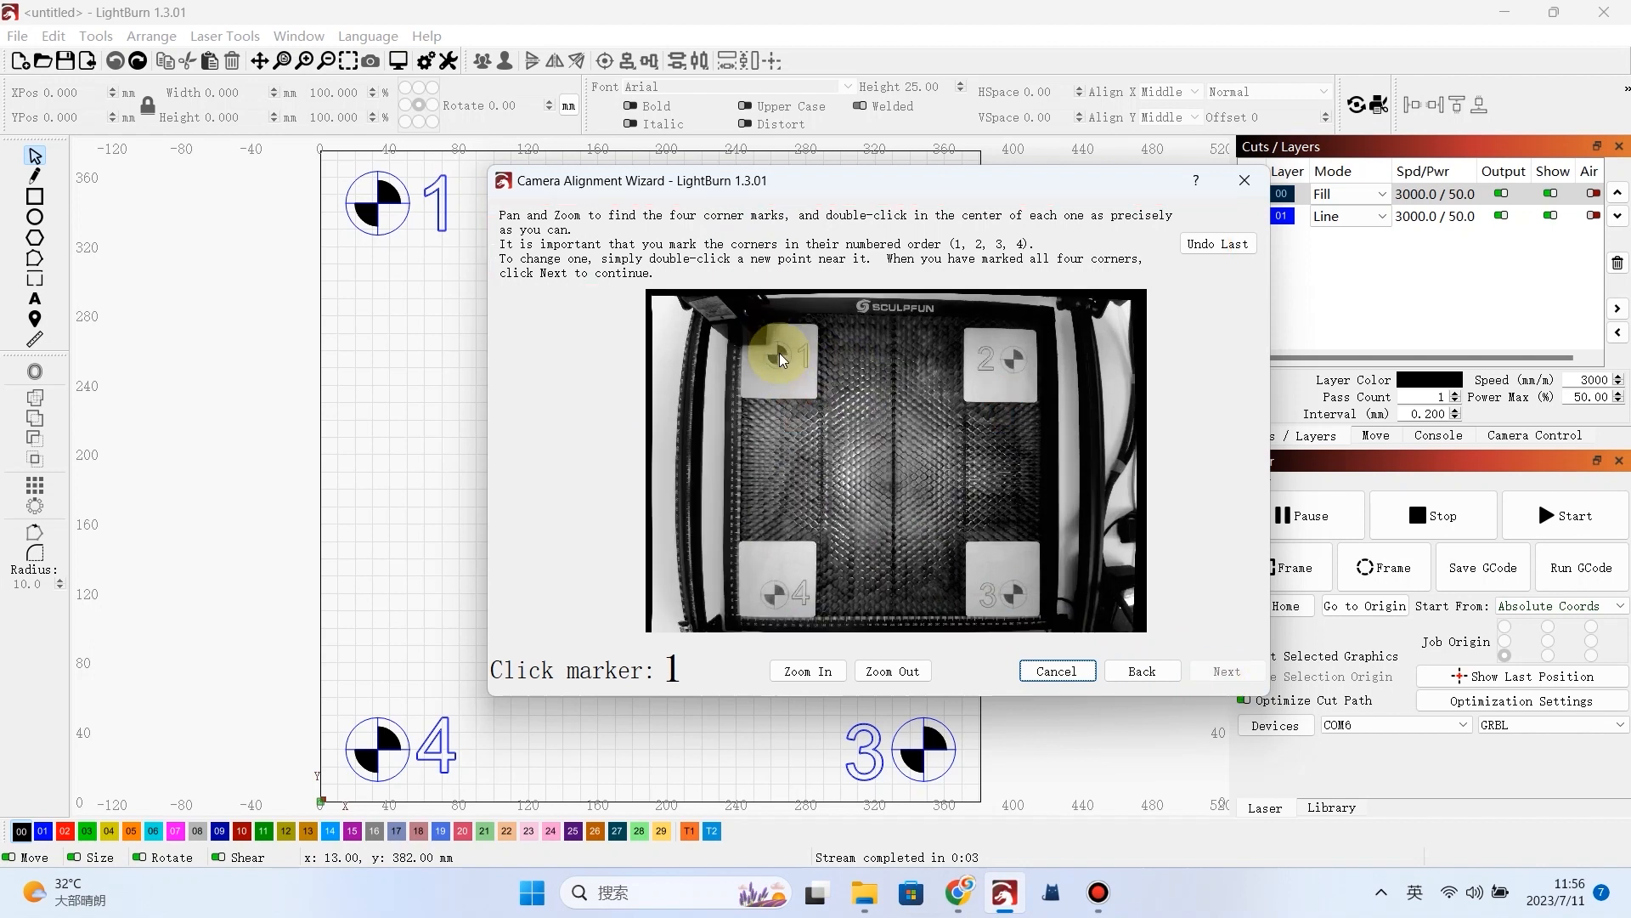
- Mark the centres of alignment markers 1, 2, 3 and 4 in order and advance the wizard to its final page
{"action": "left_click", "coordinate": [806, 670]}
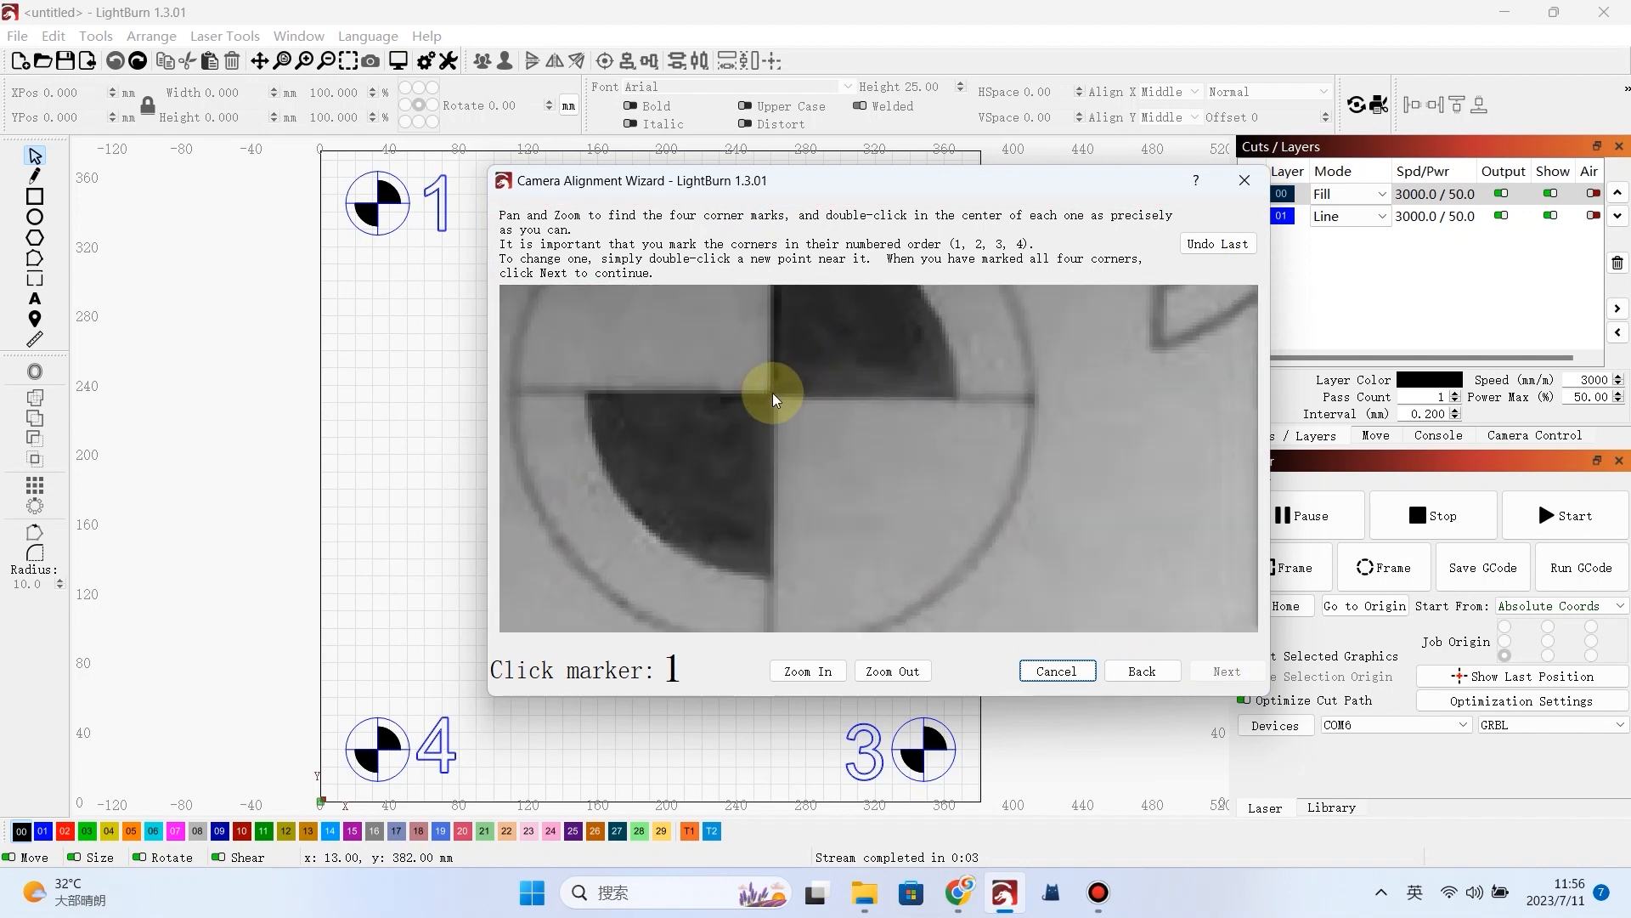
{"action": "double_click", "coordinate": [775, 396]}
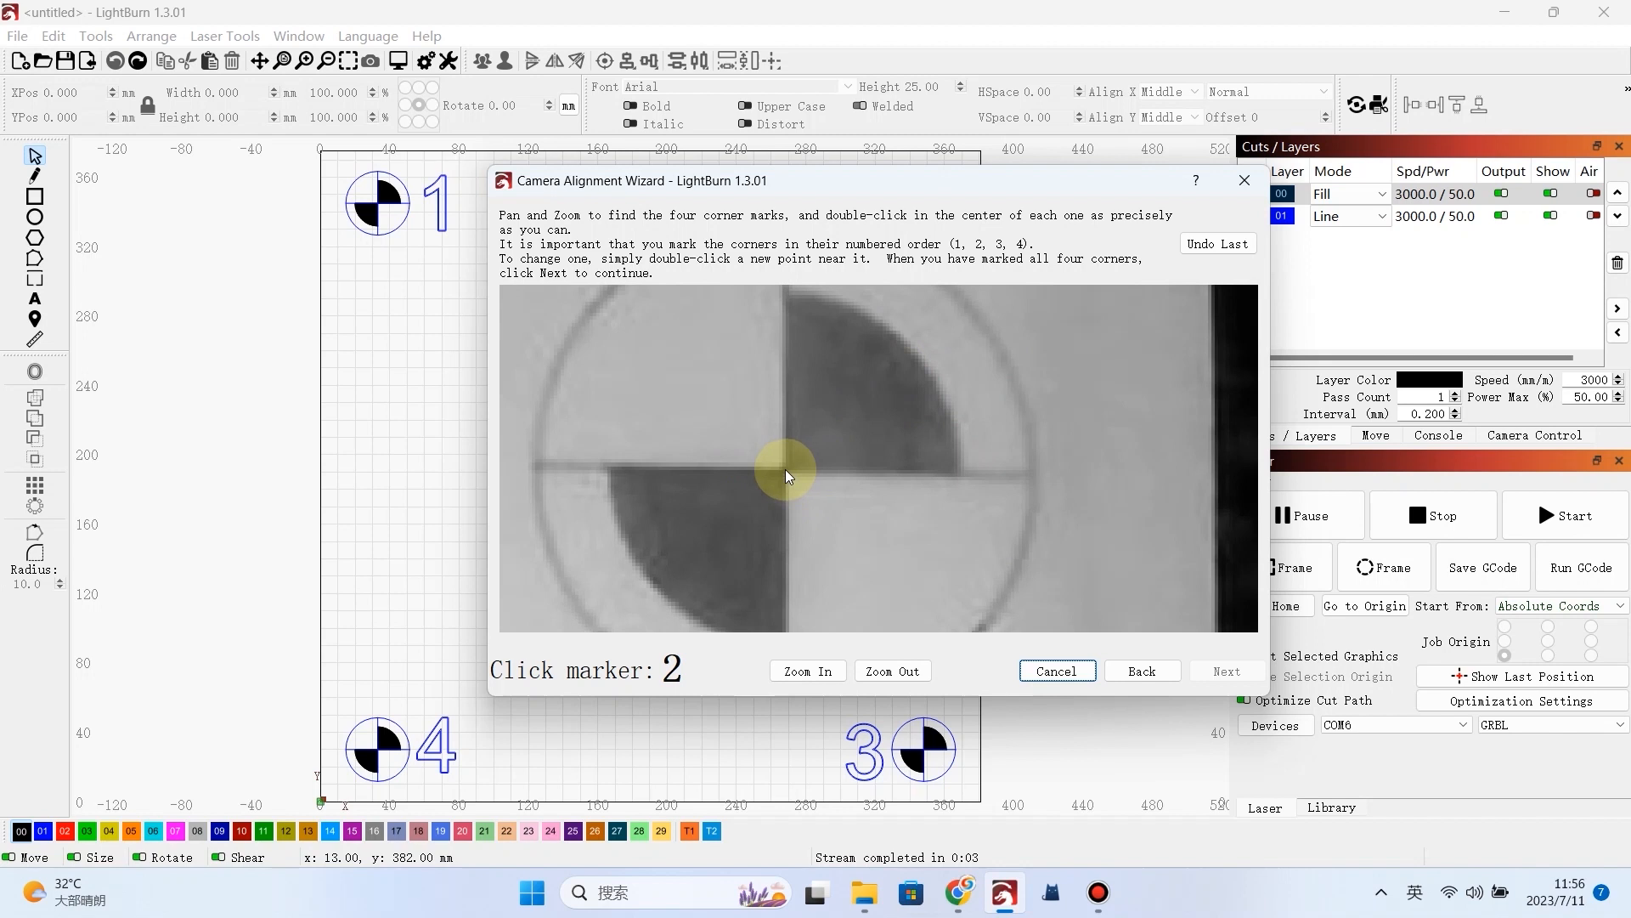
{"action": "double_click", "coordinate": [783, 476]}
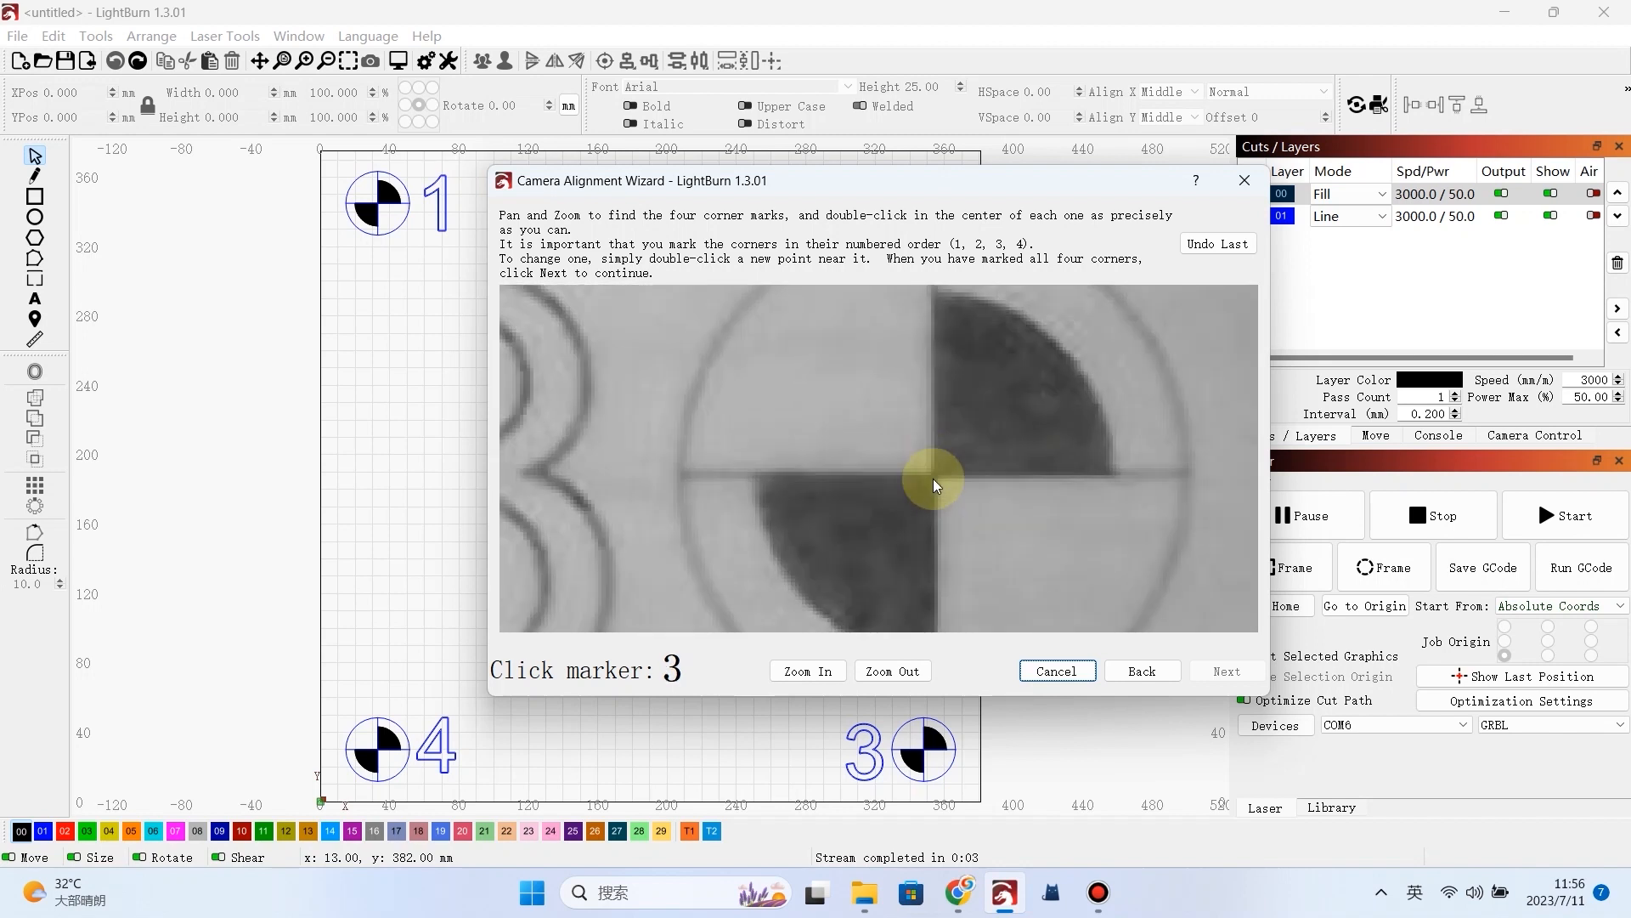
{"action": "double_click", "coordinate": [931, 484]}
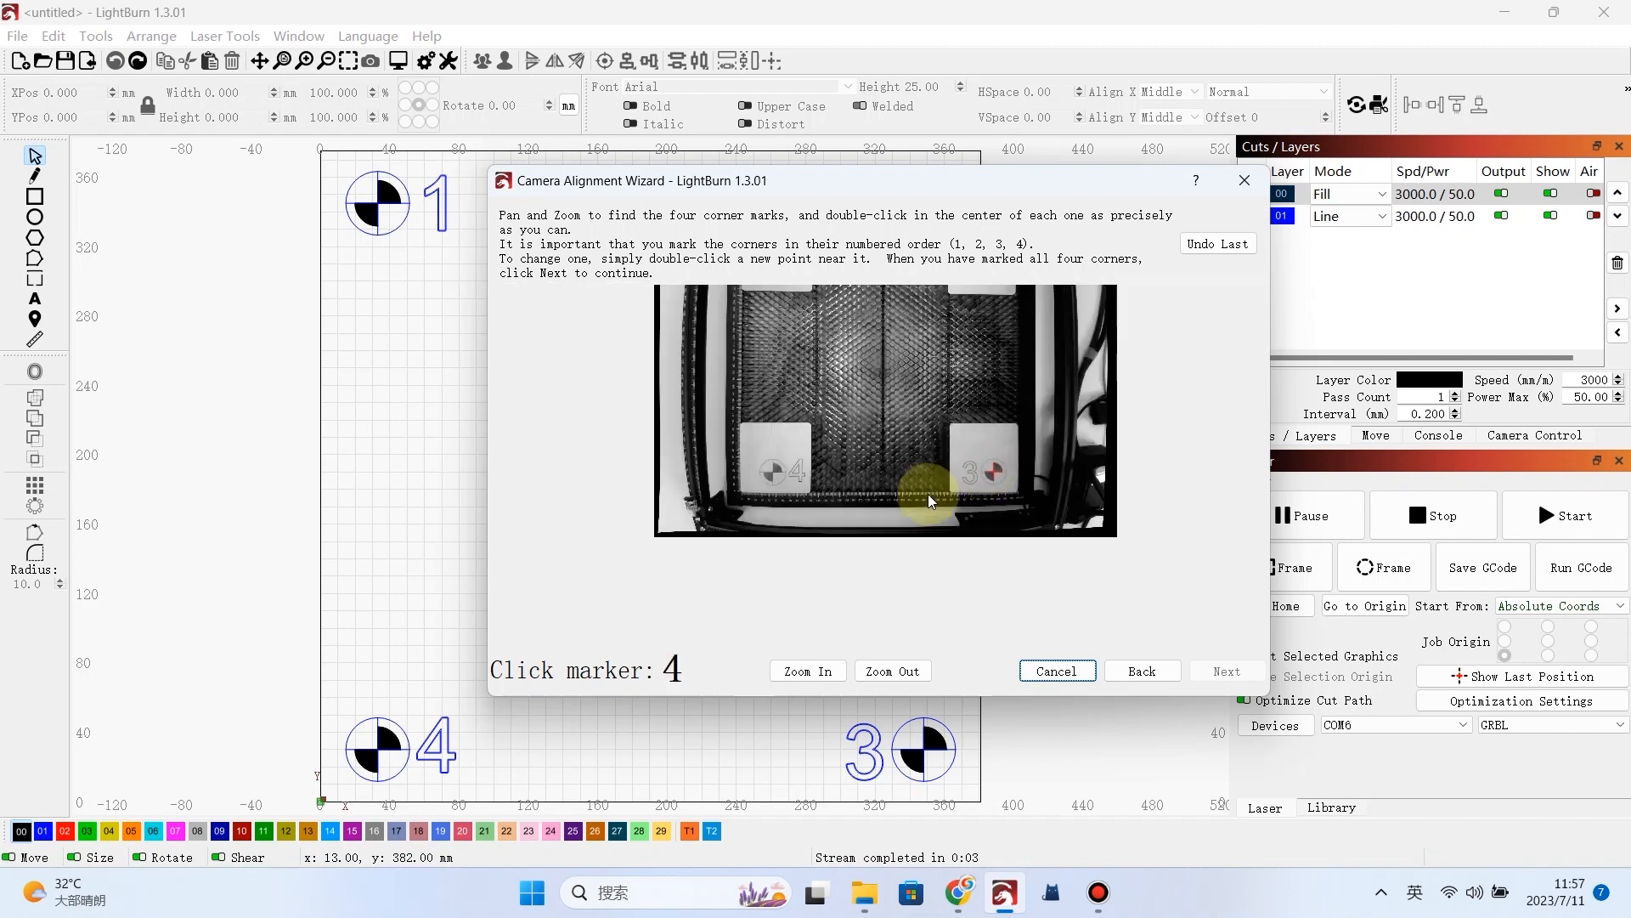
{"action": "left_click", "coordinate": [807, 670]}
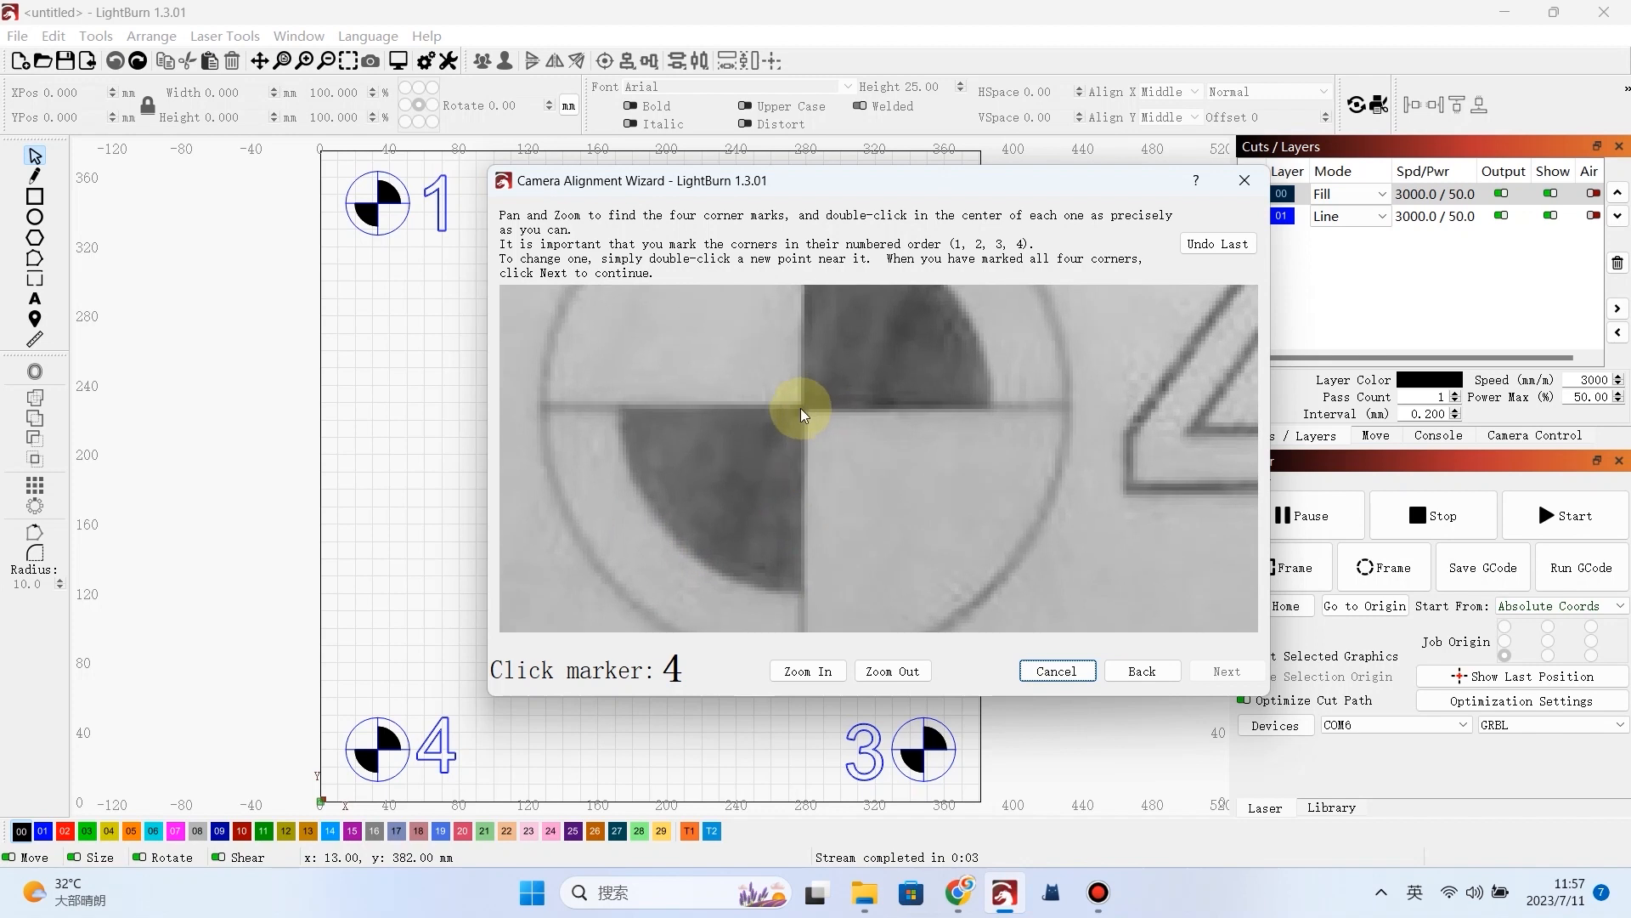
{"action": "left_click", "coordinate": [1225, 681]}
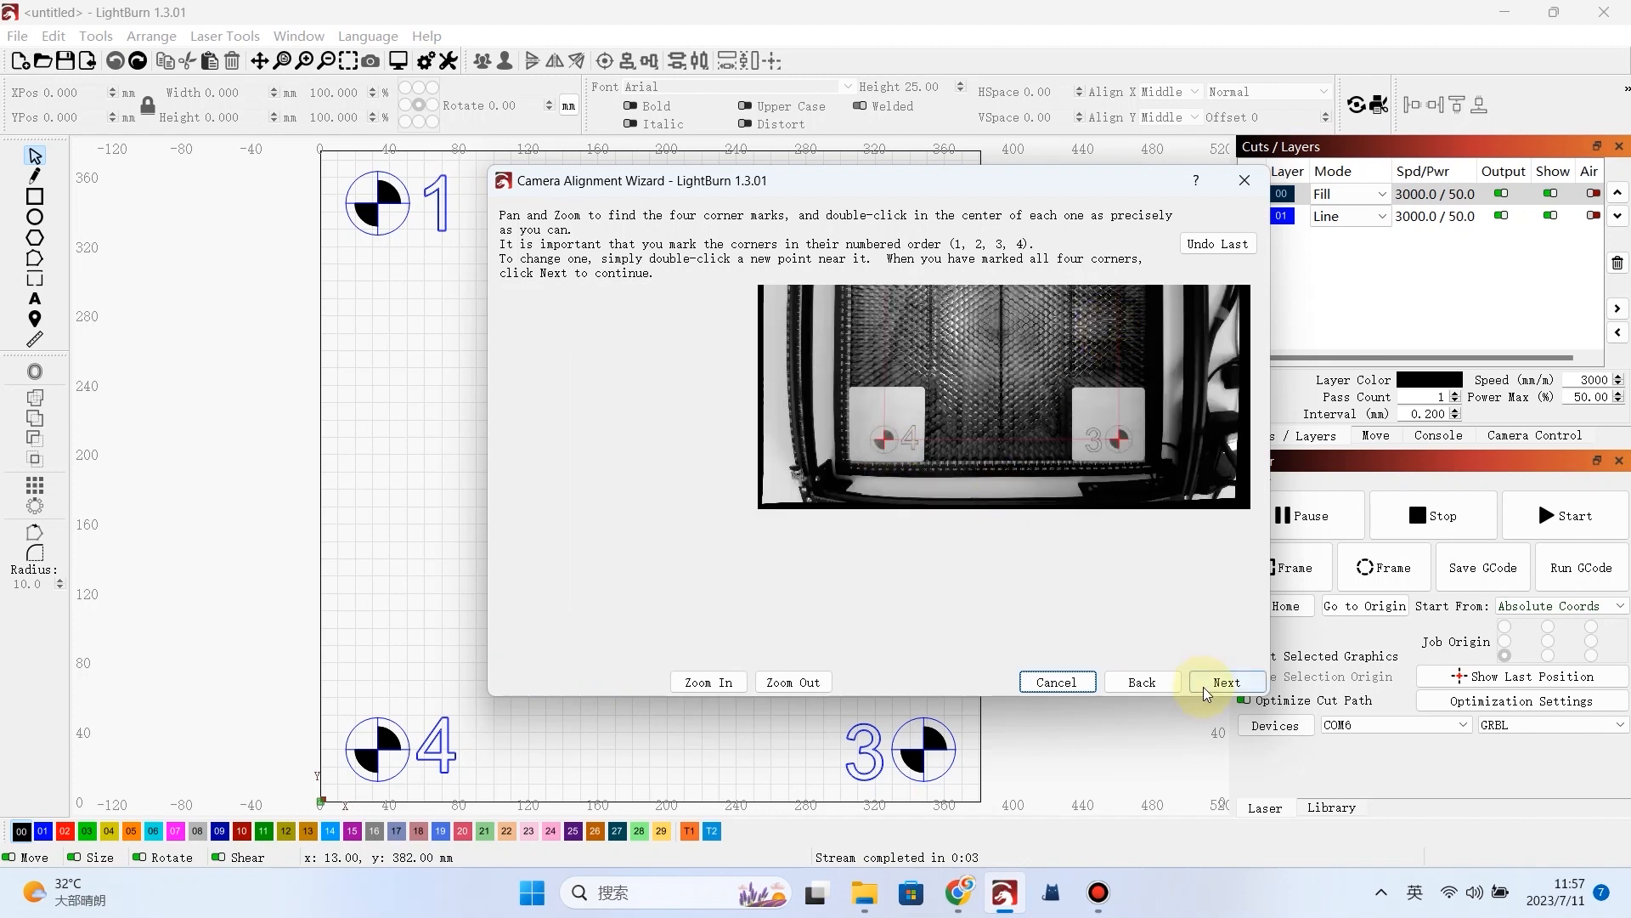
{"action": "left_click", "coordinate": [1225, 681]}
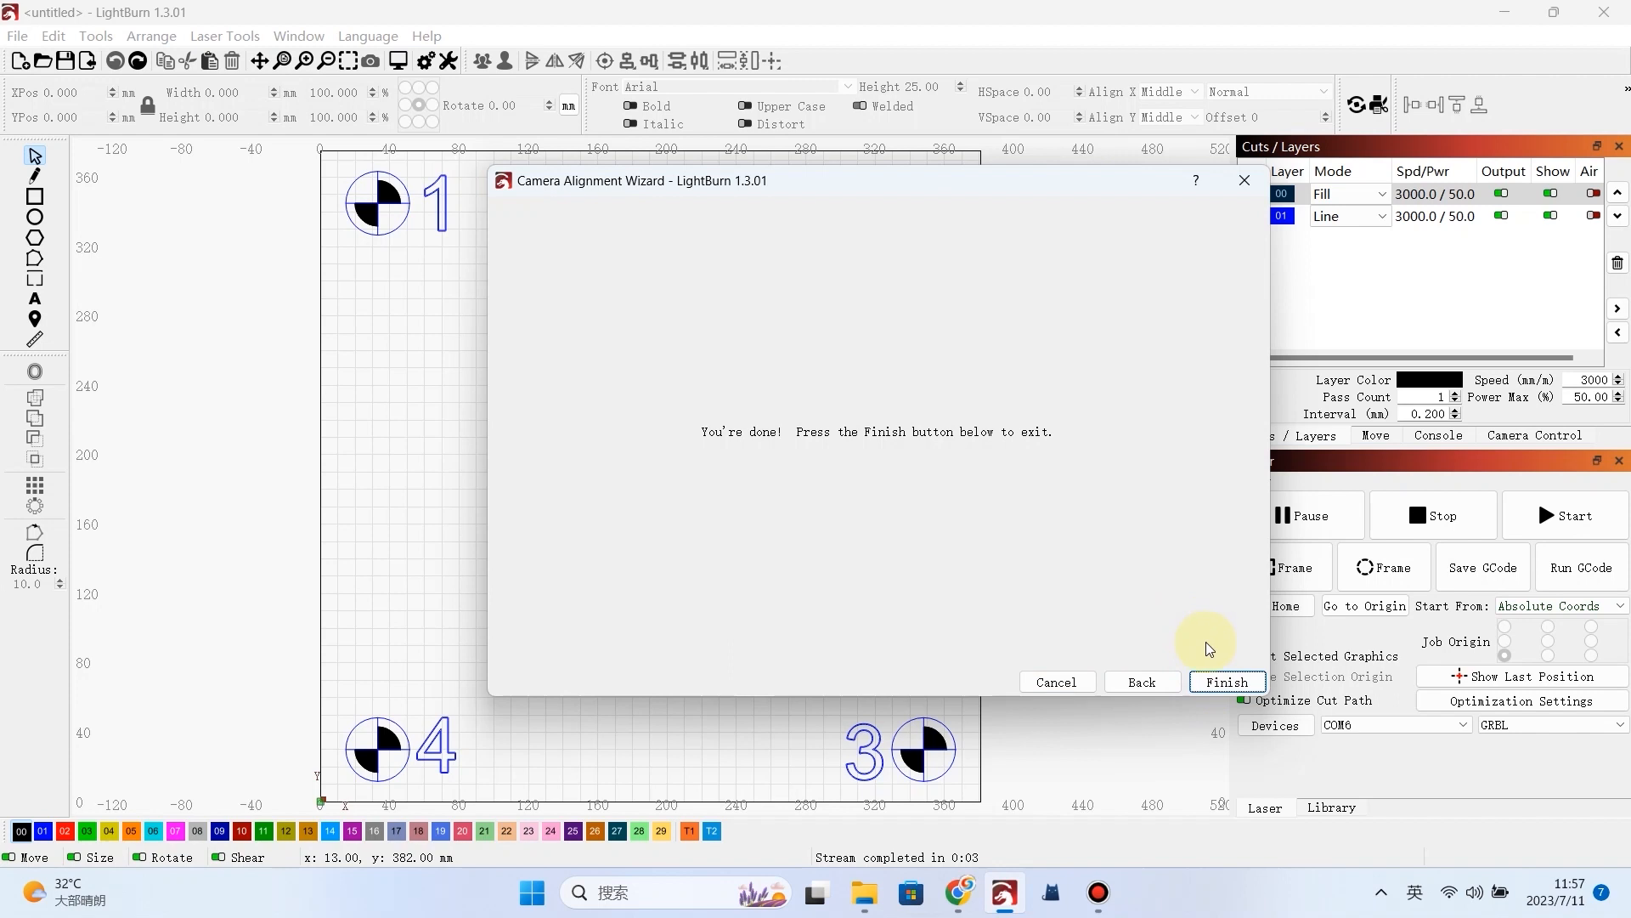
- Finish the alignment wizard, select the Sculpfun CAM500 in Camera Control, update the overlay and start a trace
{"action": "left_click", "coordinate": [1225, 681]}
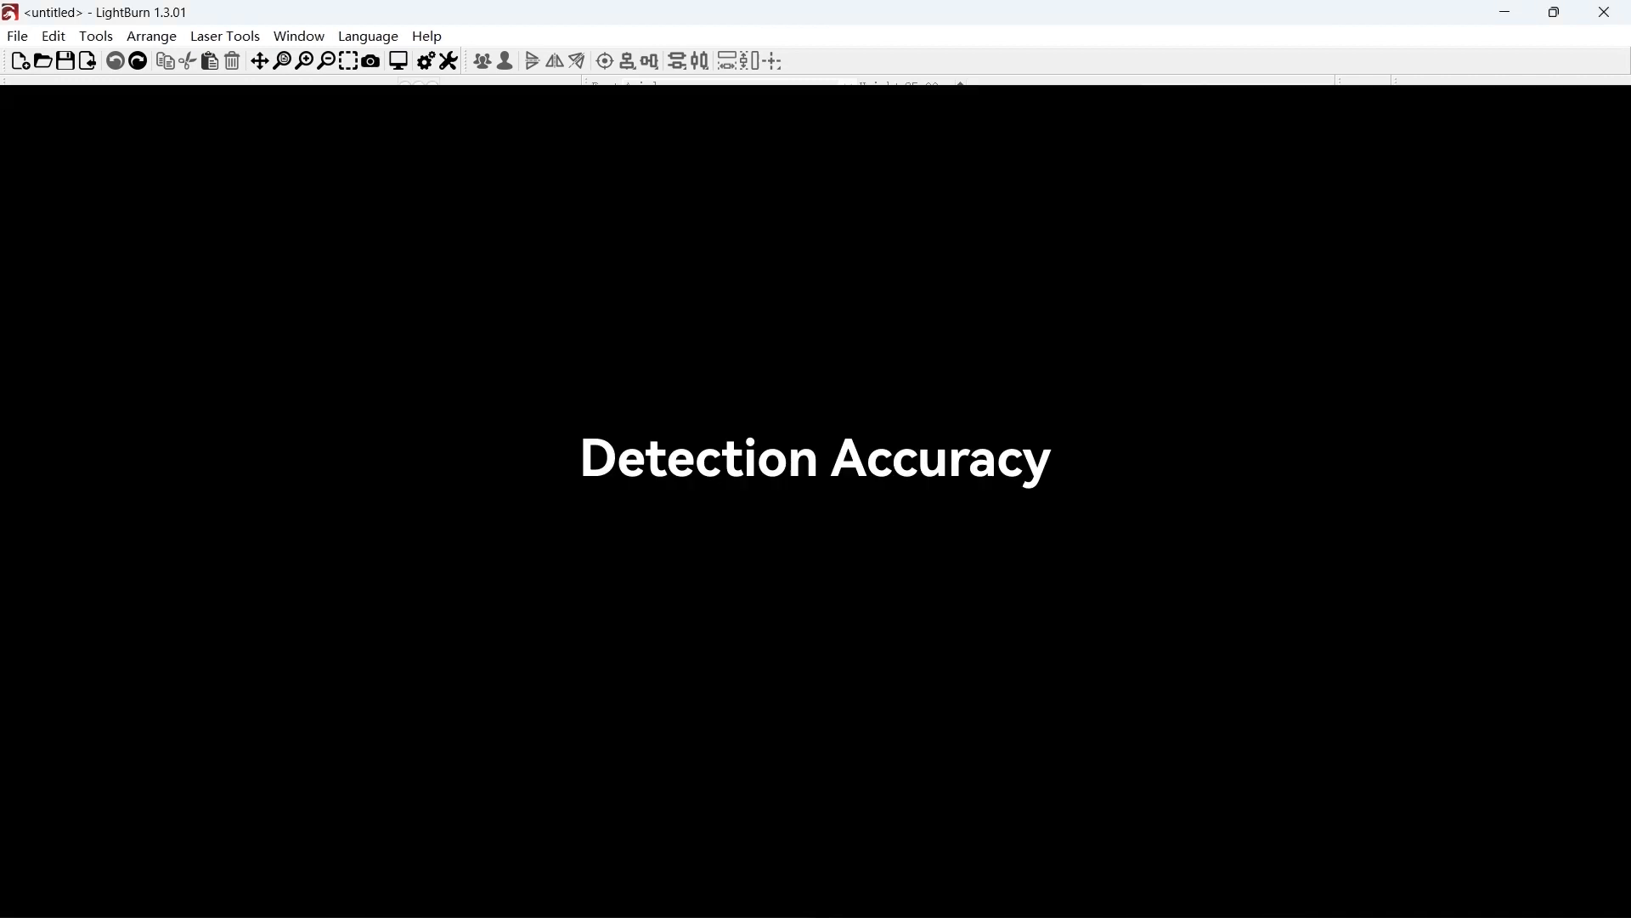
{"action": "left_click", "coordinate": [299, 36]}
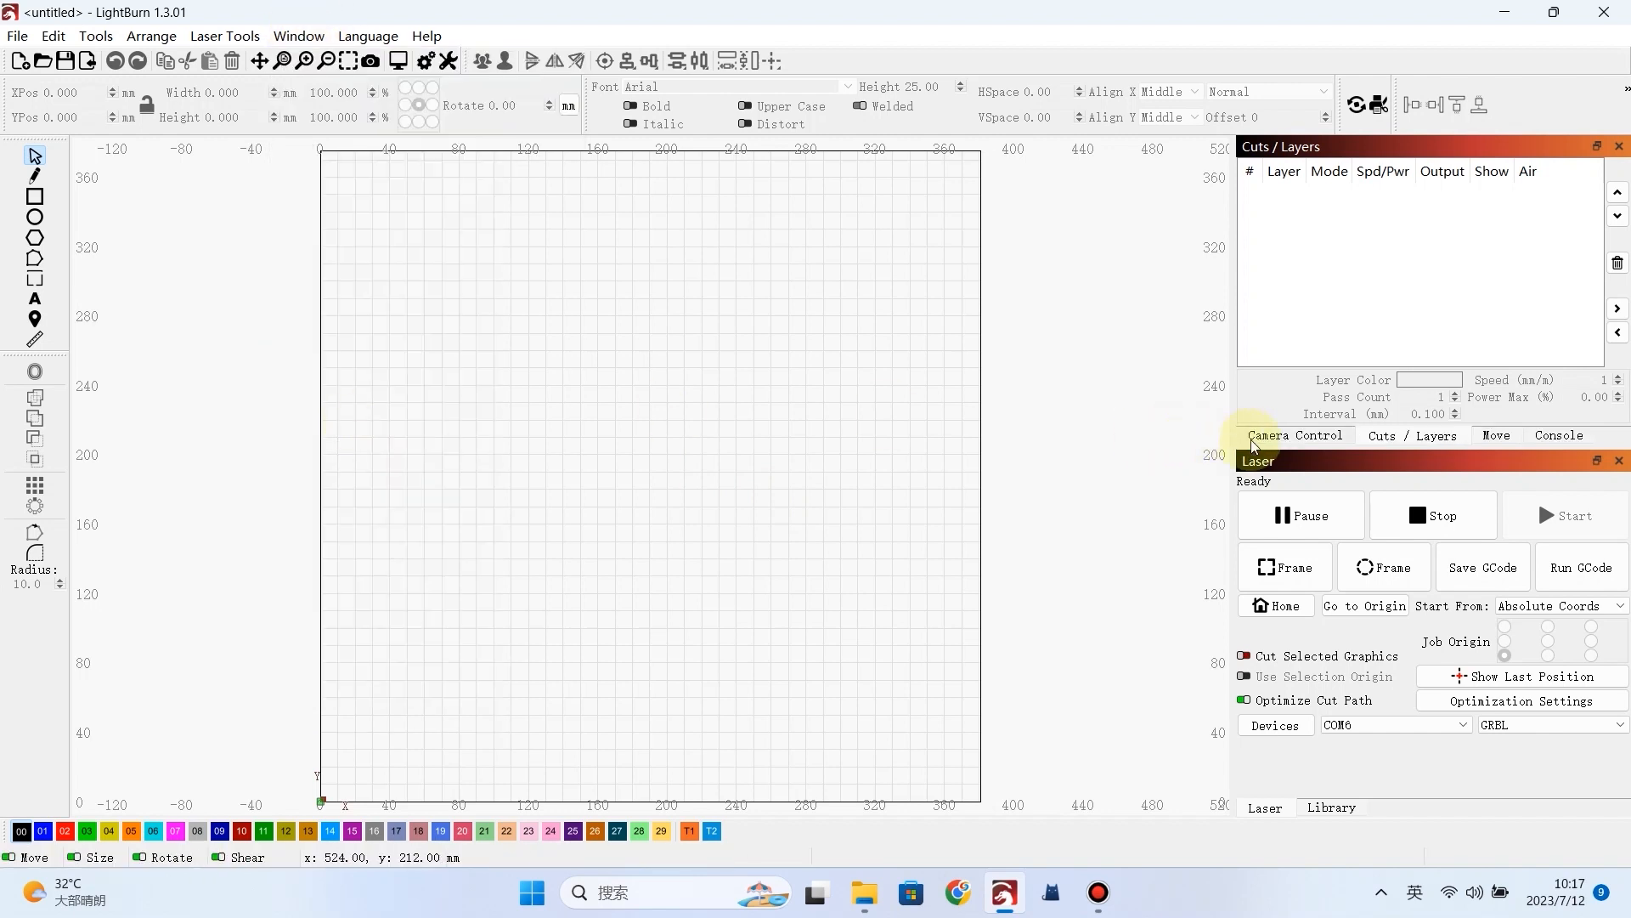
{"action": "left_click", "coordinate": [1295, 435]}
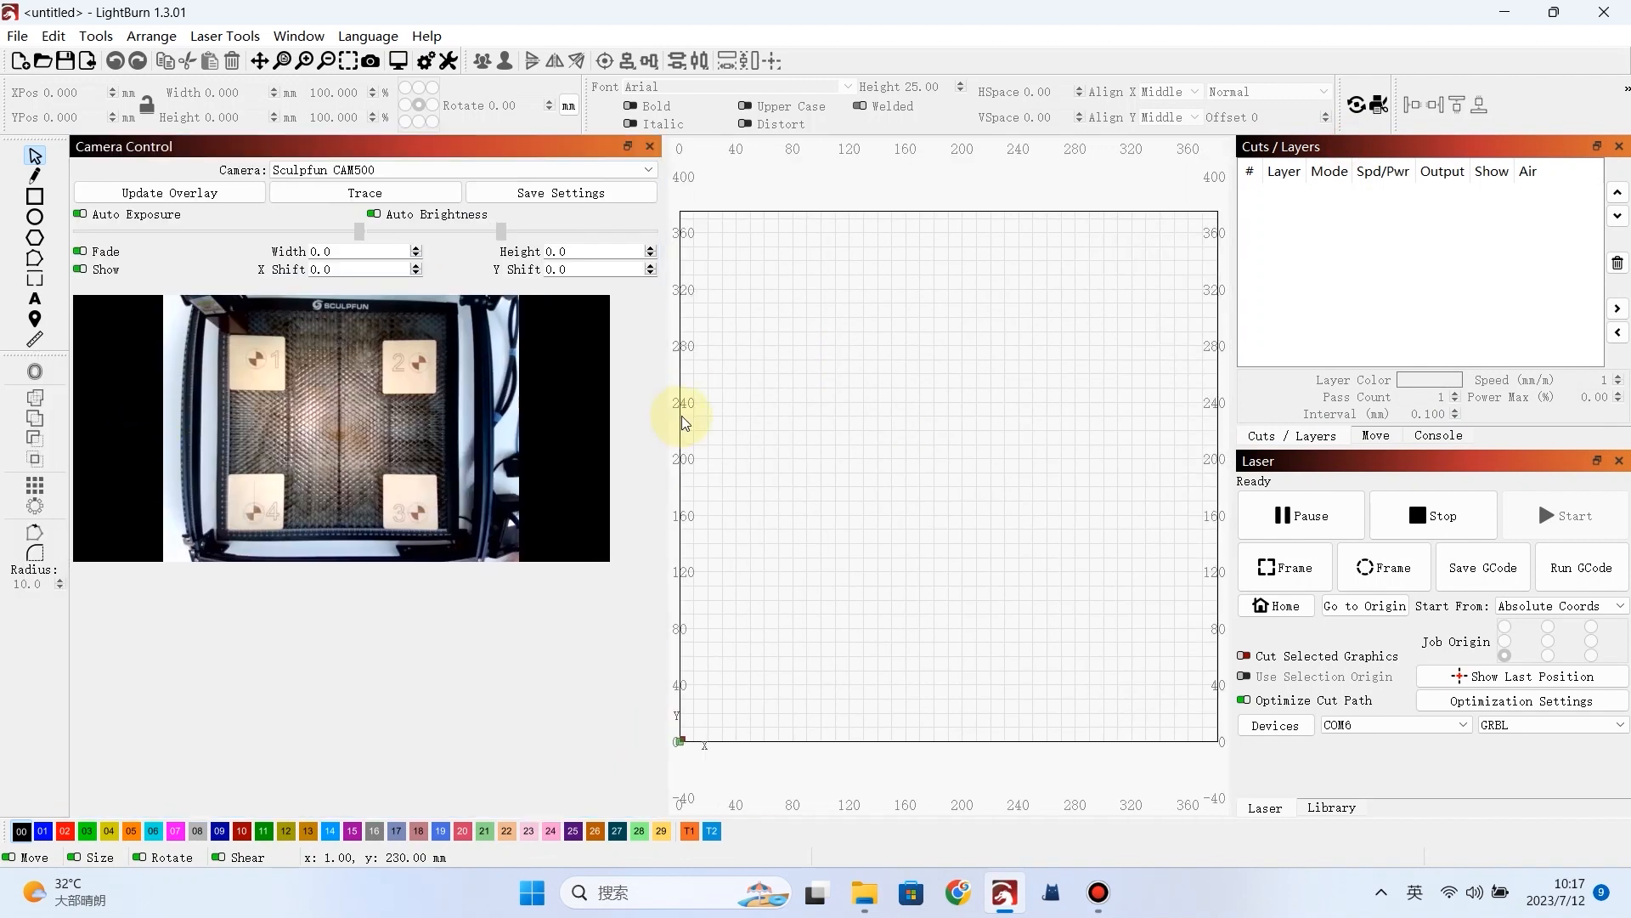
{"action": "left_click", "coordinate": [460, 170]}
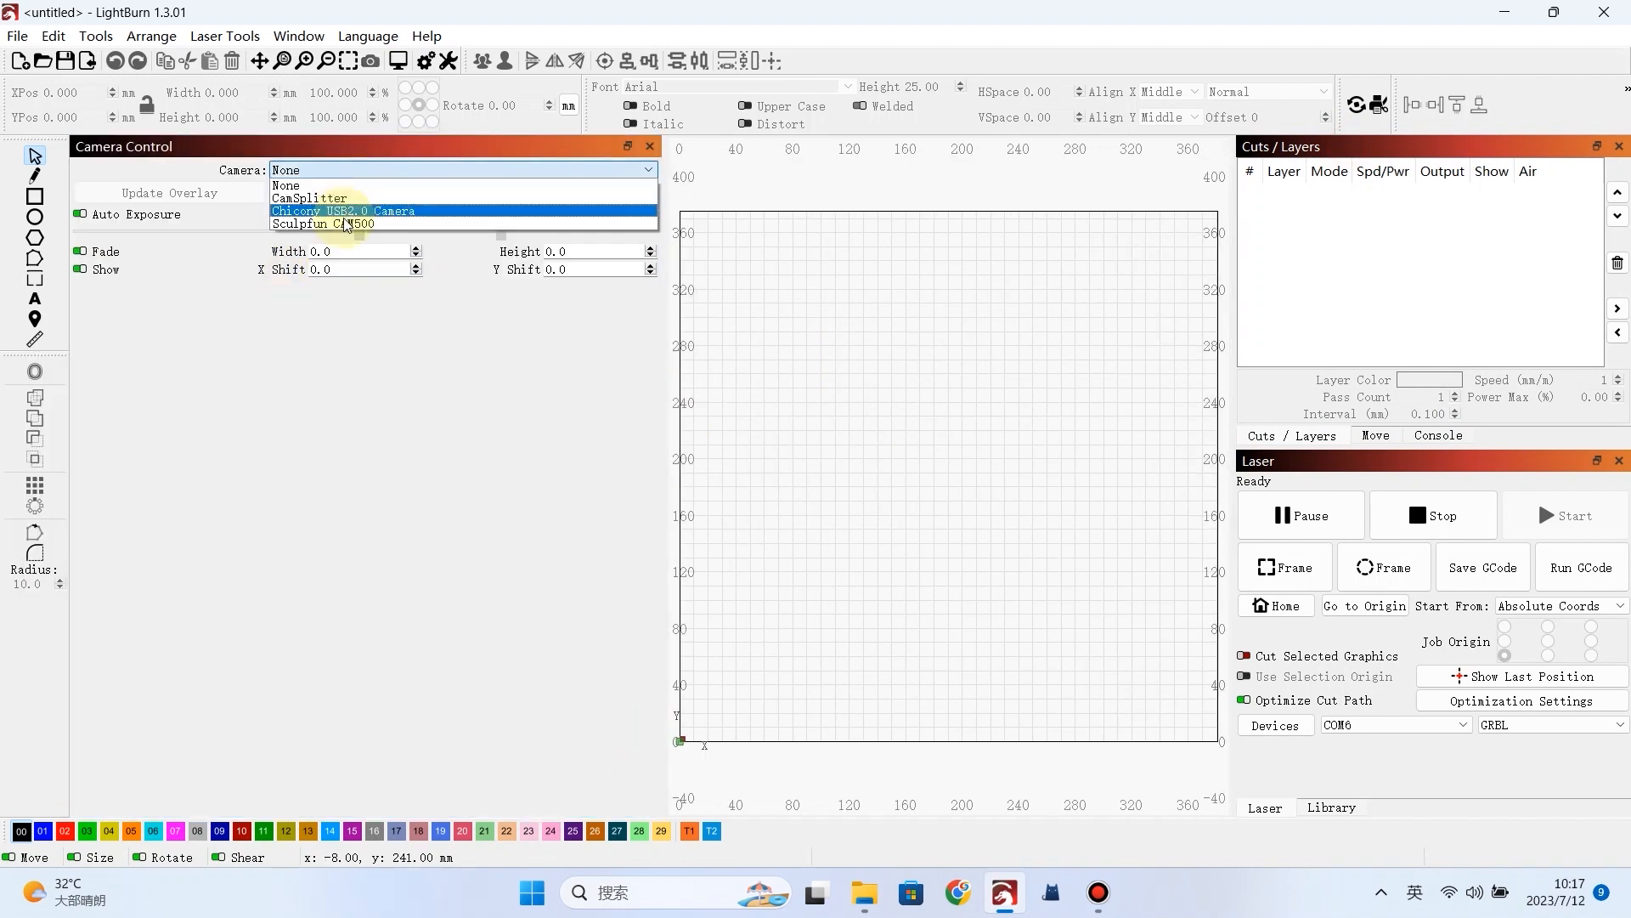
{"action": "left_click", "coordinate": [349, 222]}
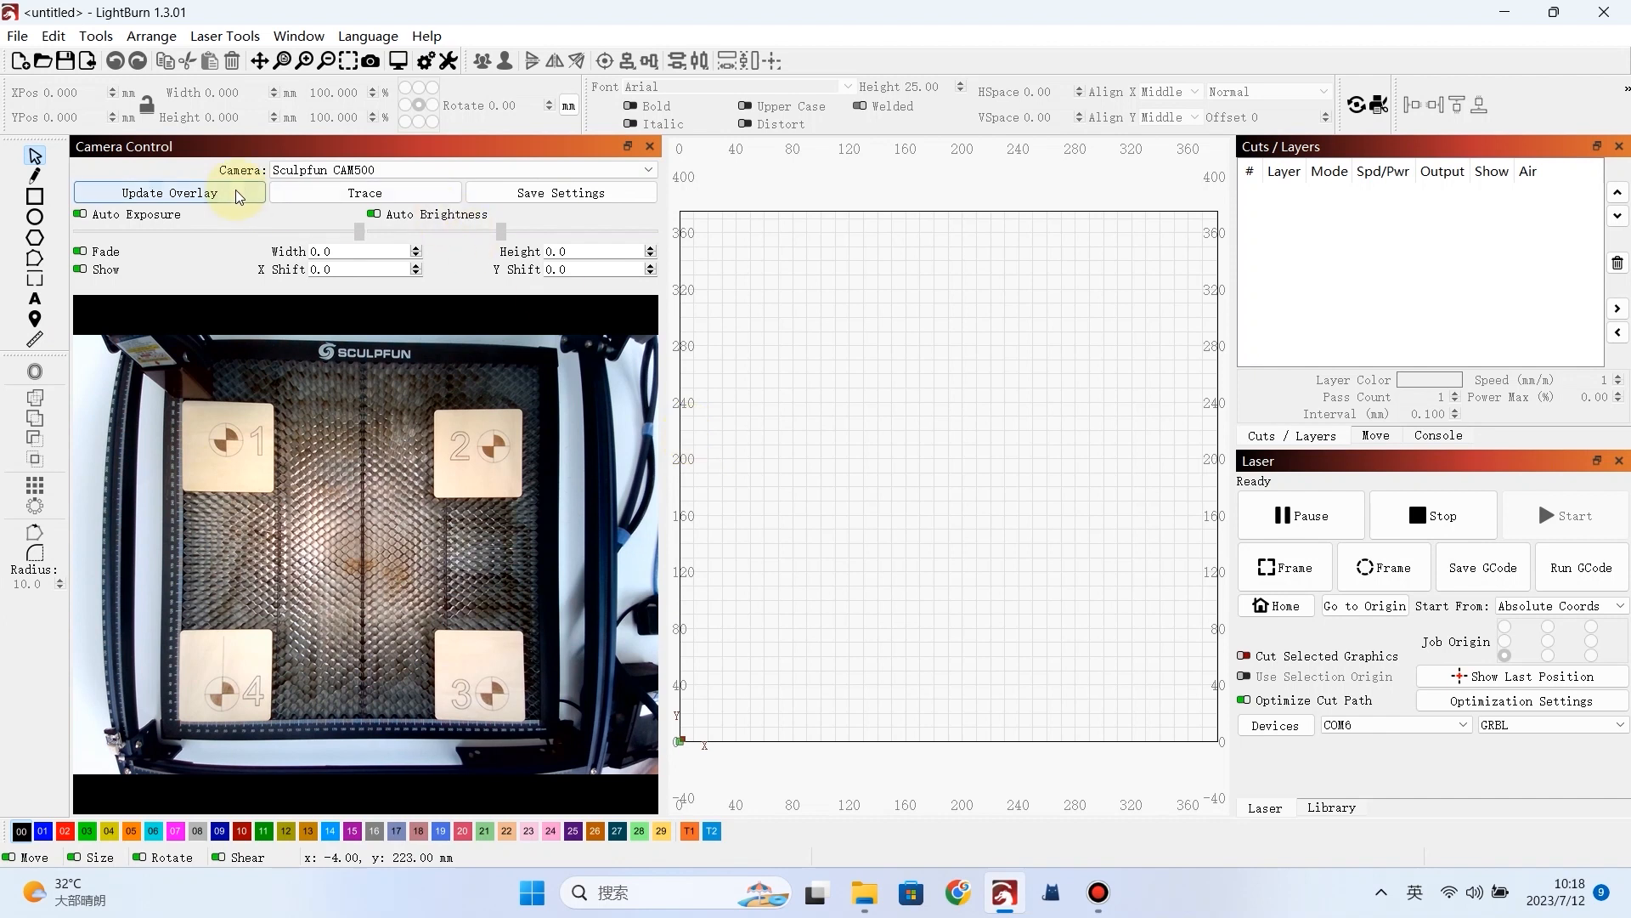
{"action": "left_click", "coordinate": [170, 192]}
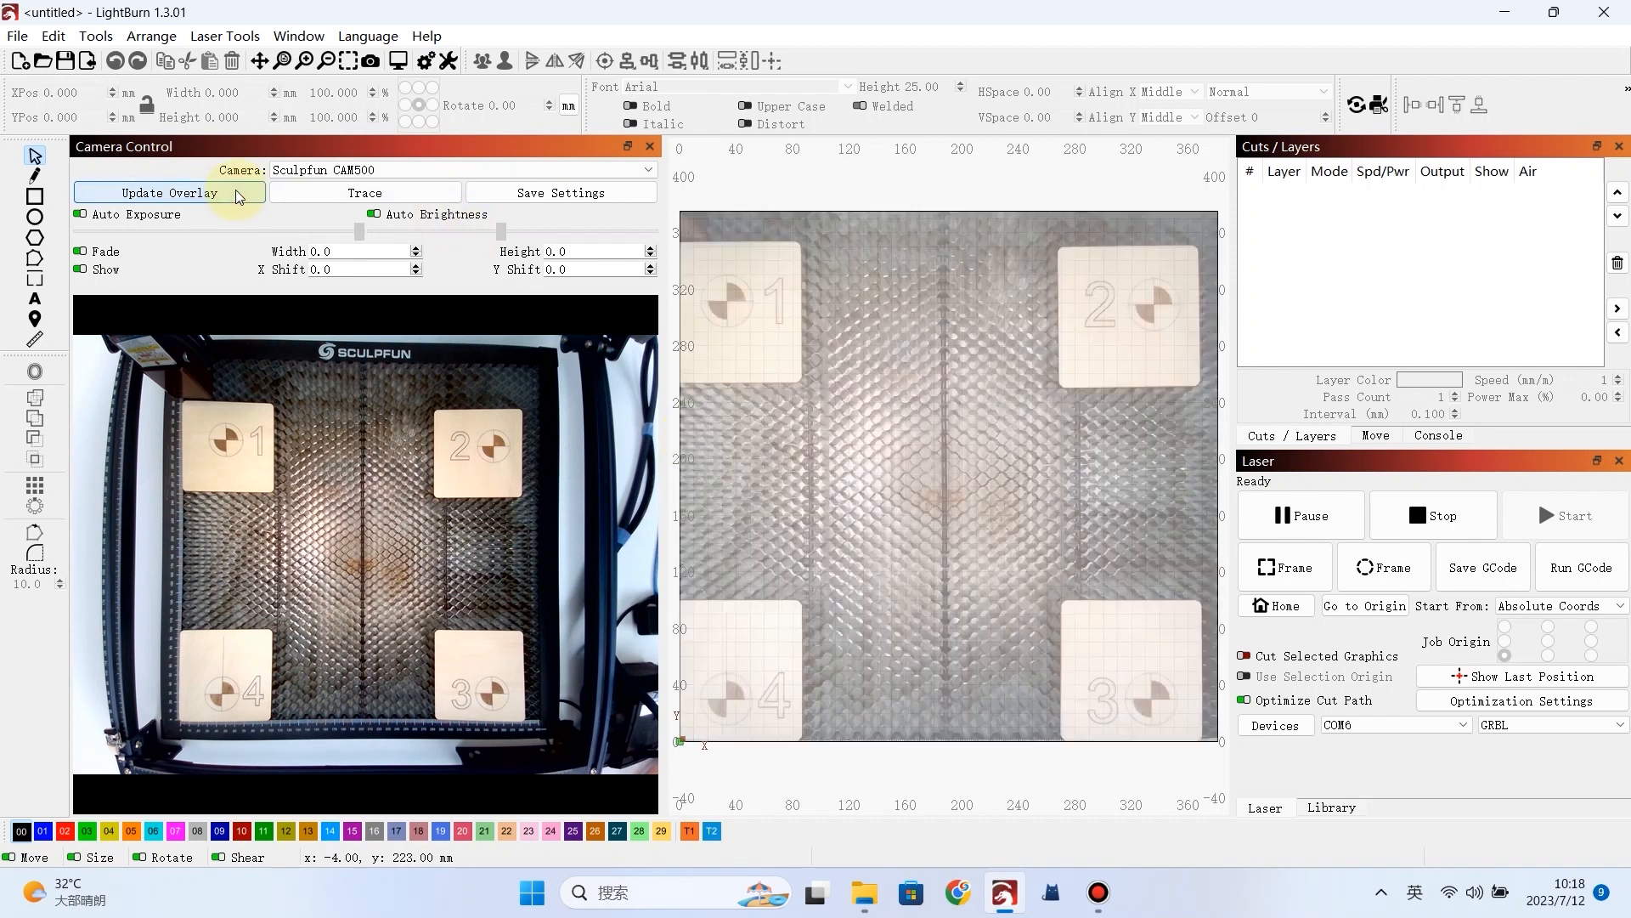
{"action": "left_click", "coordinate": [363, 192]}
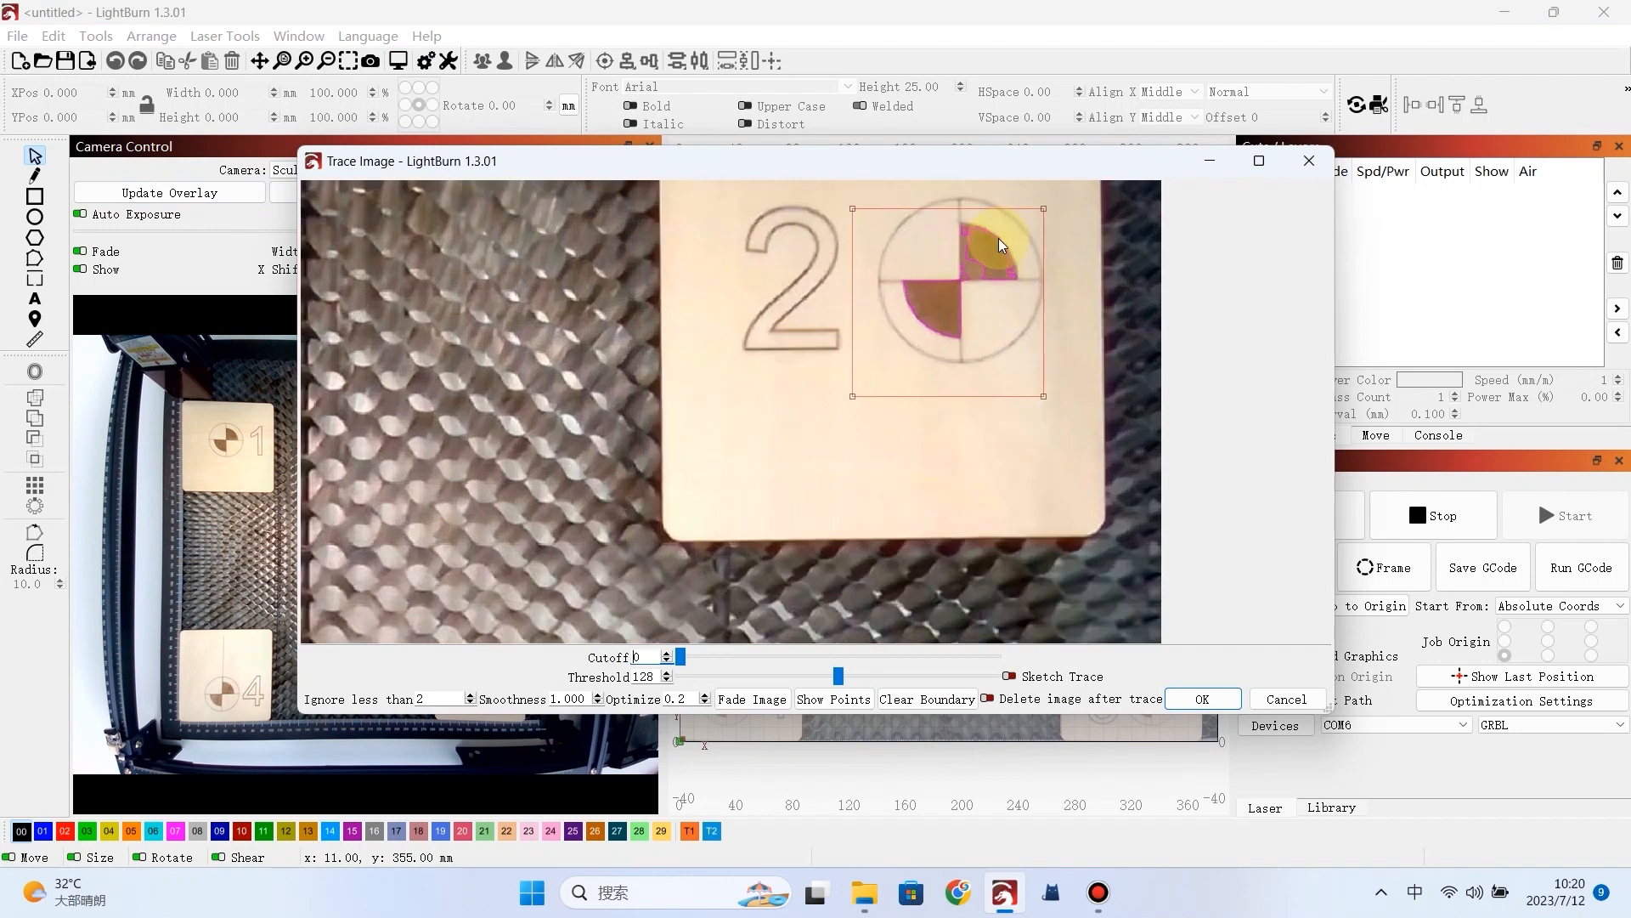
- Trace the target beside marker 2 at threshold 157 onto the canvas
{"action": "left_click_drag", "start_coordinate": [840, 675], "coordinate": [878, 675]}
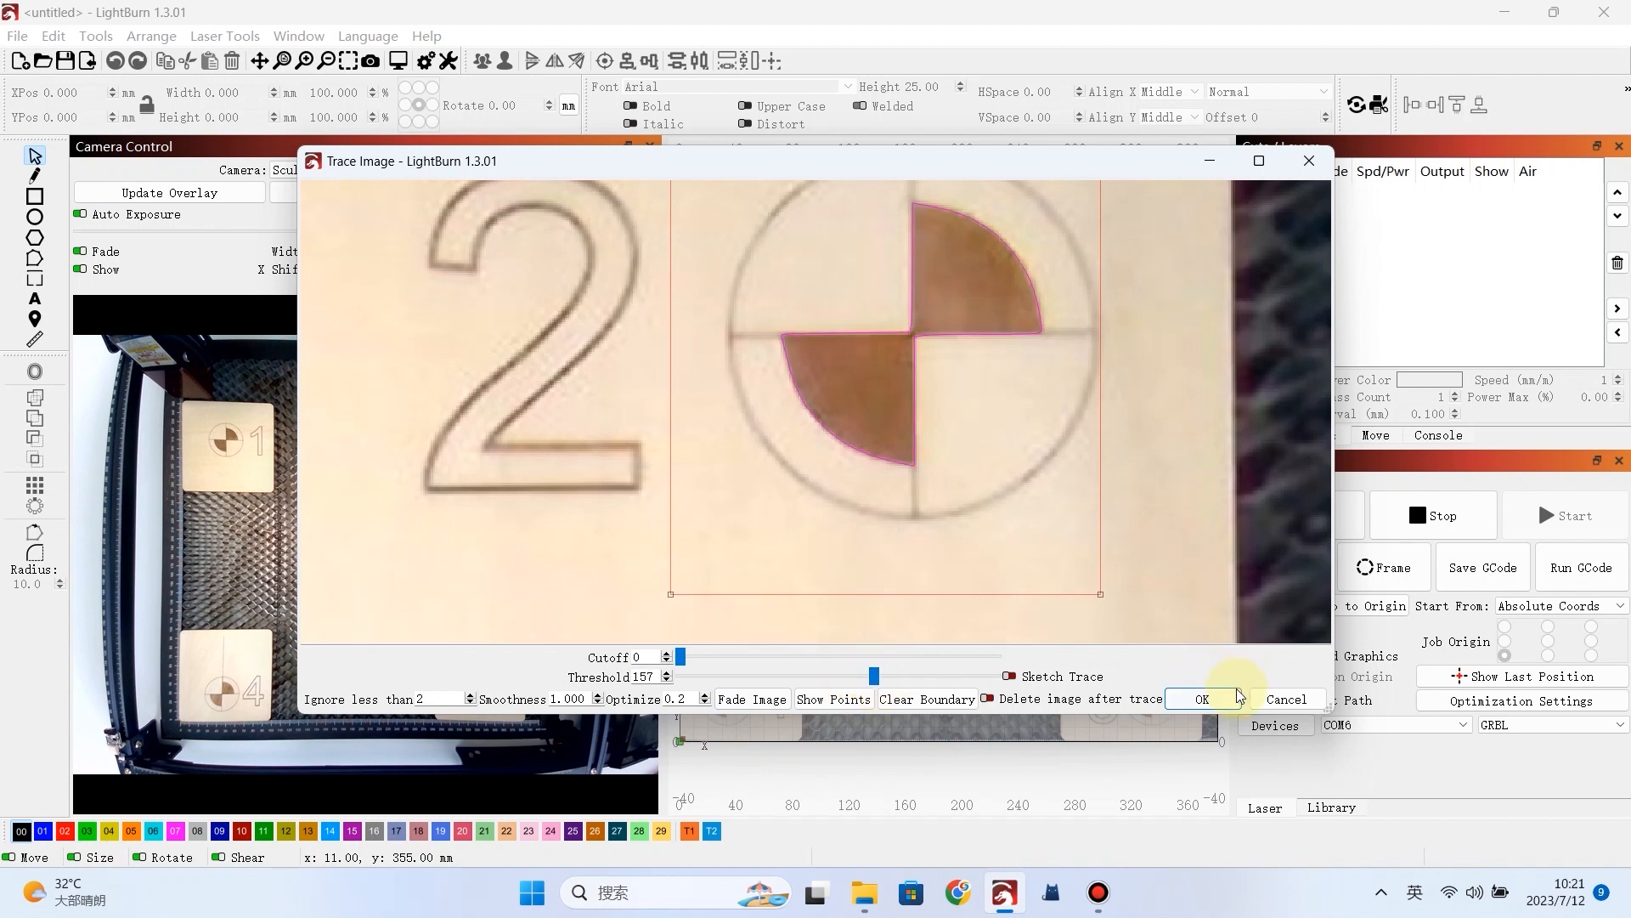
{"action": "left_click", "coordinate": [1202, 699]}
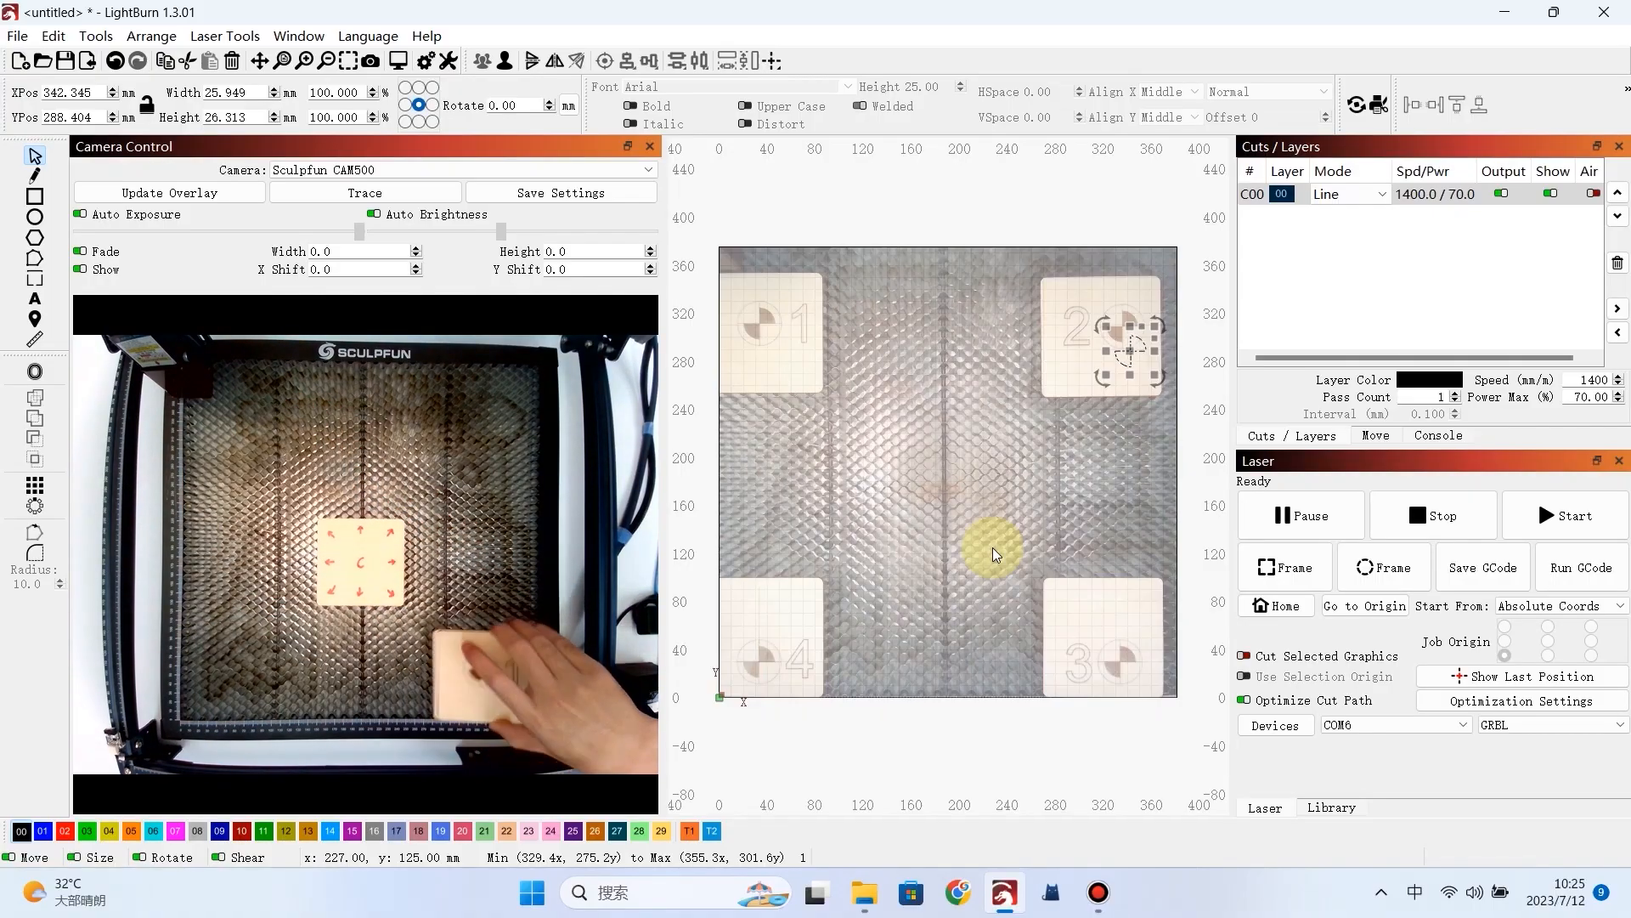
- Trace the central C from the camera image at a raised threshold onto the bed
{"action": "left_click", "coordinate": [364, 192]}
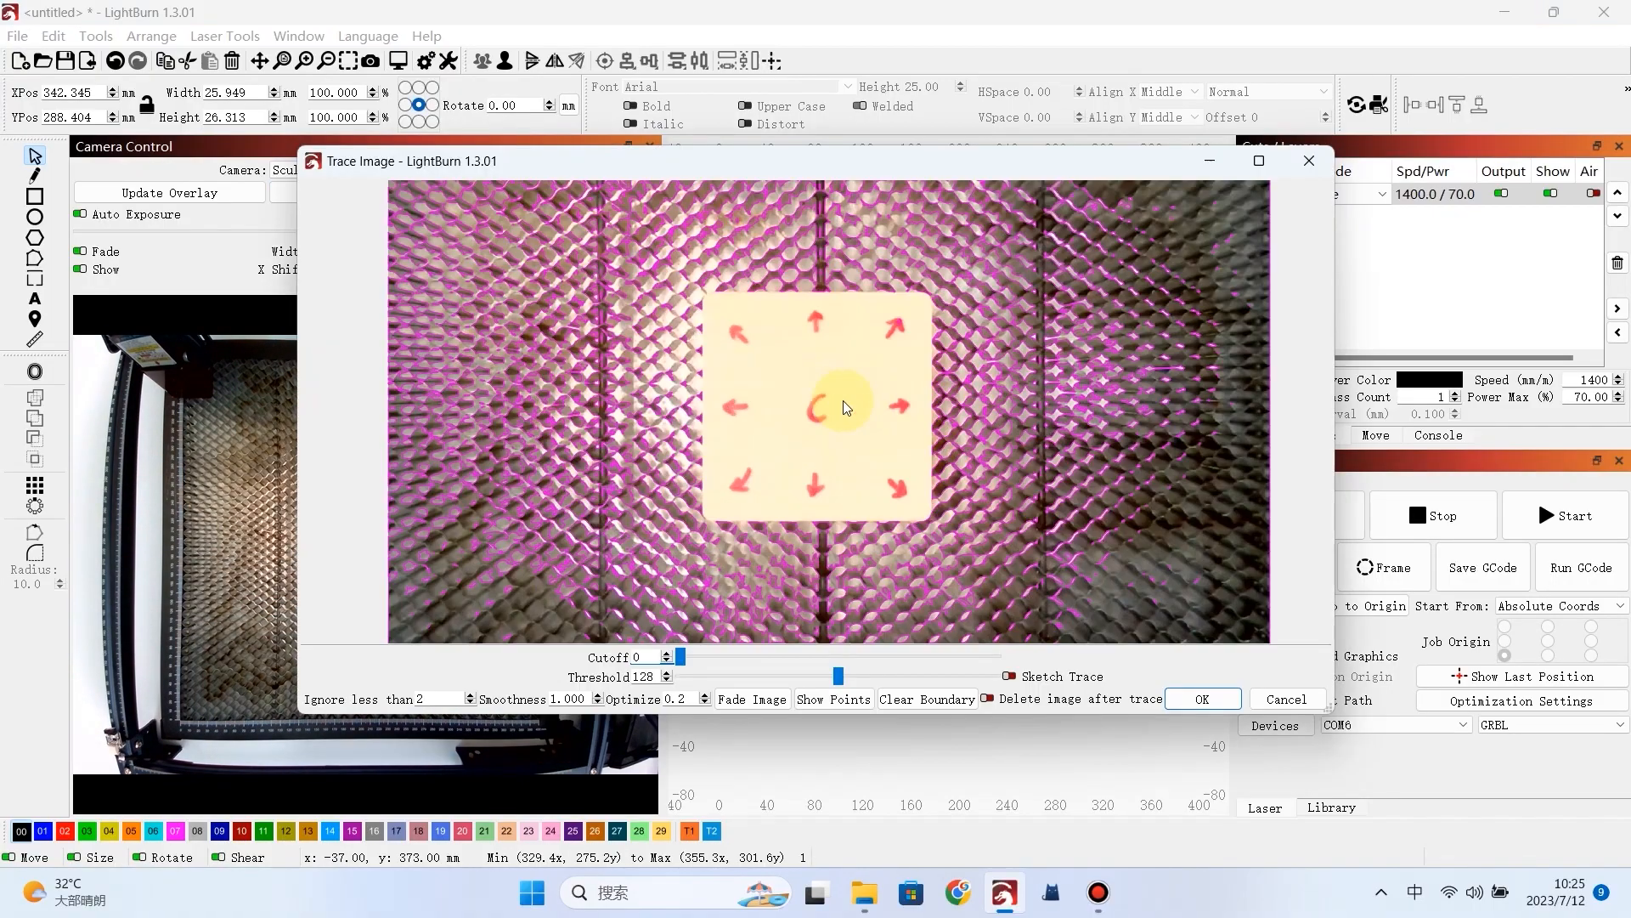
{"action": "left_click_drag", "start_coordinate": [839, 674], "coordinate": [916, 675]}
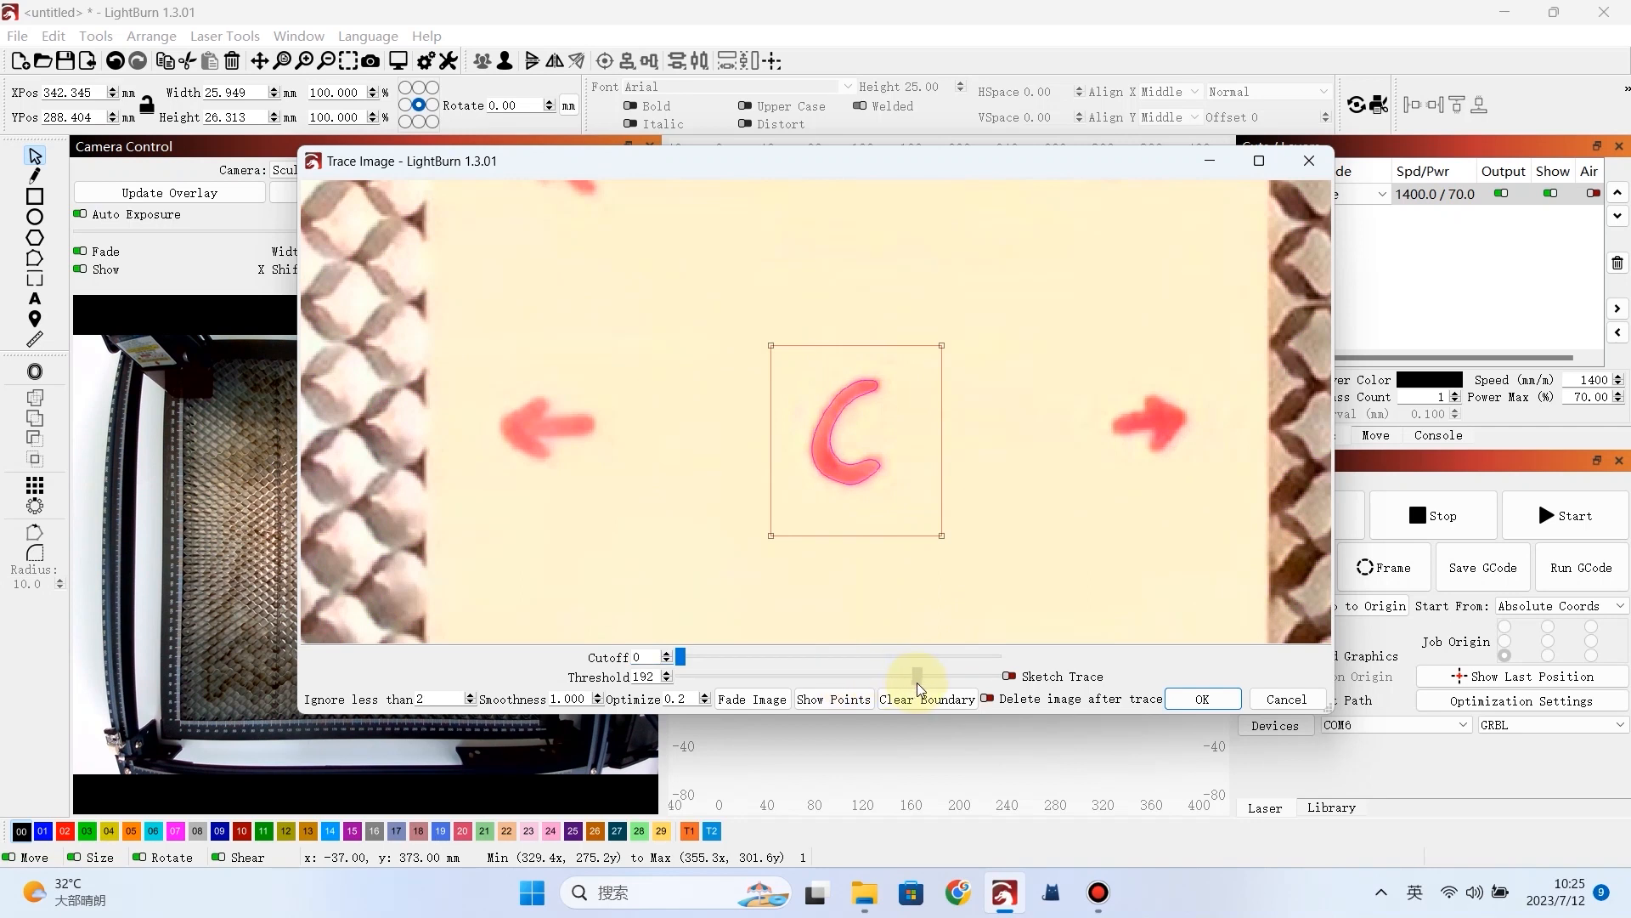
{"action": "left_click", "coordinate": [1202, 698]}
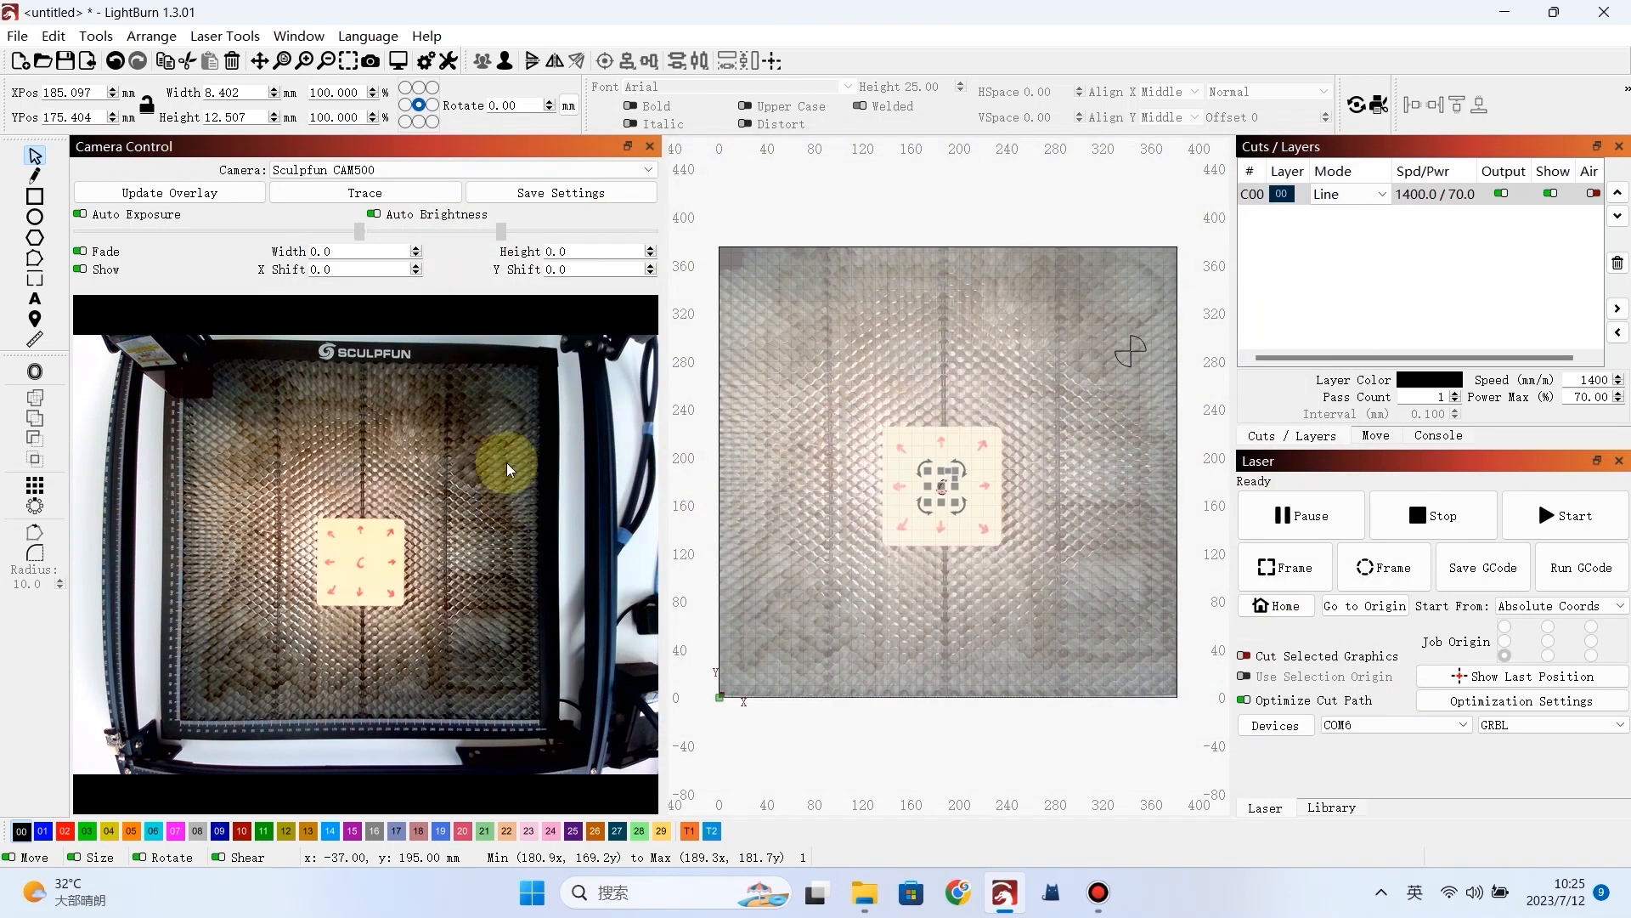
- Home the laser head and run the traced C as an engraving job
{"action": "left_click", "coordinate": [1274, 604]}
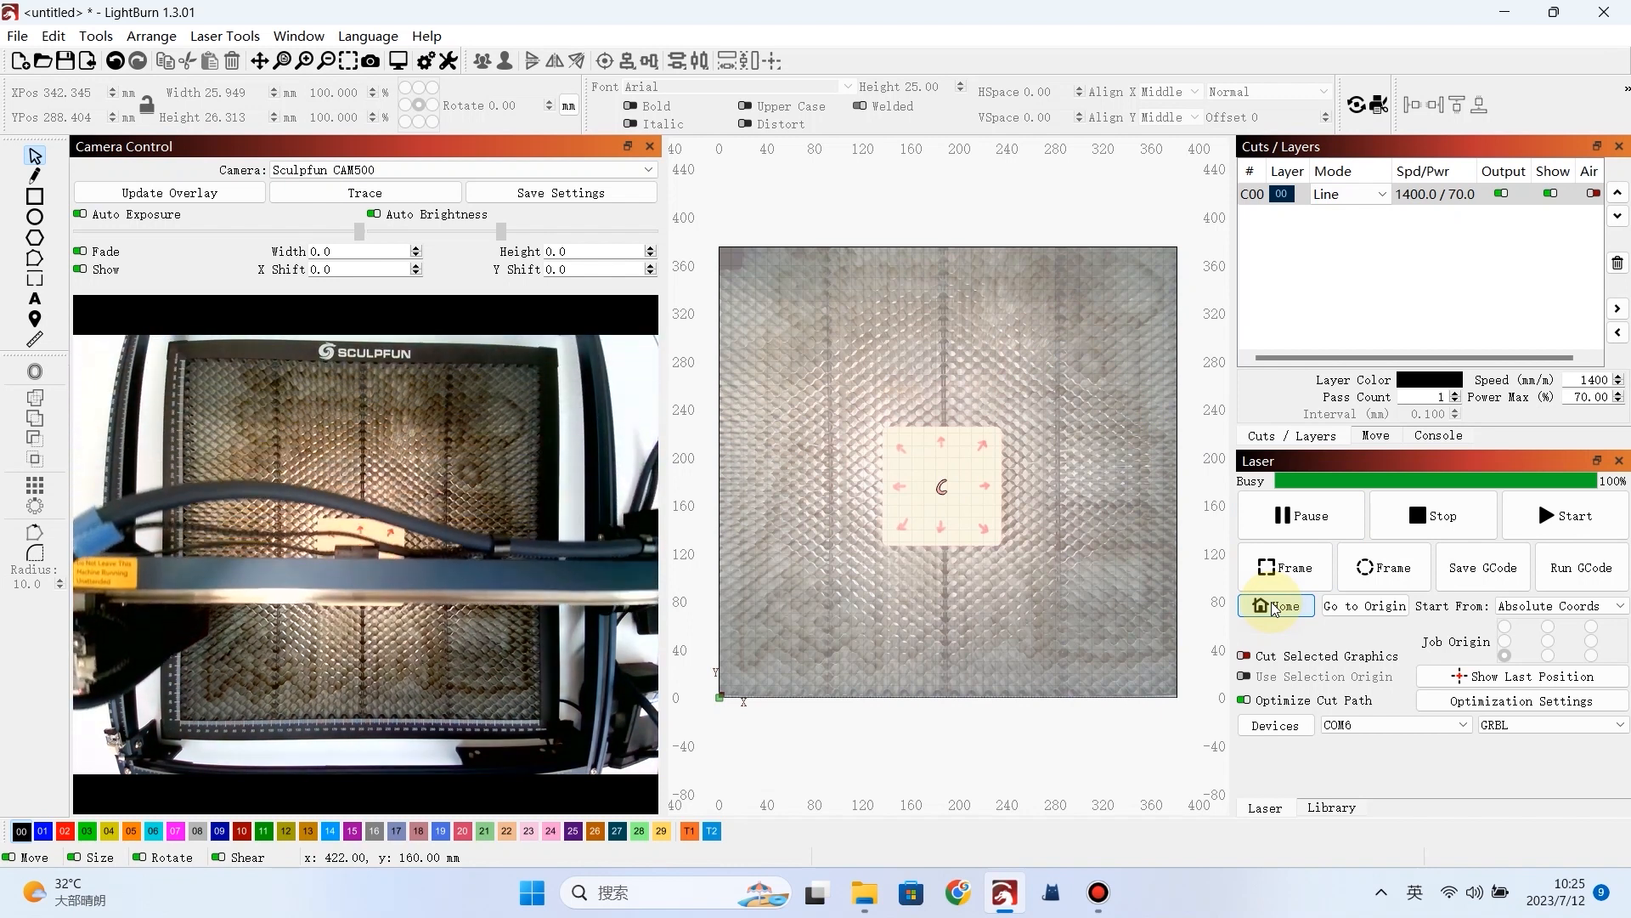
{"action": "left_click", "coordinate": [1275, 605]}
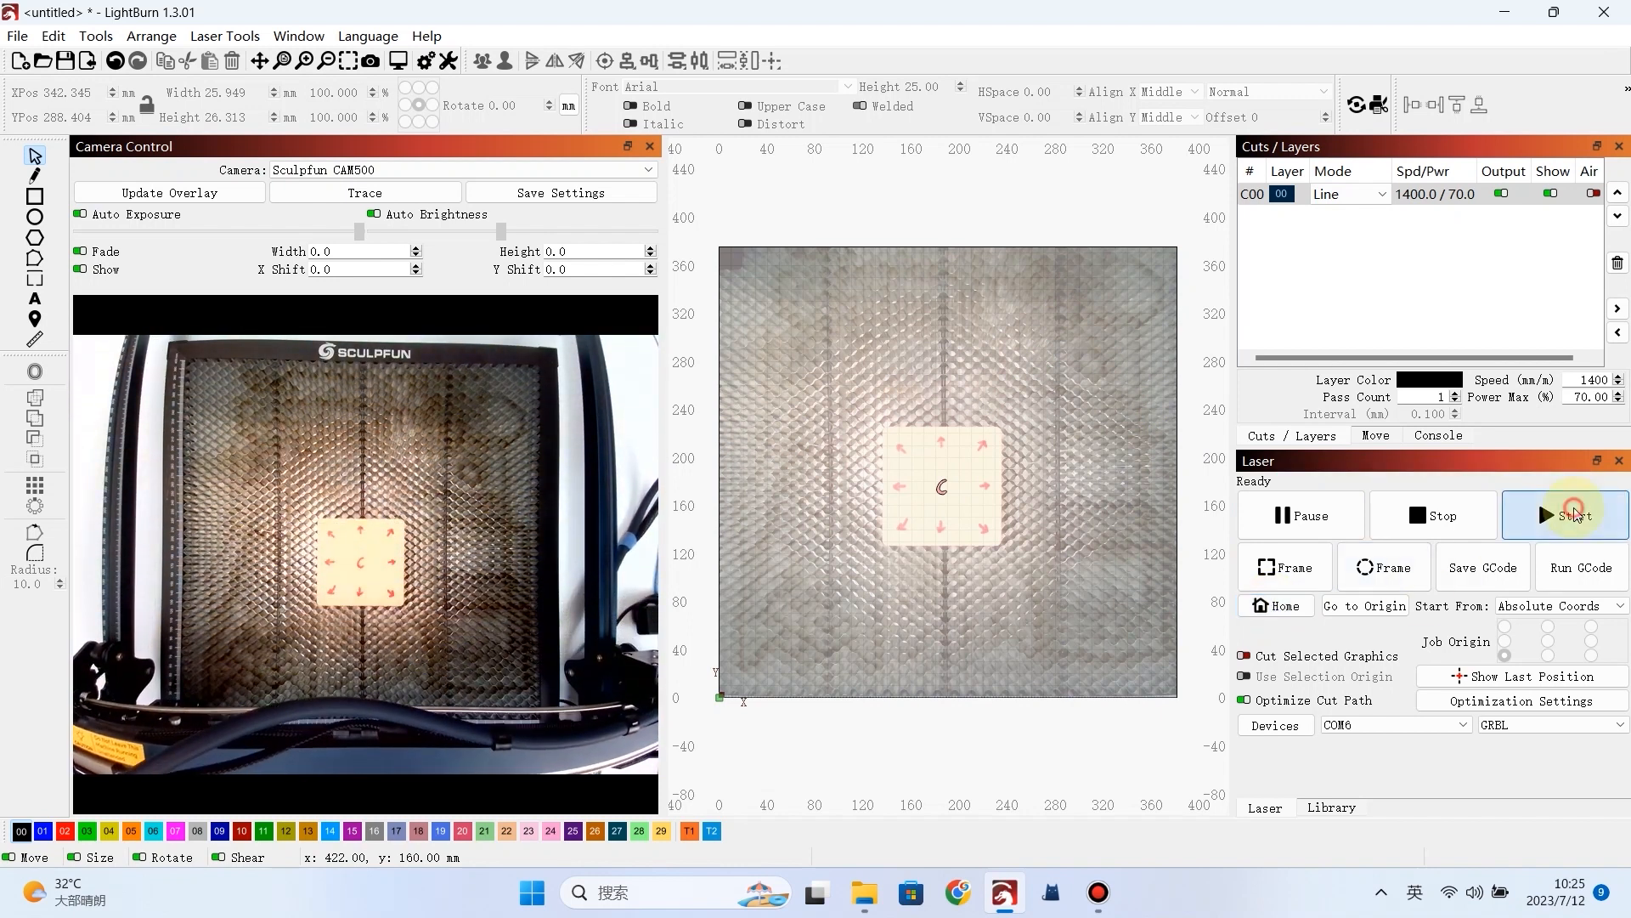
{"action": "left_click", "coordinate": [1574, 514]}
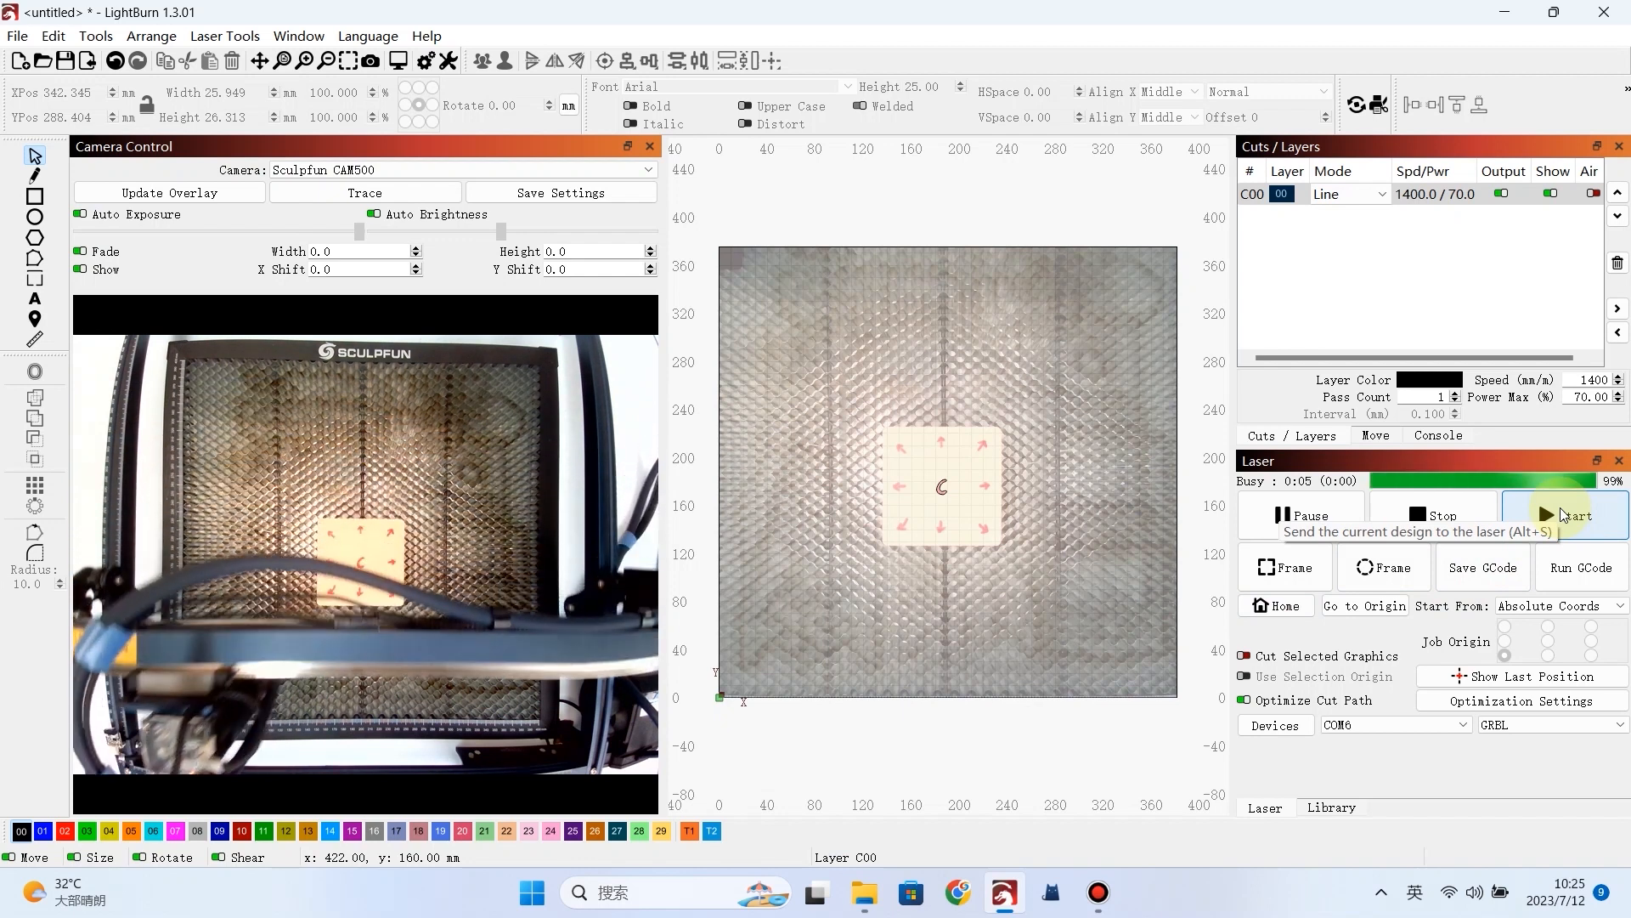
{"action": "left_click", "coordinate": [1565, 514]}
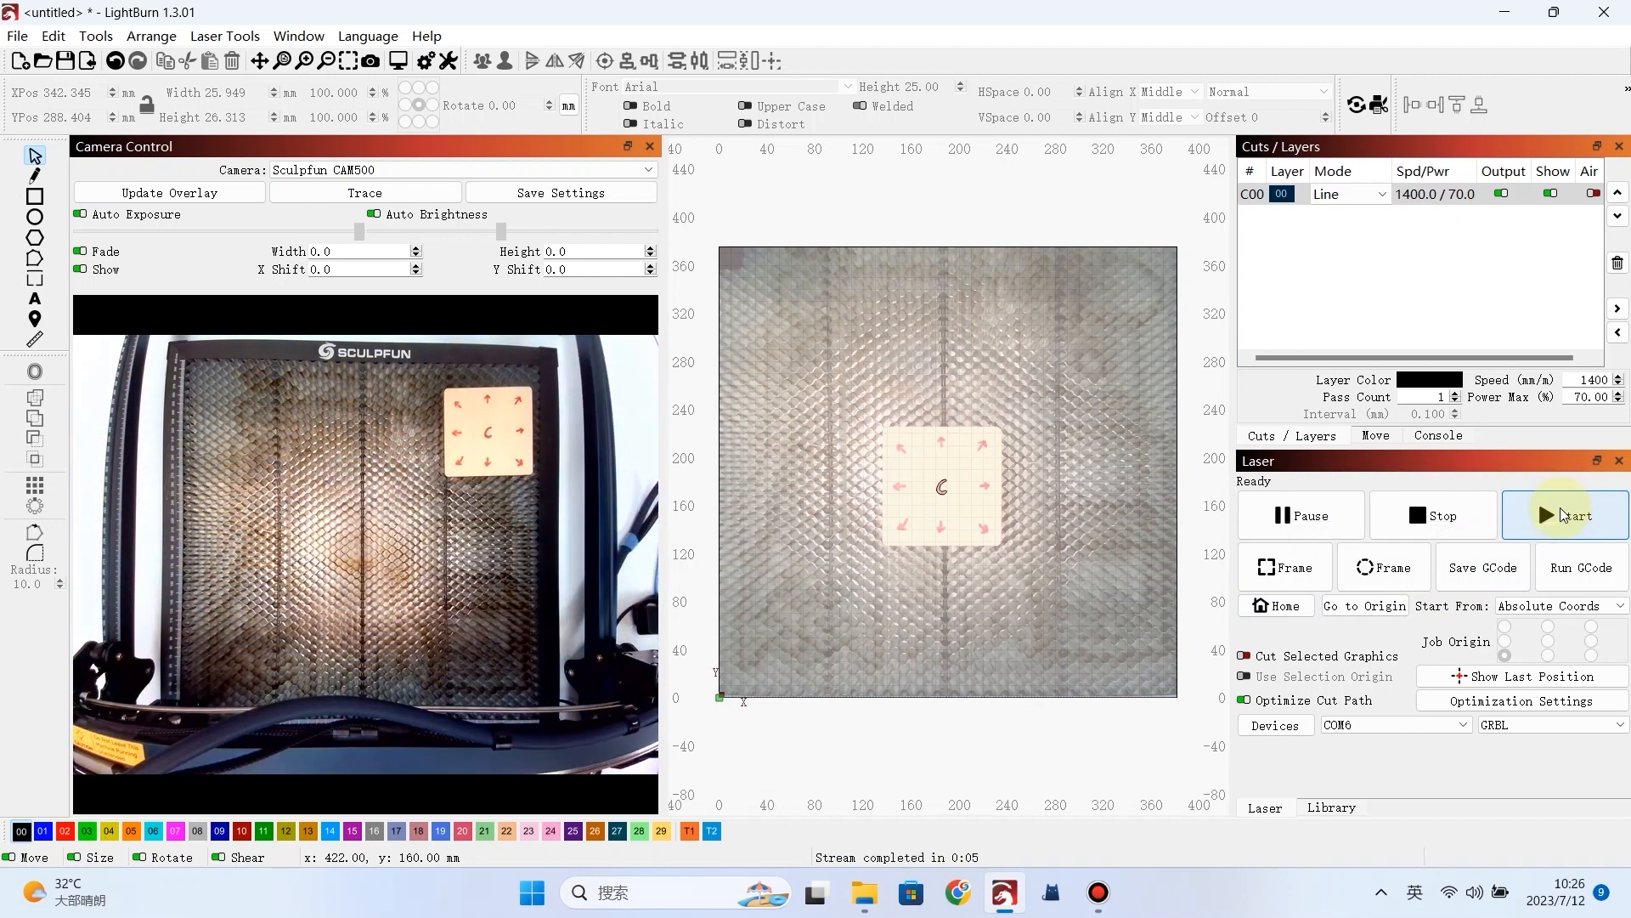
- Trace the upper-right arrow at threshold 167 and engrave it
{"action": "left_click", "coordinate": [365, 192]}
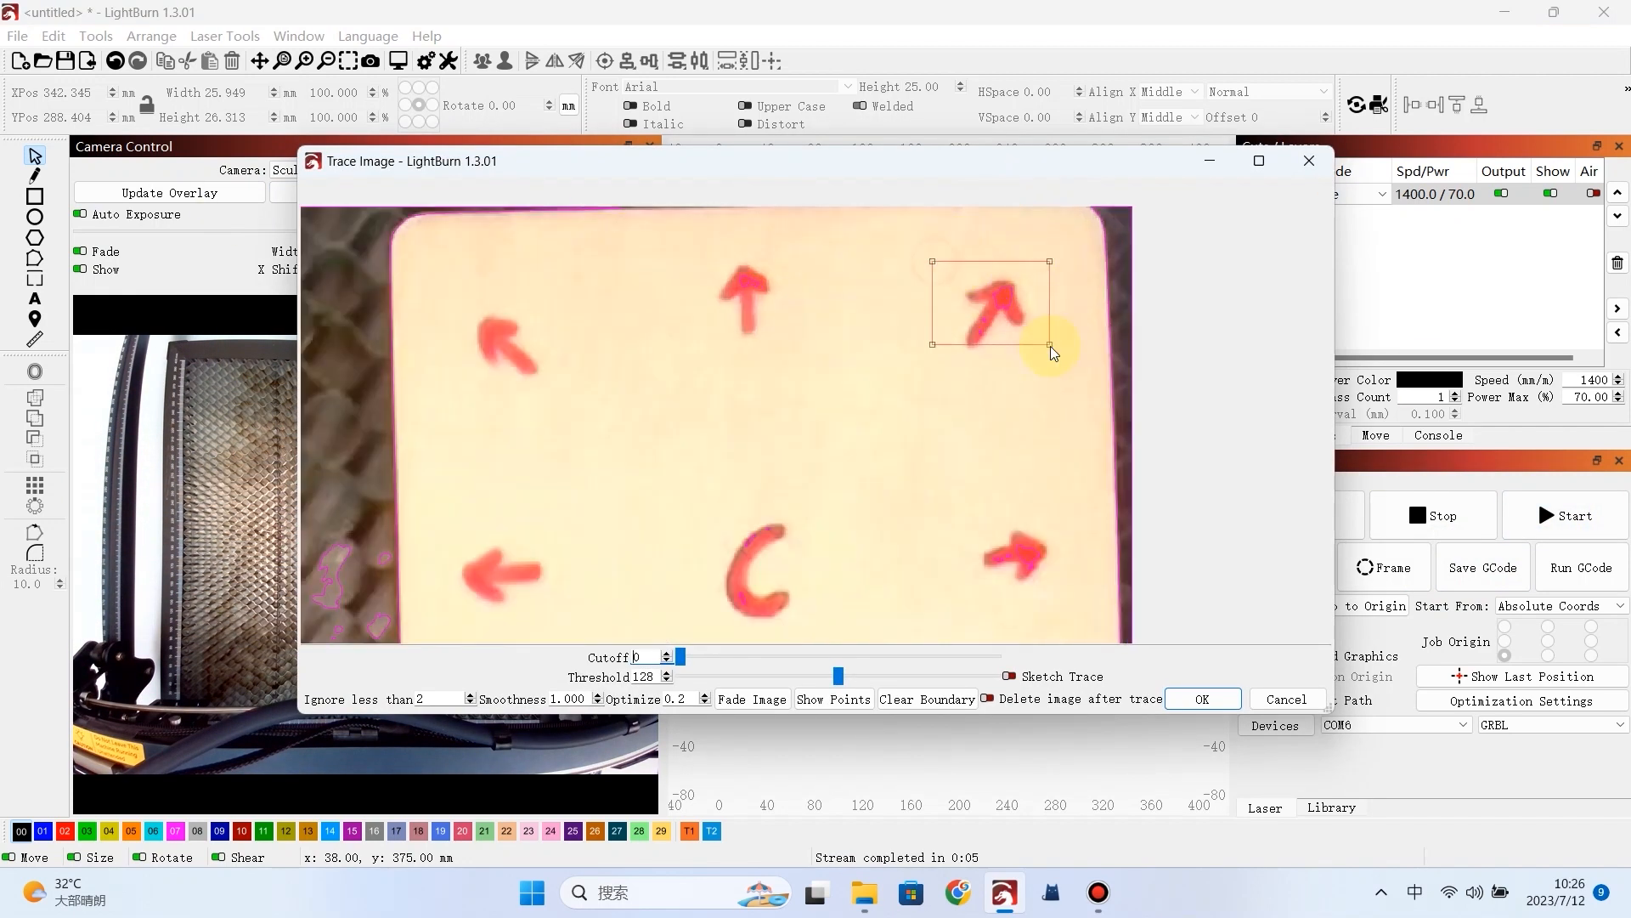
{"action": "left_click_drag", "start_coordinate": [840, 675], "coordinate": [887, 674]}
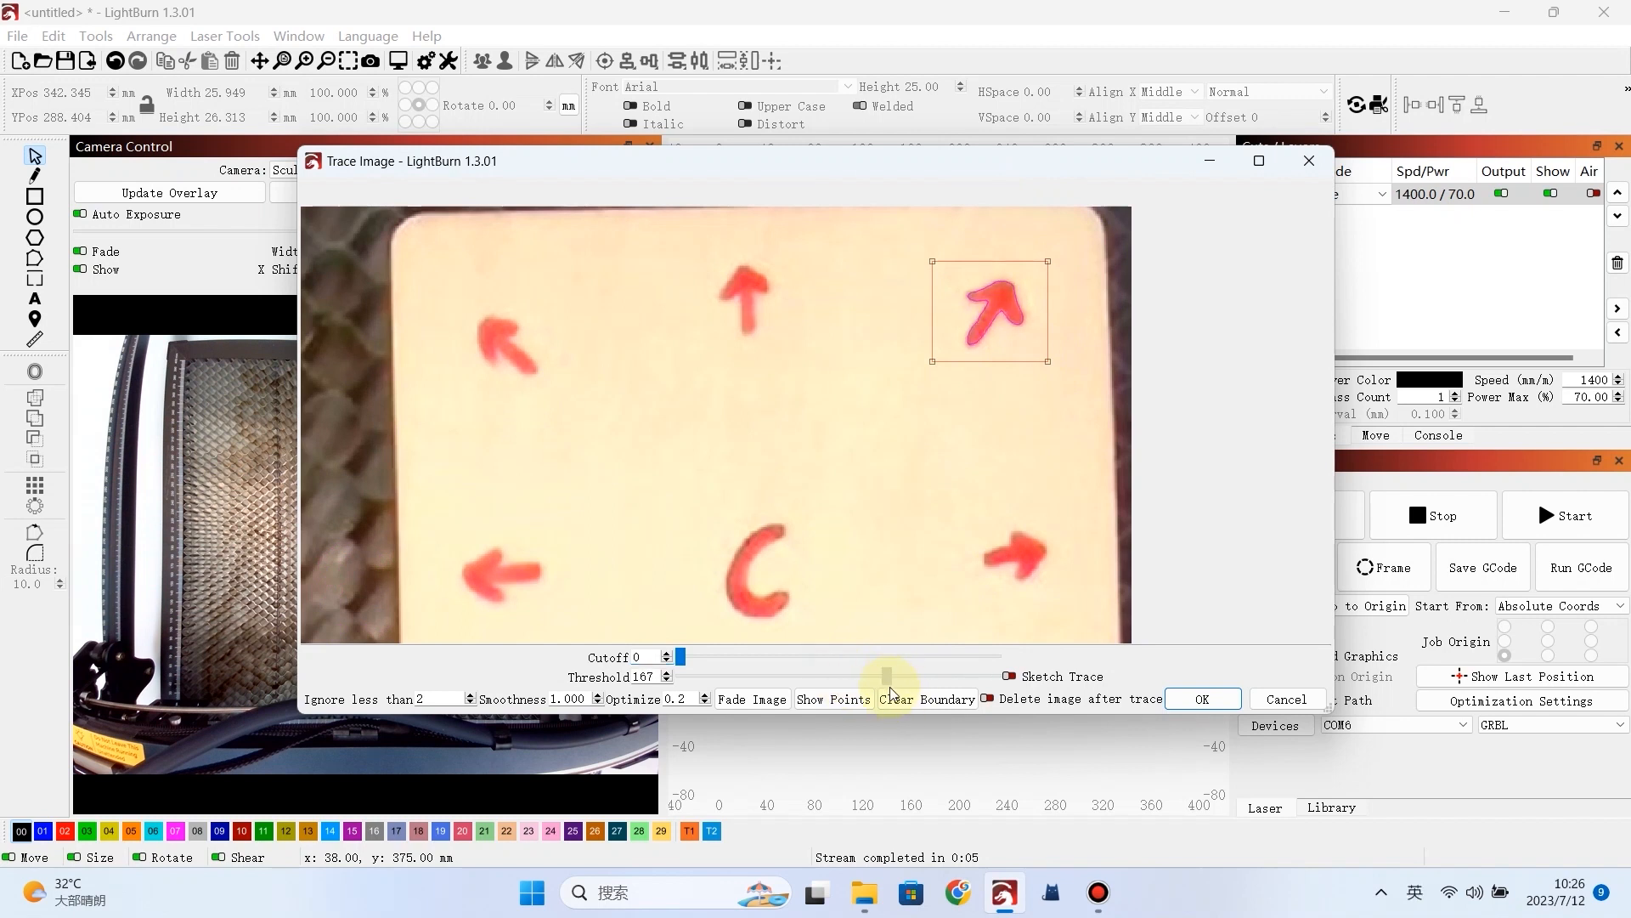
{"action": "left_click", "coordinate": [1203, 699]}
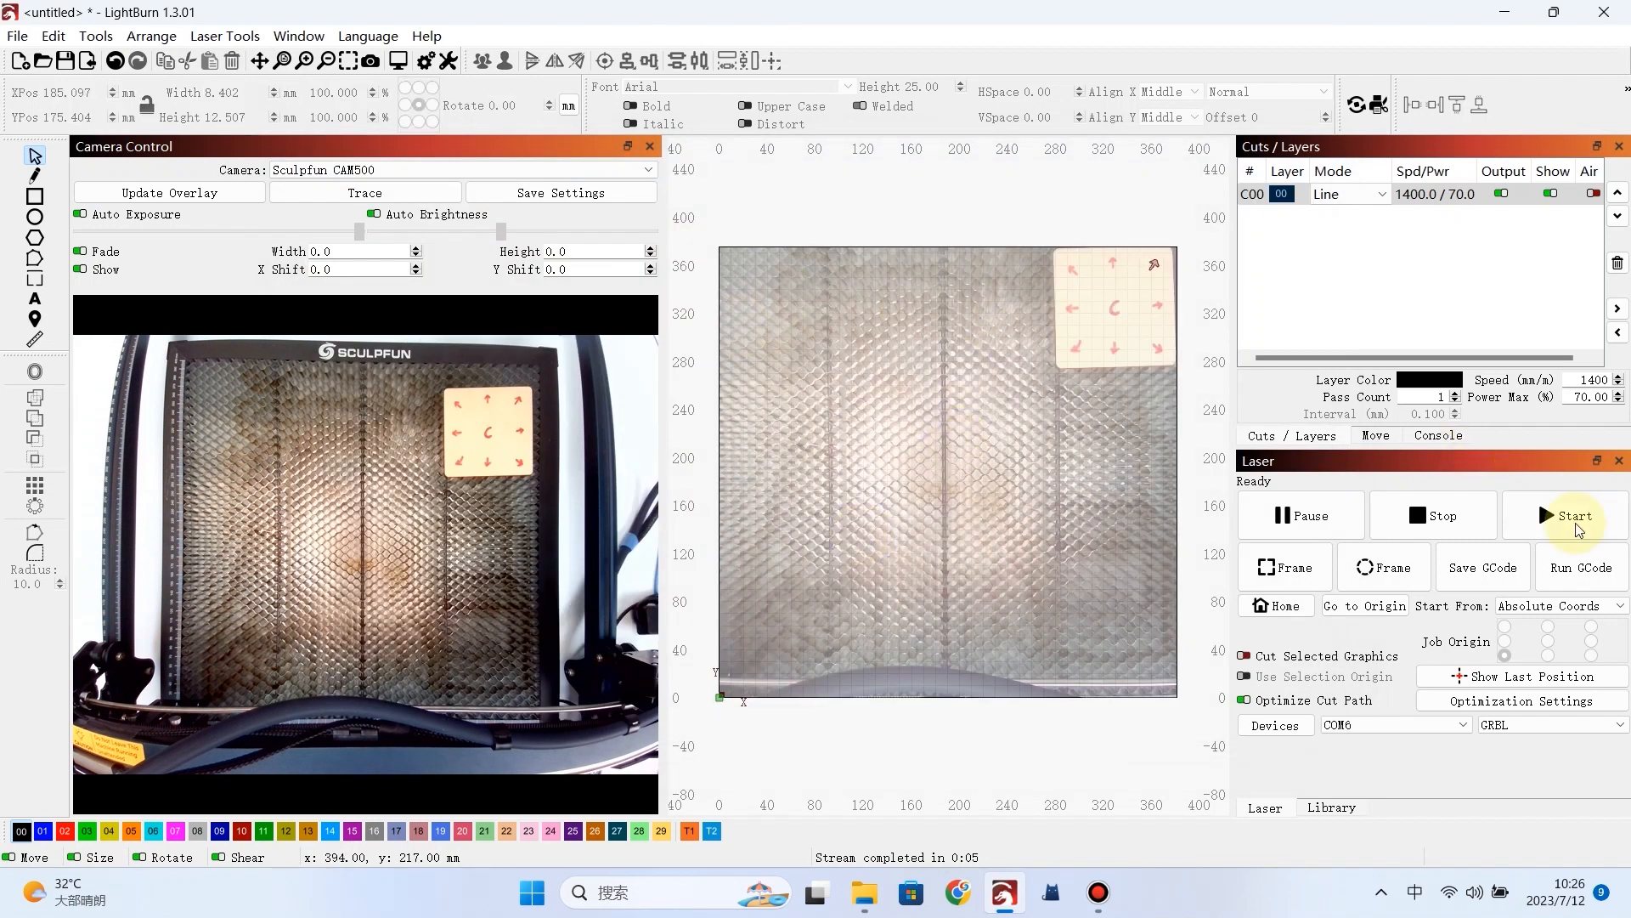
{"action": "left_click", "coordinate": [1573, 514]}
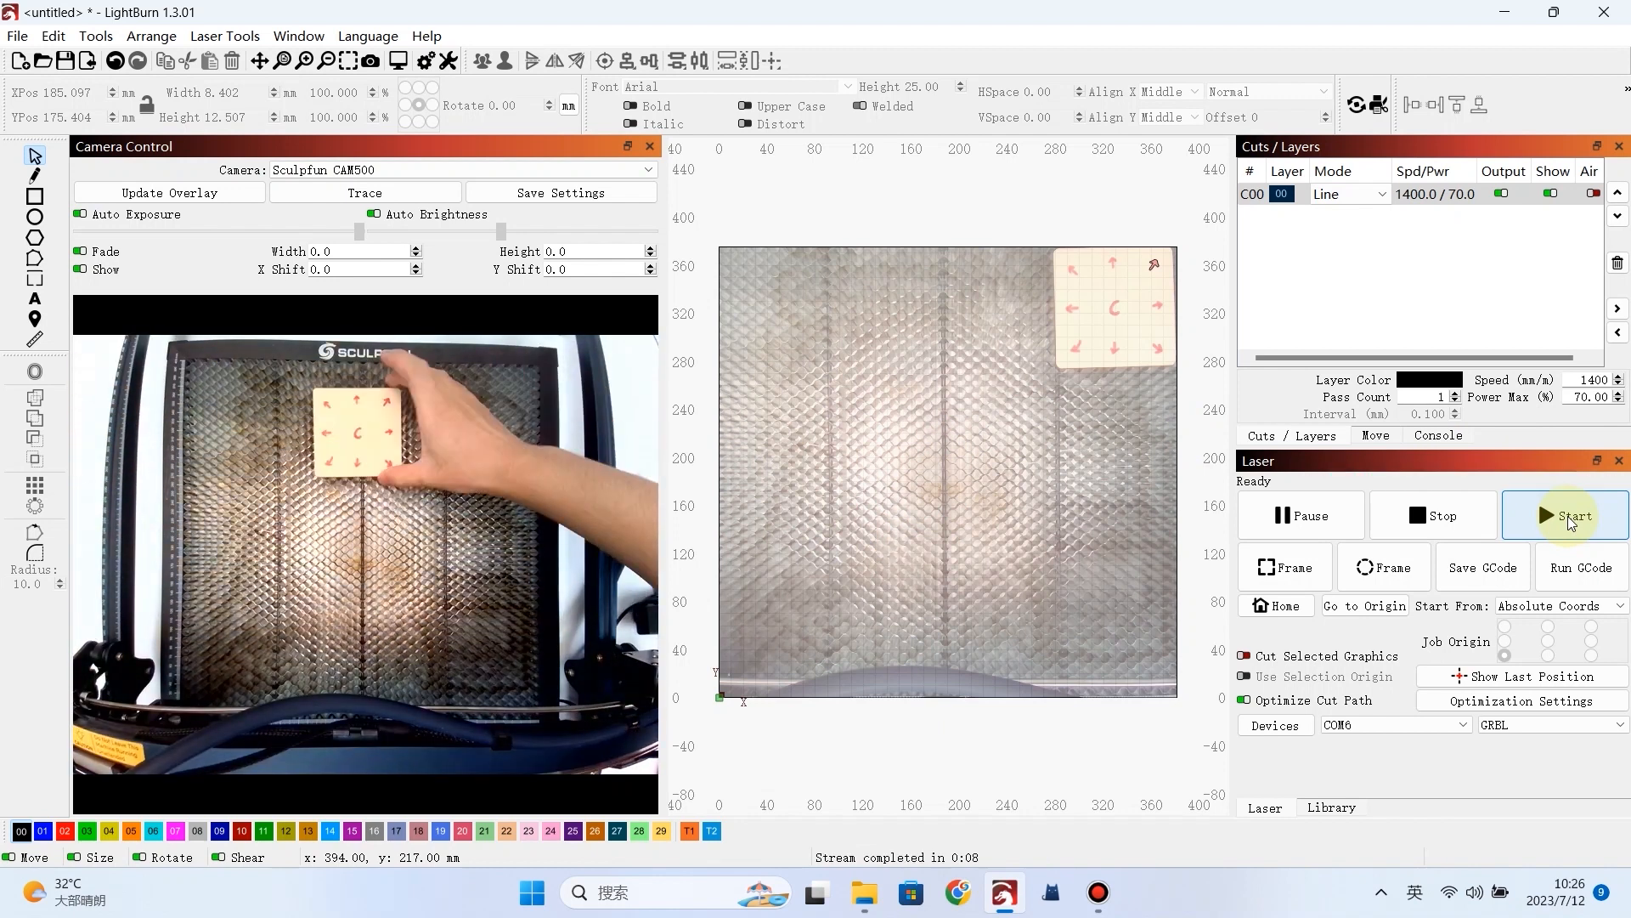
- Trace and engrave the top arrow, refreshing the camera overlay as the card moves
{"action": "left_click", "coordinate": [363, 192]}
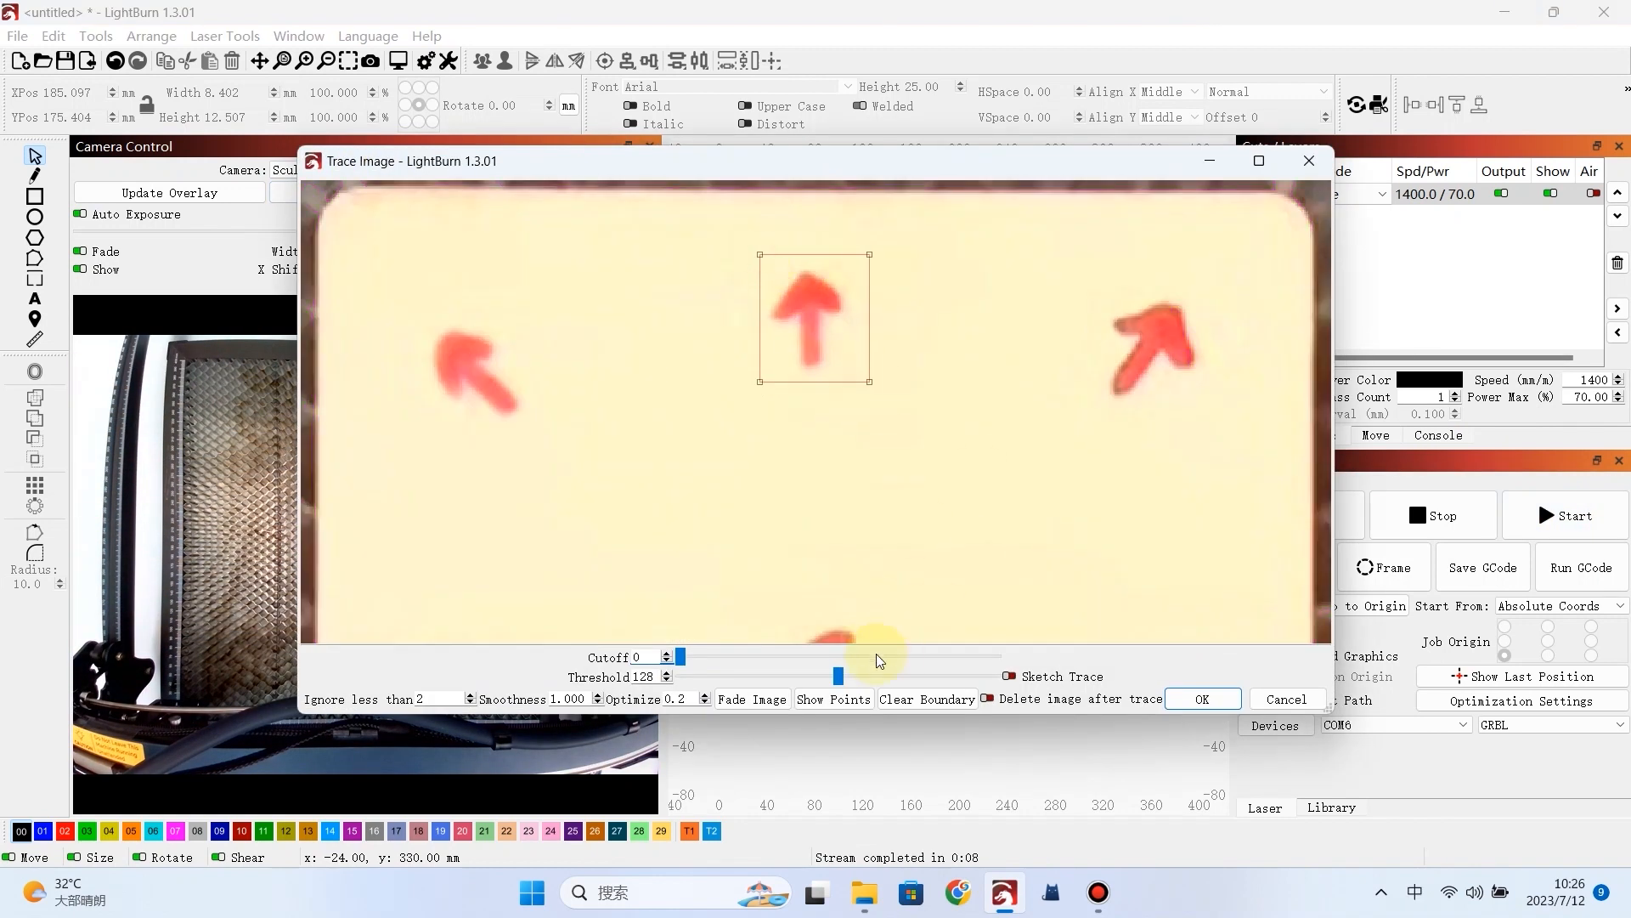
{"action": "left_click", "coordinate": [1202, 699]}
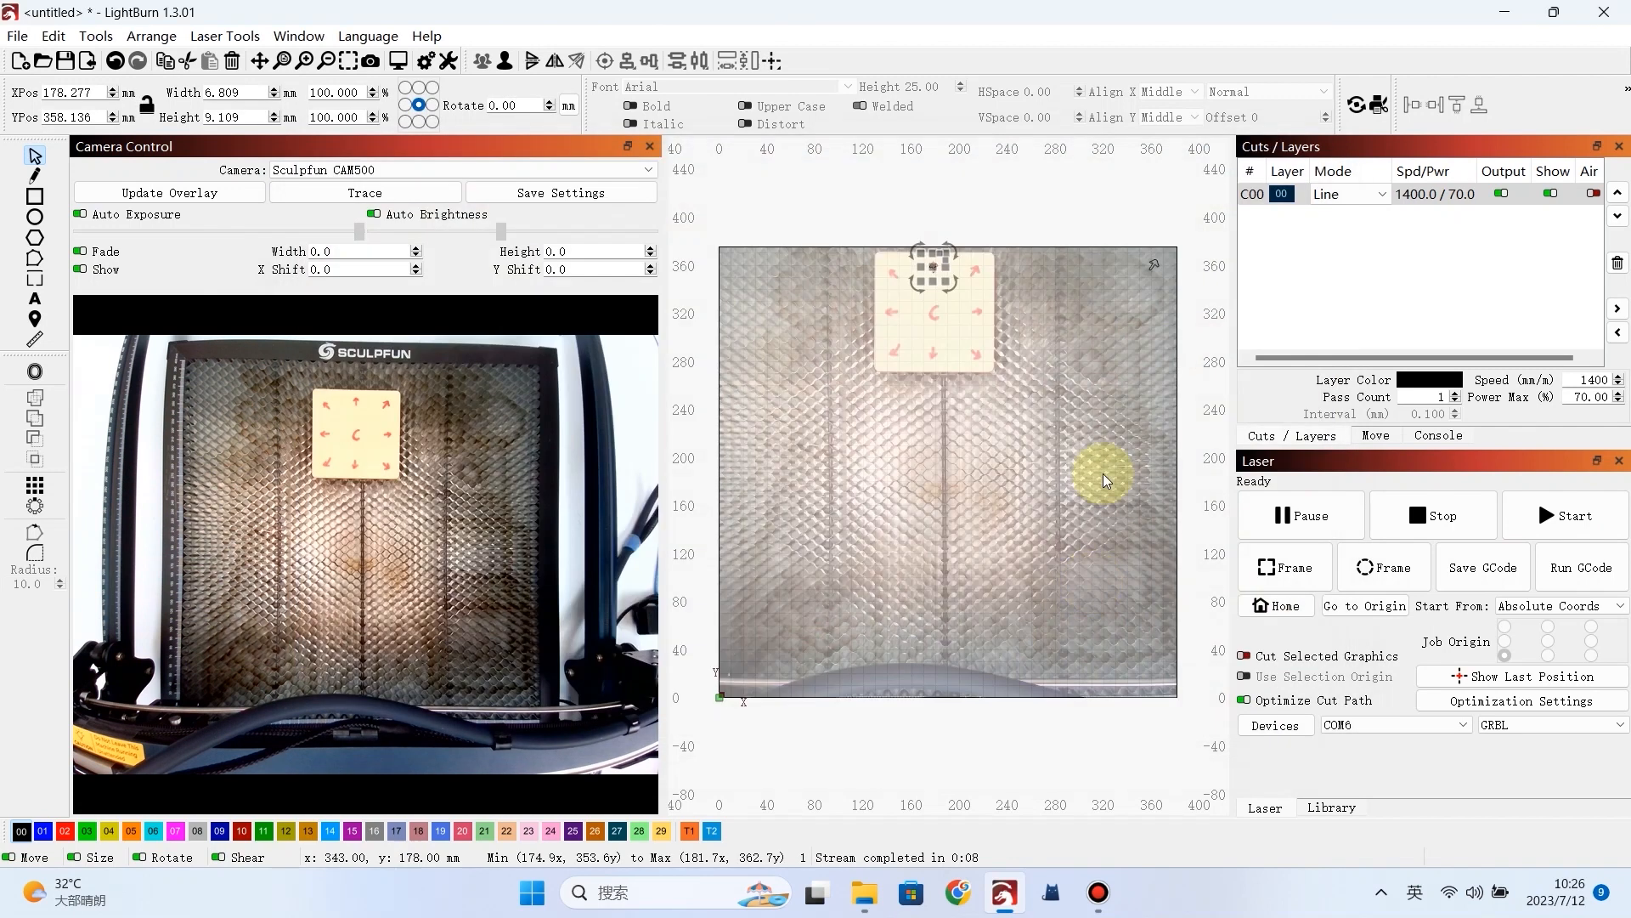
{"action": "left_click", "coordinate": [1572, 516]}
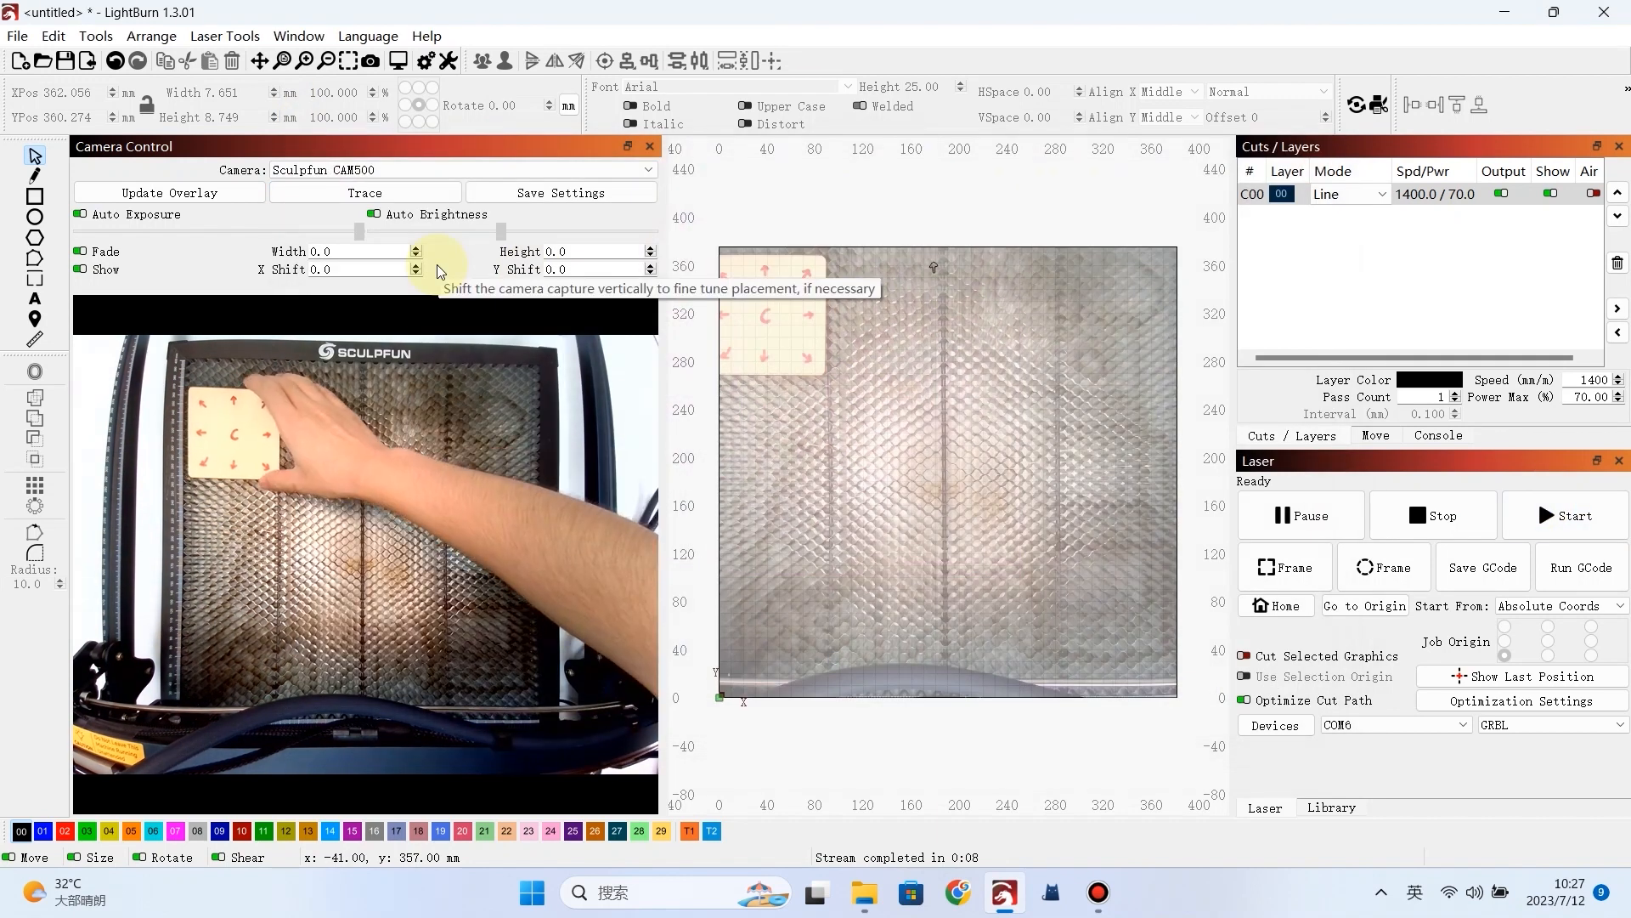
{"action": "left_click", "coordinate": [363, 192]}
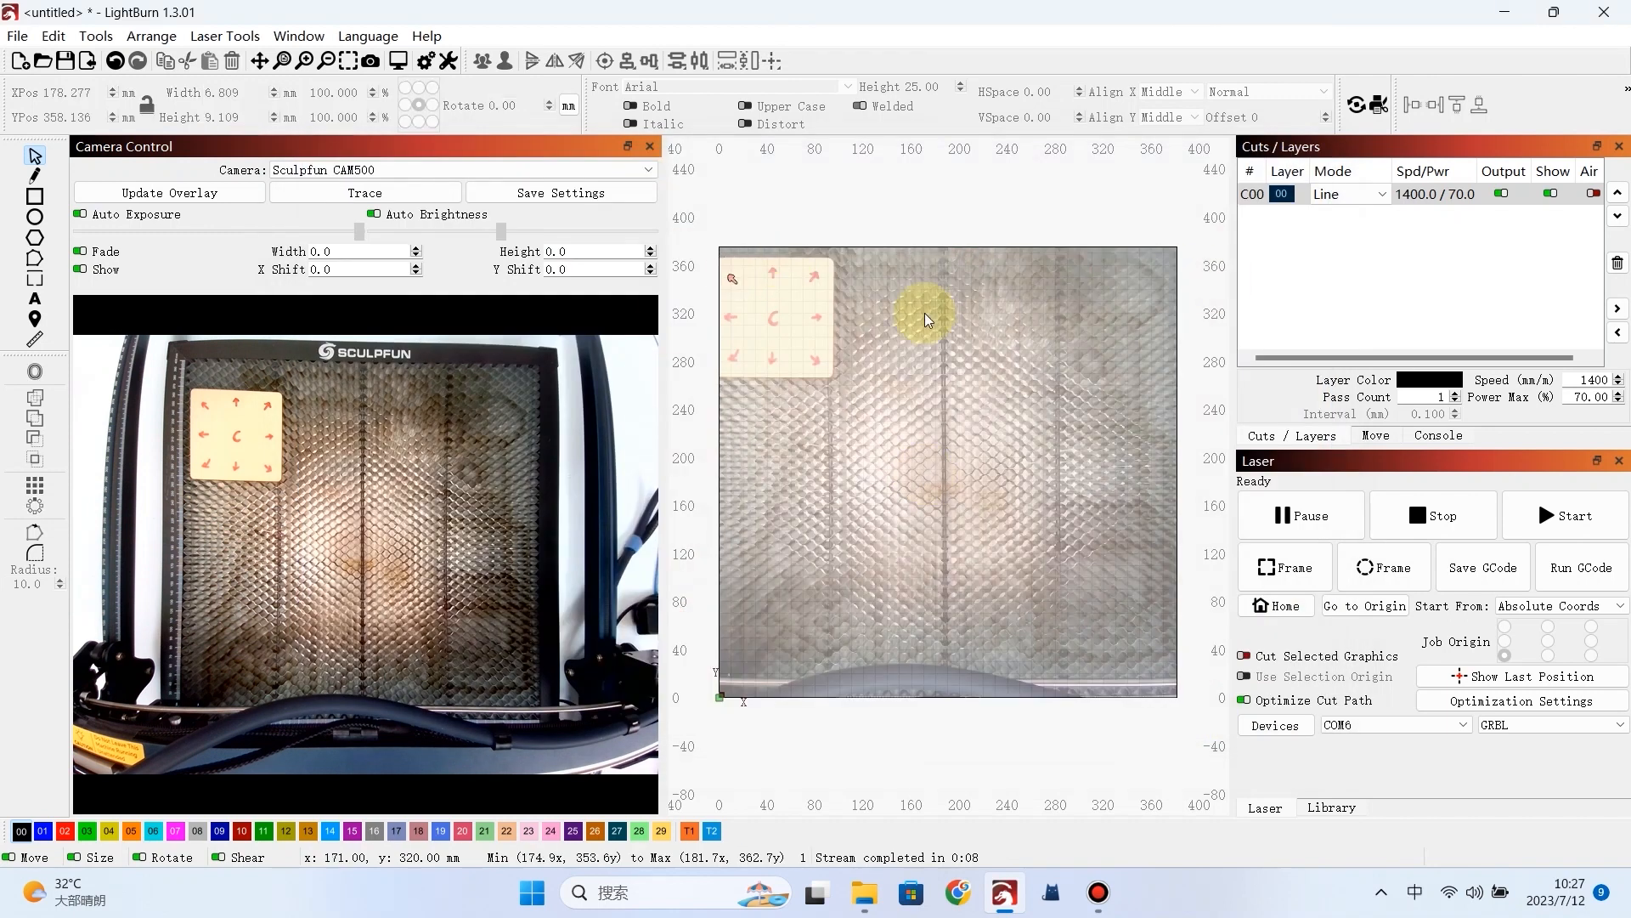
{"action": "left_click", "coordinate": [1574, 515]}
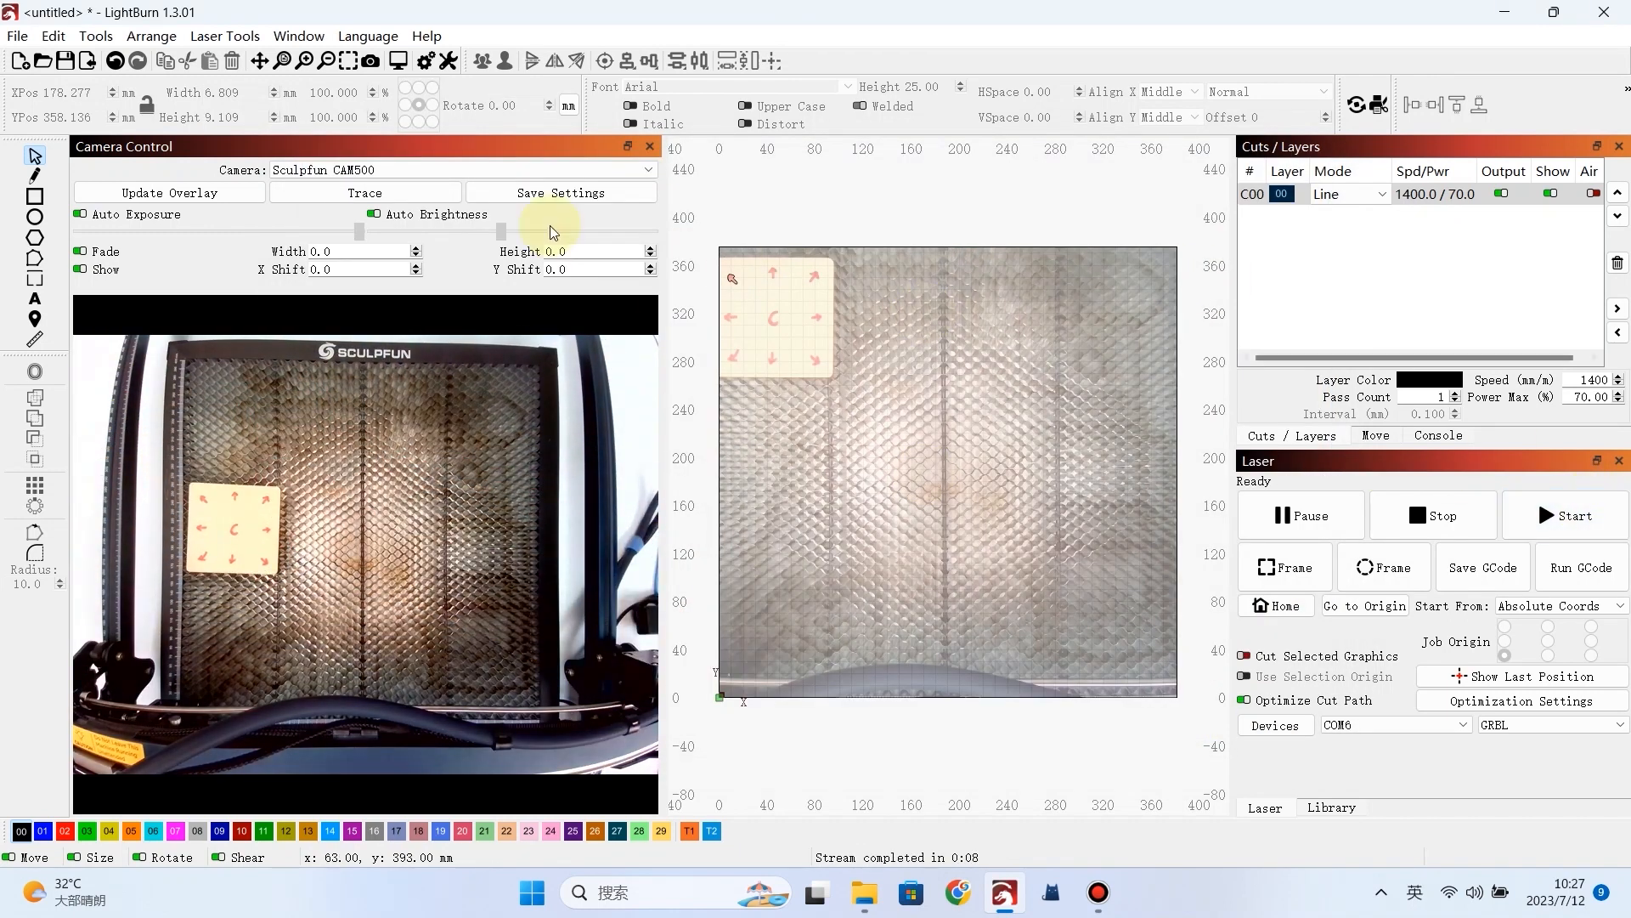
{"action": "left_click", "coordinate": [363, 192]}
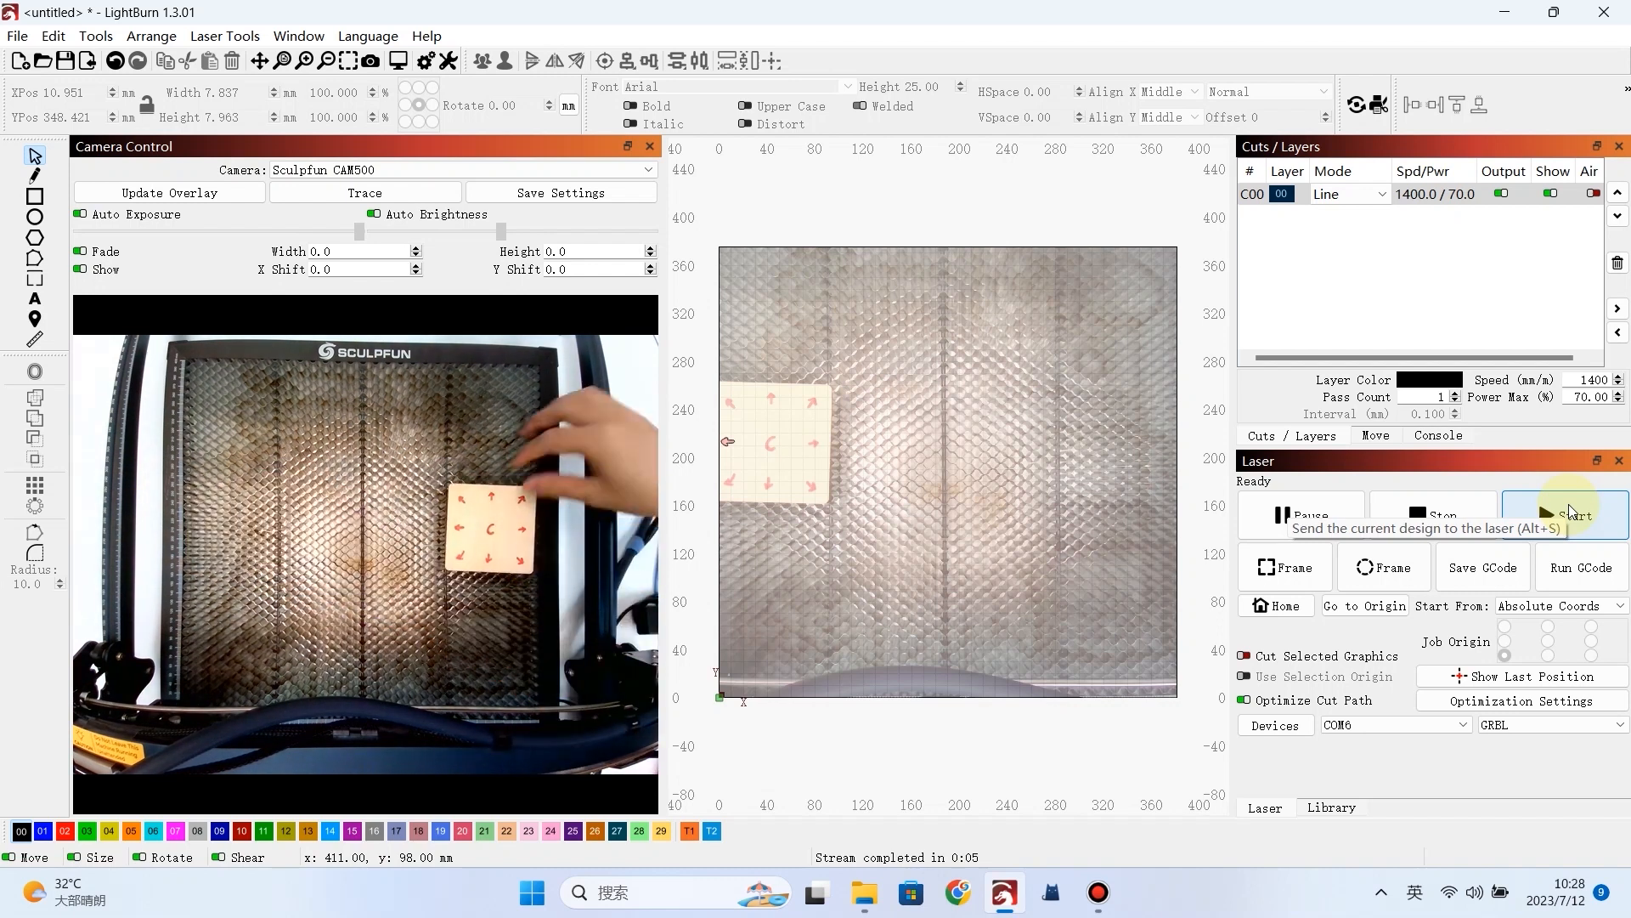
- Trace and engrave the next arrow and the bottom-left arrow from fresh camera captures
{"action": "left_click", "coordinate": [363, 192]}
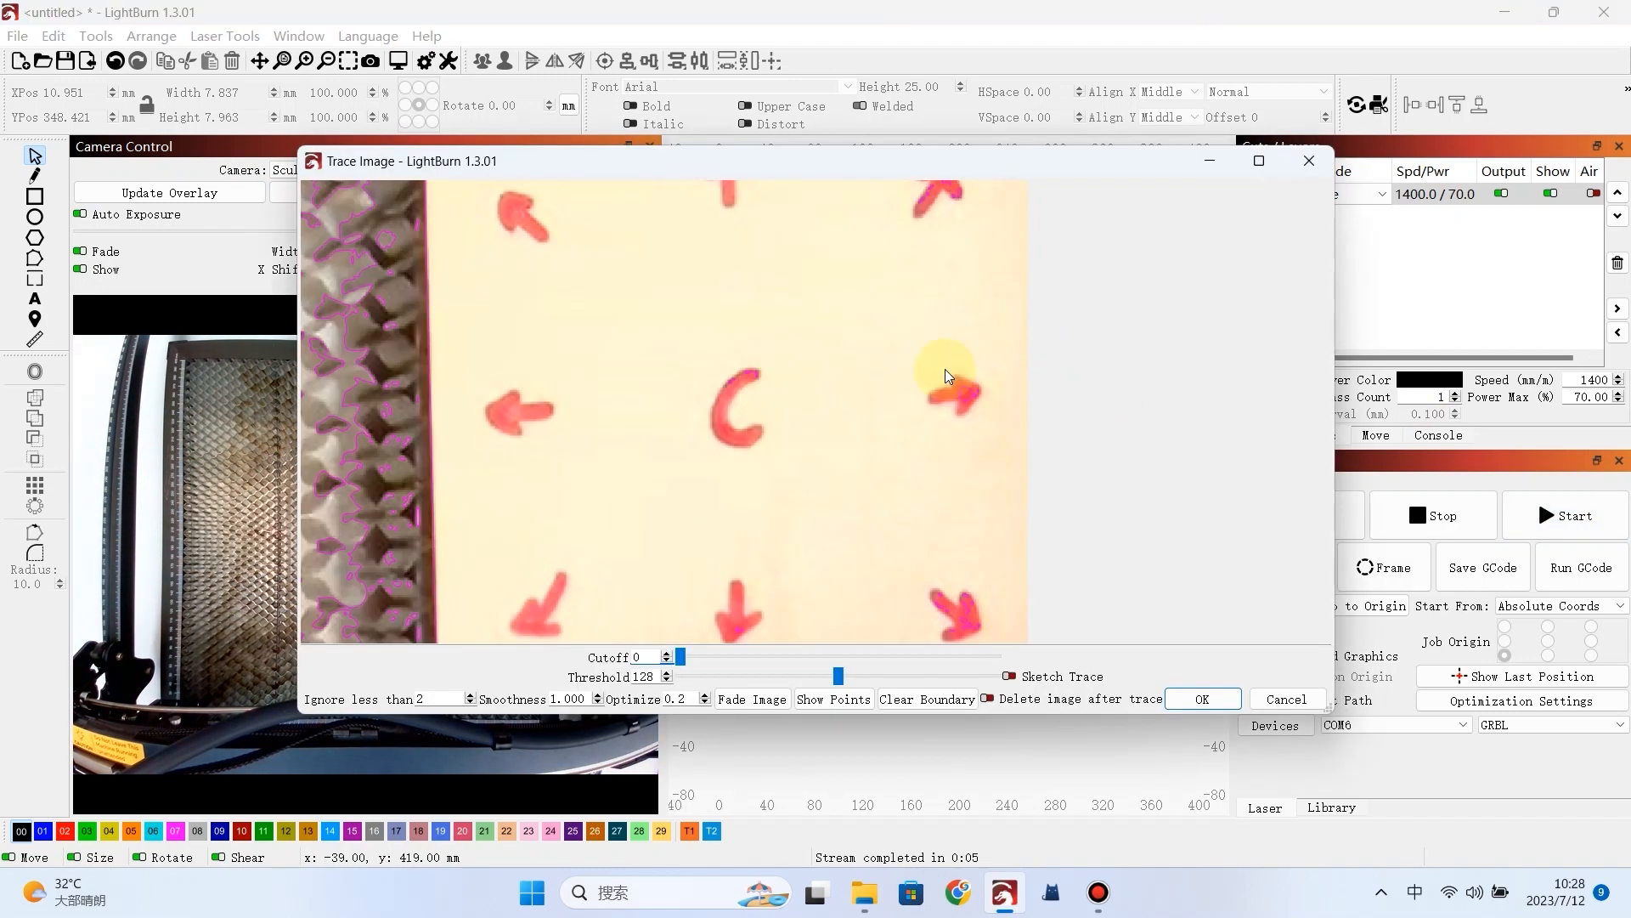
{"action": "left_click", "coordinate": [1201, 698]}
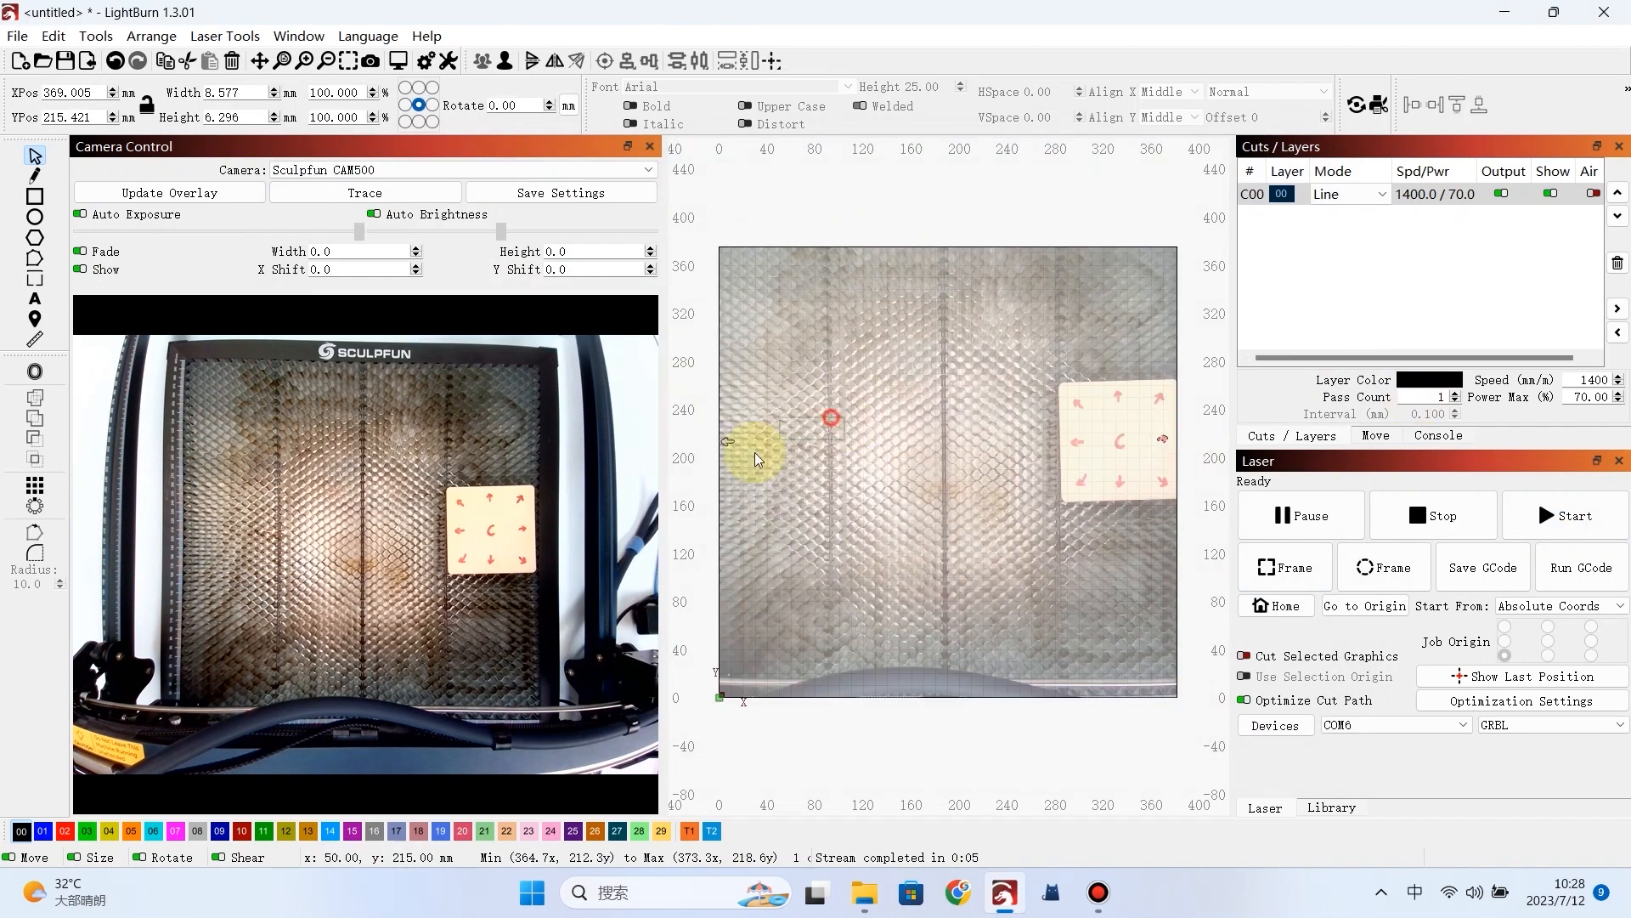
{"action": "left_click", "coordinate": [1570, 515]}
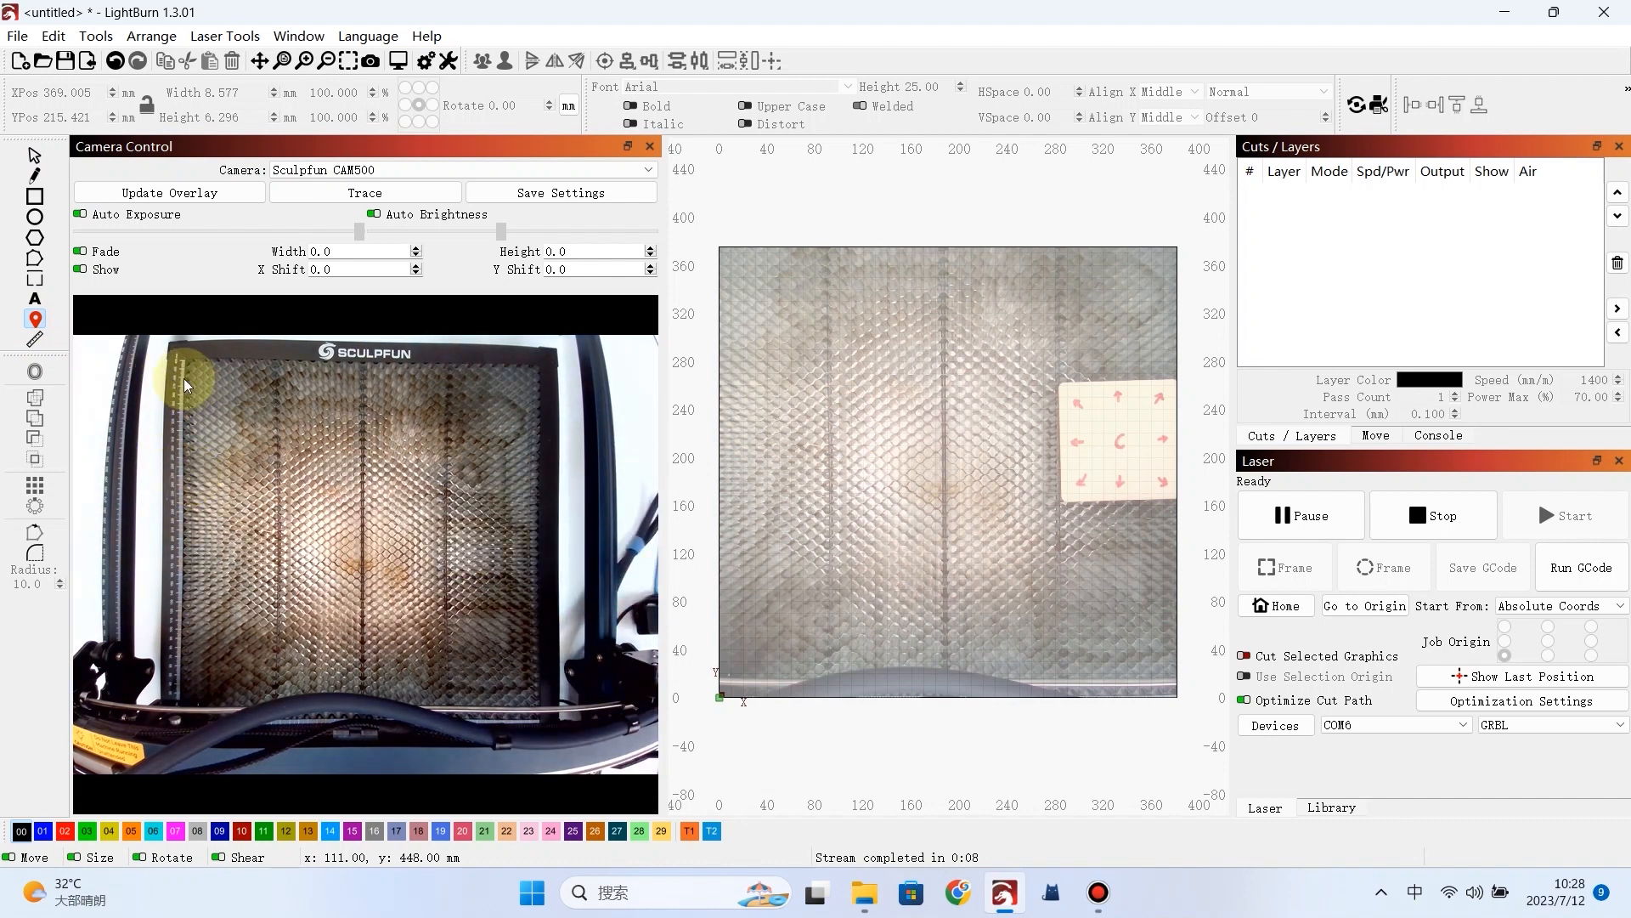
{"action": "left_click", "coordinate": [1572, 515]}
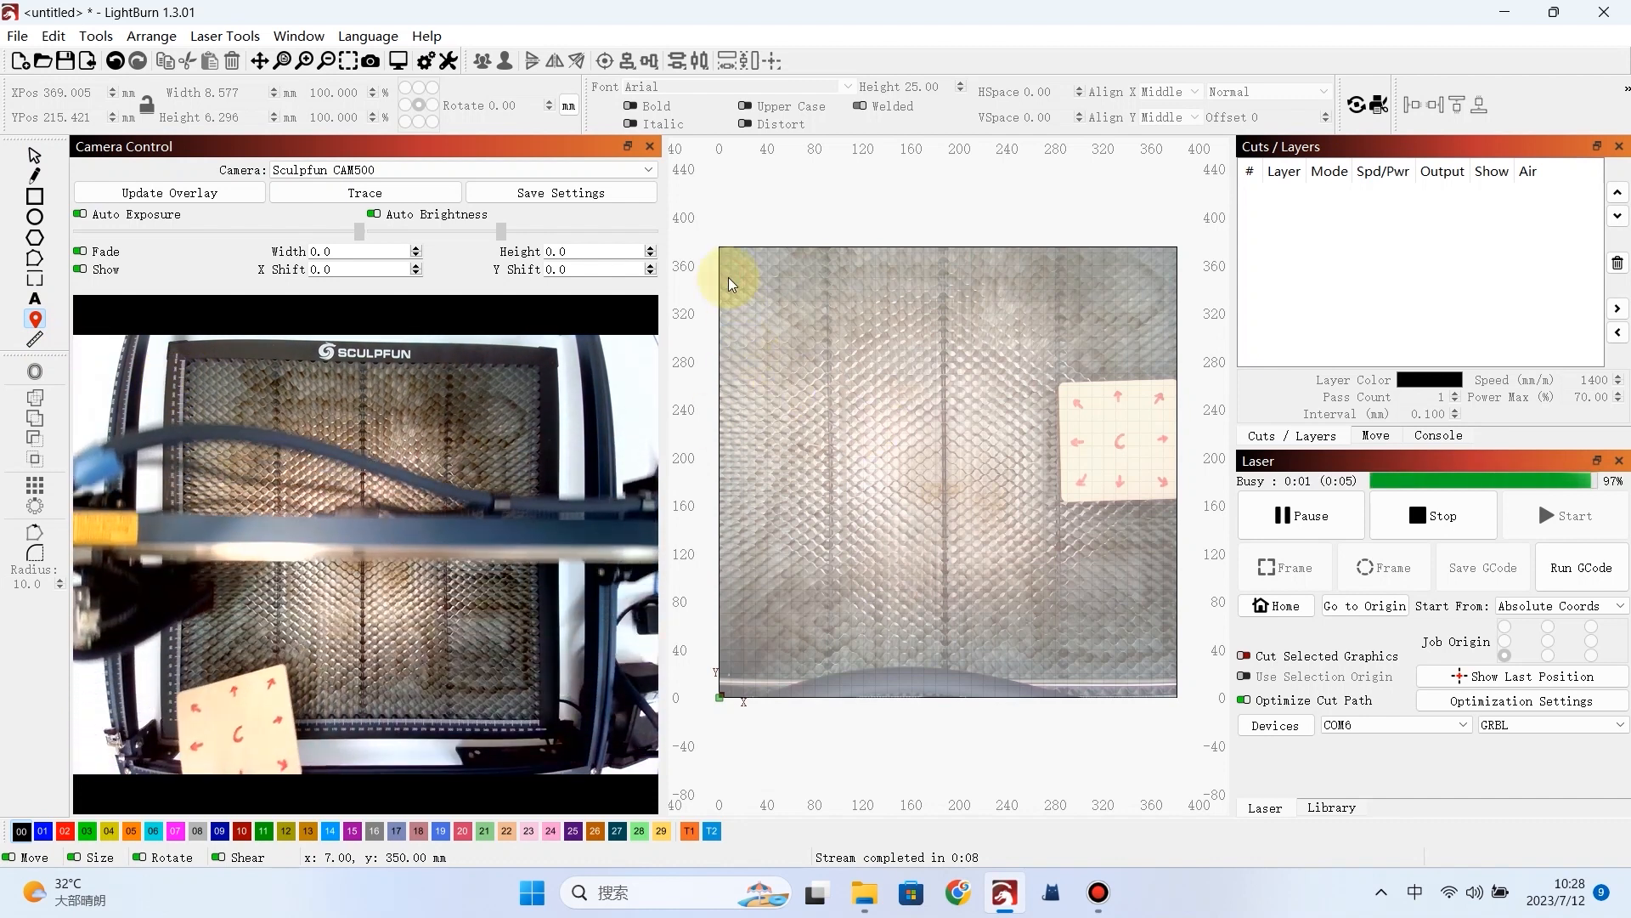
{"action": "left_click", "coordinate": [363, 192]}
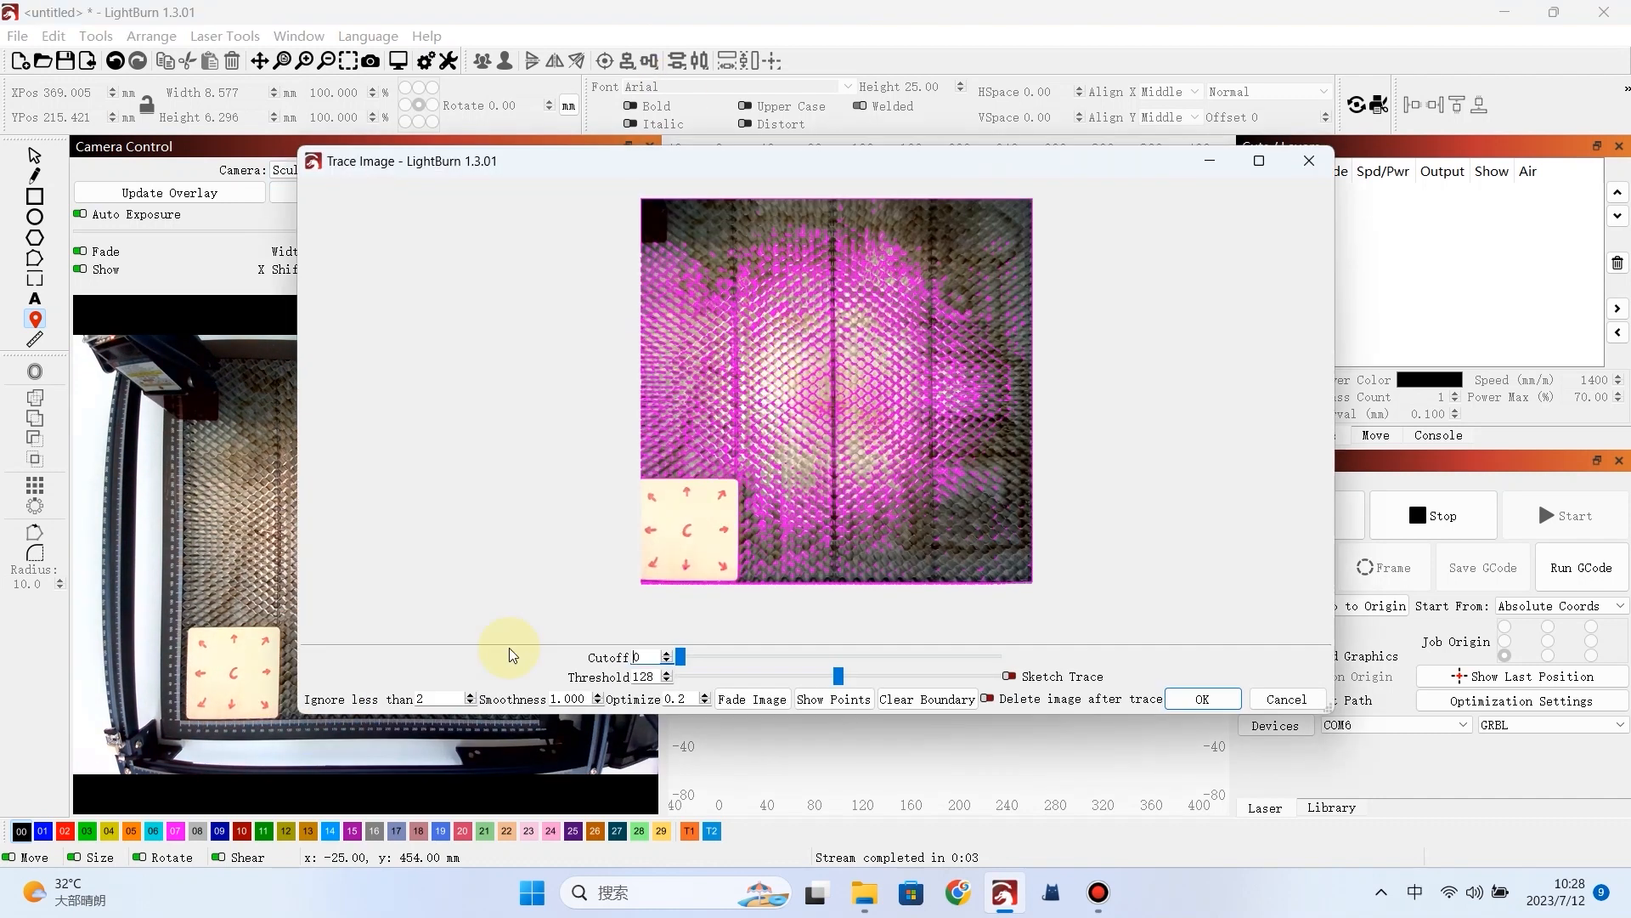
{"action": "left_click", "coordinate": [1203, 699]}
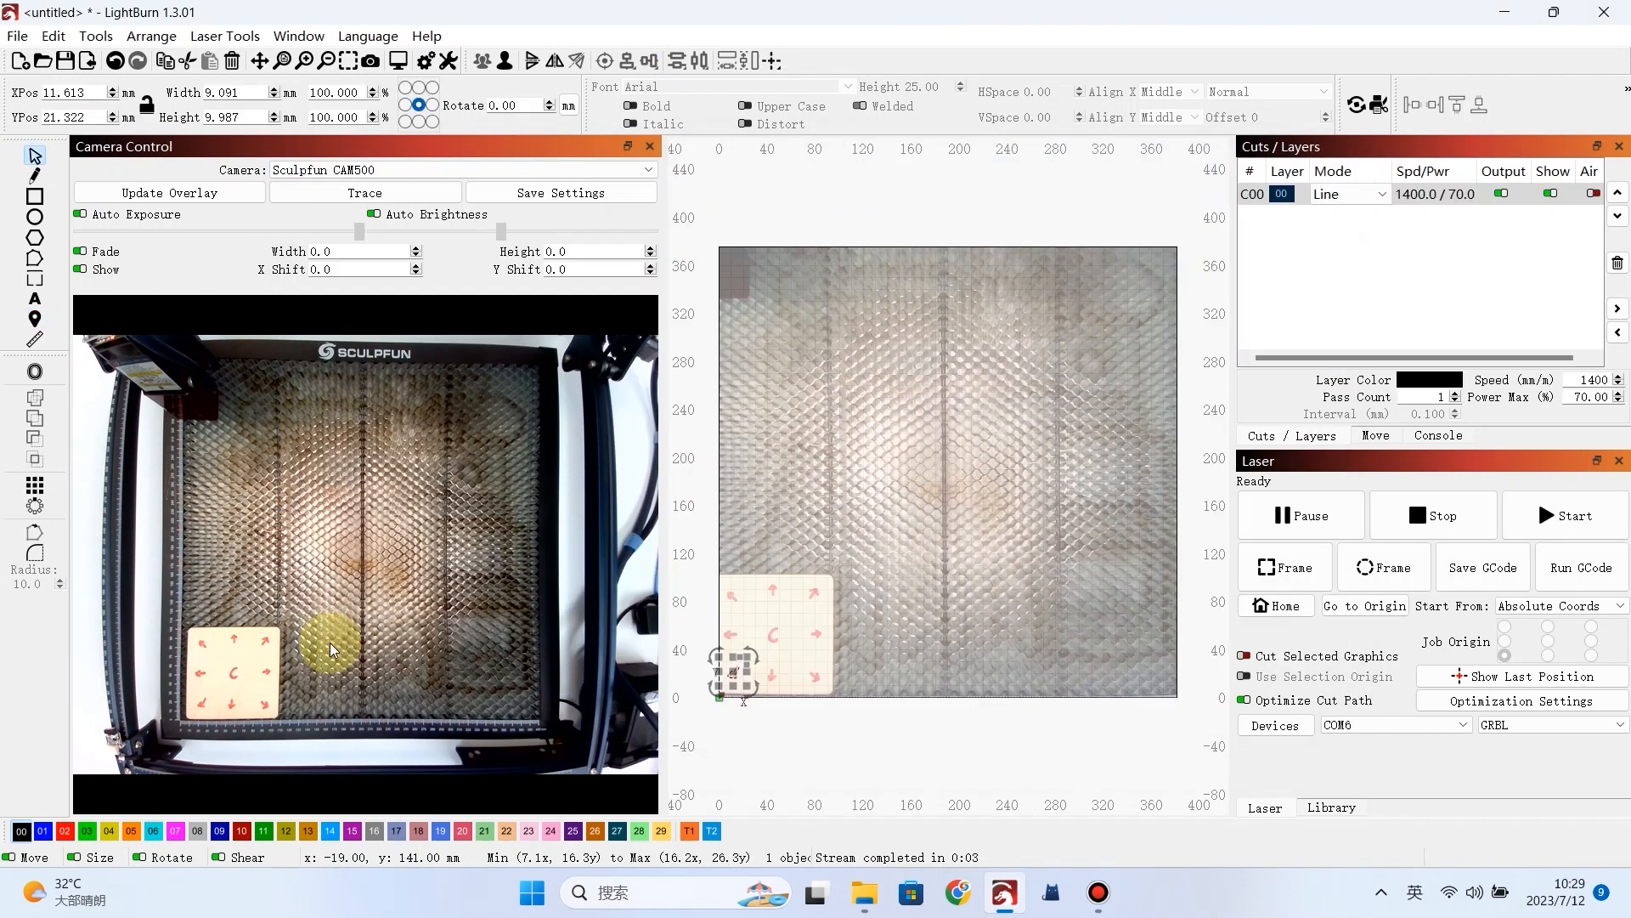
{"action": "left_click", "coordinate": [1565, 515]}
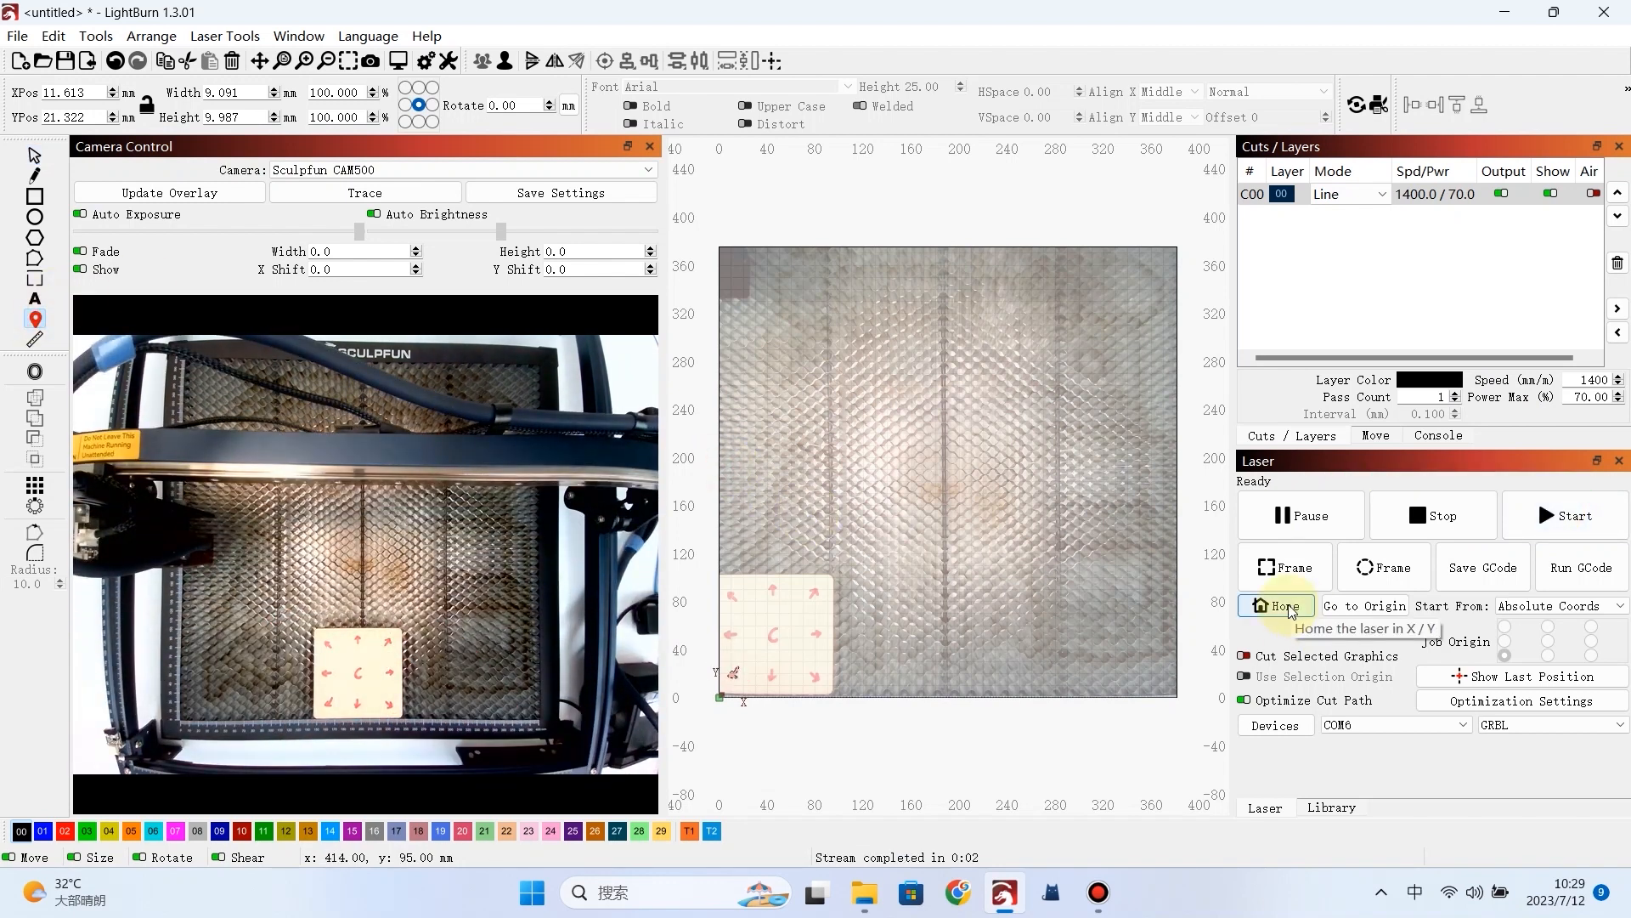
- Trace and engrave the bottom arrow, then clear the workspace and home the laser
{"action": "left_click", "coordinate": [364, 192]}
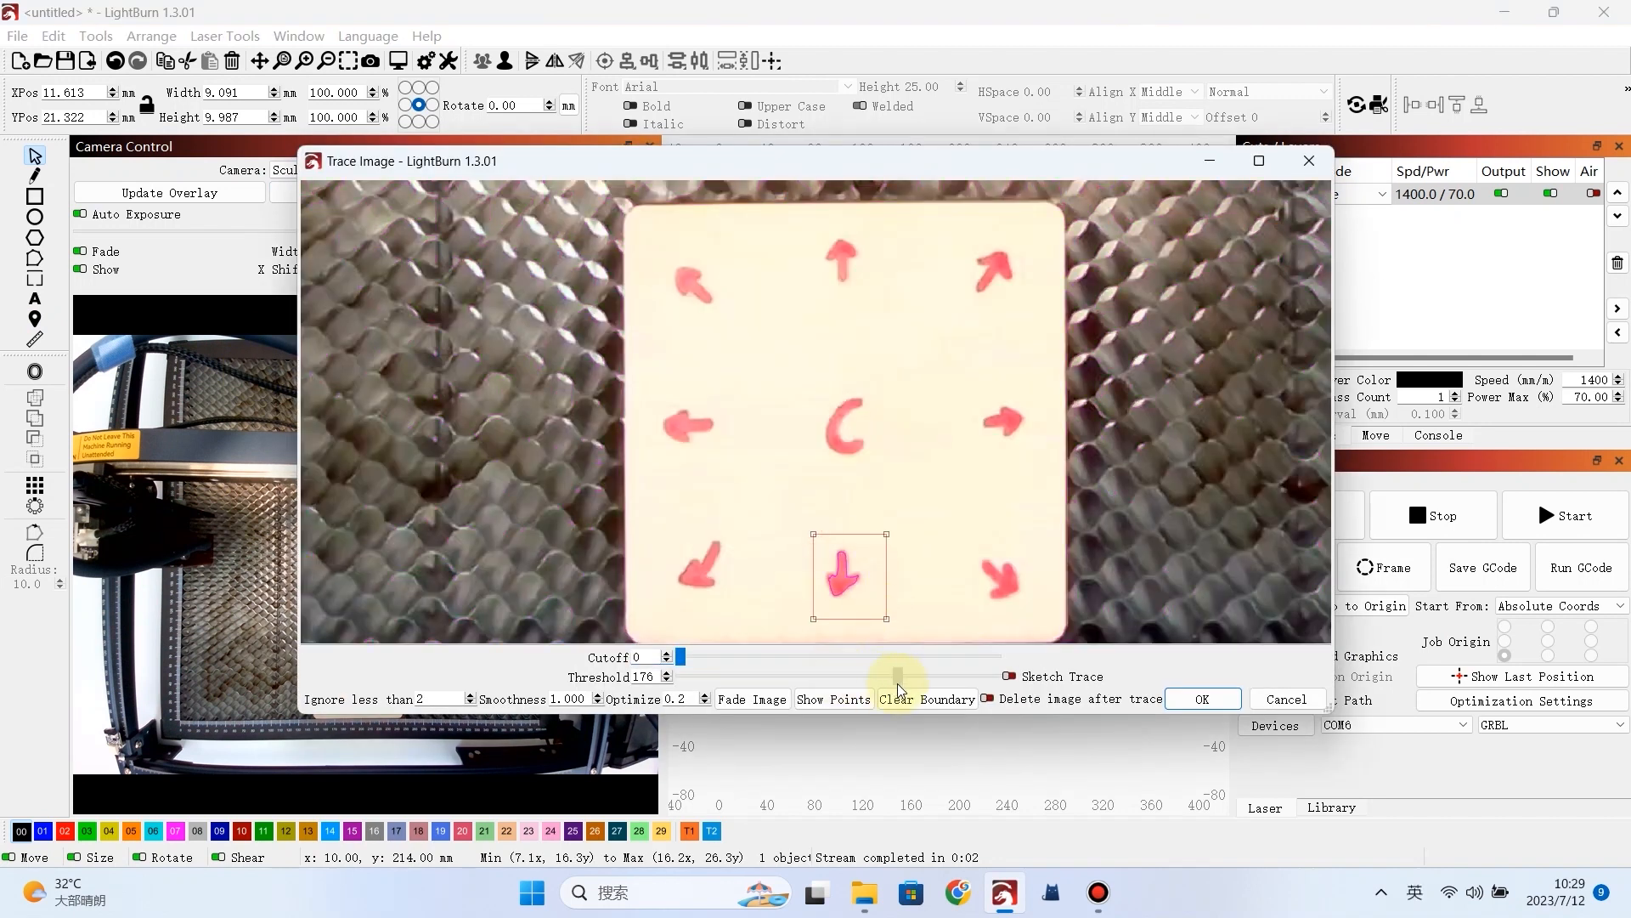
{"action": "left_click", "coordinate": [1201, 699]}
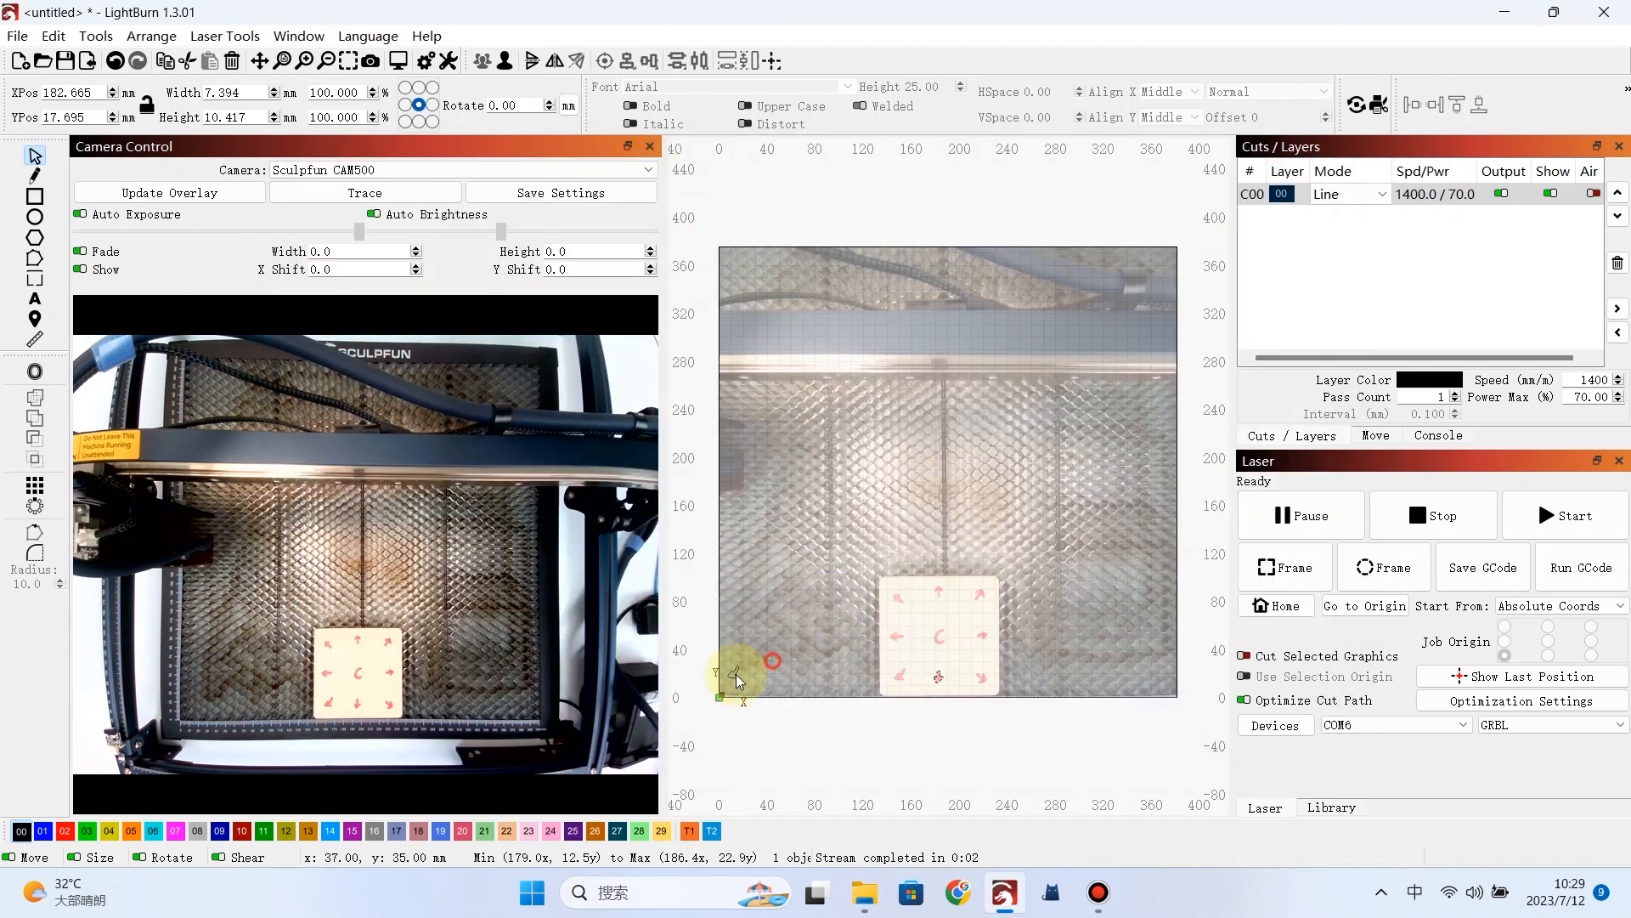
{"action": "left_click", "coordinate": [1565, 514]}
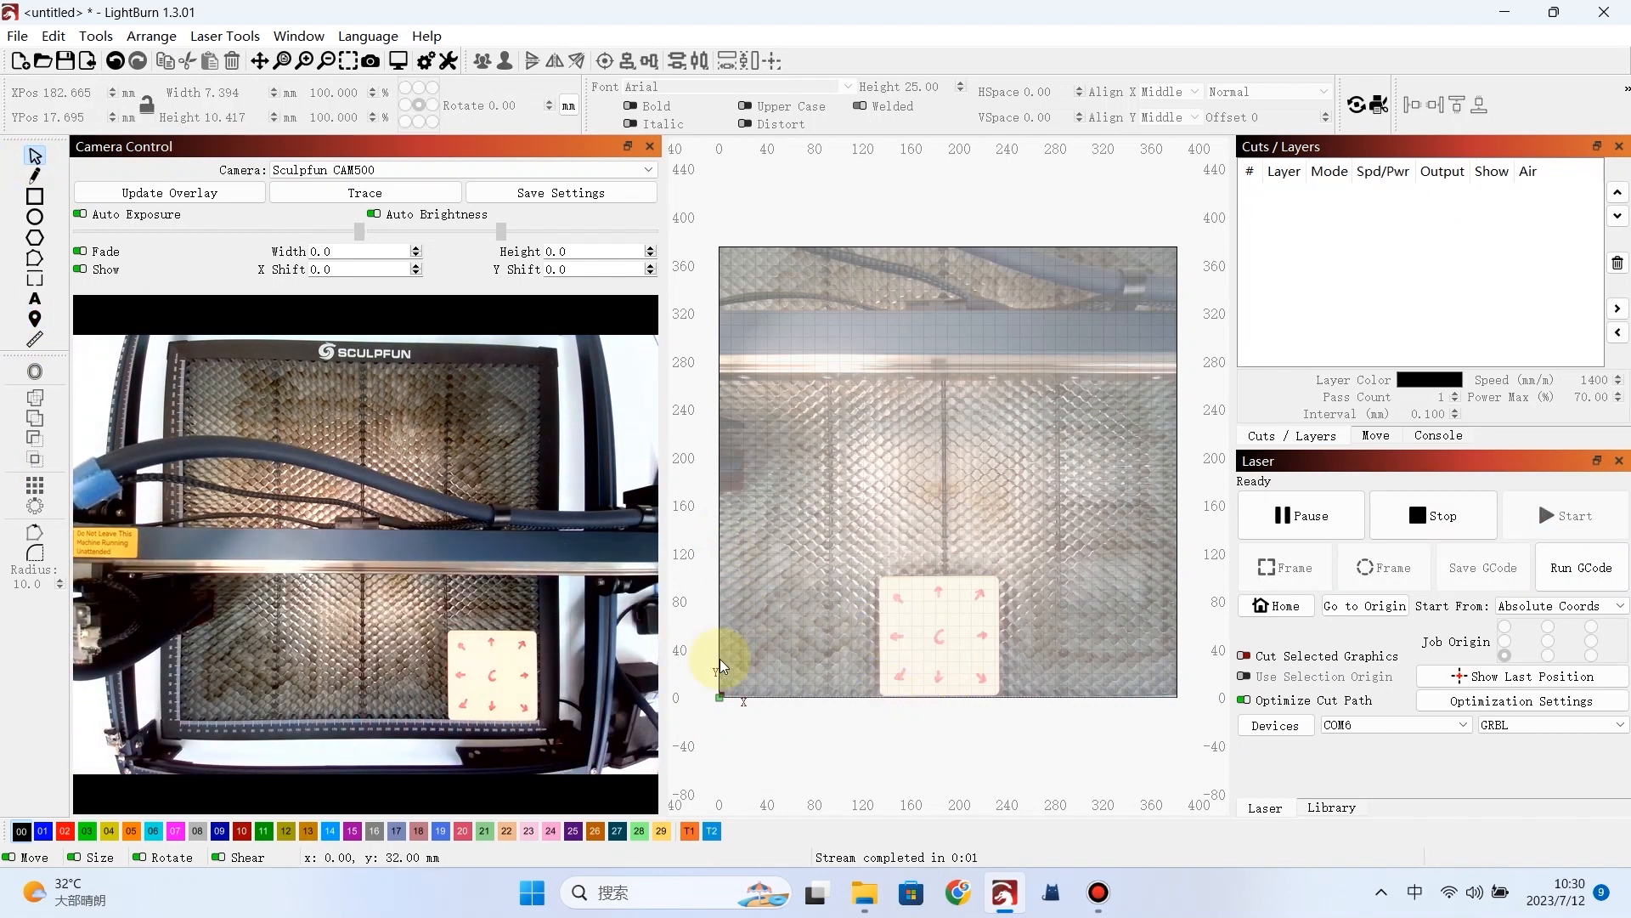
{"action": "left_click", "coordinate": [364, 192]}
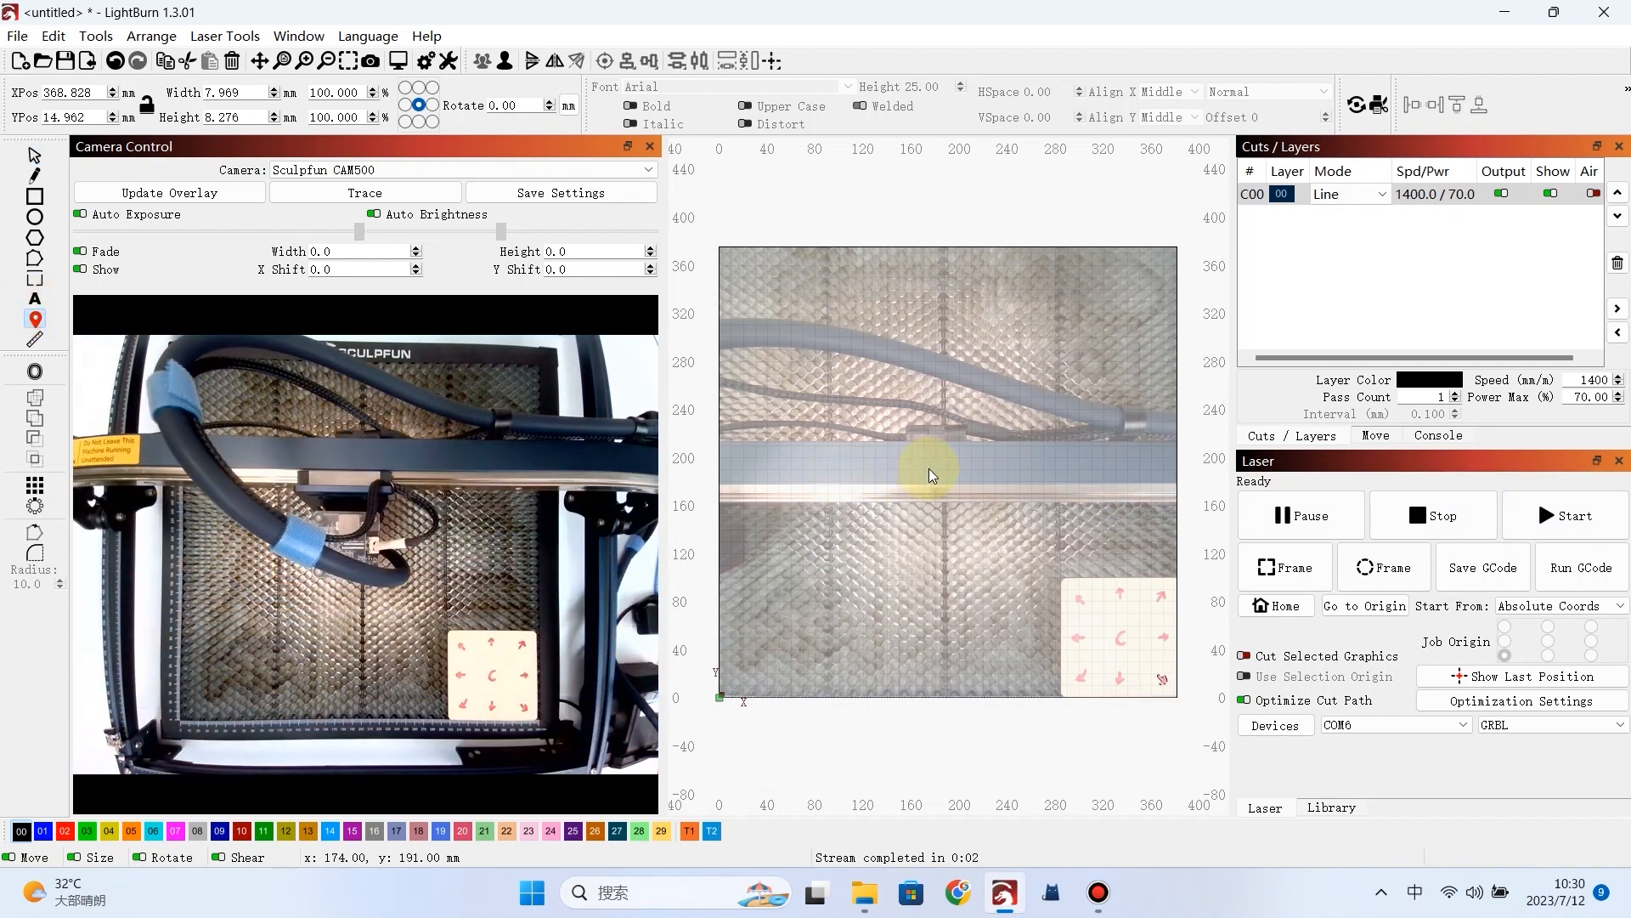
{"action": "left_click", "coordinate": [1276, 605]}
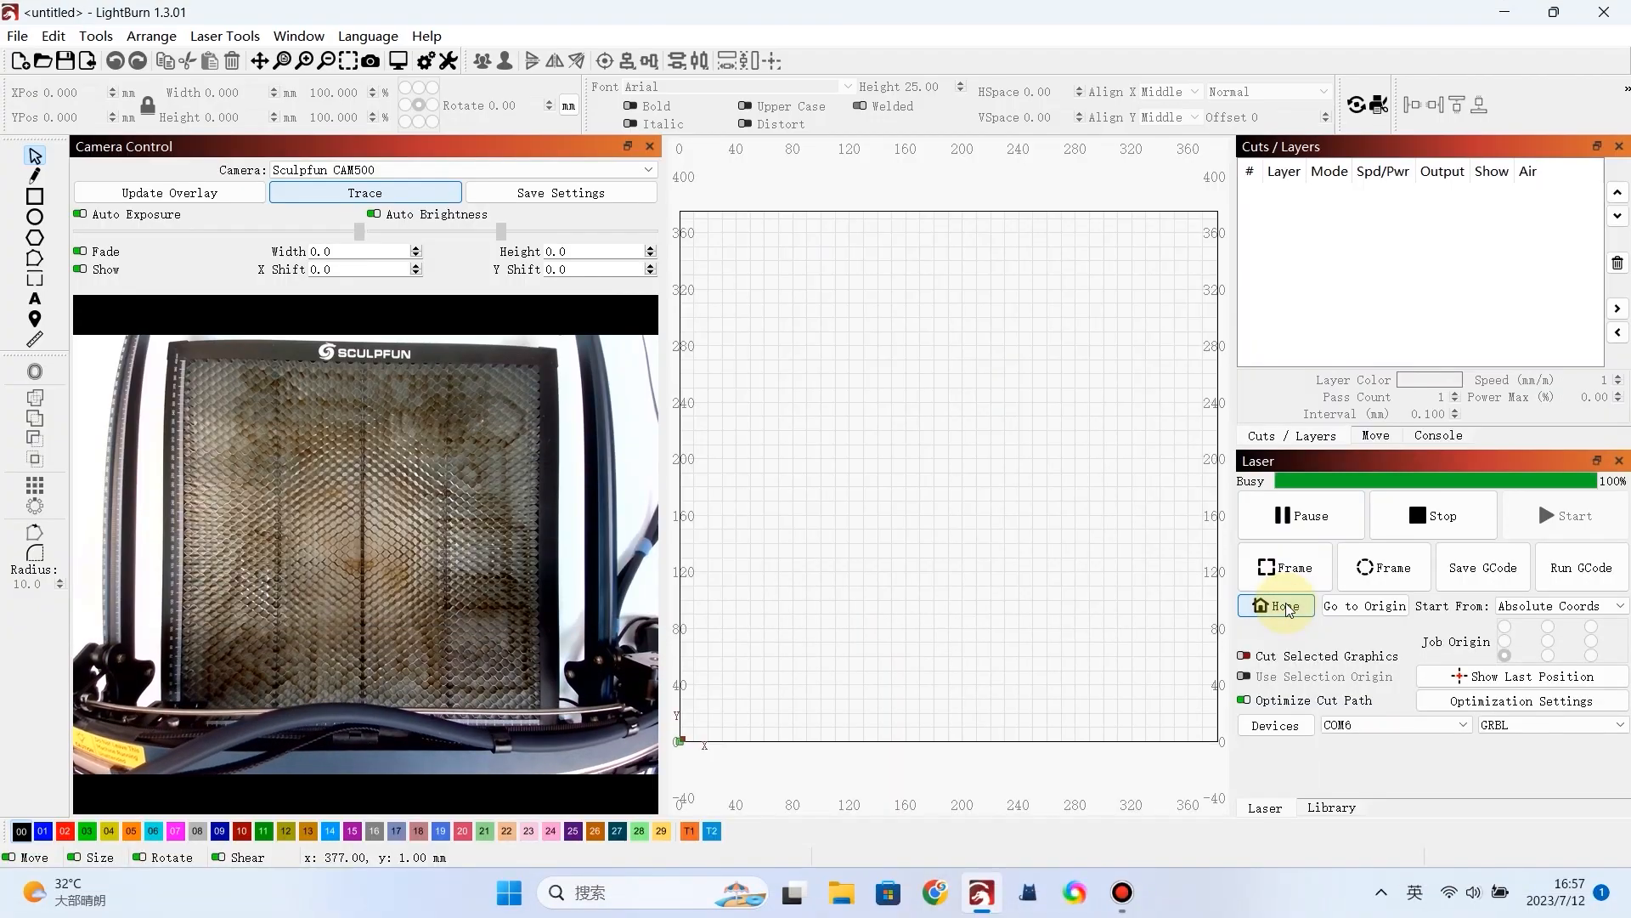
- Home the laser and update the camera overlay to show the board on the bed
{"action": "left_click", "coordinate": [1276, 605]}
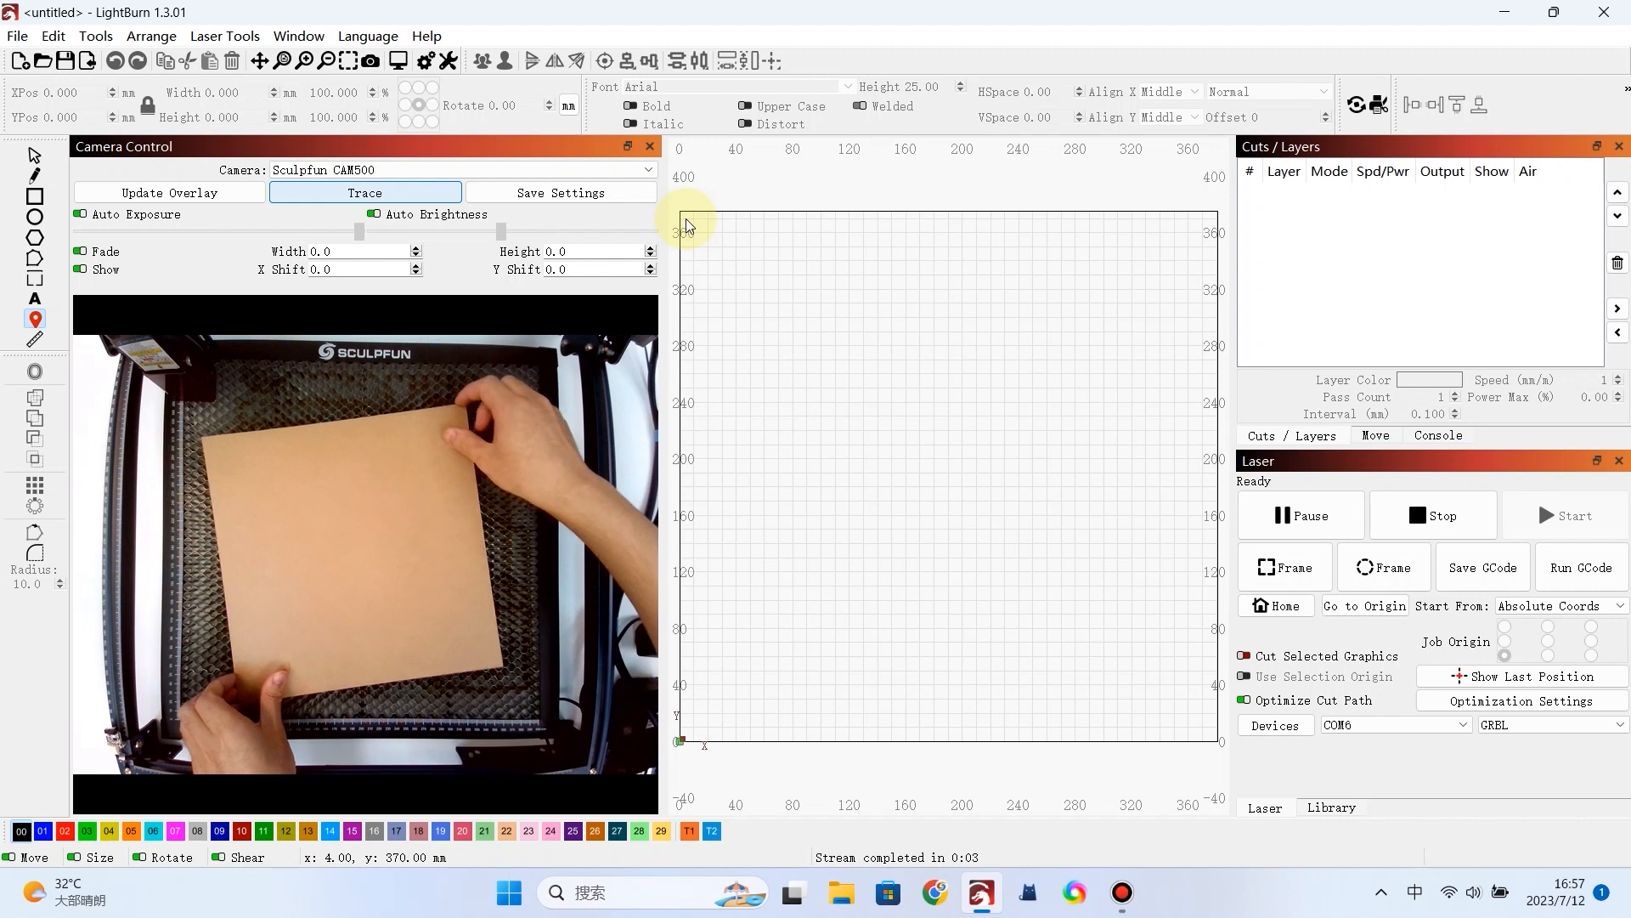
{"action": "left_click", "coordinate": [168, 192]}
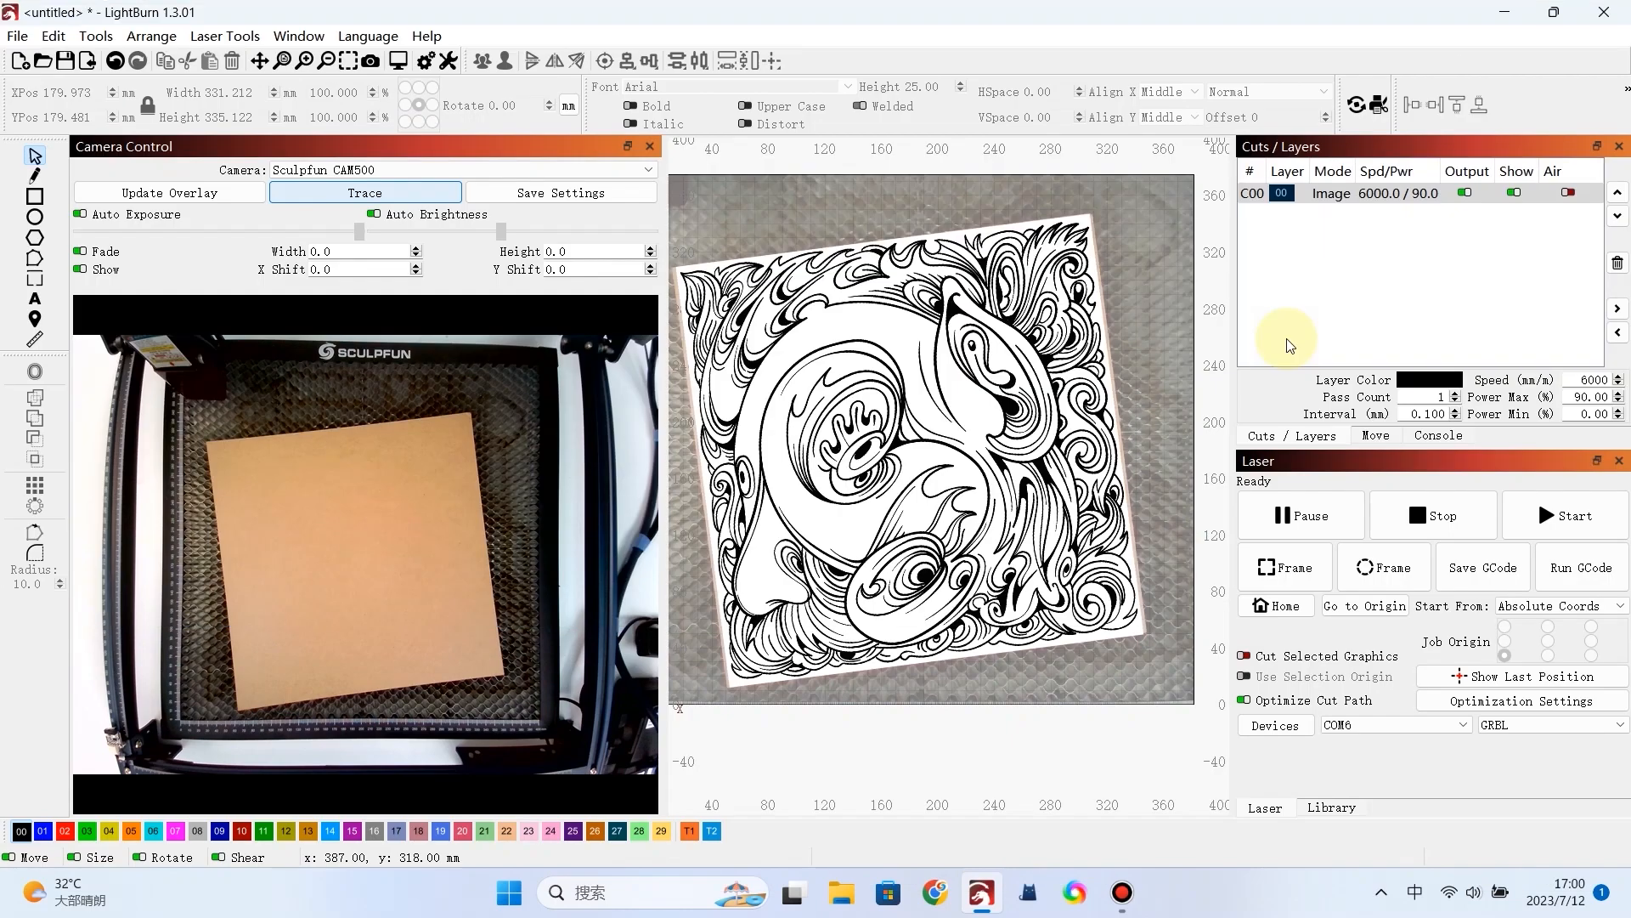
- Launch the Windows Camera app and start engraving the swirl drawing on the board
{"action": "left_click", "coordinate": [457, 170]}
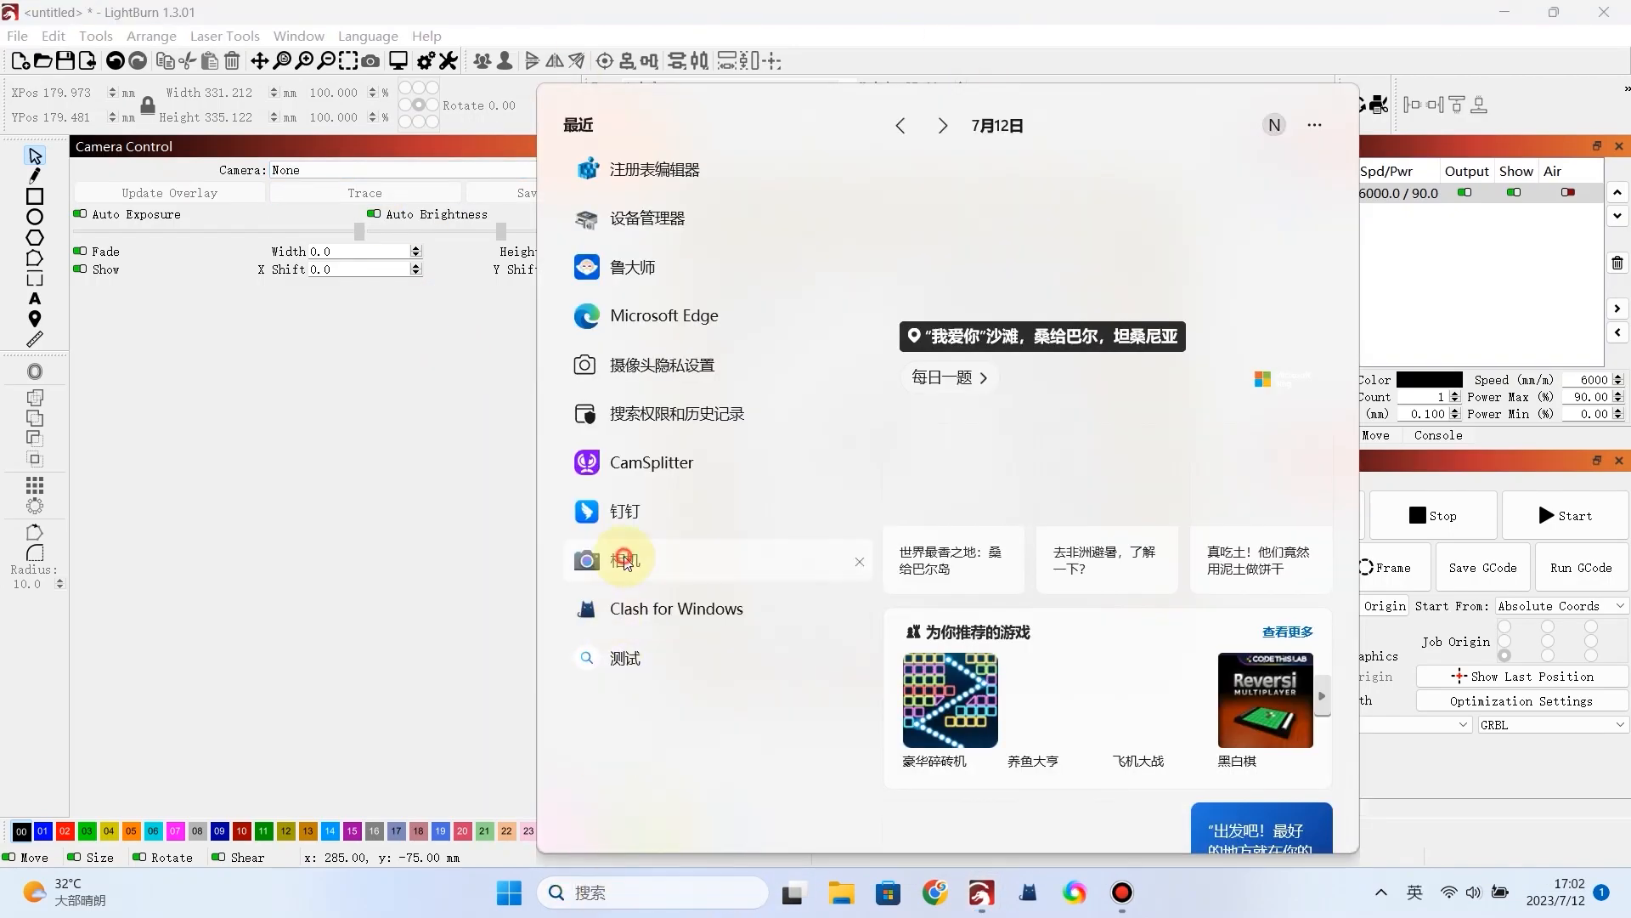
{"action": "left_click", "coordinate": [623, 559]}
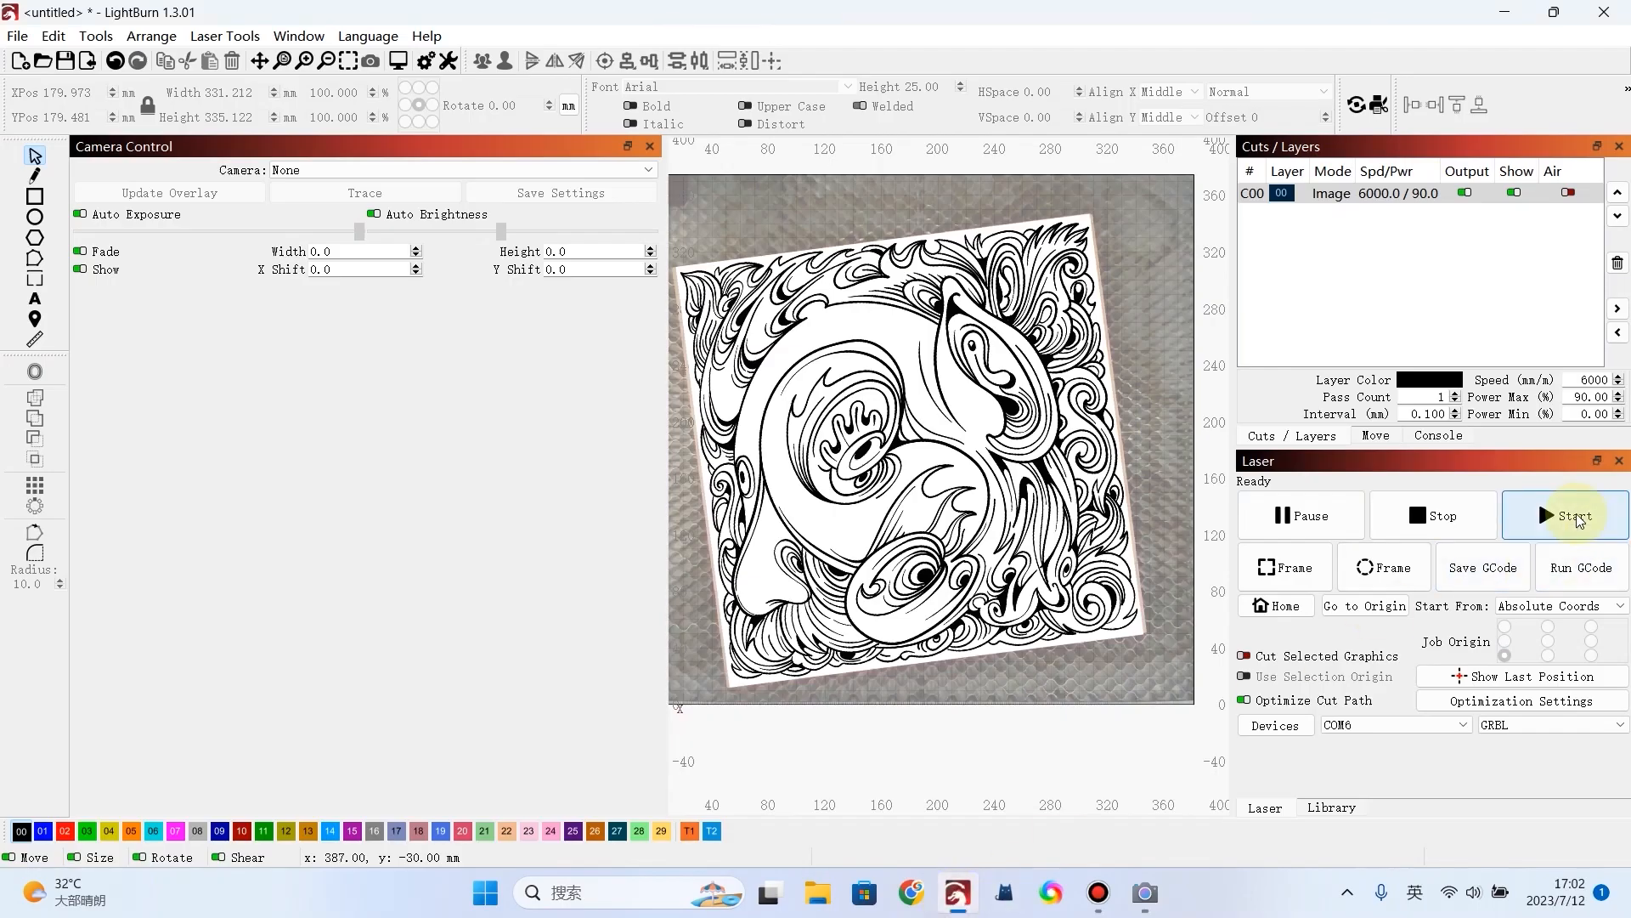
{"action": "left_click", "coordinate": [1570, 514]}
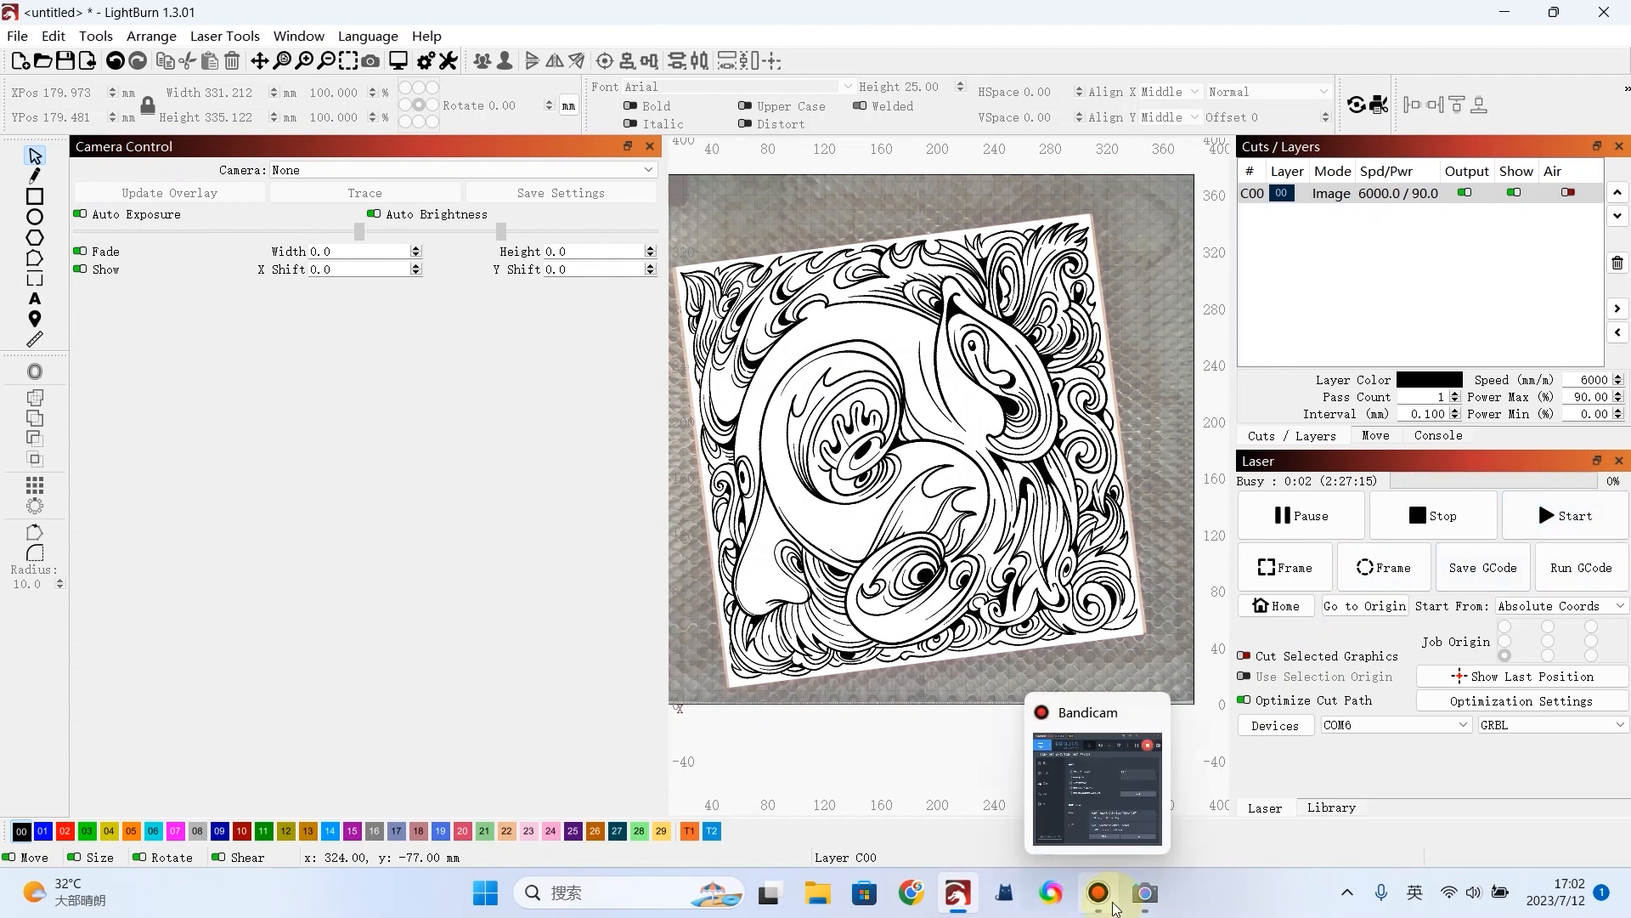
{"action": "left_click", "coordinate": [1143, 892]}
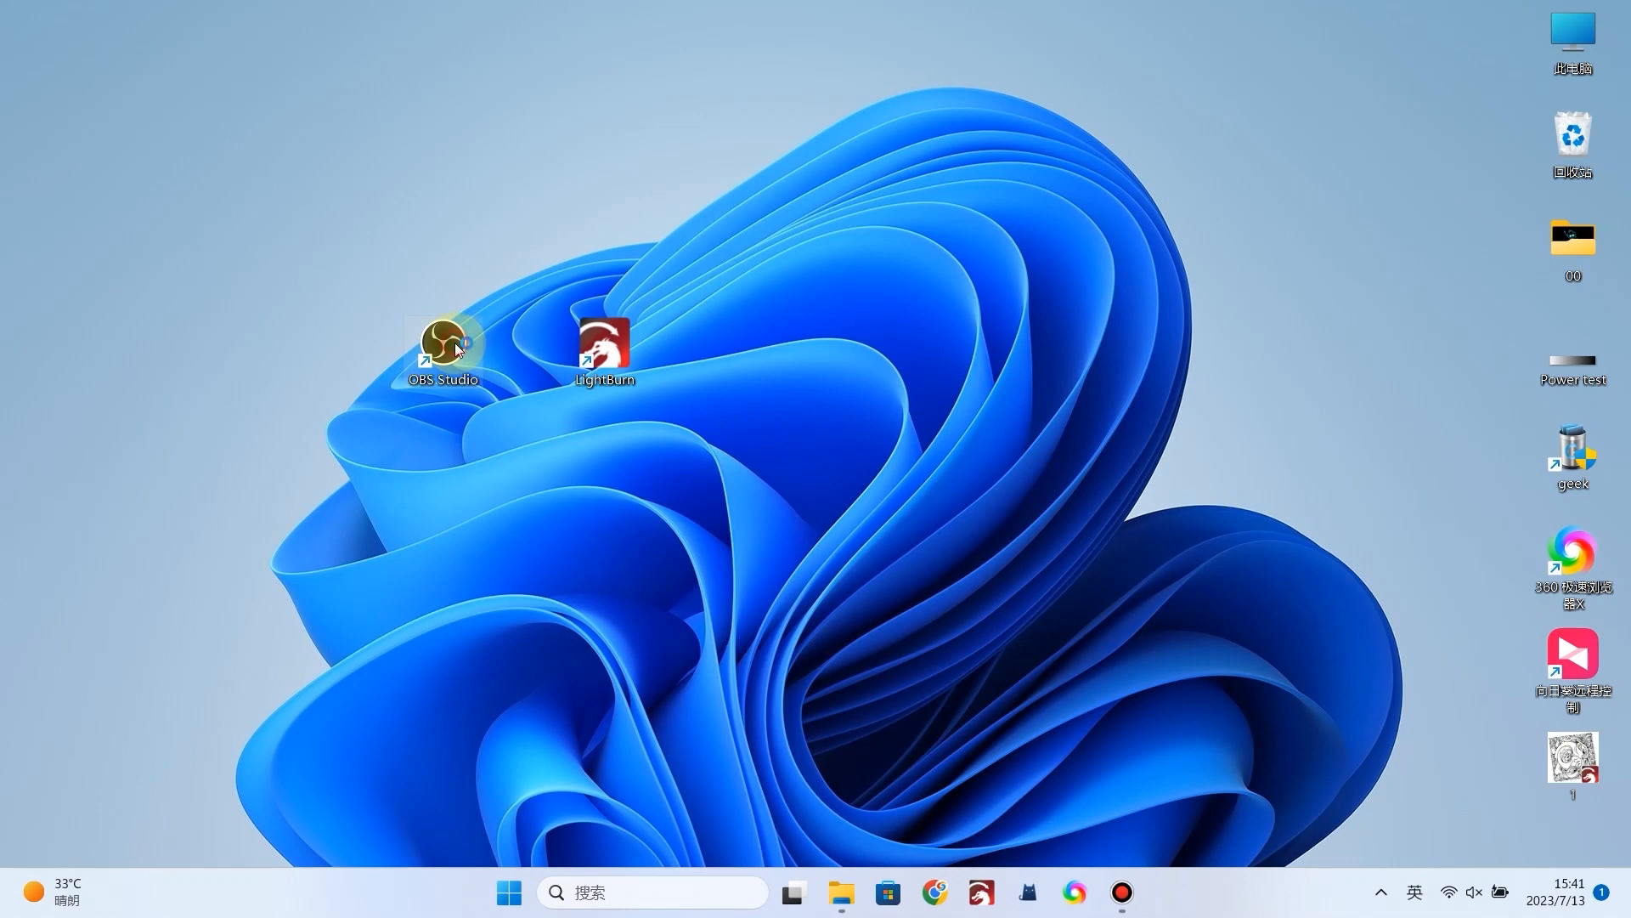
- Add a Video Capture Device source in OBS using the Sculpfun CAM500 at custom 2592x1944 resolution and 2 FPS
{"action": "double_click", "coordinate": [442, 341]}
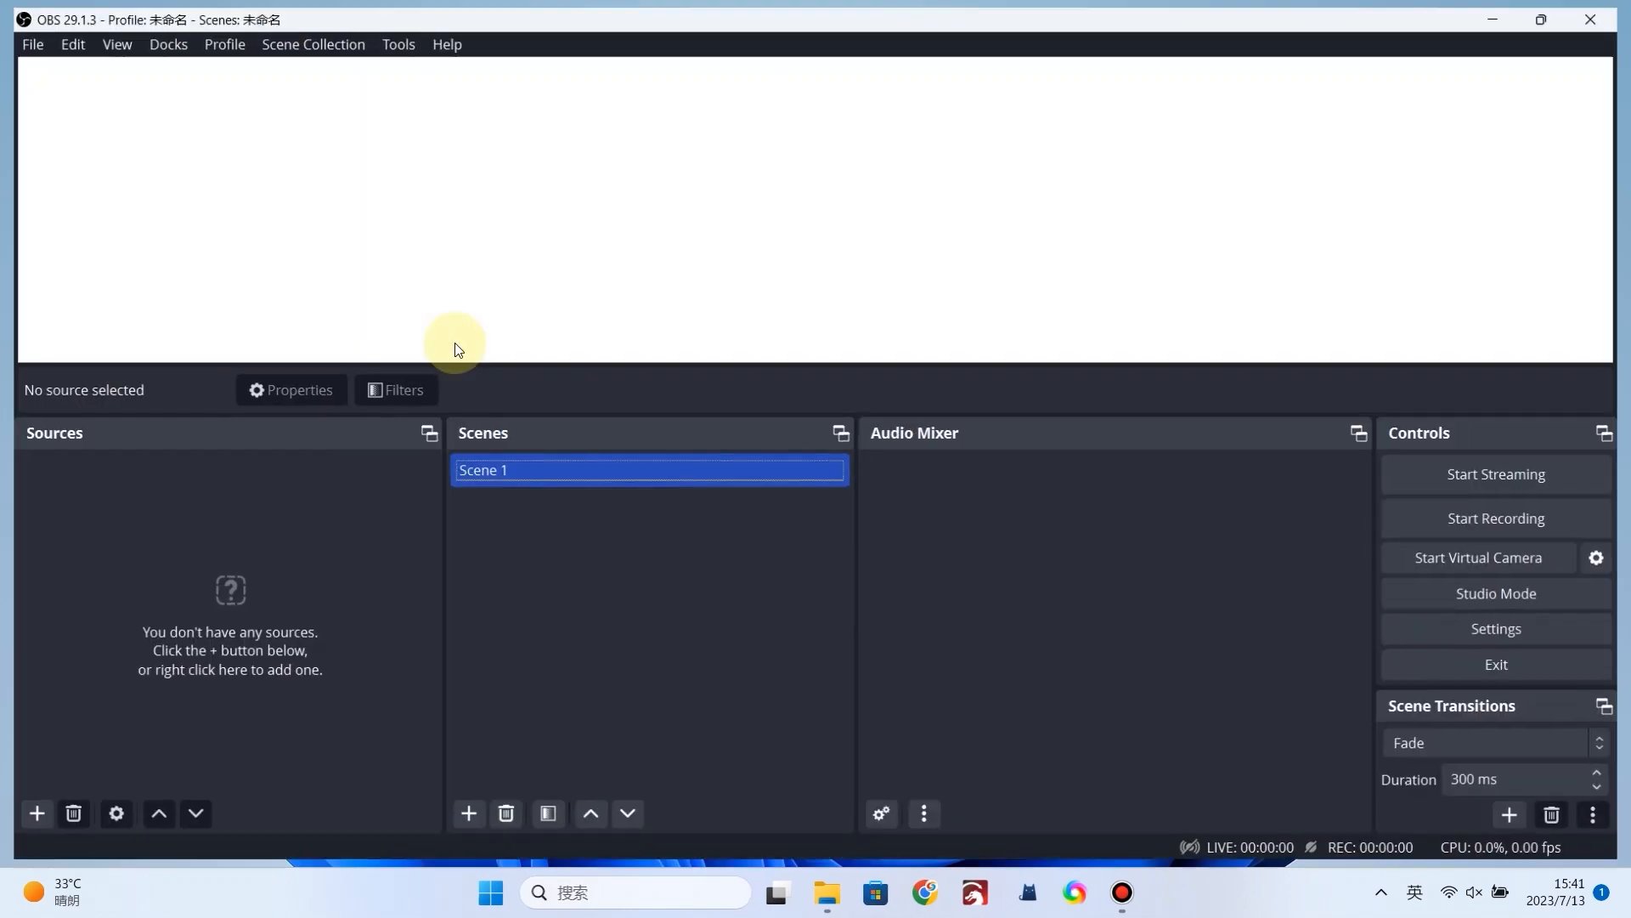
{"action": "left_click", "coordinate": [35, 812]}
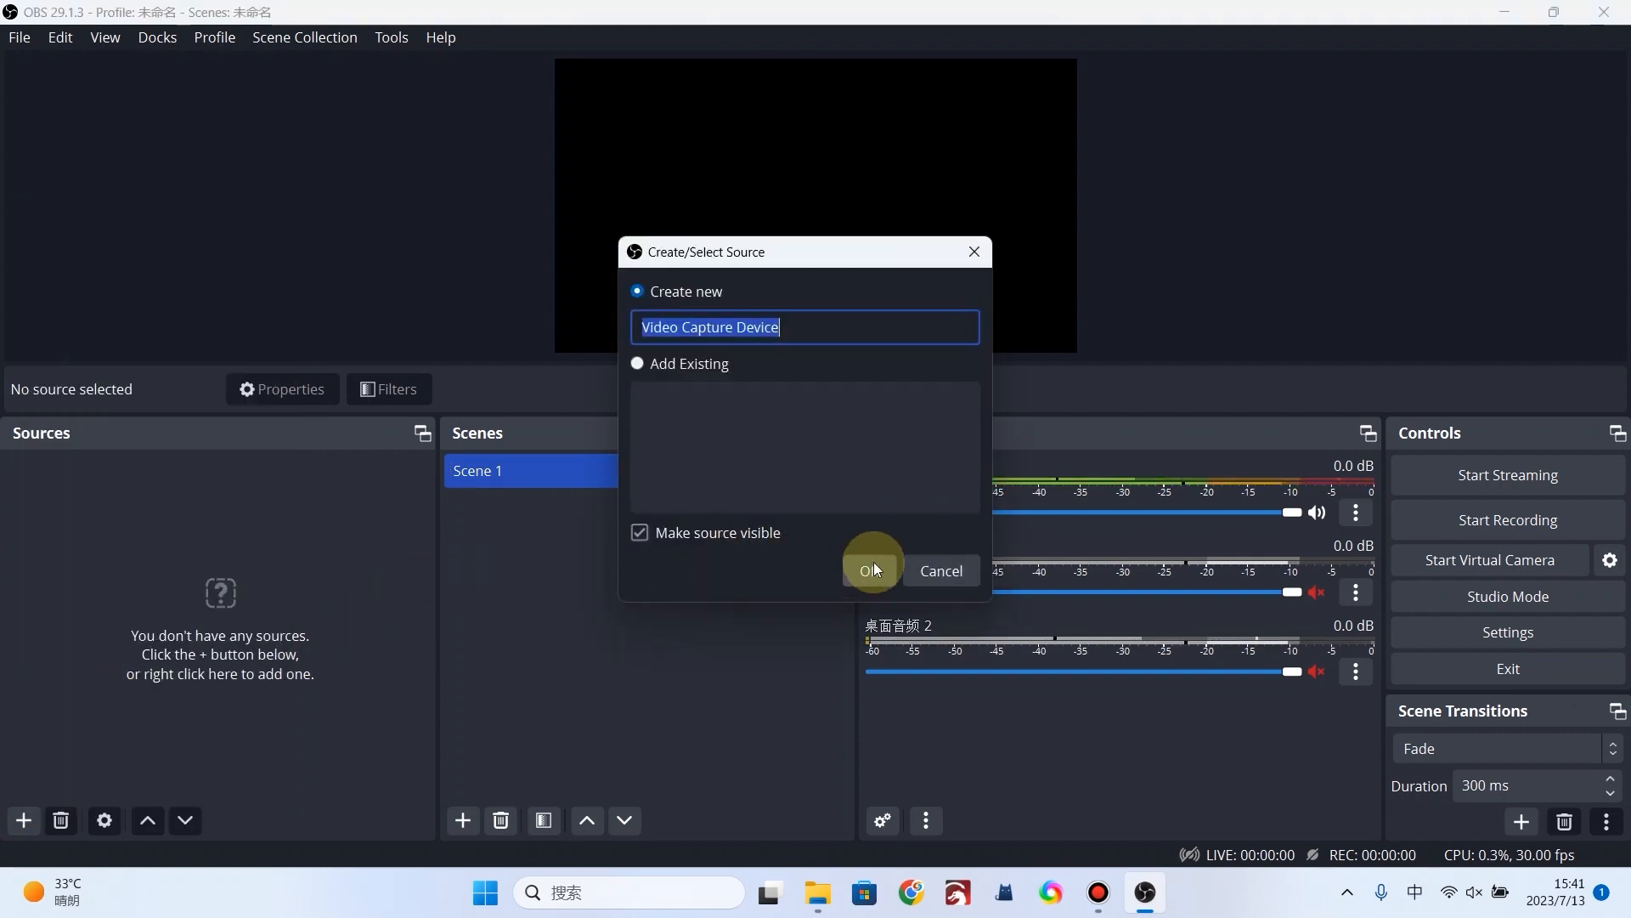
{"action": "left_click", "coordinate": [870, 571]}
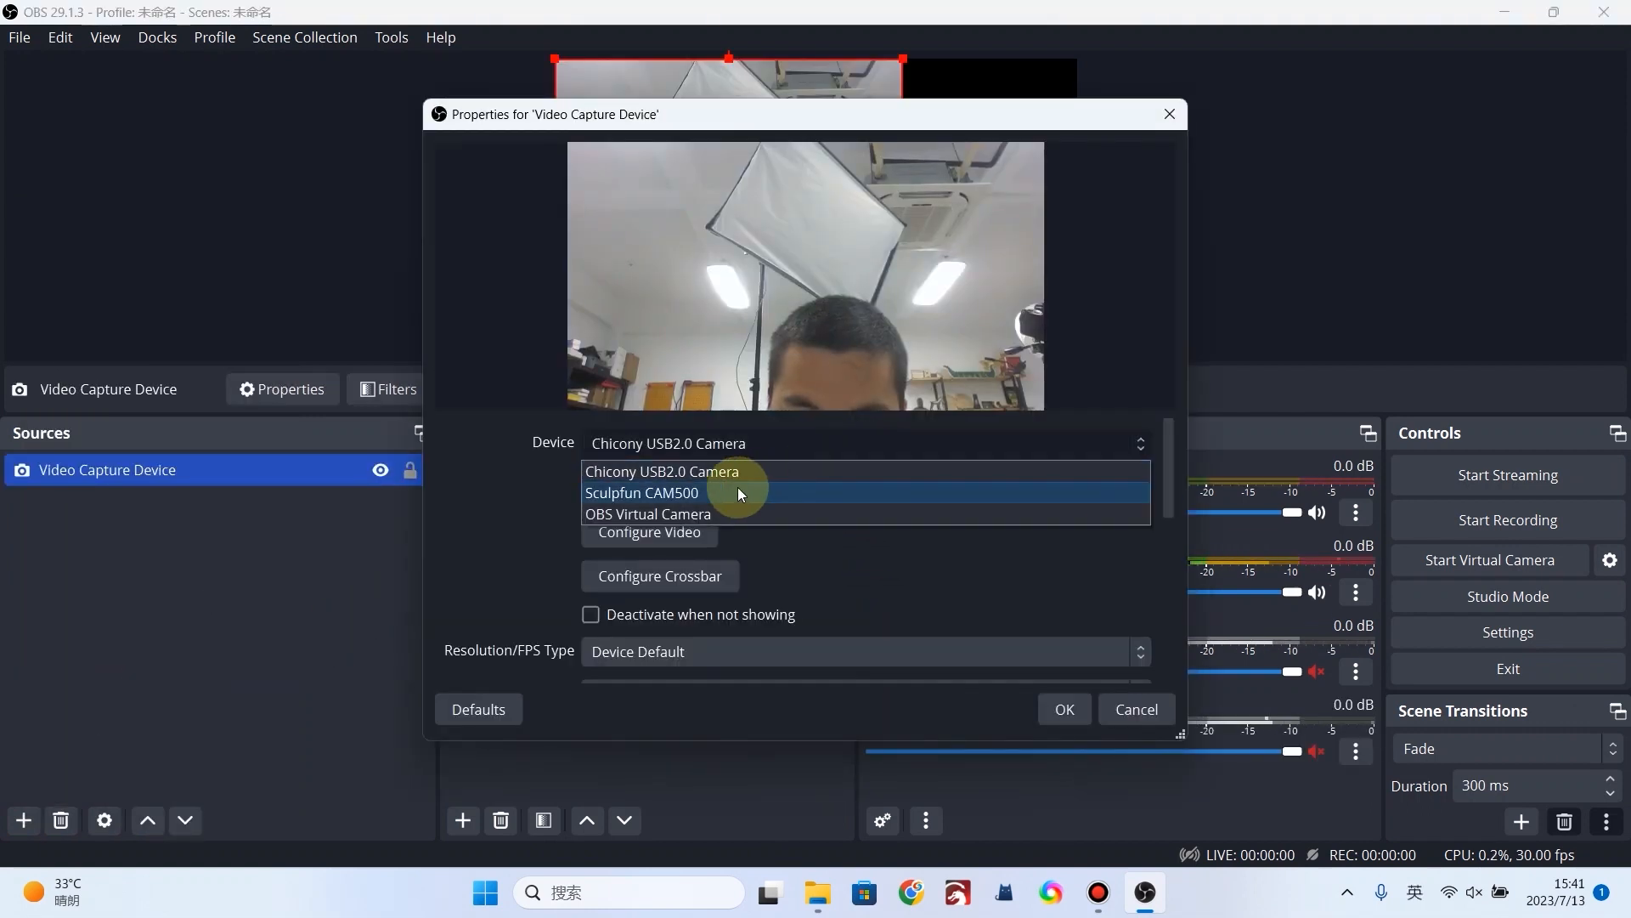
{"action": "left_click", "coordinate": [640, 493]}
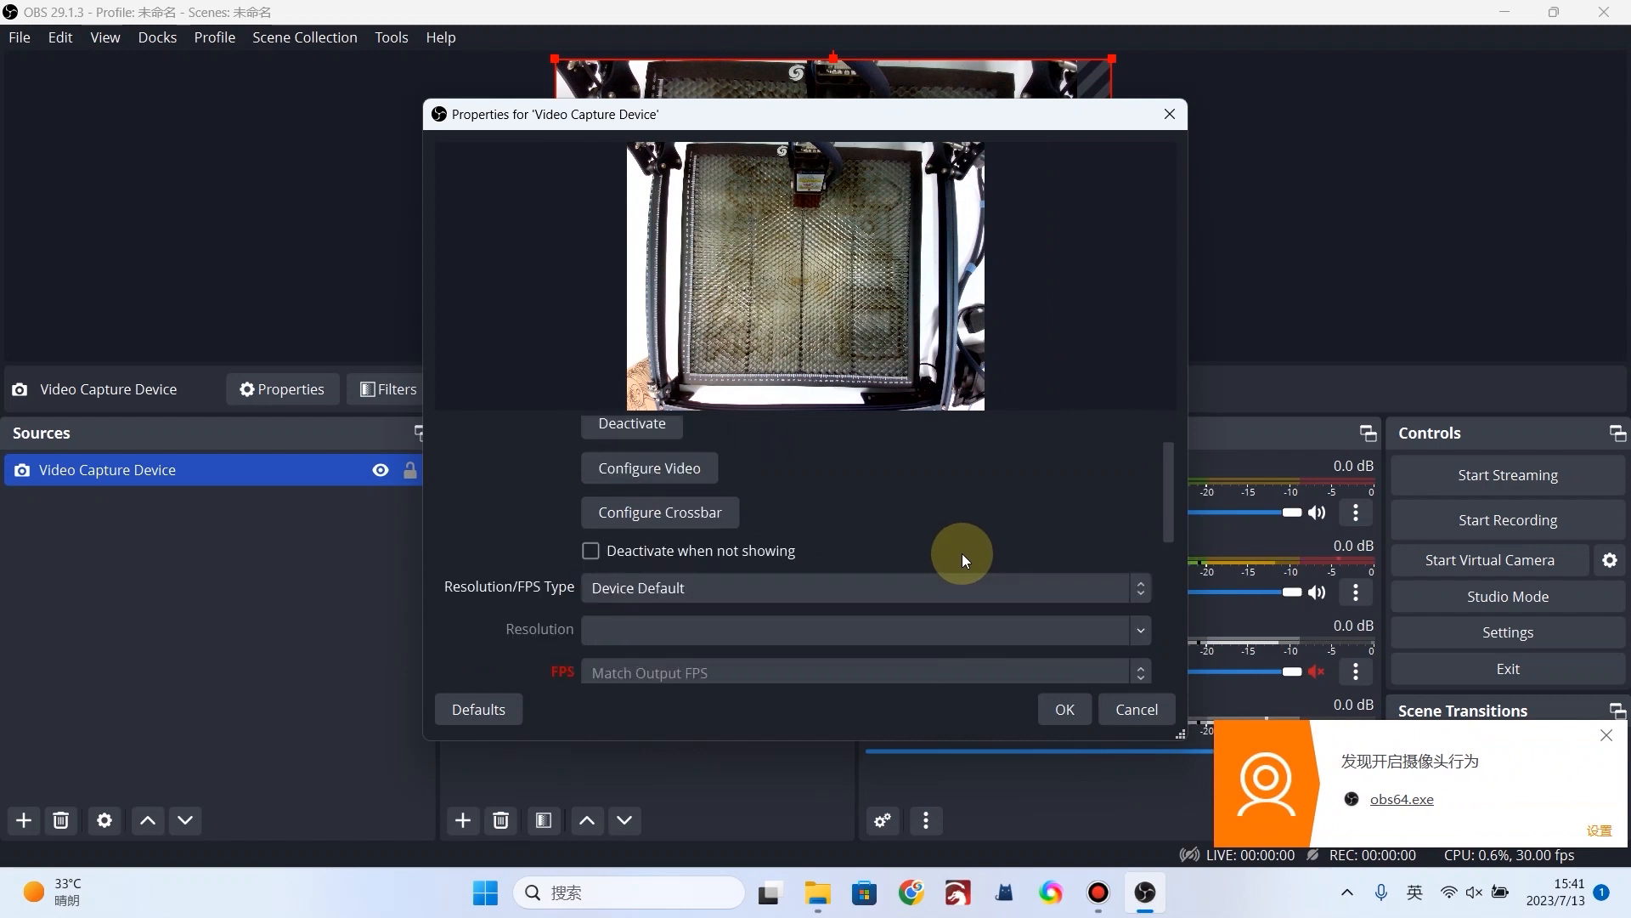
{"action": "left_click", "coordinate": [863, 587]}
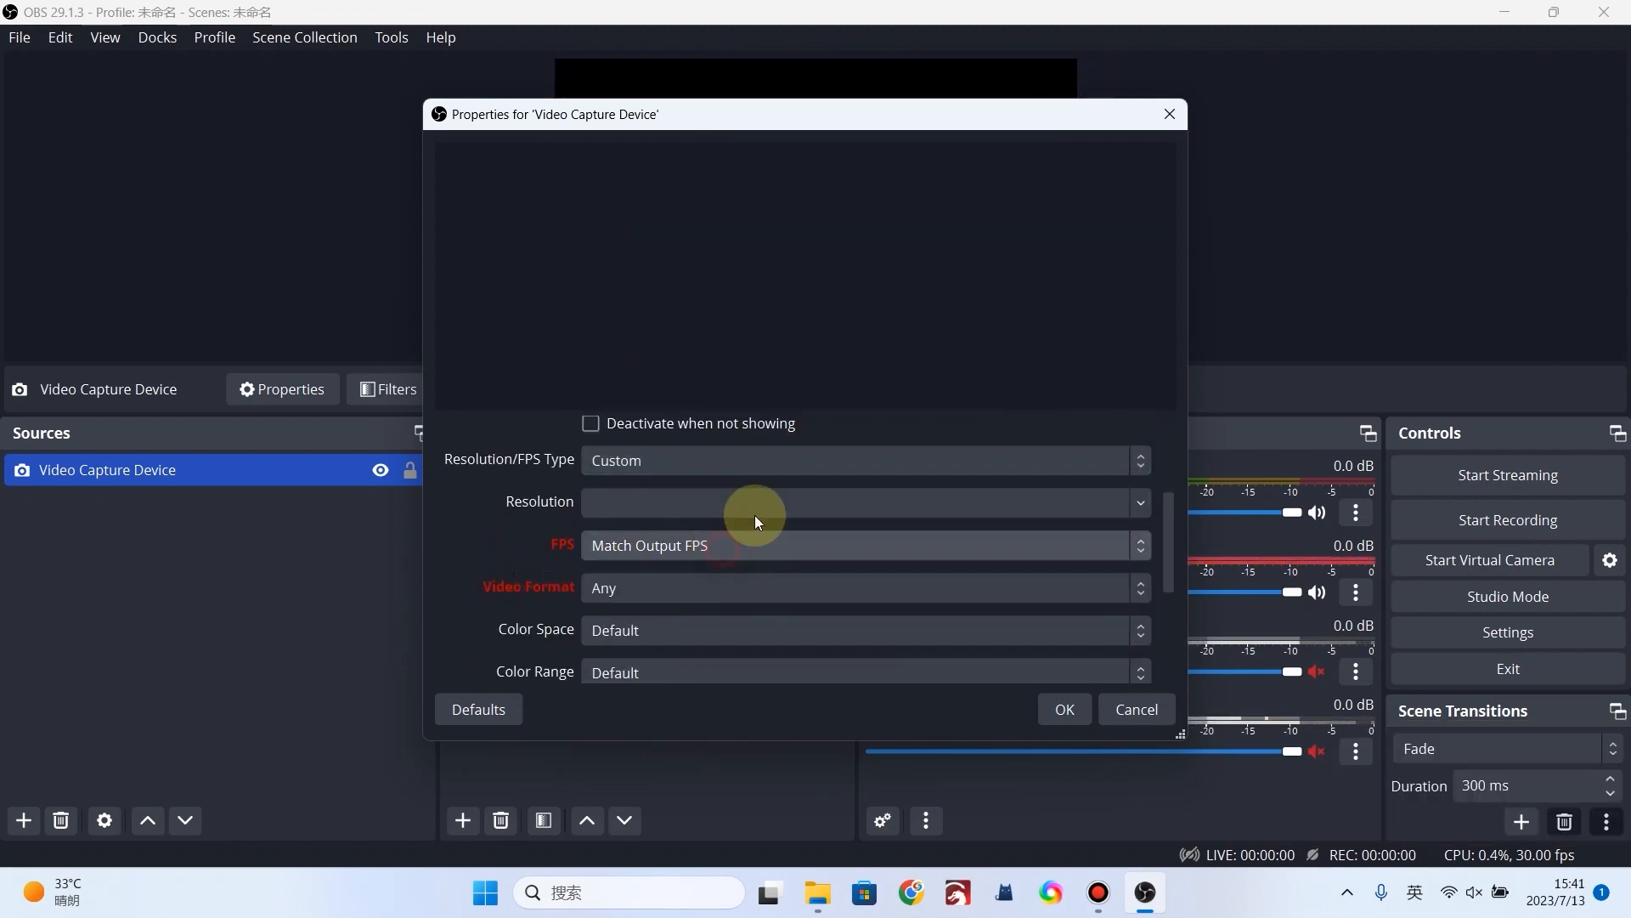
{"action": "left_click", "coordinate": [864, 502]}
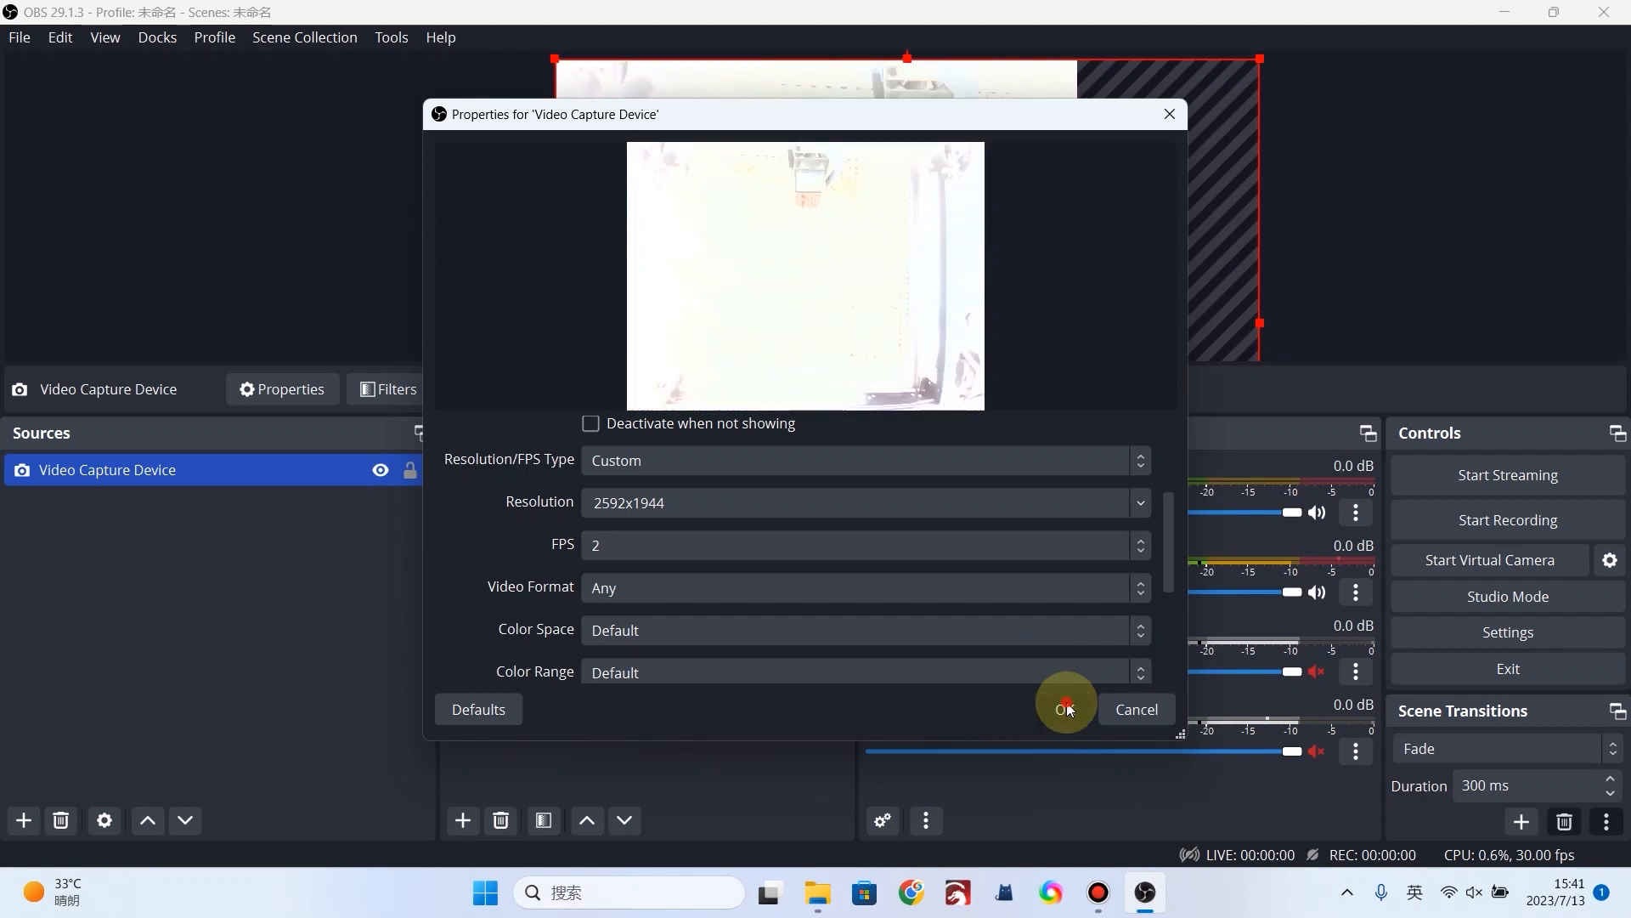
{"action": "left_click", "coordinate": [1064, 708]}
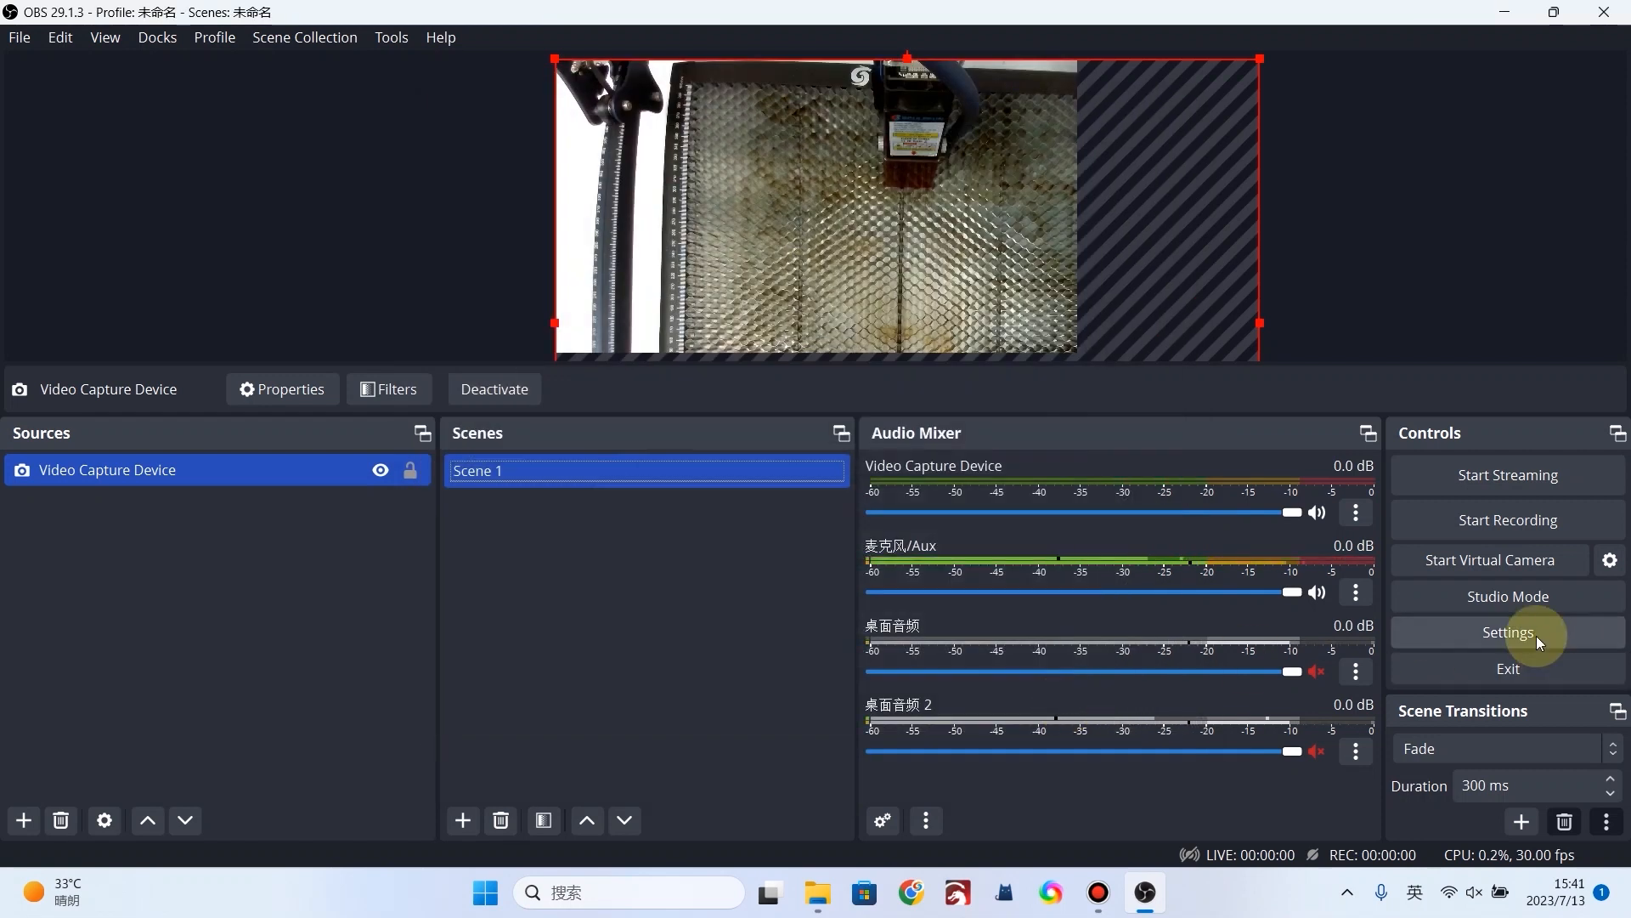
- Set OBS base and output resolution to 2592x1944 so the camera feed fills the preview
{"action": "left_click", "coordinate": [1507, 632]}
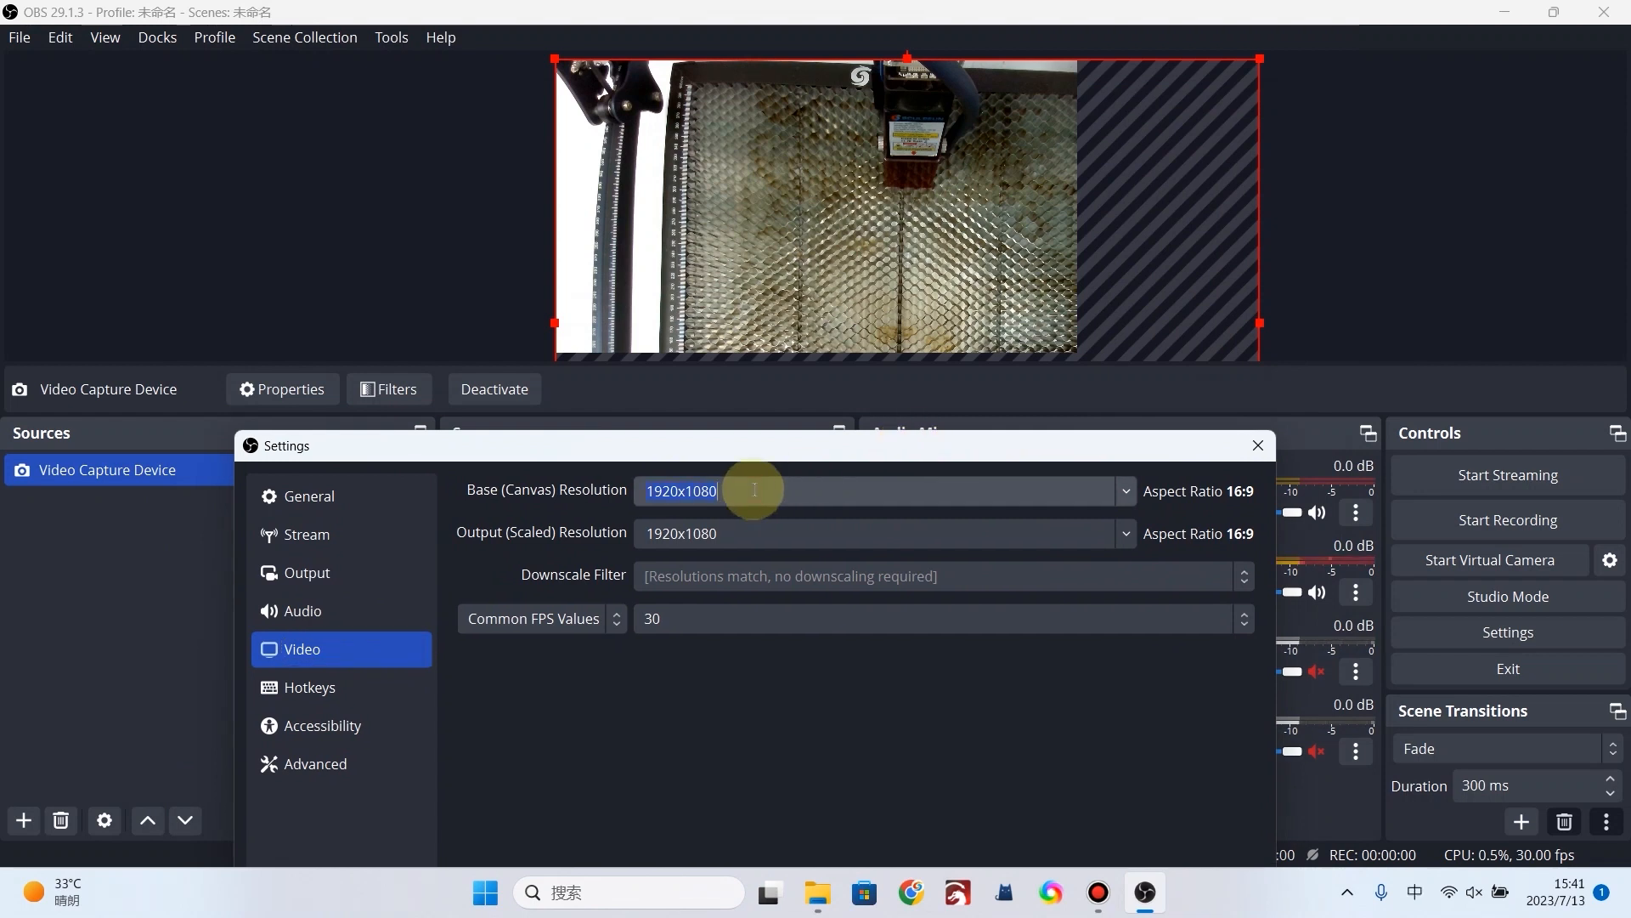
{"action": "type", "text": "2592x1944"}
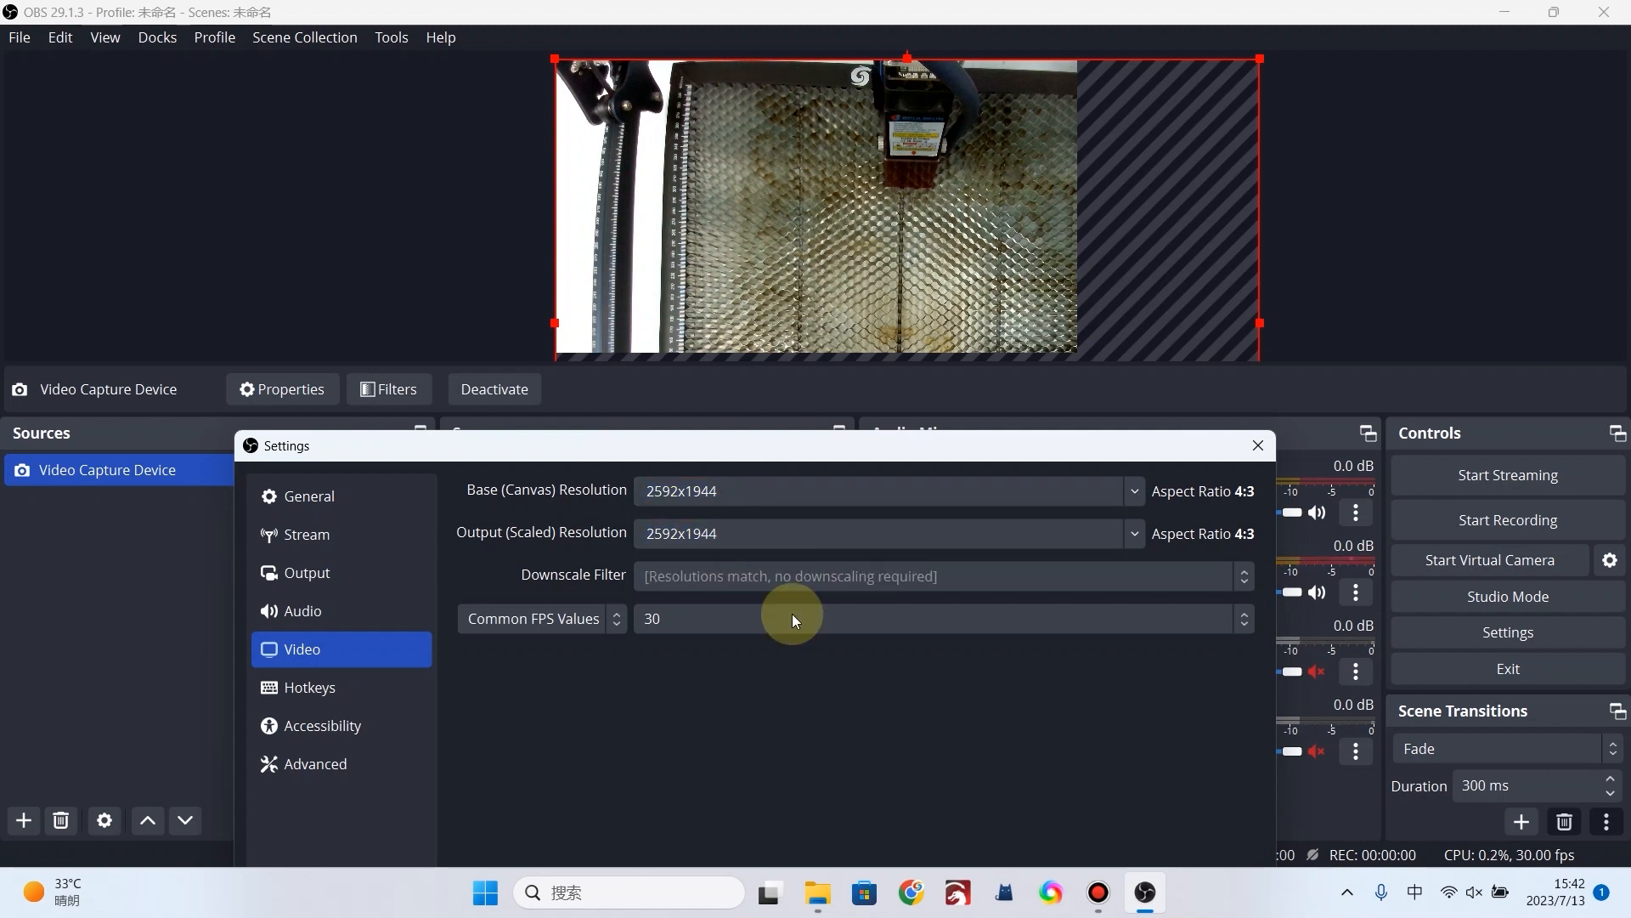
{"action": "left_click", "coordinate": [1256, 445]}
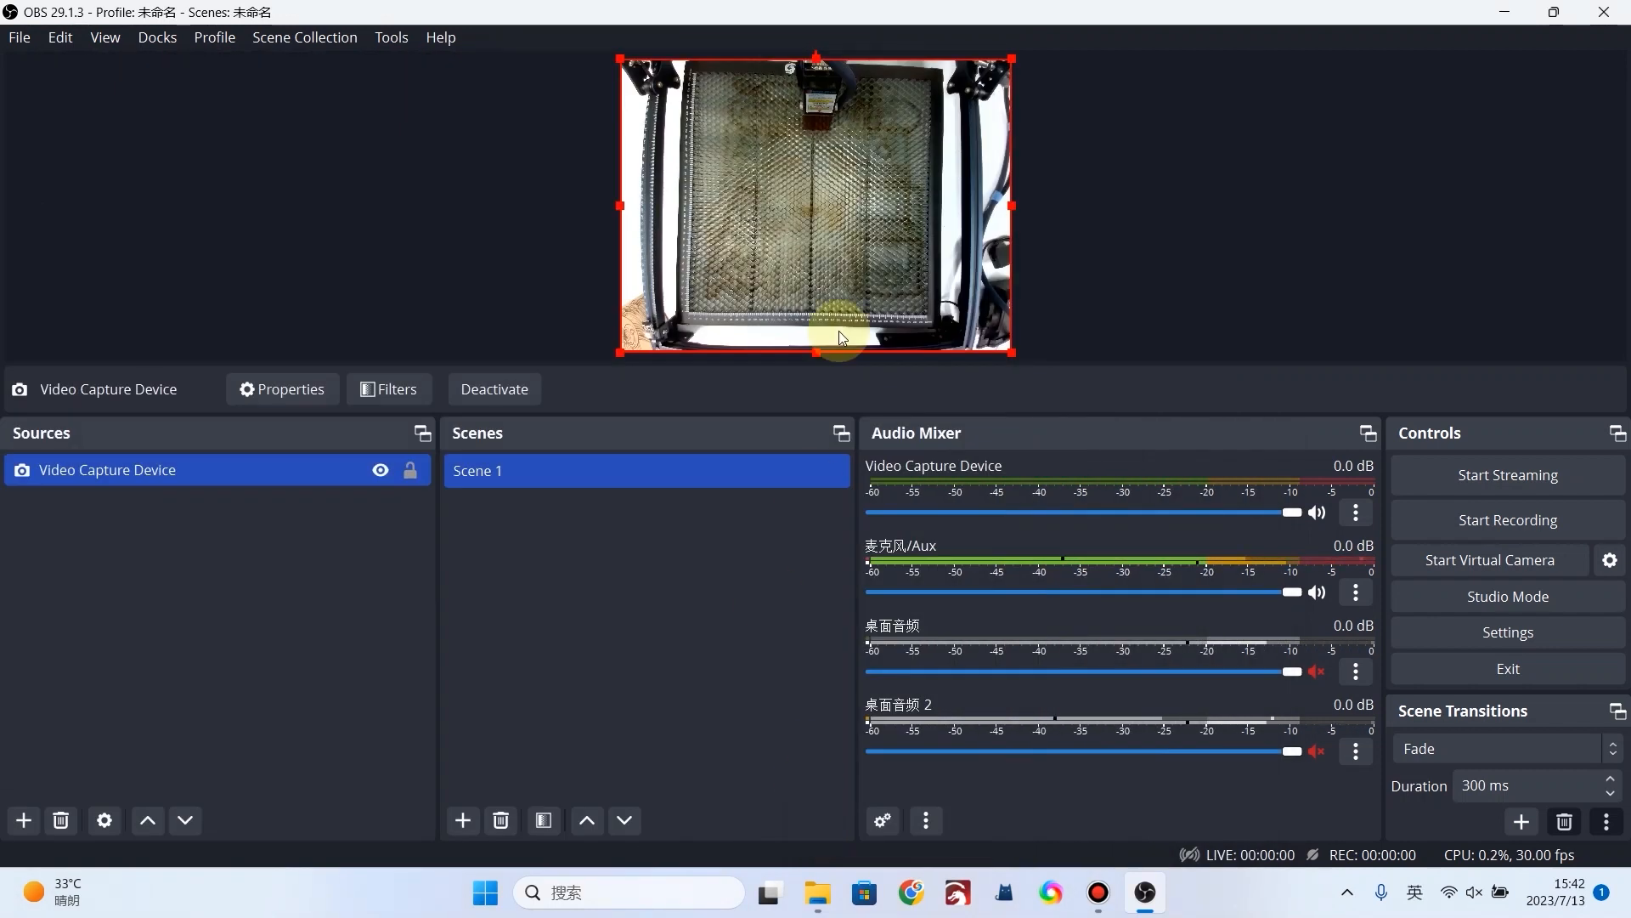
{"action": "left_click", "coordinate": [1507, 632]}
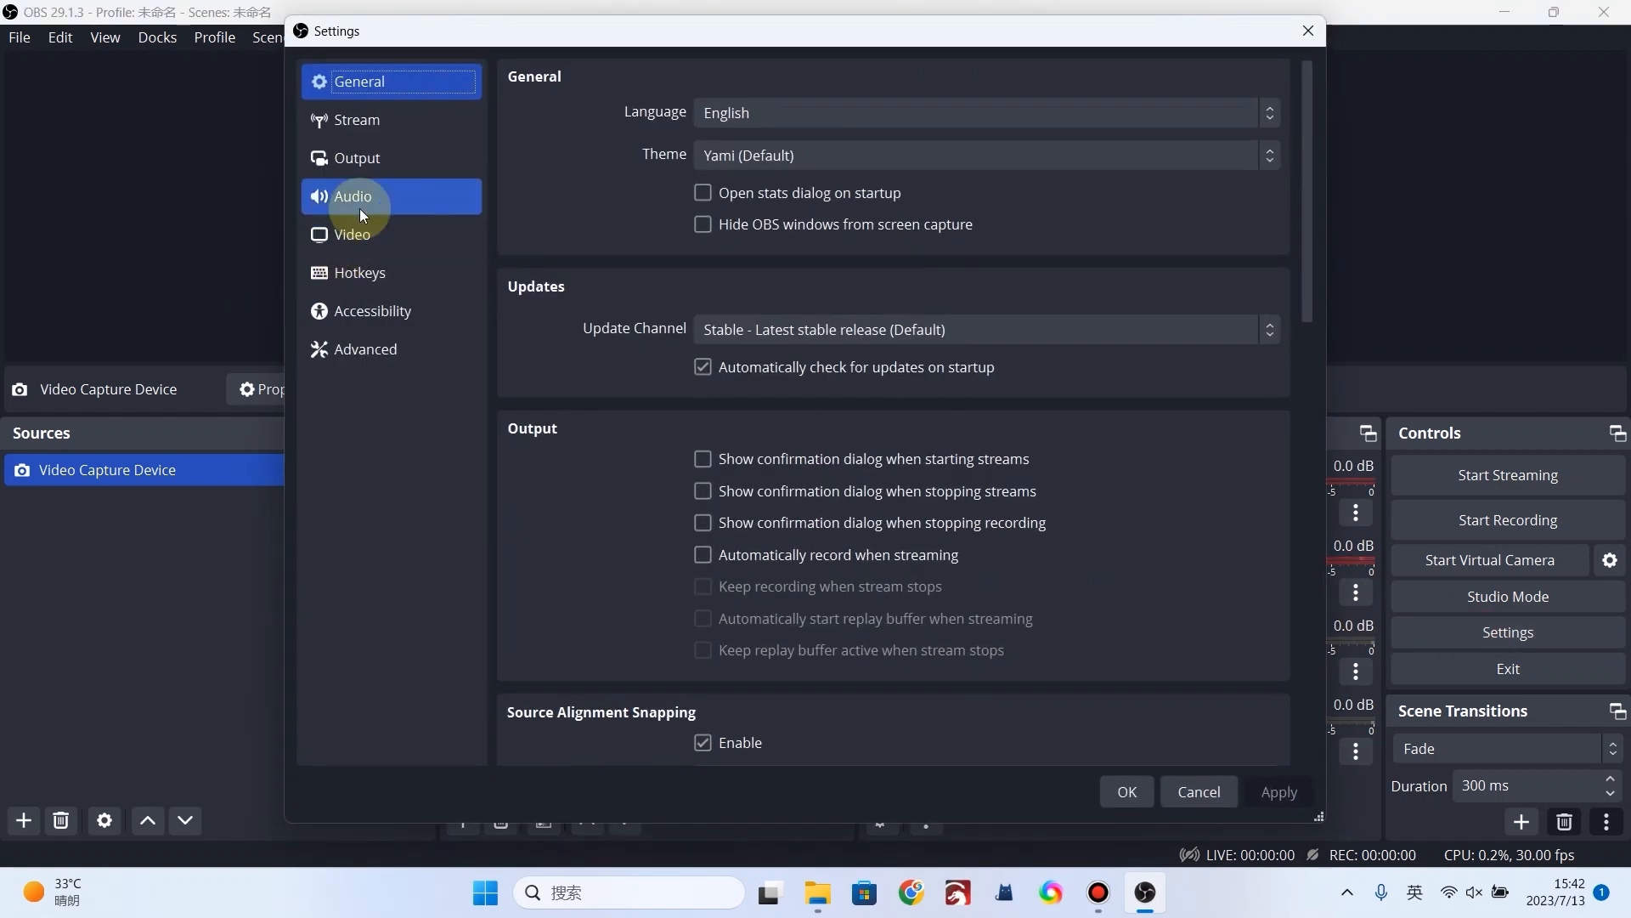
{"action": "left_click", "coordinate": [358, 156]}
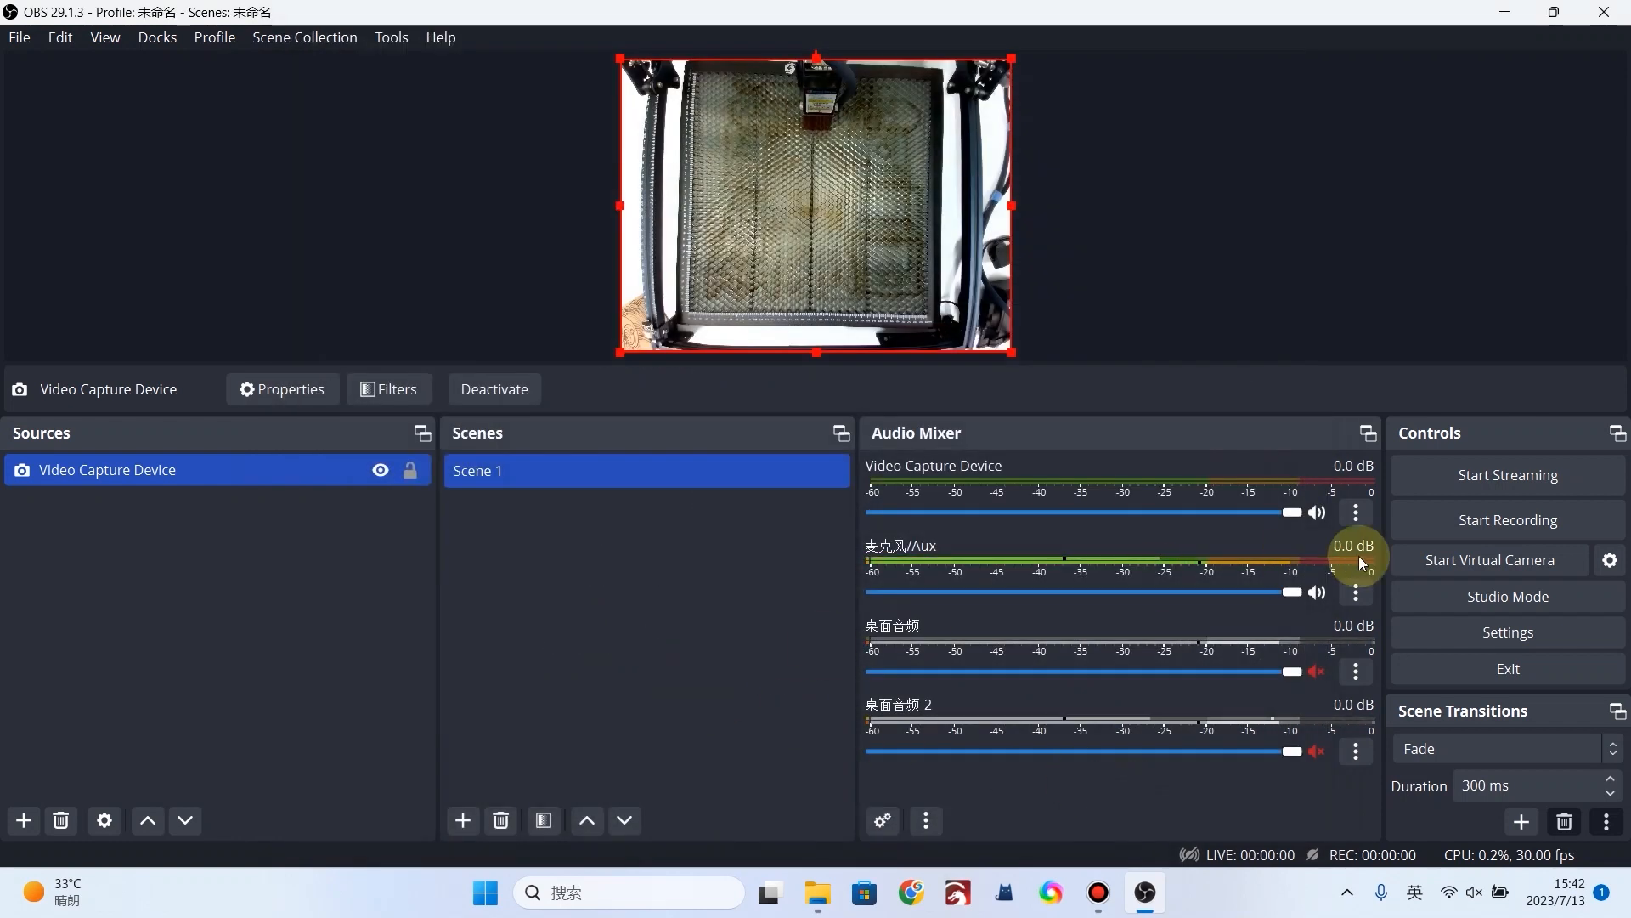
{"action": "left_click", "coordinate": [1508, 520]}
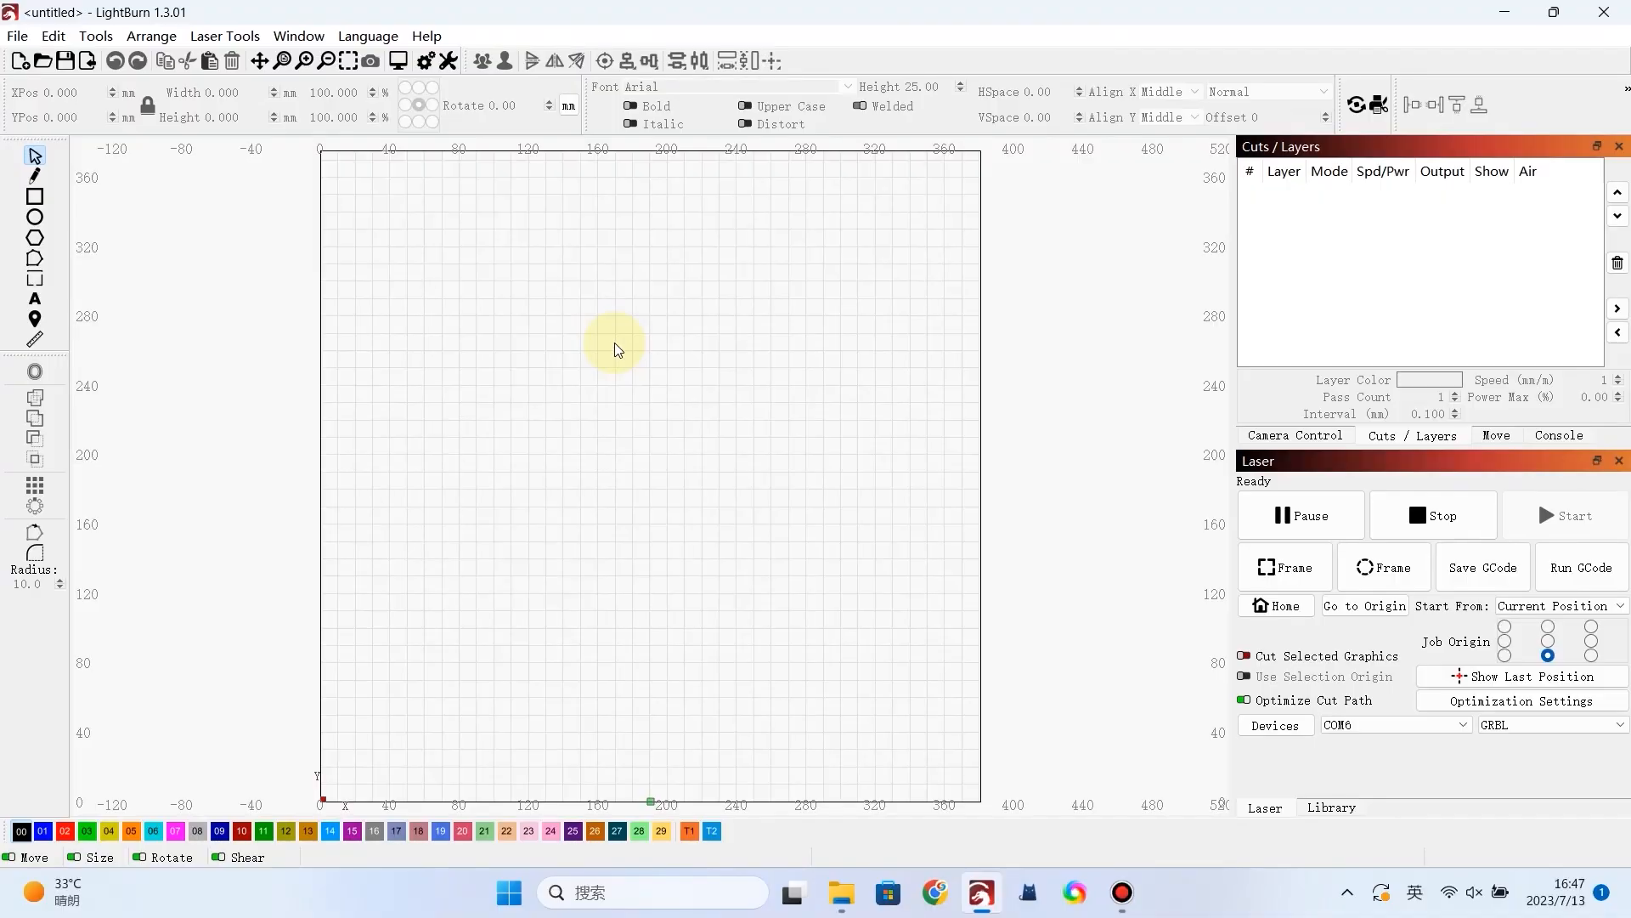
- In Machine Settings, accept the vendor-settings warning and set Step idle delay ($1) to 255
{"action": "left_click", "coordinate": [95, 36]}
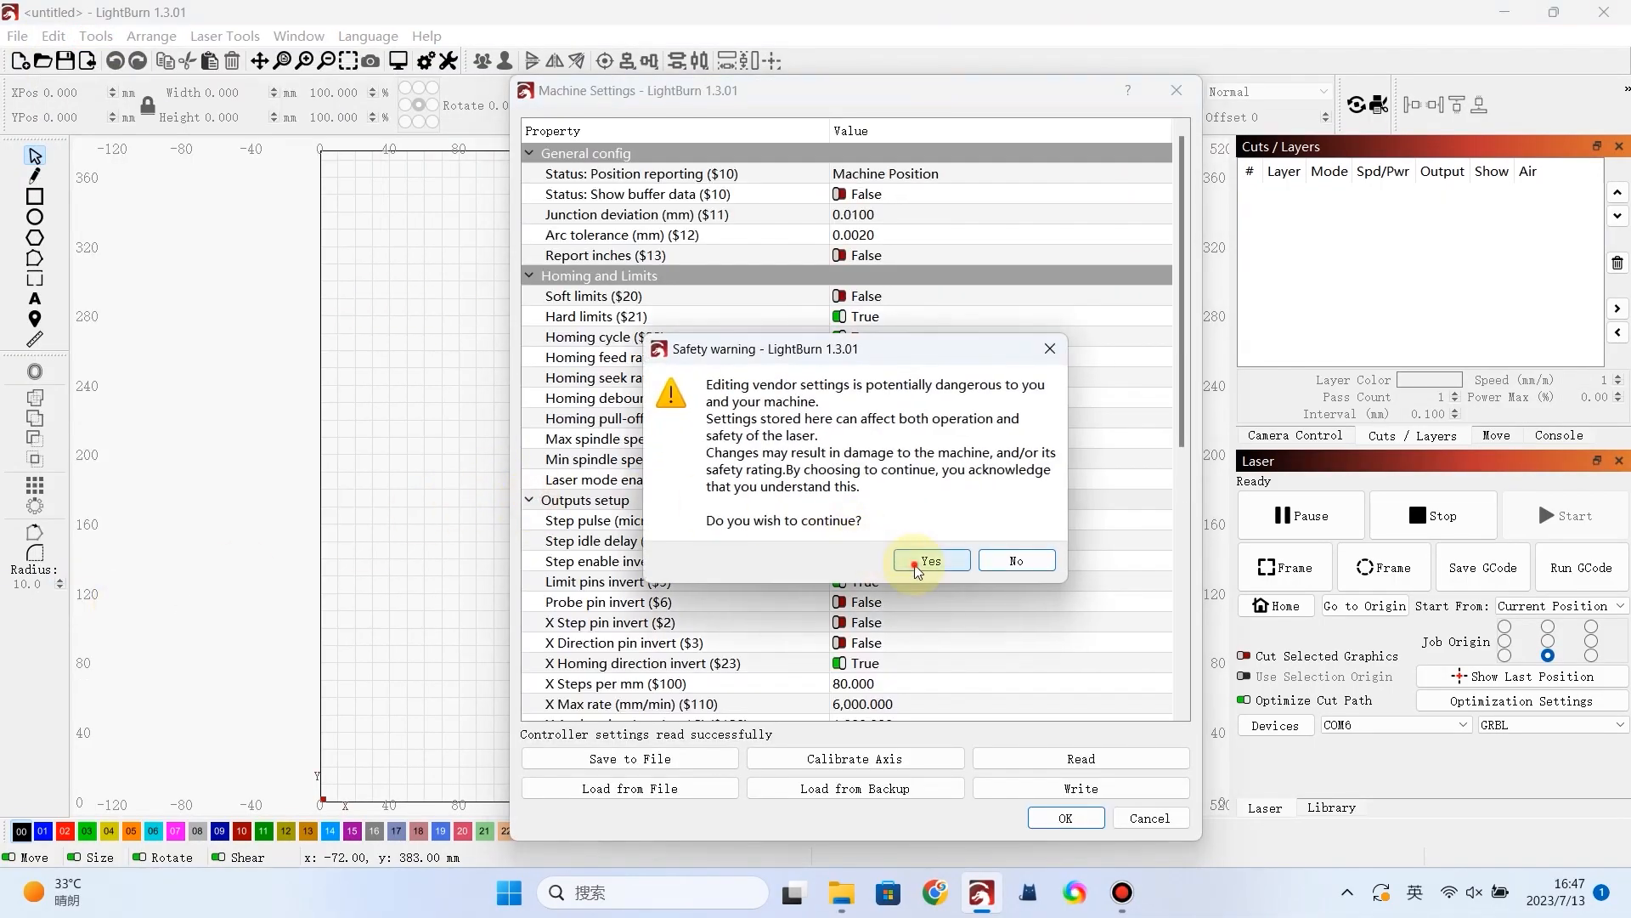
{"action": "left_click", "coordinate": [929, 559]}
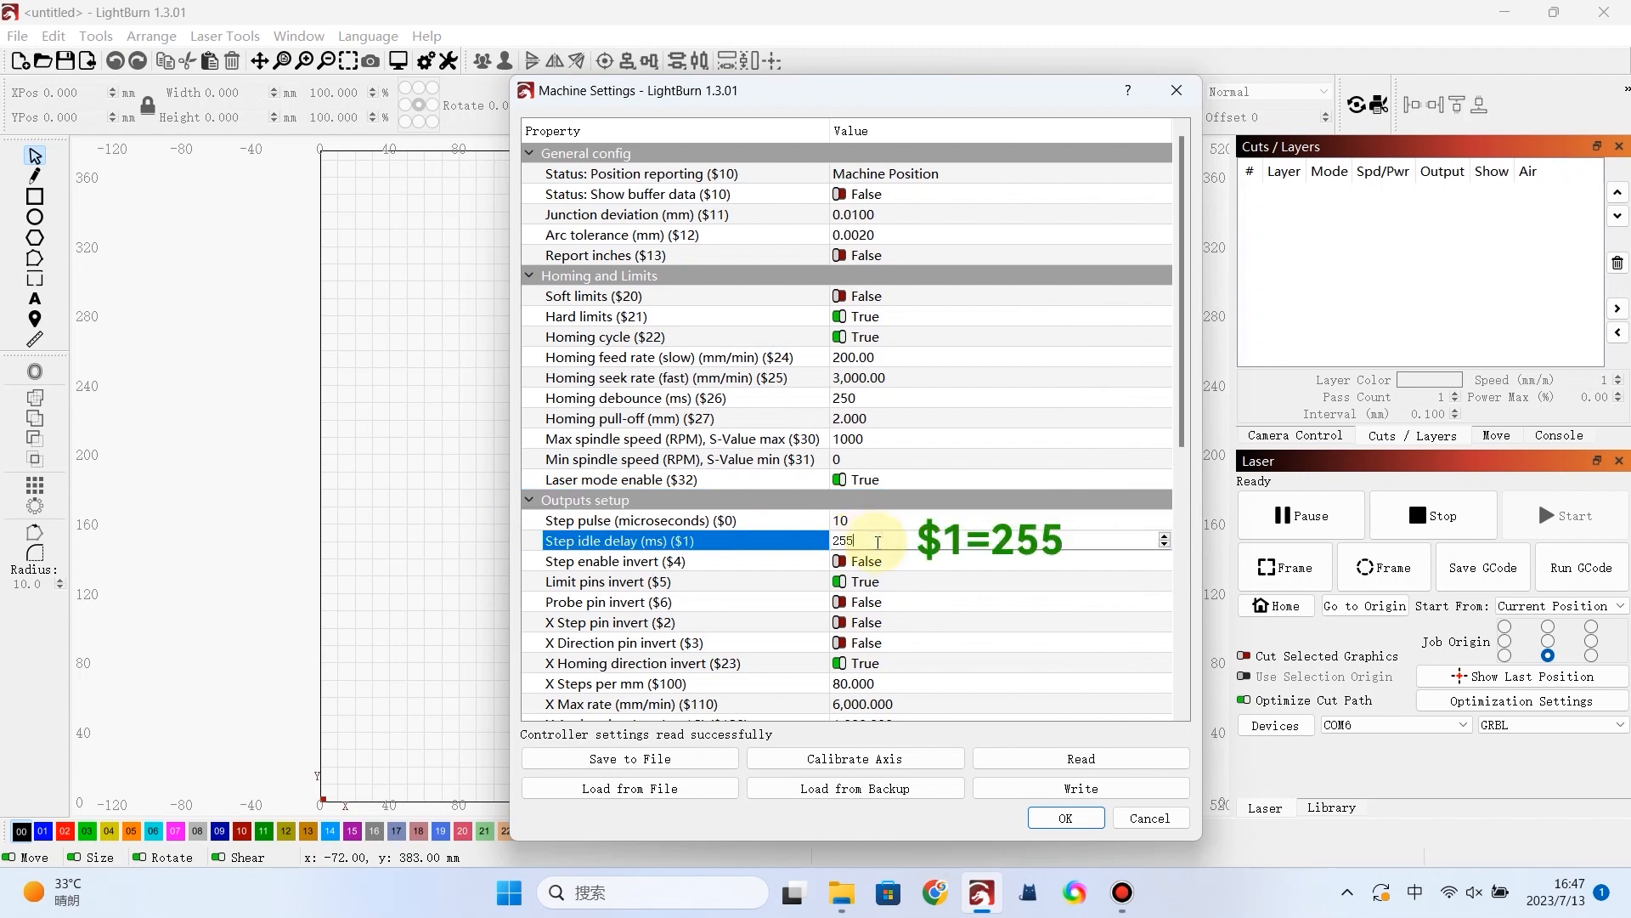
{"action": "left_click", "coordinate": [1081, 787]}
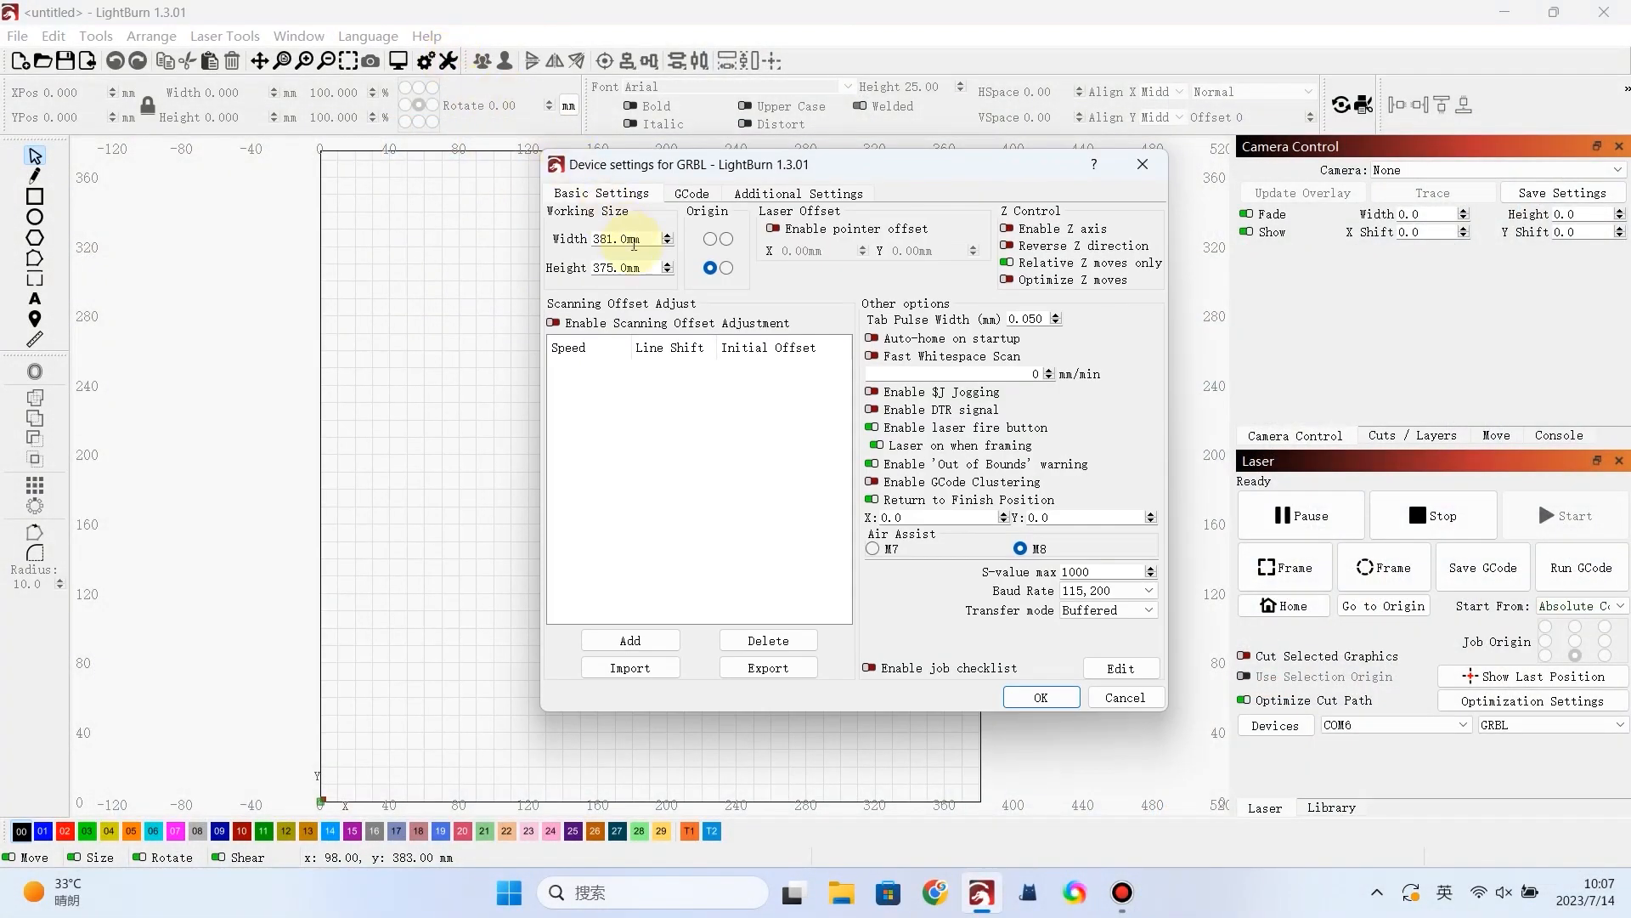
- Enable Return to Finish Position with Y 375 and confirm the device settings
{"action": "right_click", "coordinate": [609, 267]}
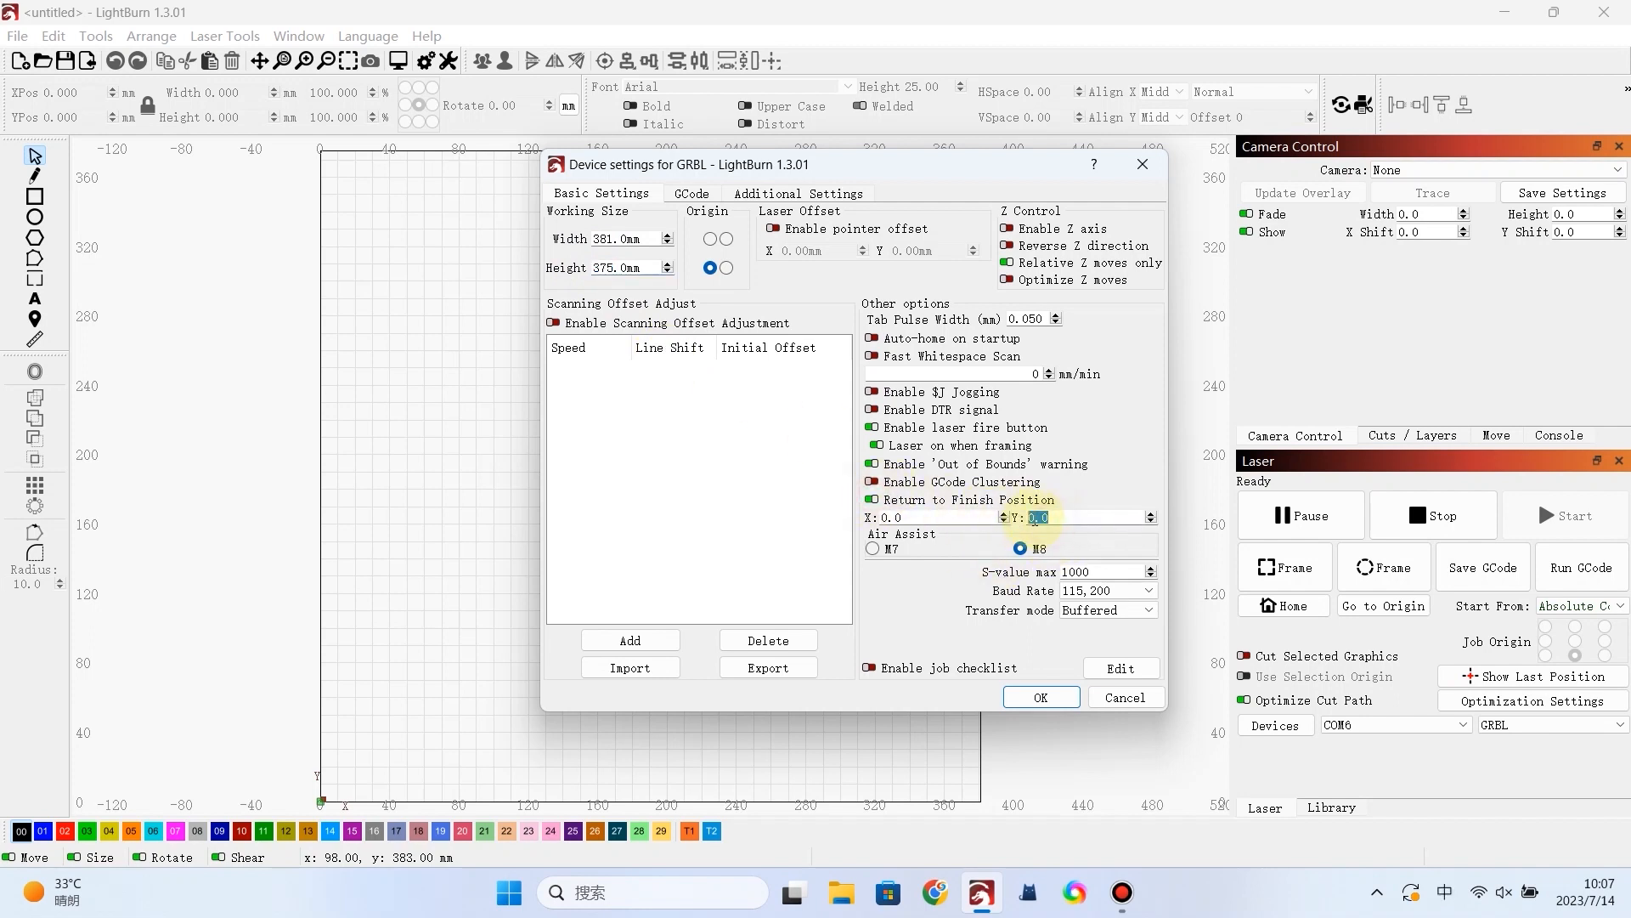
{"action": "type", "text": "375"}
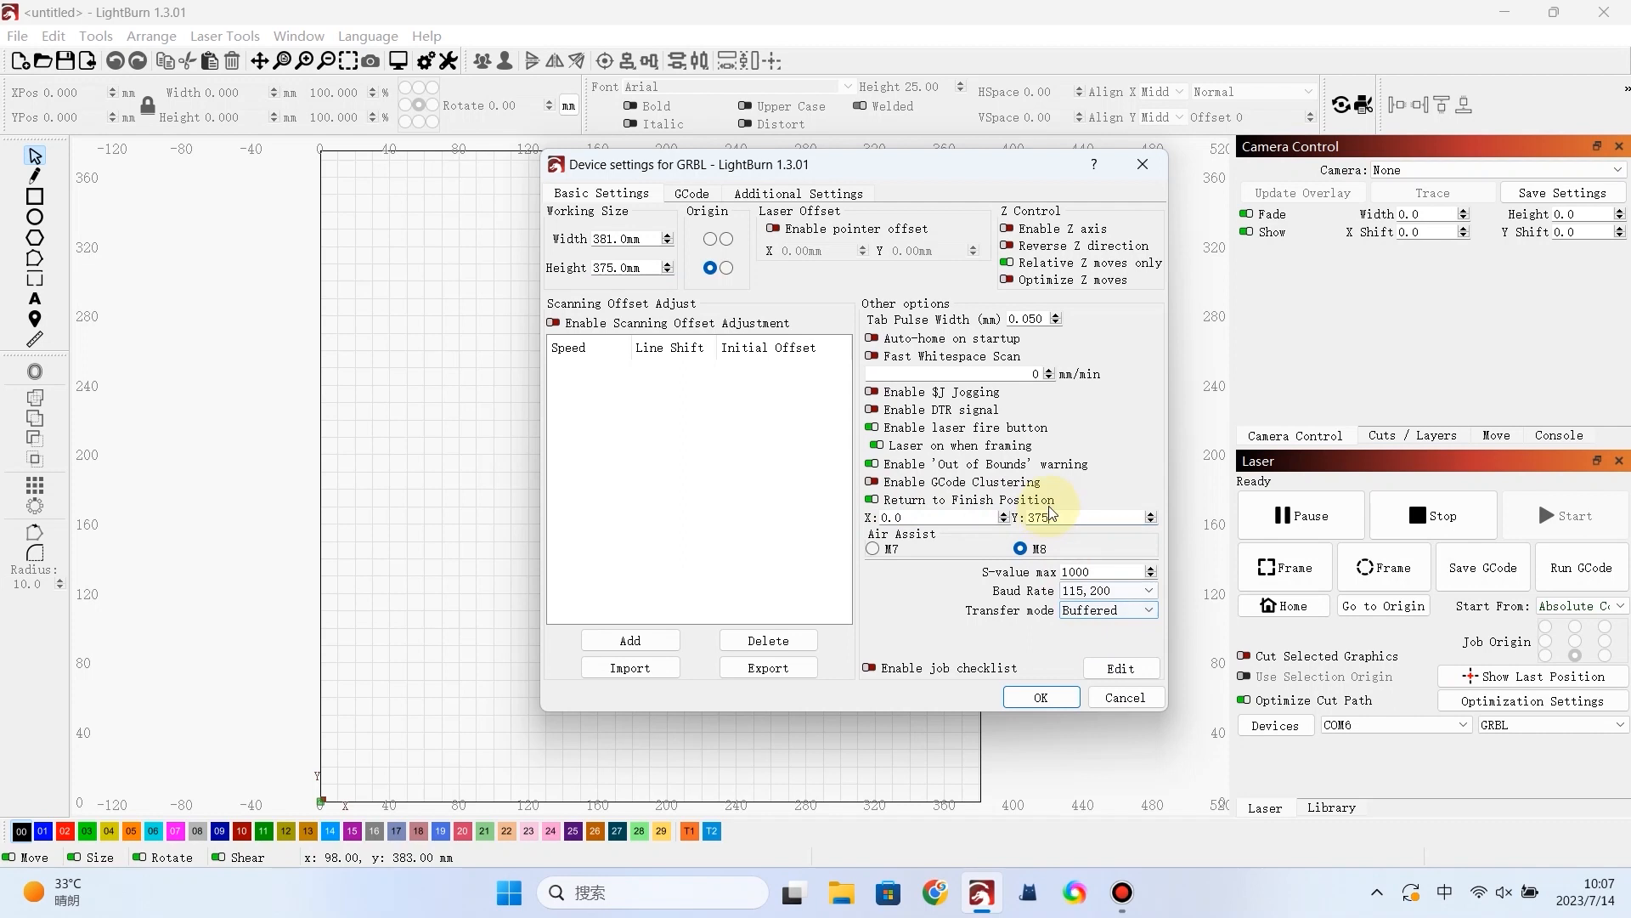
{"action": "left_click", "coordinate": [1040, 696]}
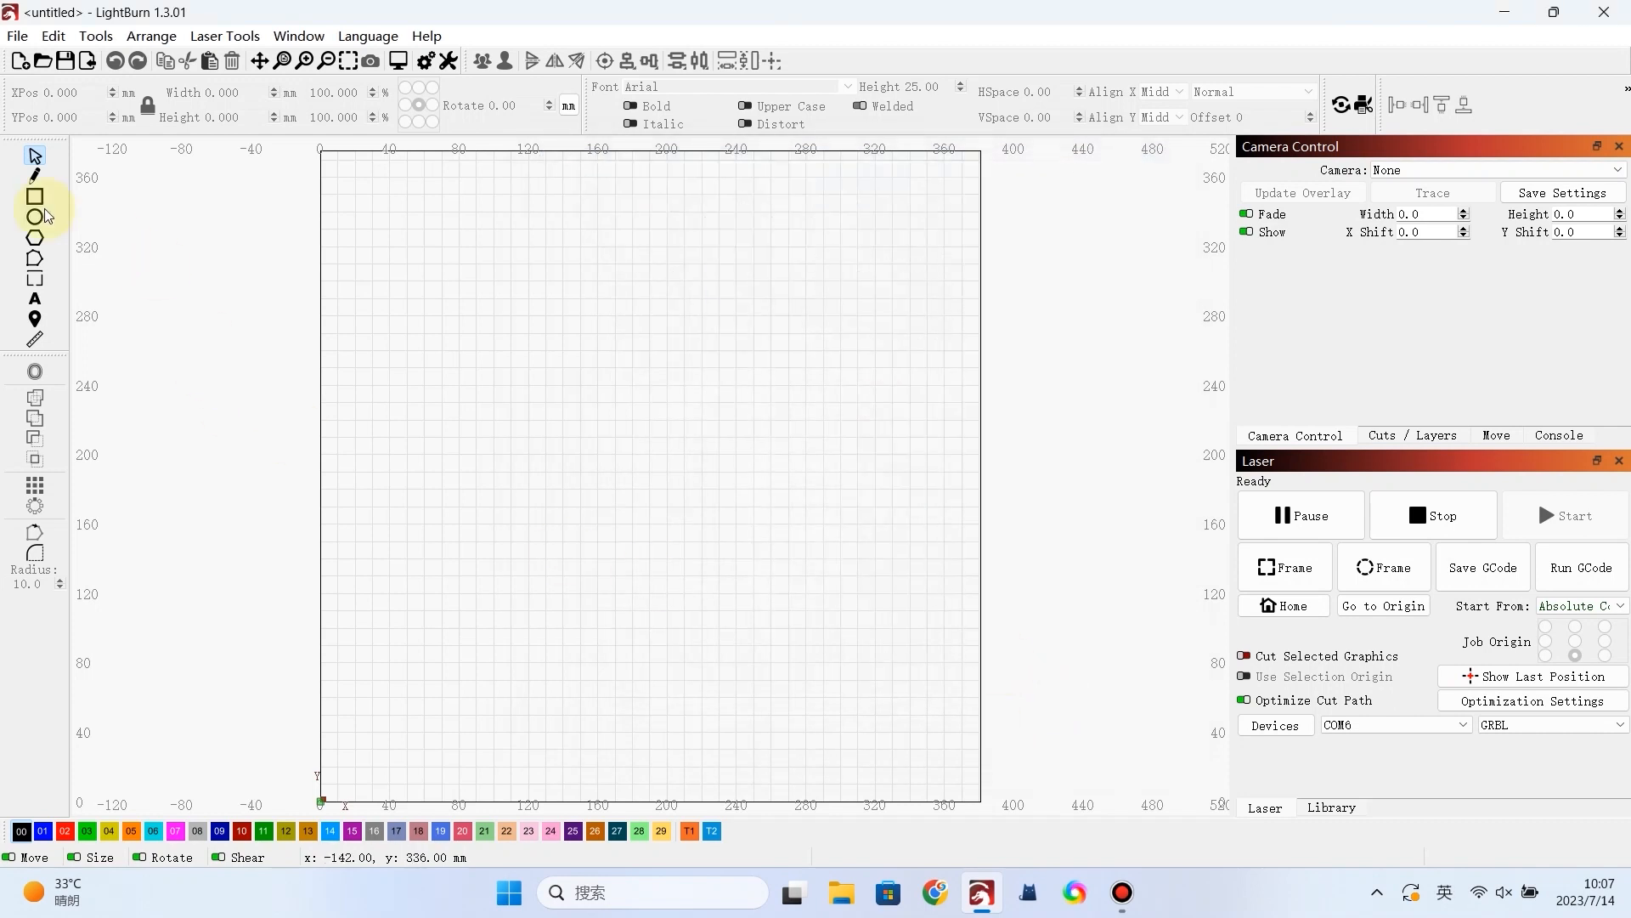